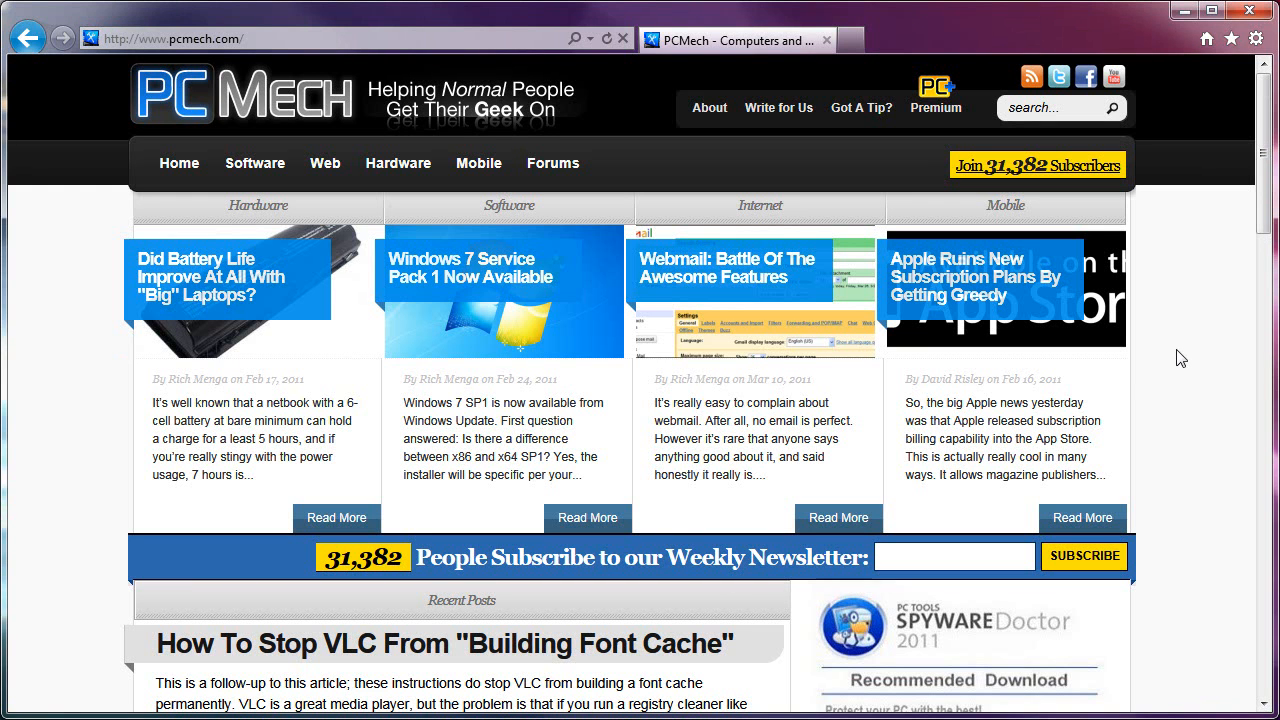
{"action": "mouse_move", "coordinate": [1186, 180]}
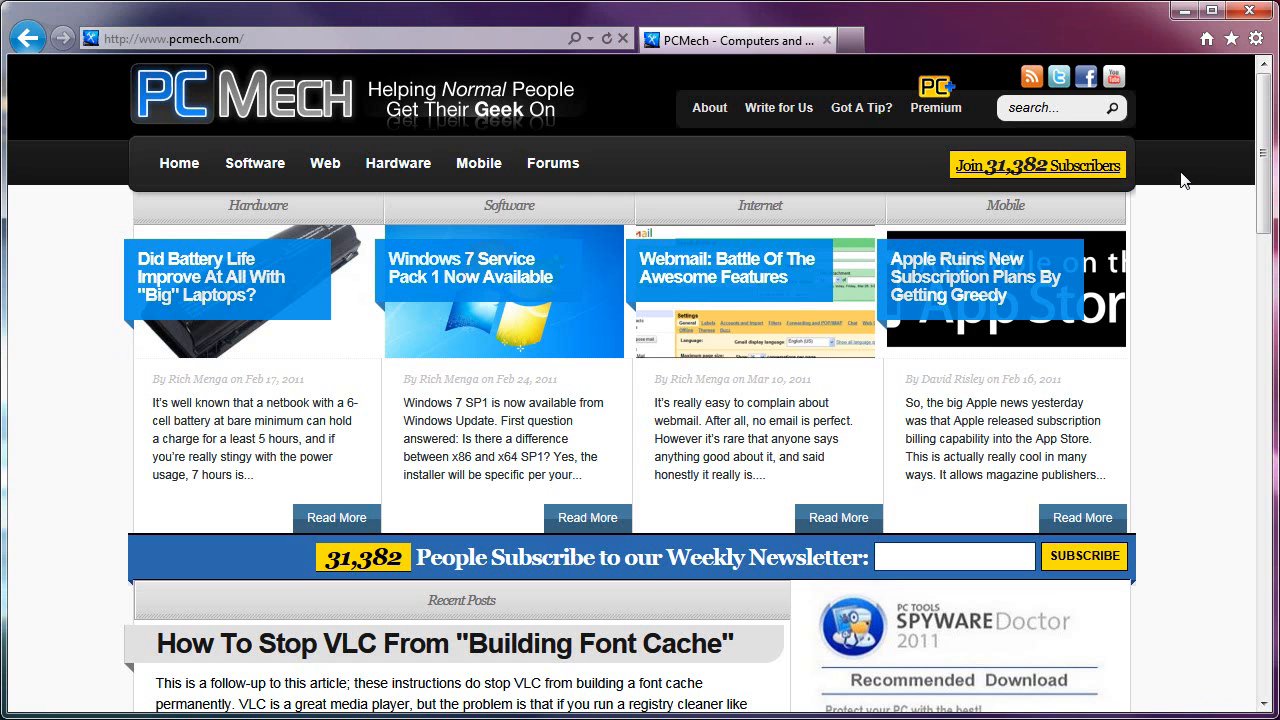
{"action": "mouse_move", "coordinate": [1172, 252]}
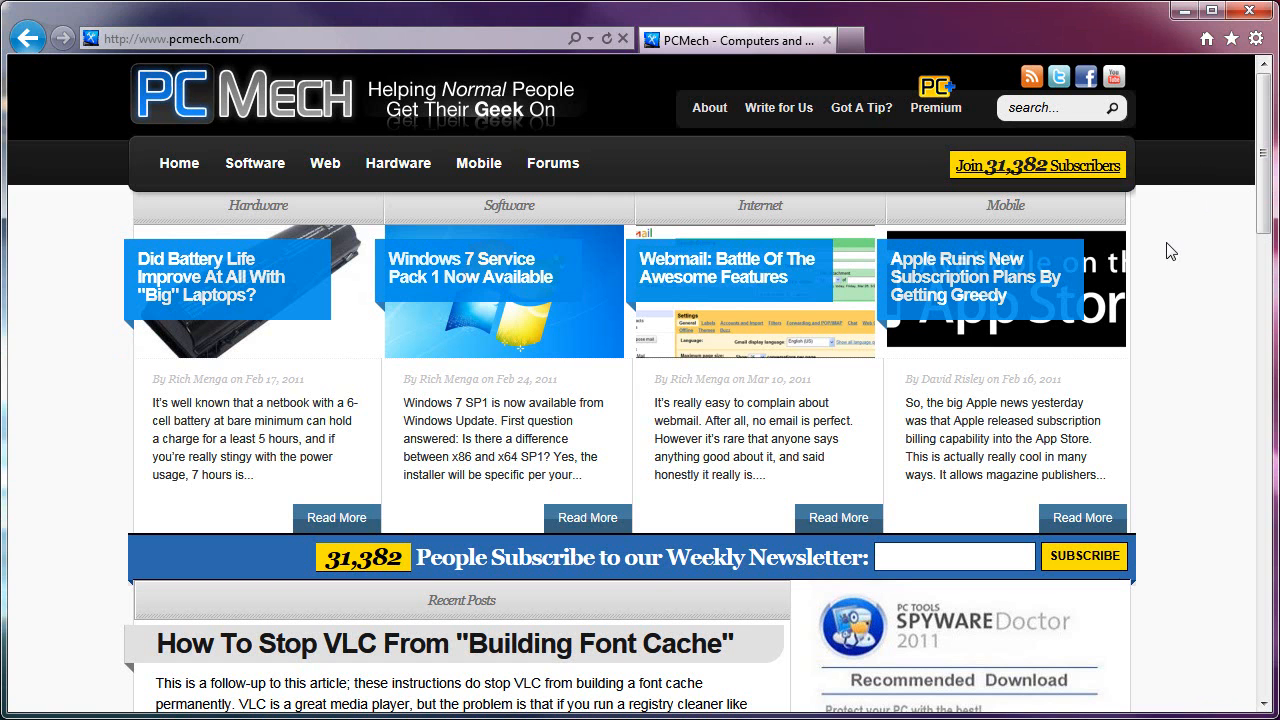
Show About Internet Explorer from the Tools gear, revealing version 9.0.8112.16421 64-bit
{"action": "left_click", "coordinate": [1256, 38]}
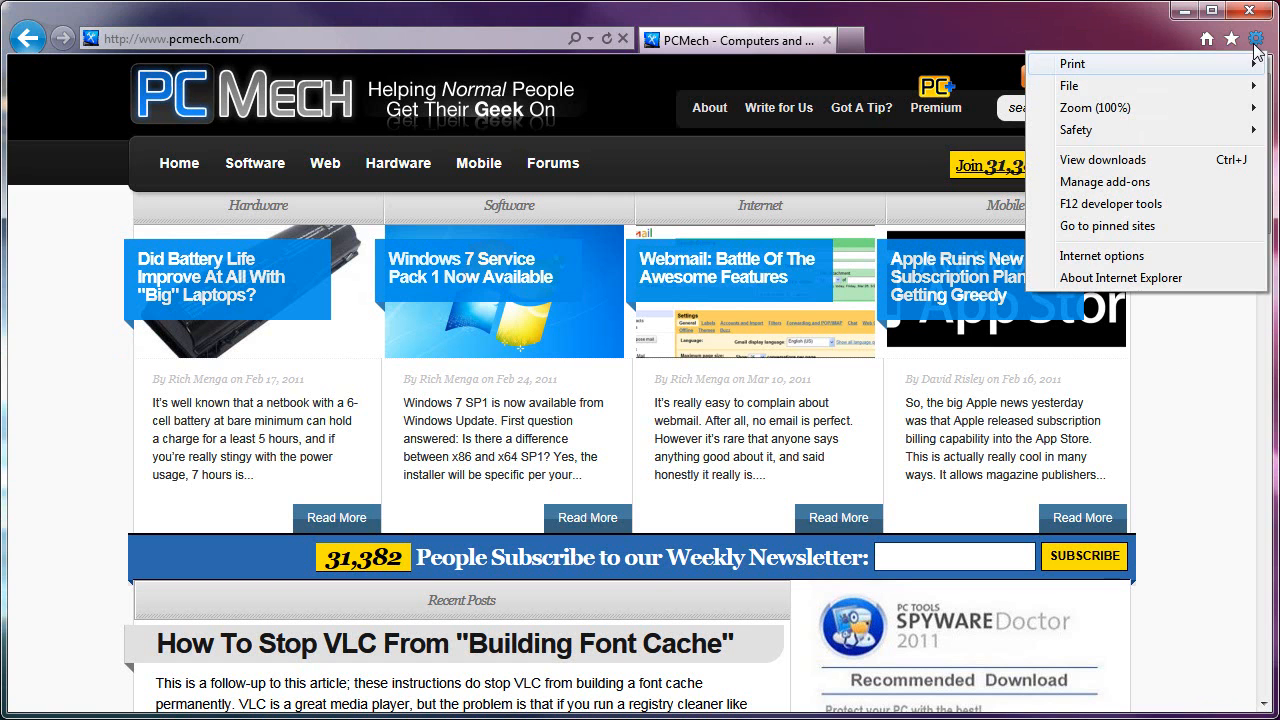
{"action": "left_click", "coordinate": [1120, 276]}
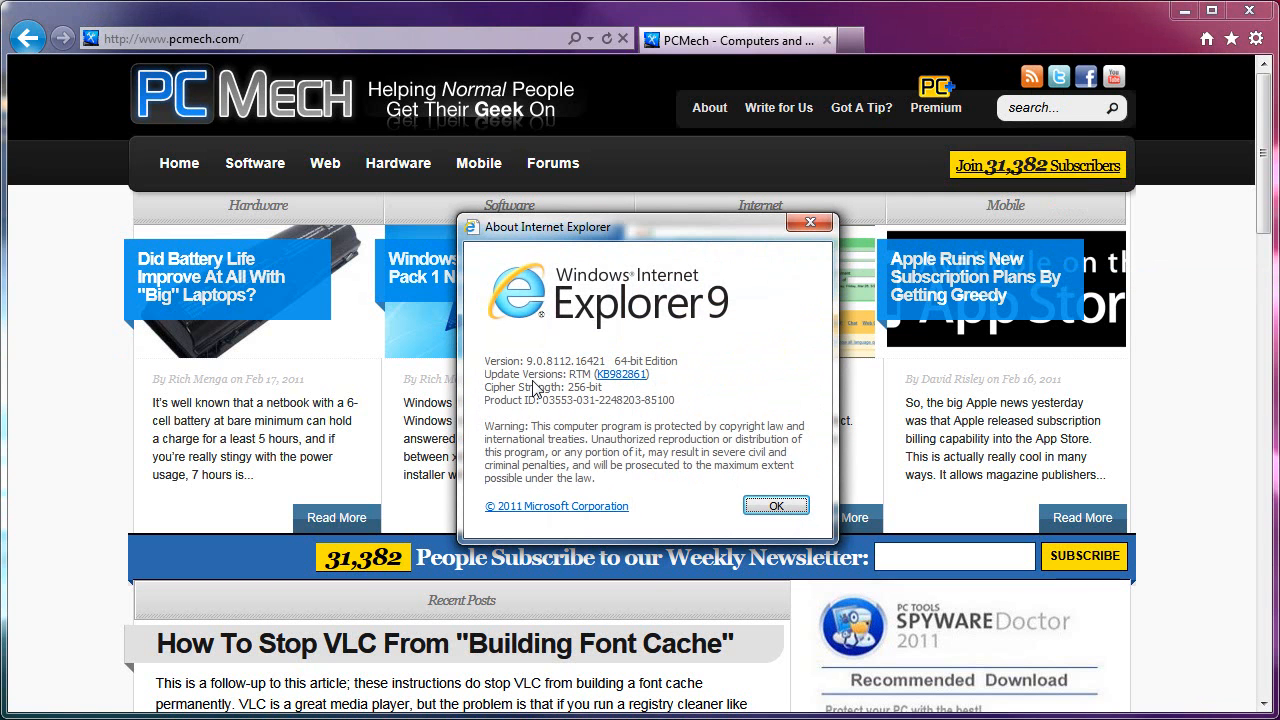
{"action": "mouse_move", "coordinate": [658, 404]}
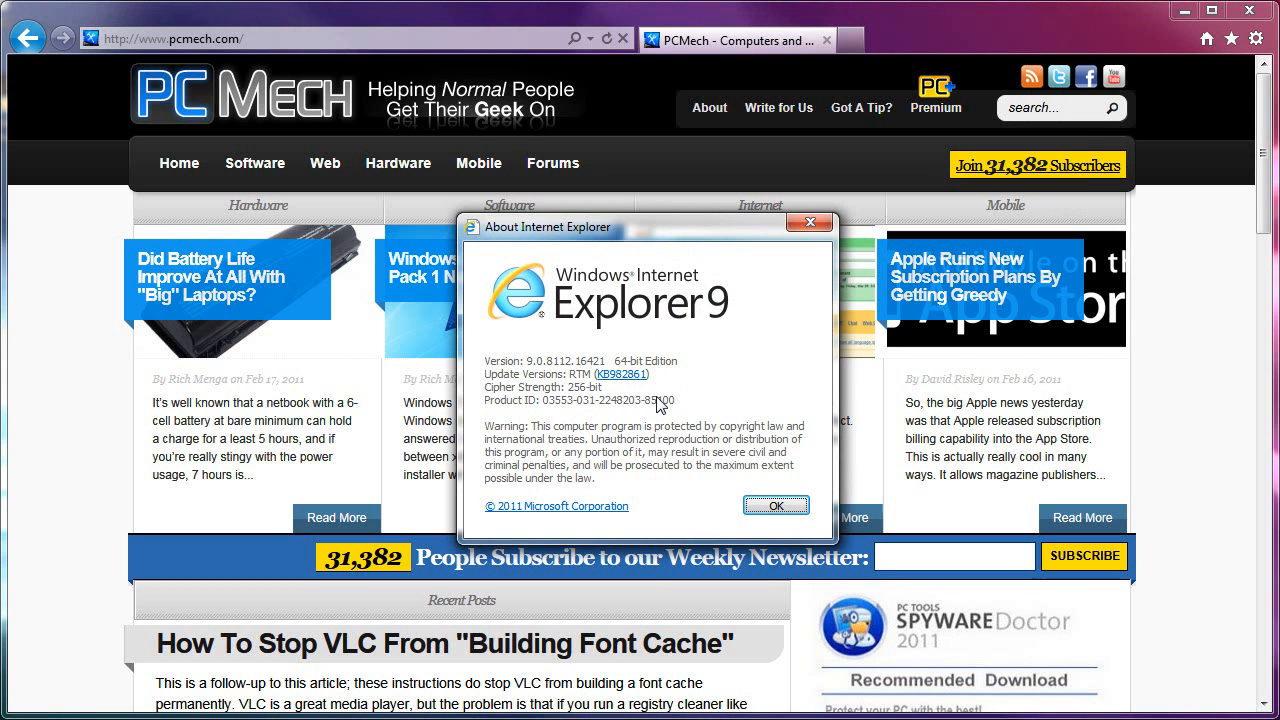
{"action": "mouse_move", "coordinate": [540, 388]}
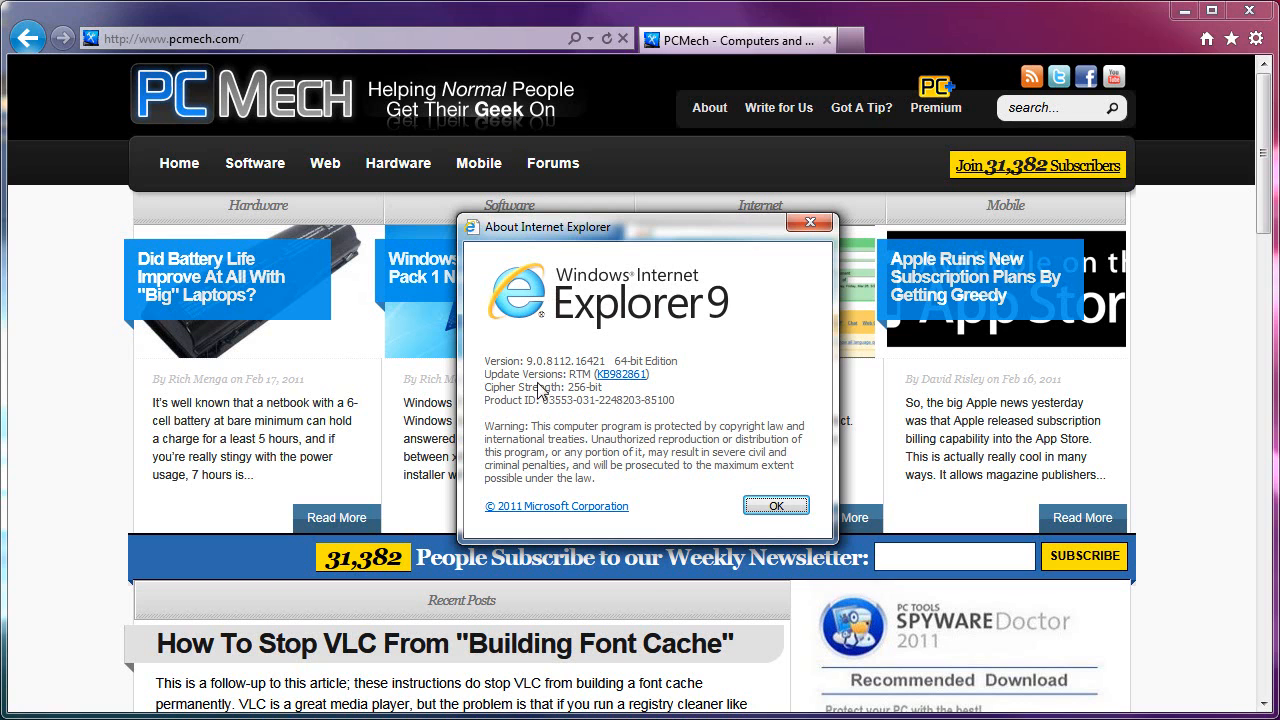
{"action": "mouse_move", "coordinate": [570, 376]}
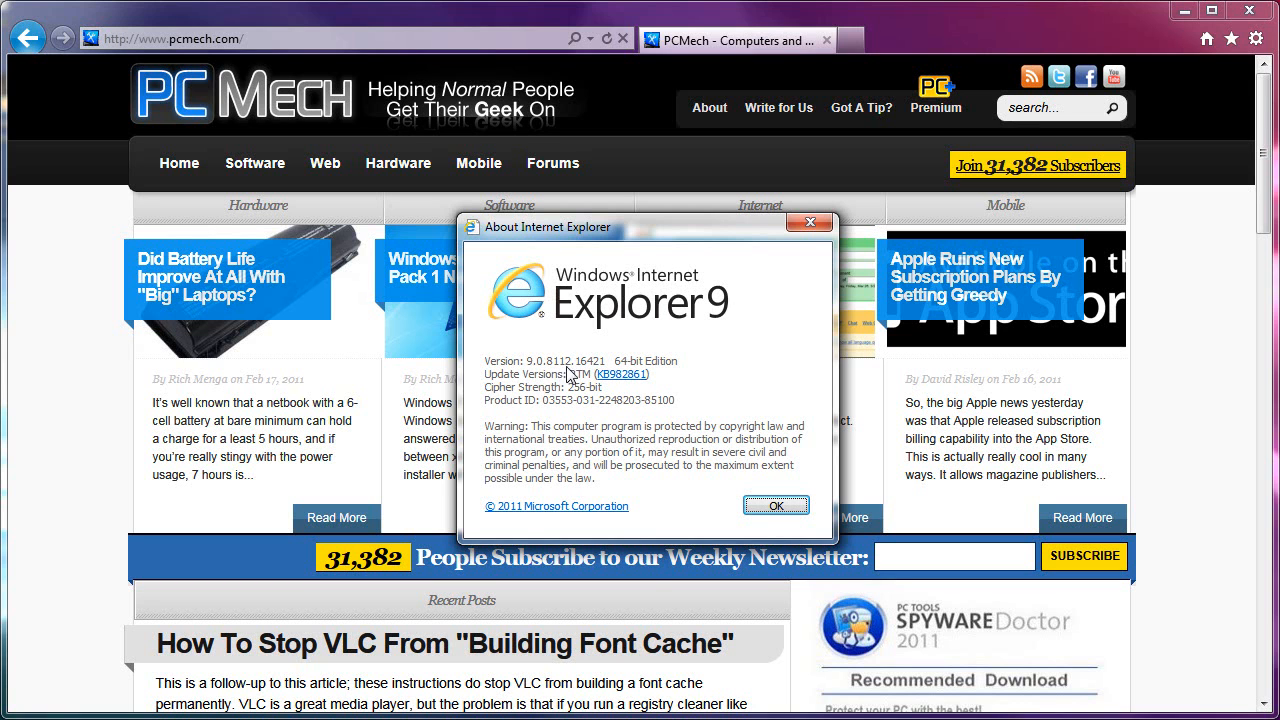
{"action": "mouse_move", "coordinate": [710, 384]}
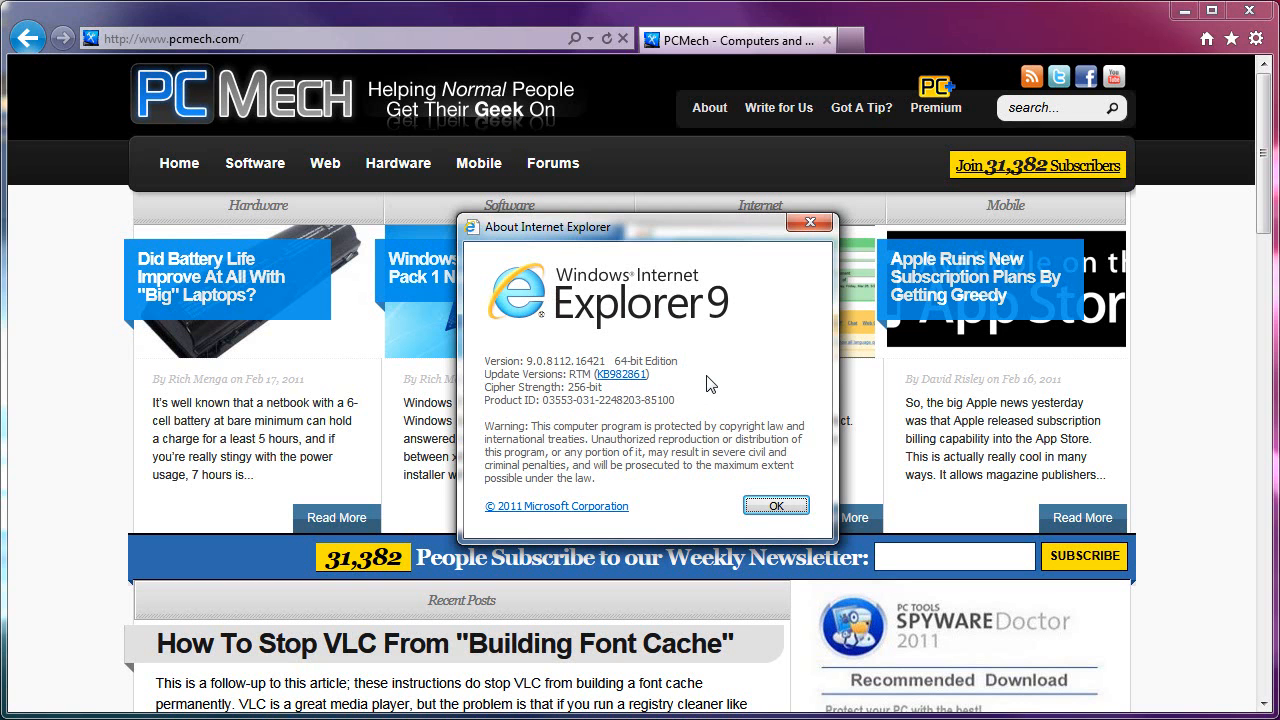
{"action": "mouse_move", "coordinate": [700, 388]}
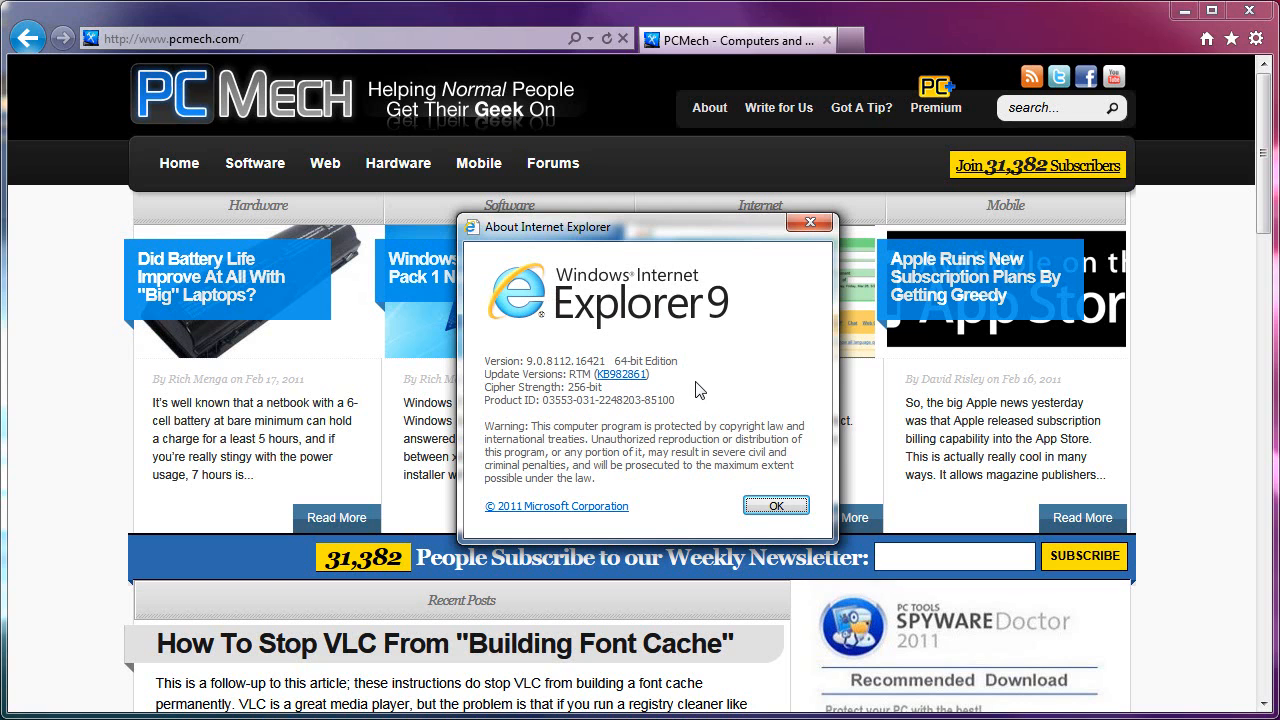
{"action": "mouse_move", "coordinate": [684, 400]}
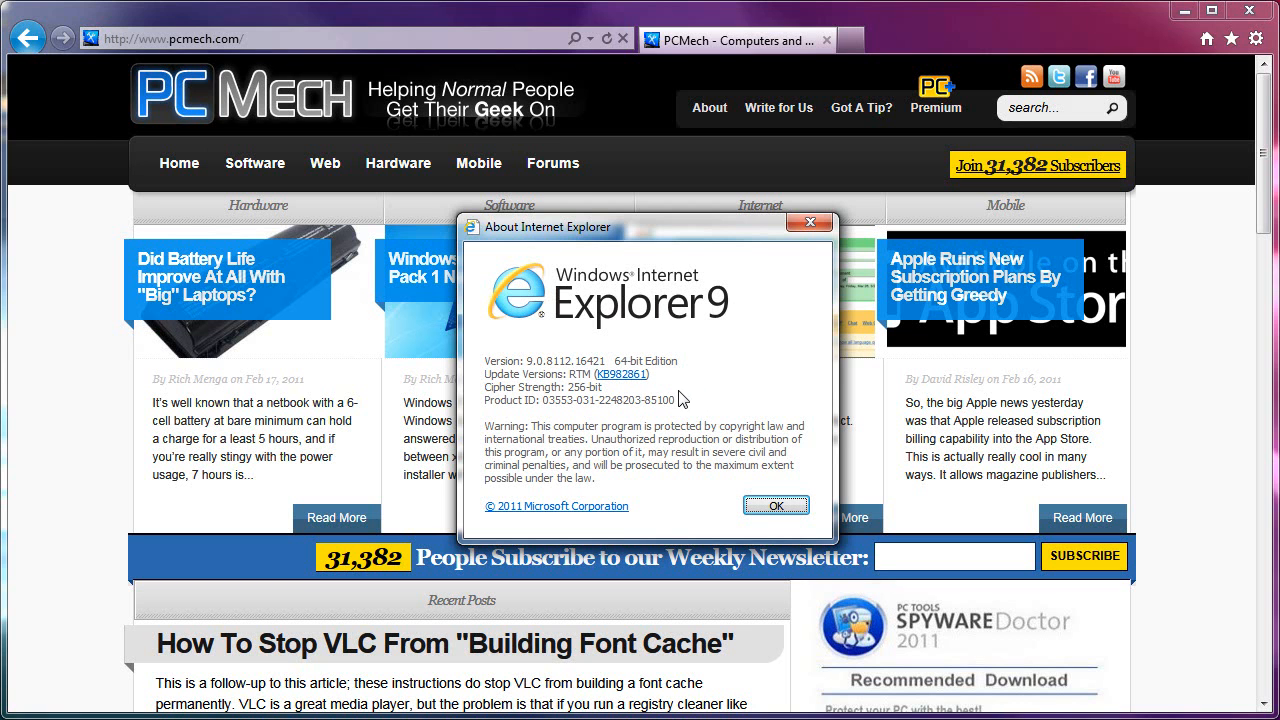
{"action": "mouse_move", "coordinate": [696, 404]}
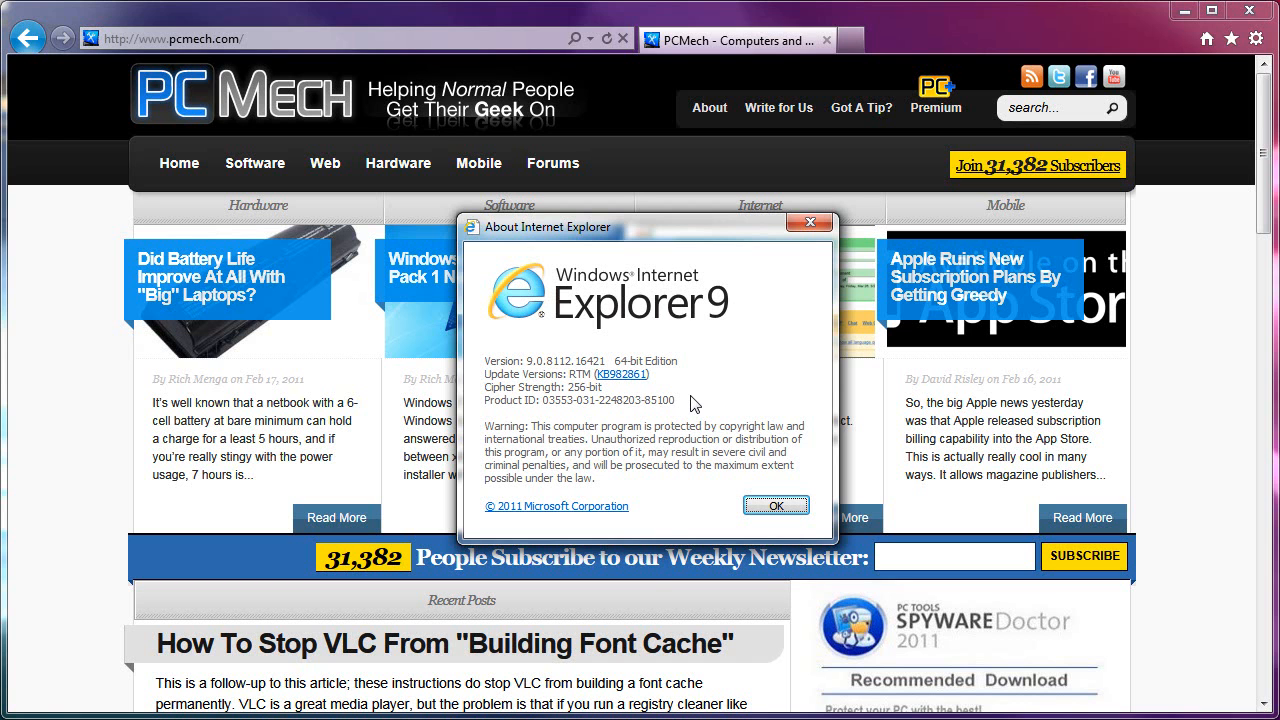
{"action": "mouse_move", "coordinate": [640, 464]}
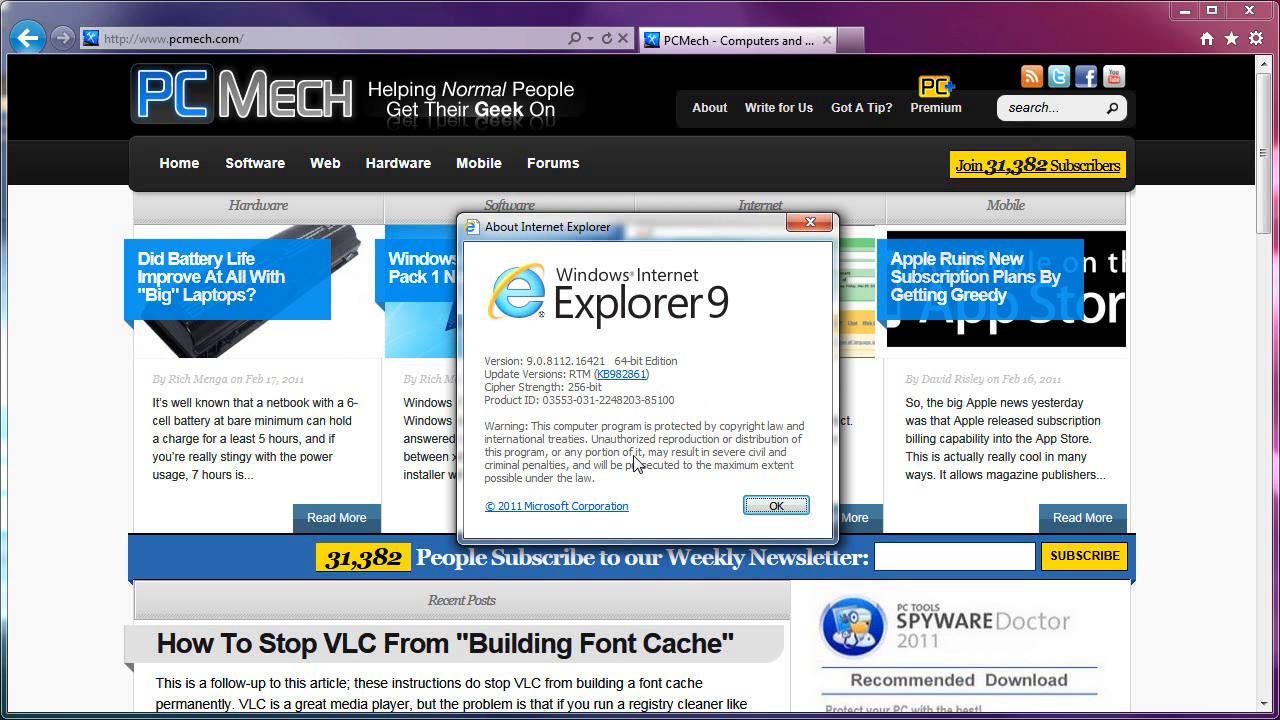
Dismiss the About dialog with OK to return to the PCMech homepage
{"action": "left_click", "coordinate": [776, 504]}
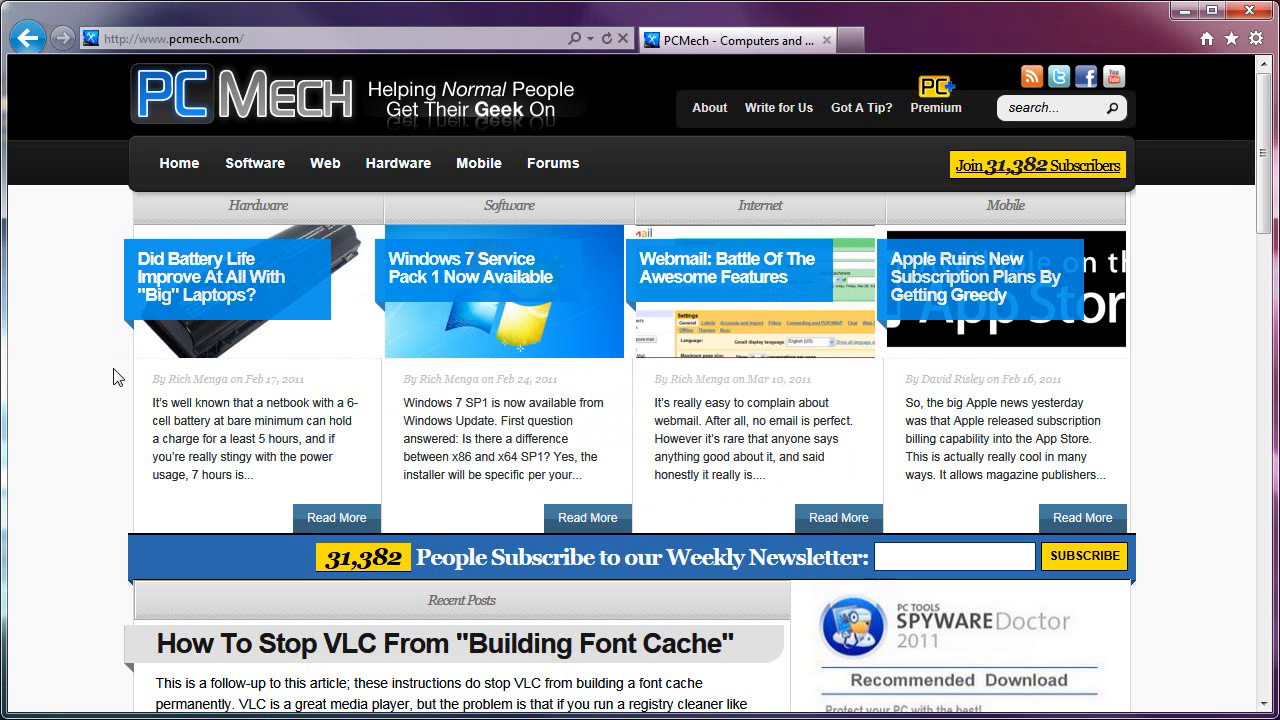
{"action": "mouse_move", "coordinate": [98, 320]}
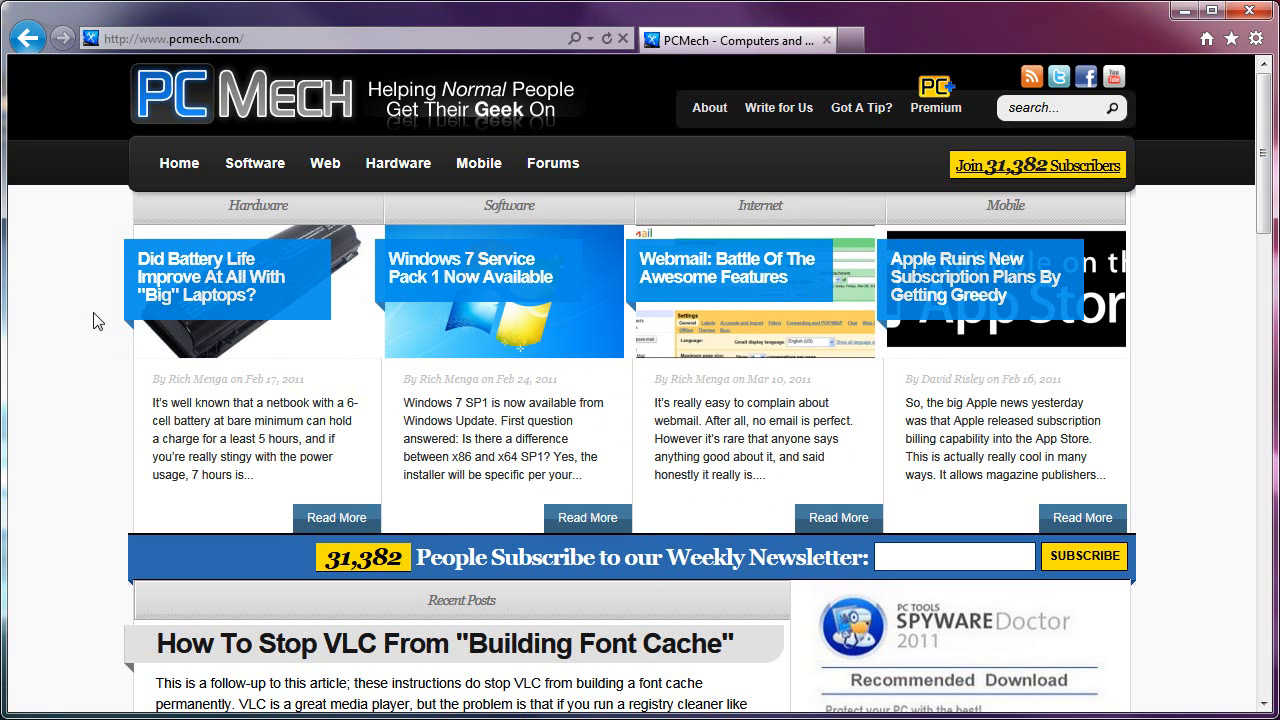
{"action": "mouse_move", "coordinate": [64, 334]}
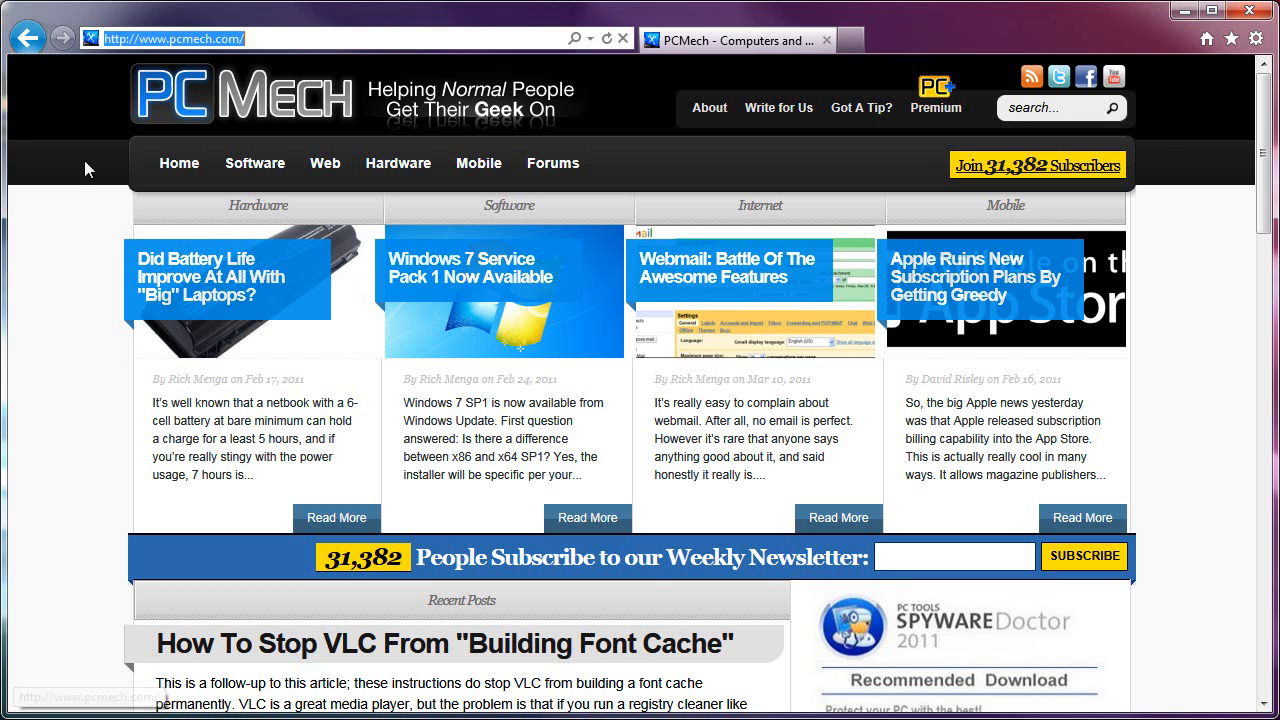
{"action": "mouse_move", "coordinate": [58, 304]}
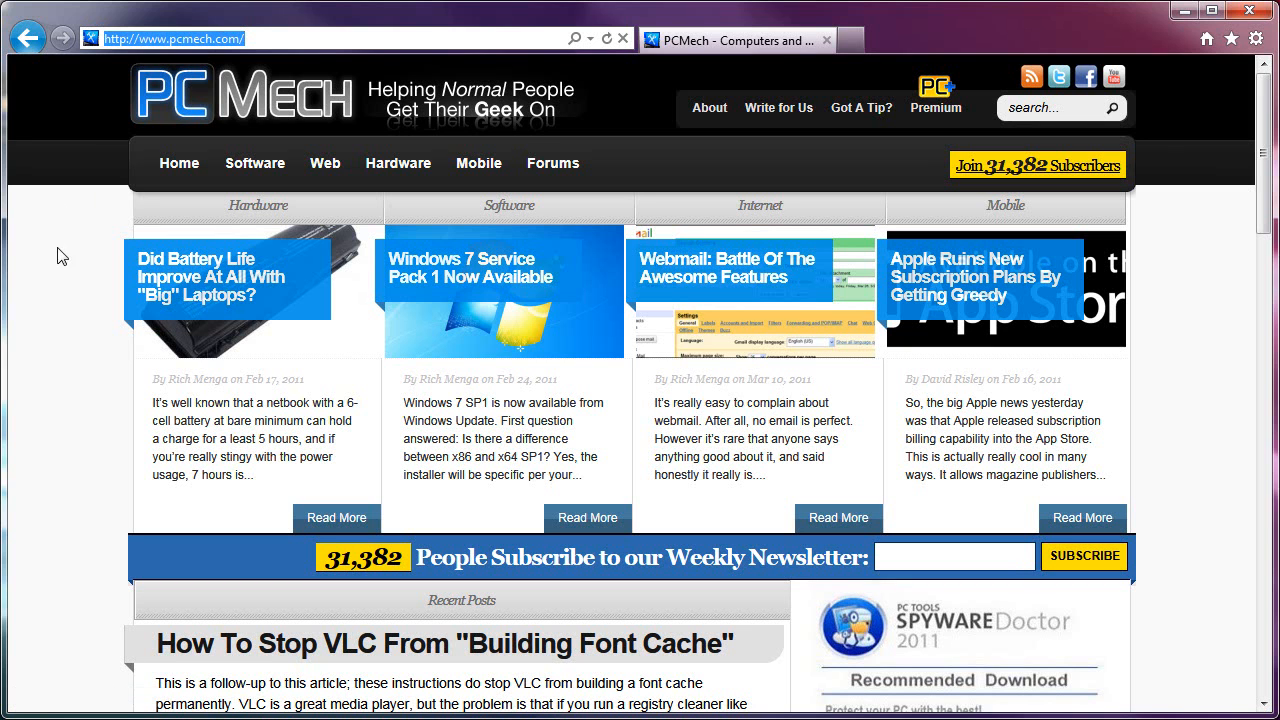
{"action": "mouse_move", "coordinate": [72, 270]}
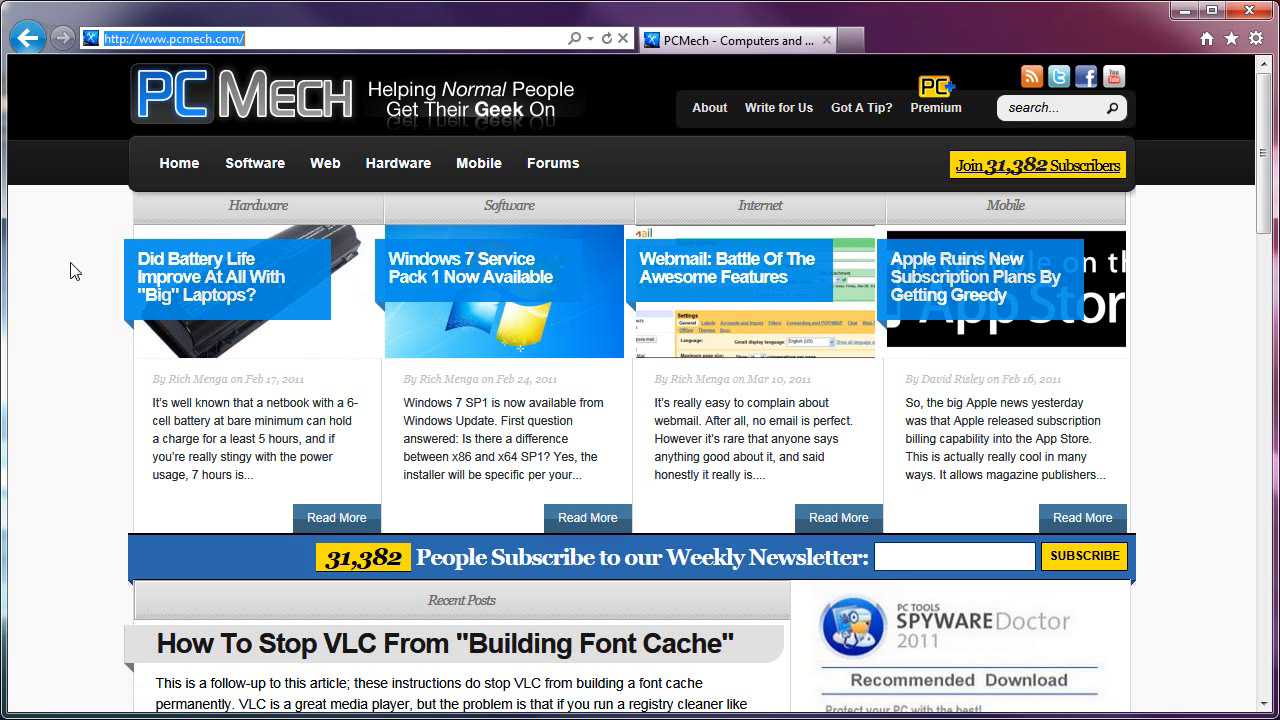
{"action": "mouse_move", "coordinate": [106, 246]}
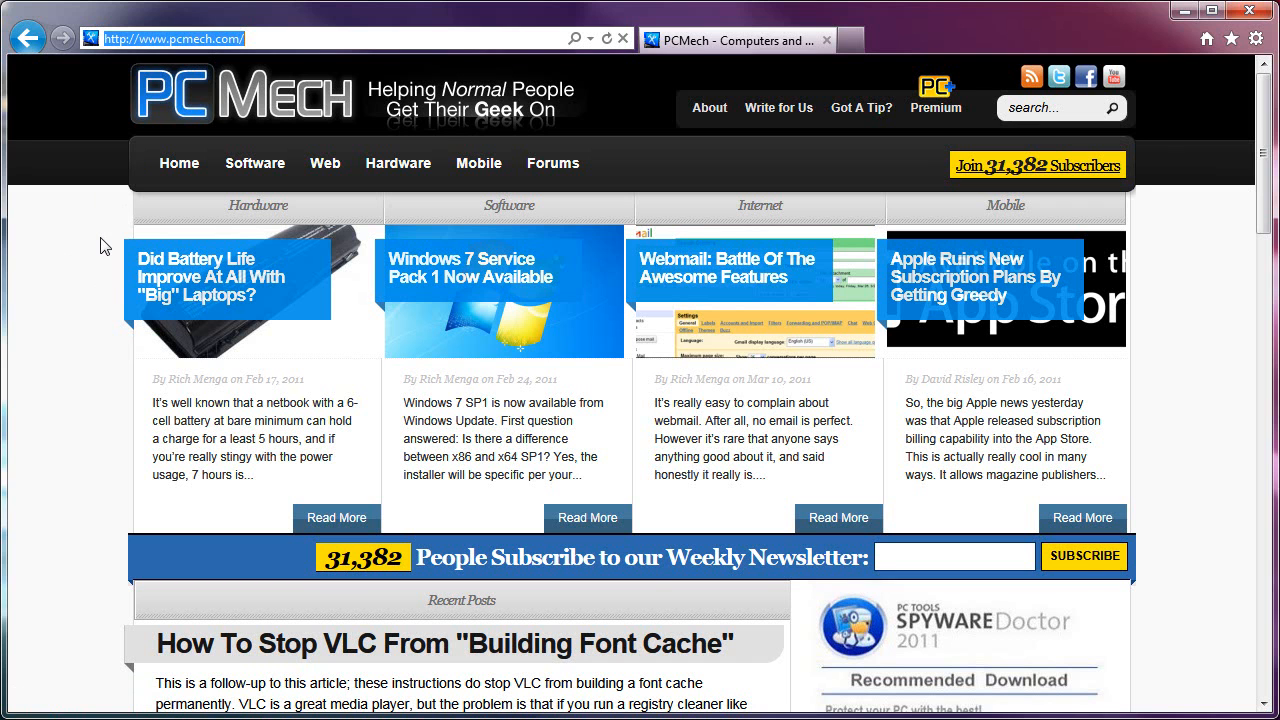
Search Bing from the address bar for 'windows internet explorer system requirements'
{"action": "type", "text": "windows internet explorer"}
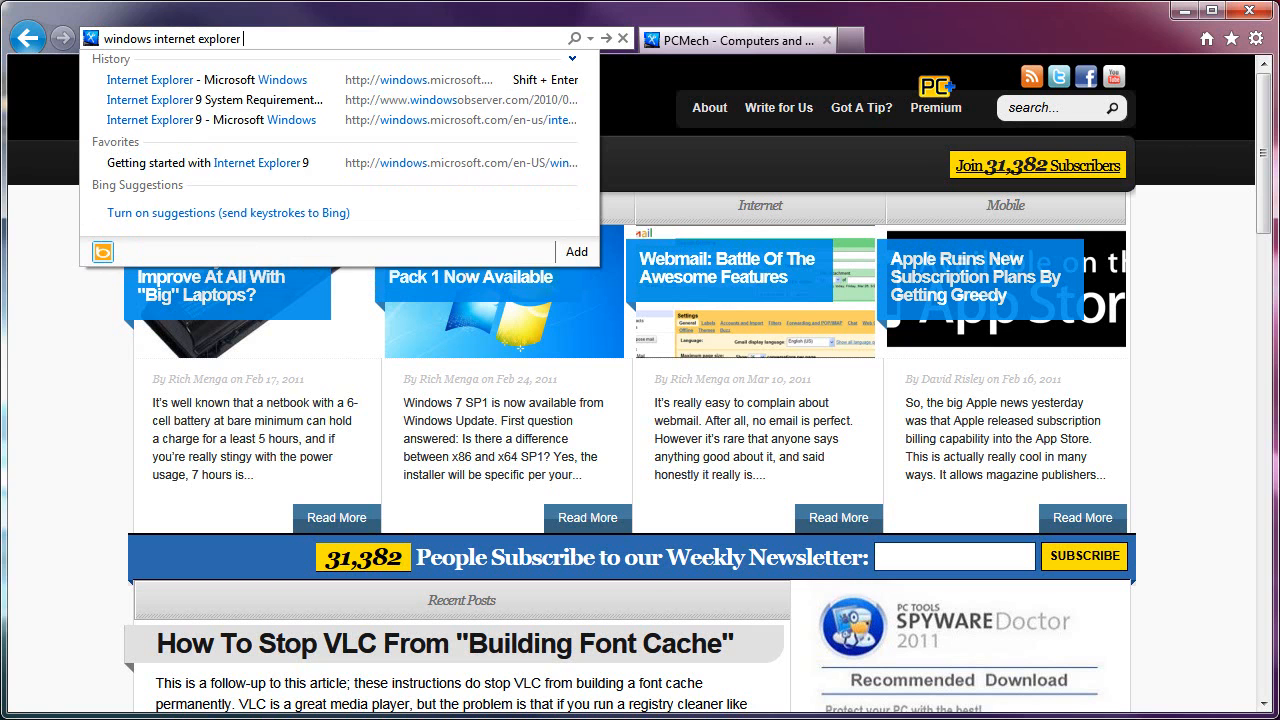
{"action": "type", "text": "system erequirements"}
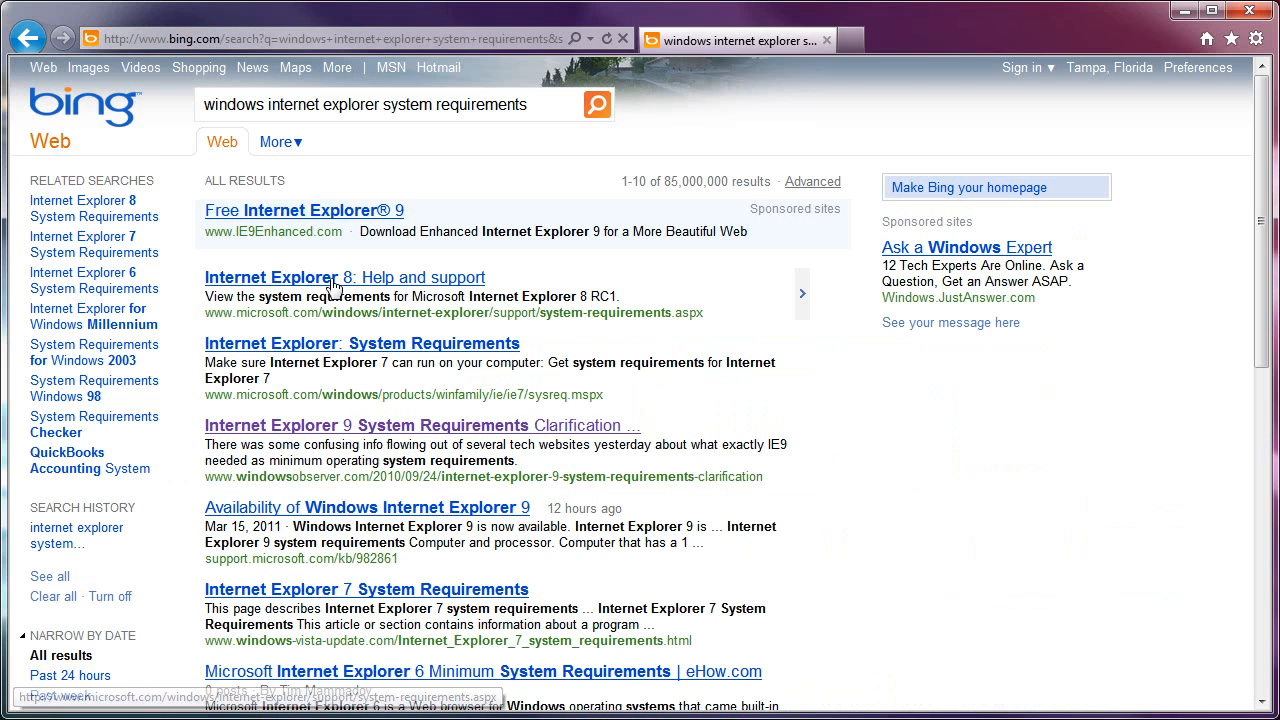
{"action": "left_click", "coordinate": [330, 38]}
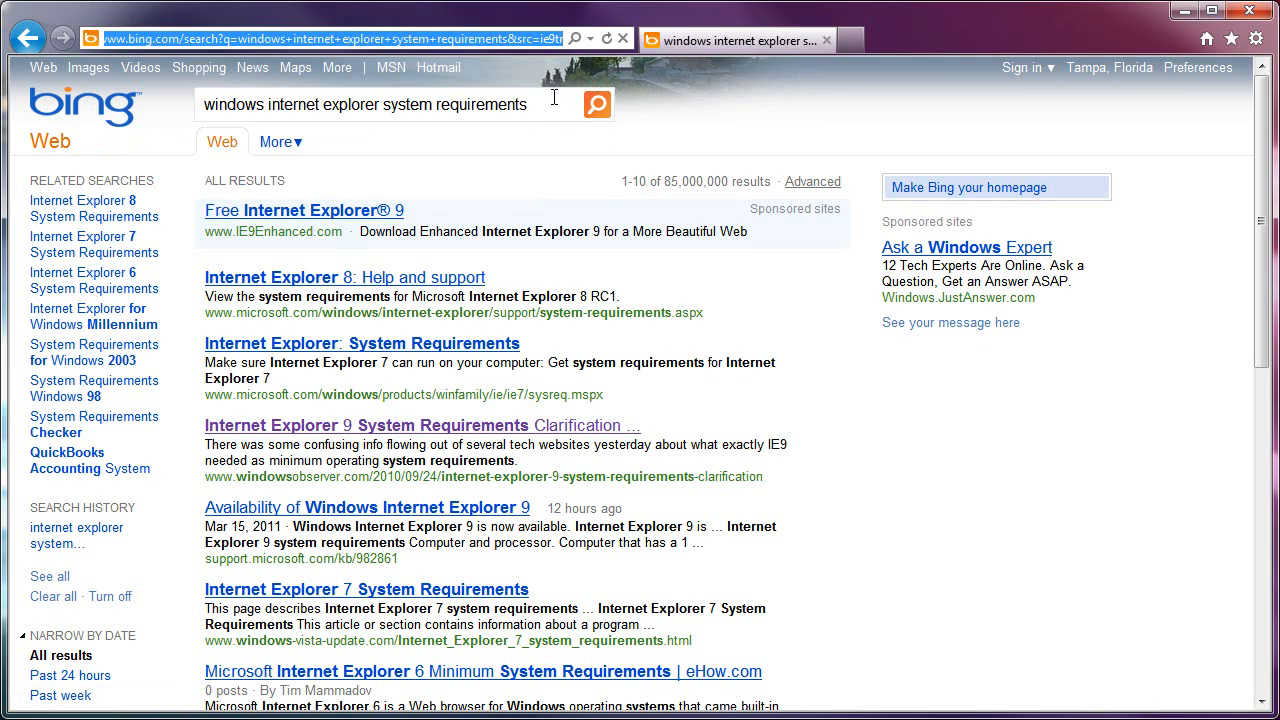
Browse the address bar suggestions and the Add-ons Gallery tab, then return to the Bing results
{"action": "left_click", "coordinate": [300, 38]}
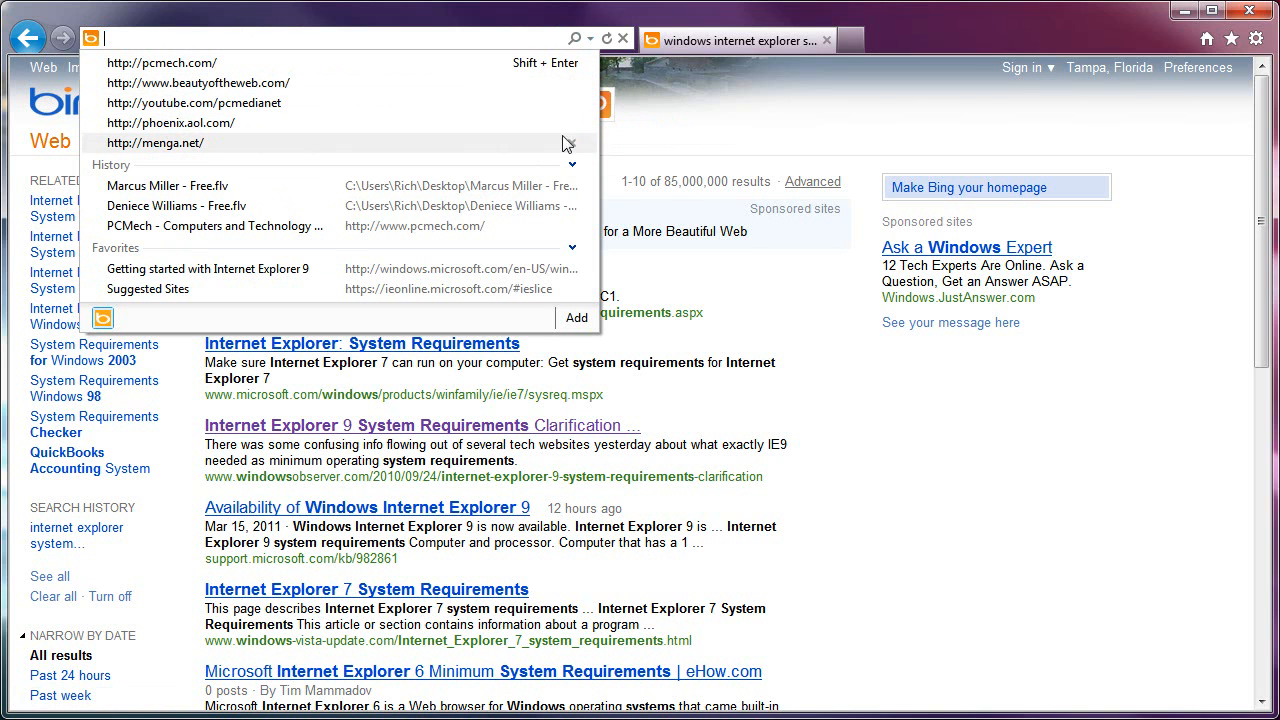
{"action": "mouse_move", "coordinate": [530, 122]}
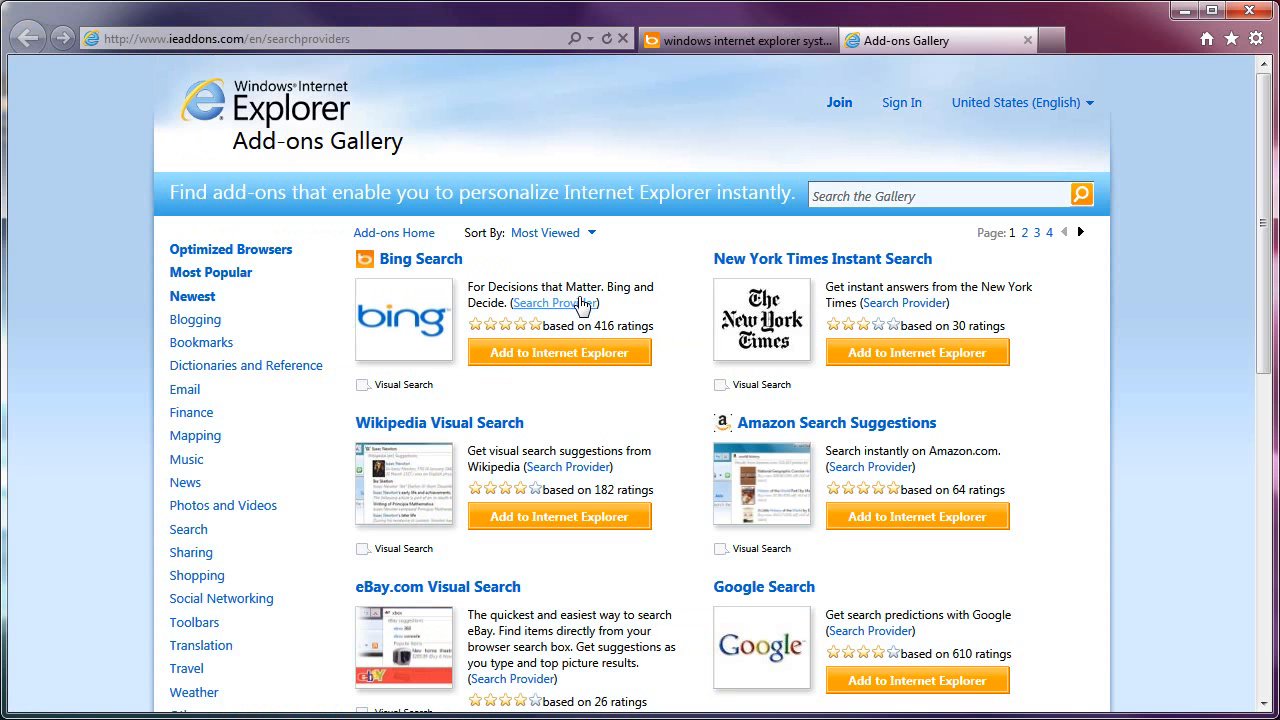
{"action": "mouse_move", "coordinate": [78, 304]}
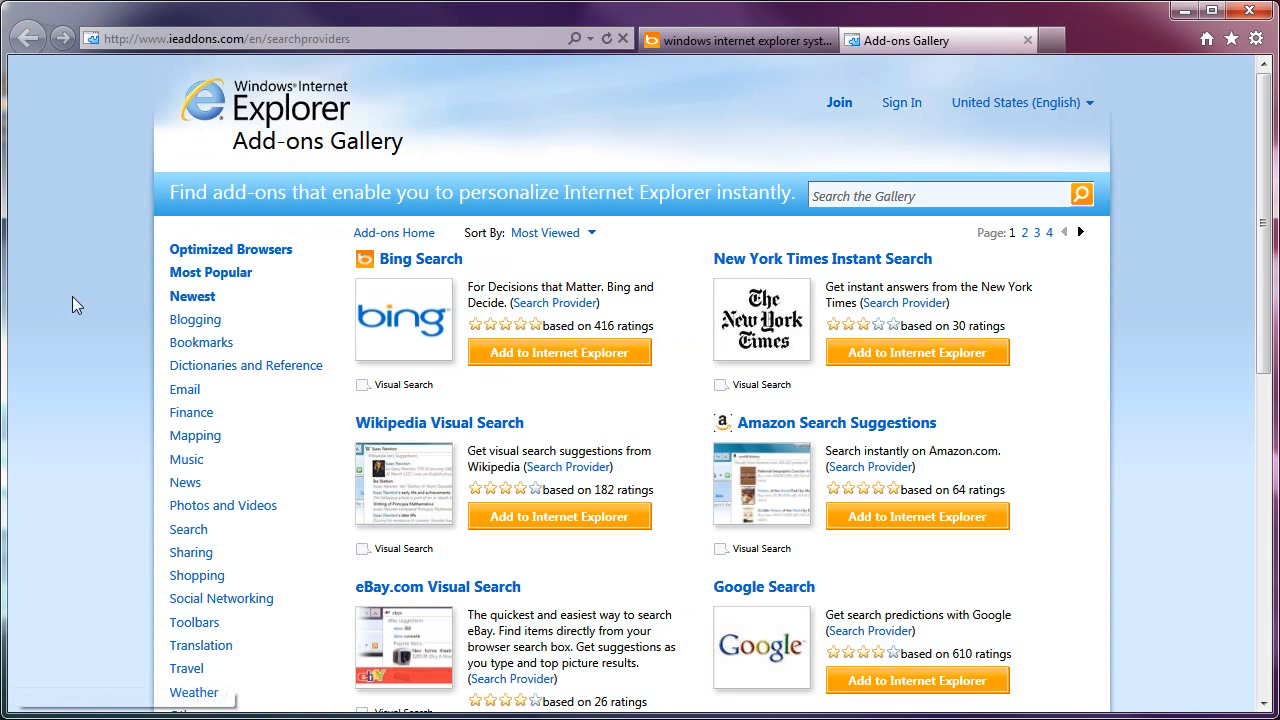
{"action": "scroll", "scroll_direction": "down", "scroll_amount": 3}
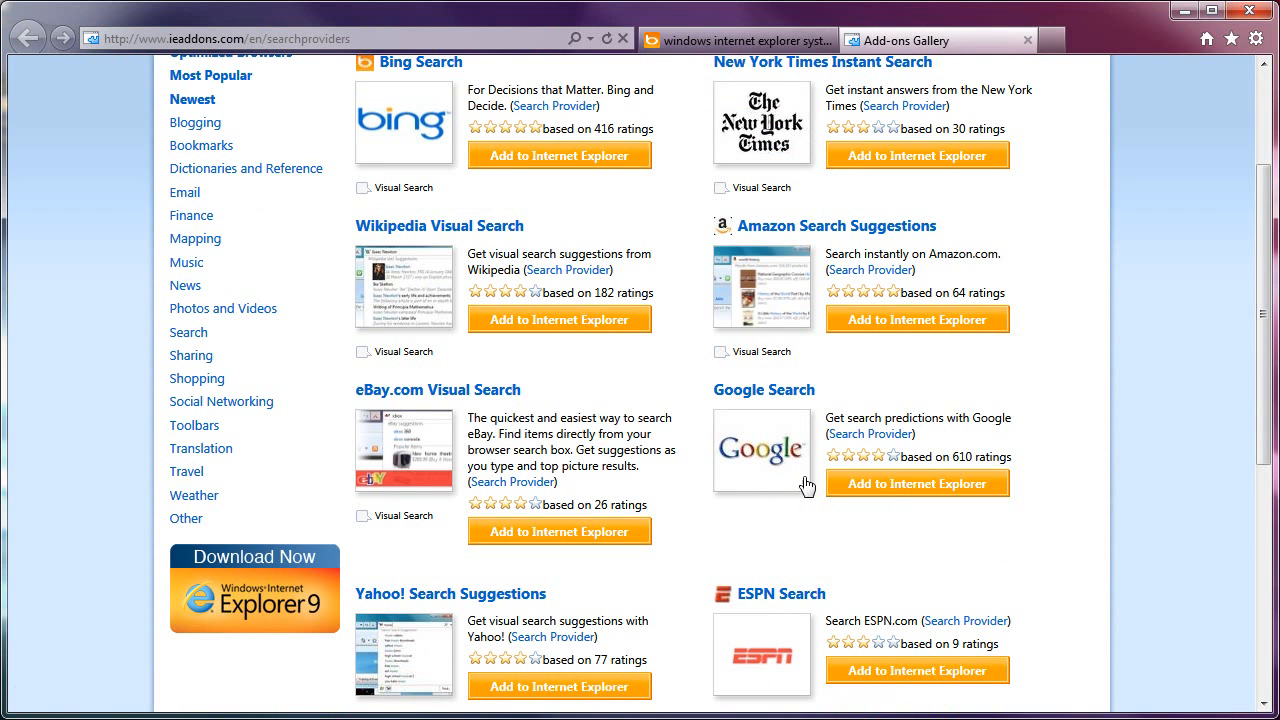
{"action": "mouse_move", "coordinate": [372, 370]}
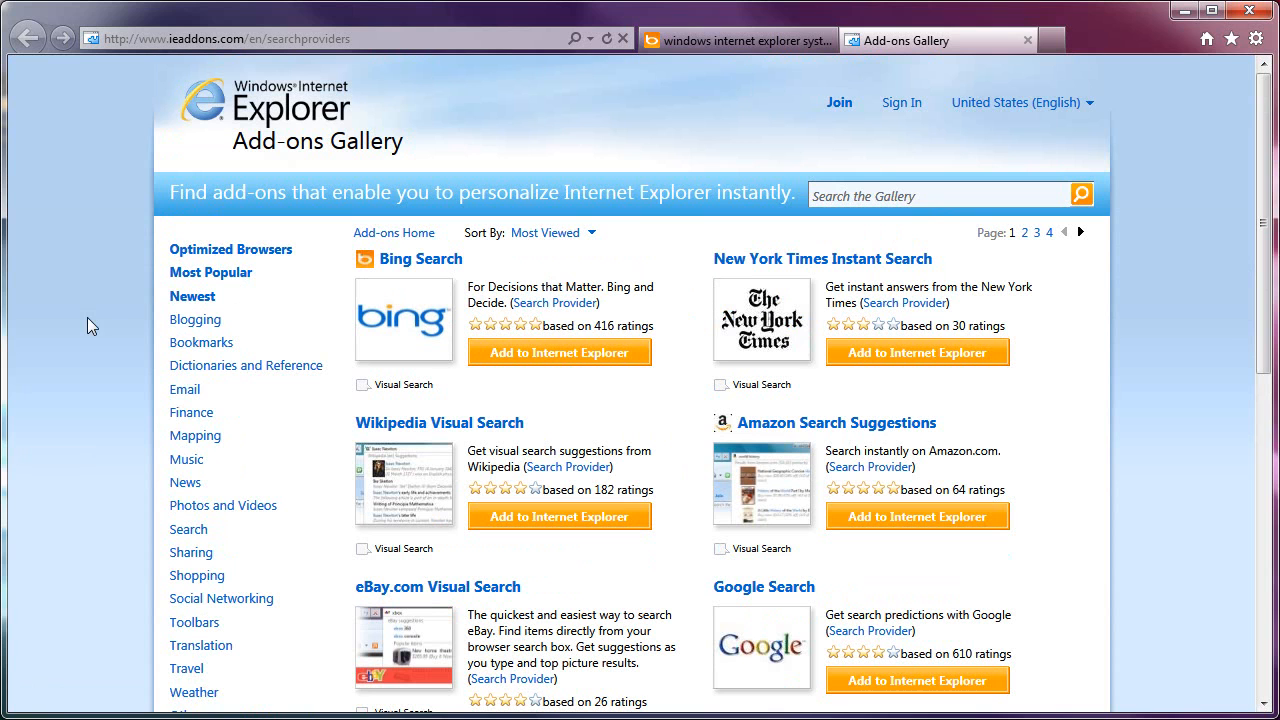
{"action": "left_click", "coordinate": [736, 40]}
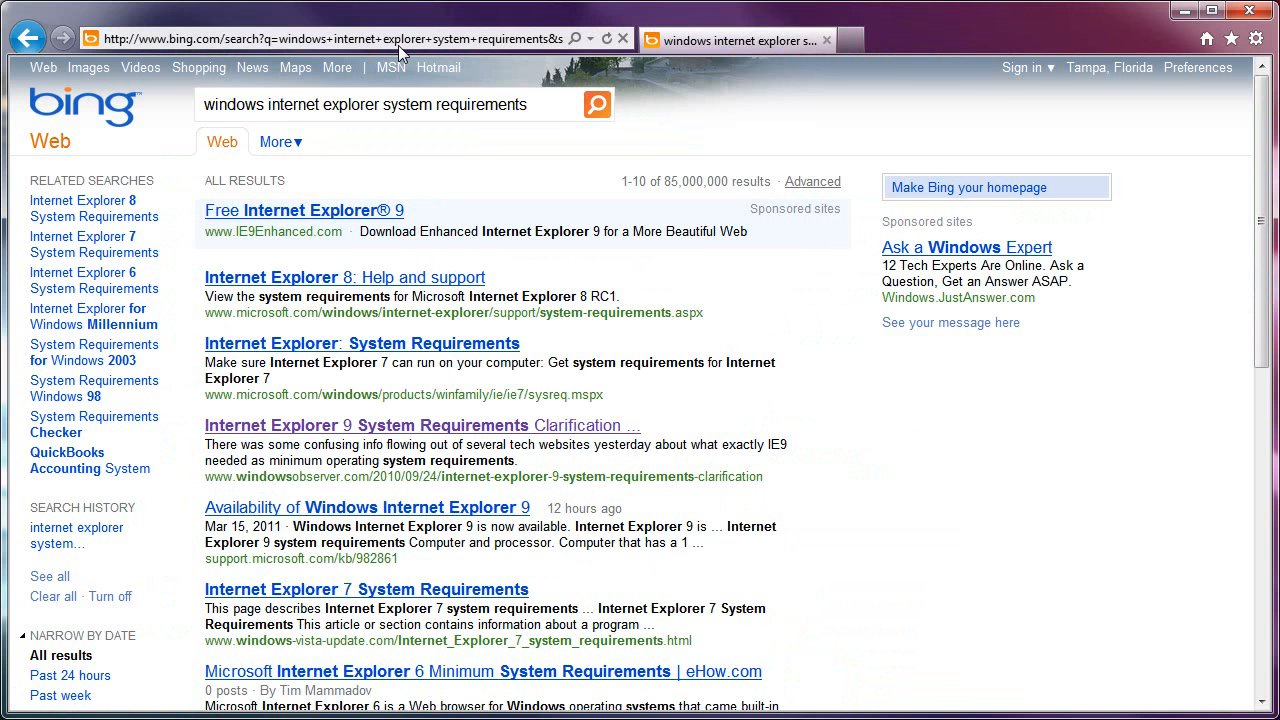
Show the address bar's list of suggested sites, history and favorites
{"action": "left_click", "coordinate": [340, 38]}
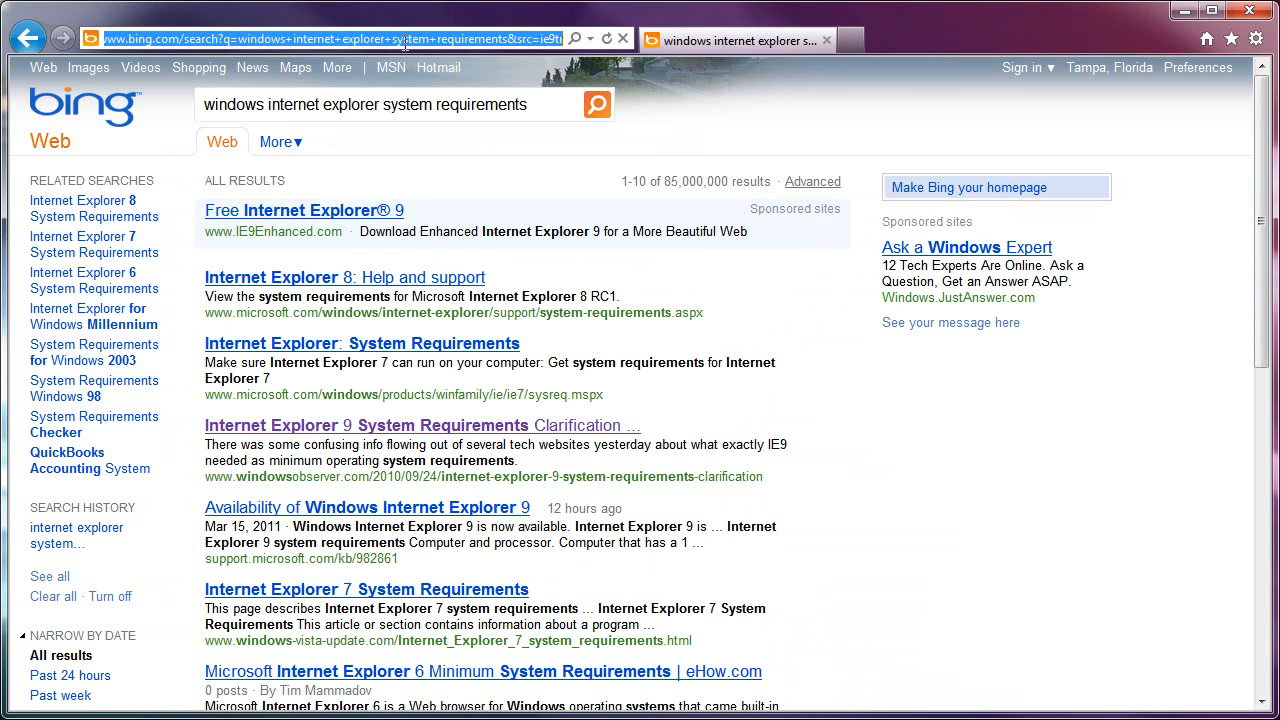
{"action": "left_click", "coordinate": [300, 38]}
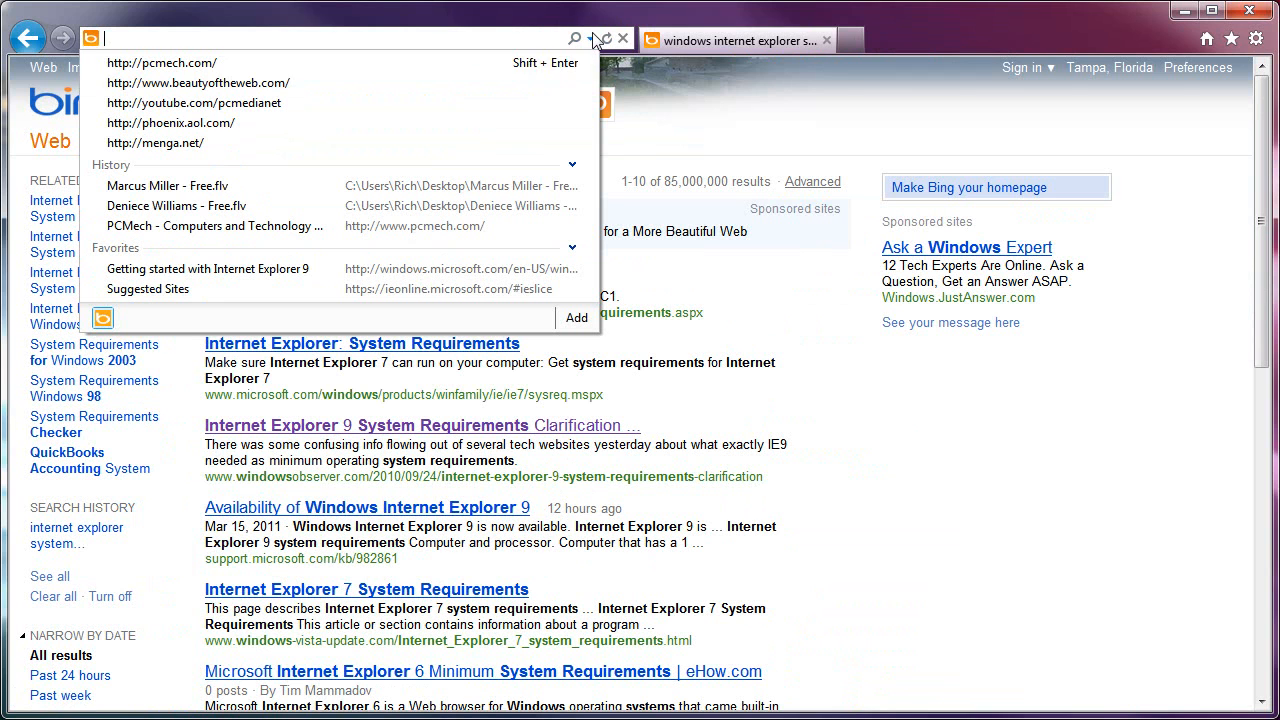
{"action": "mouse_move", "coordinate": [568, 84]}
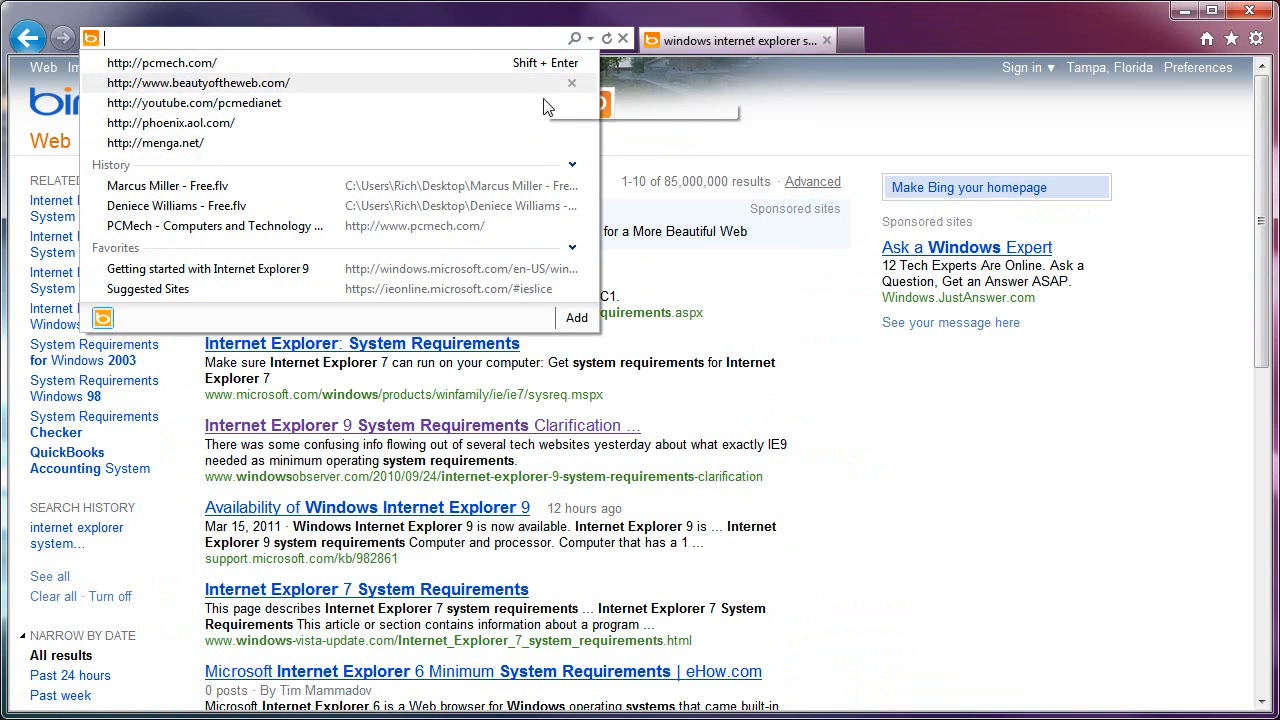
{"action": "mouse_move", "coordinate": [194, 104]}
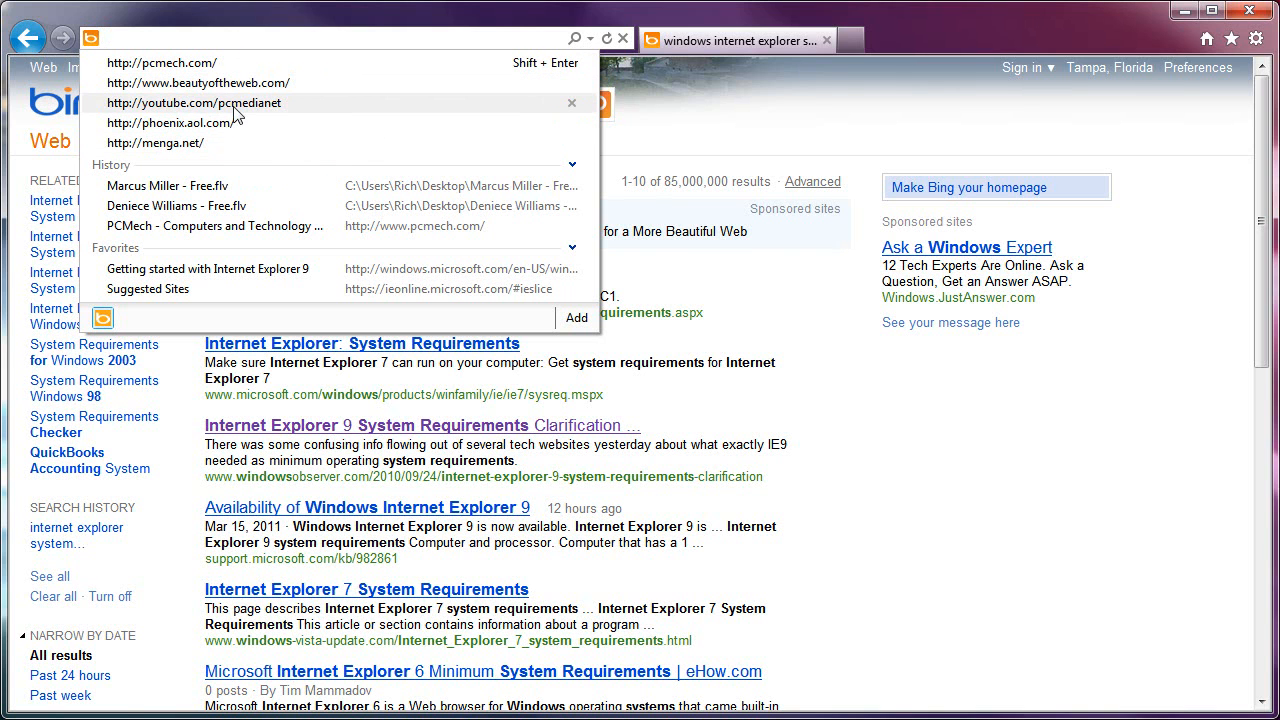
{"action": "mouse_move", "coordinate": [572, 124]}
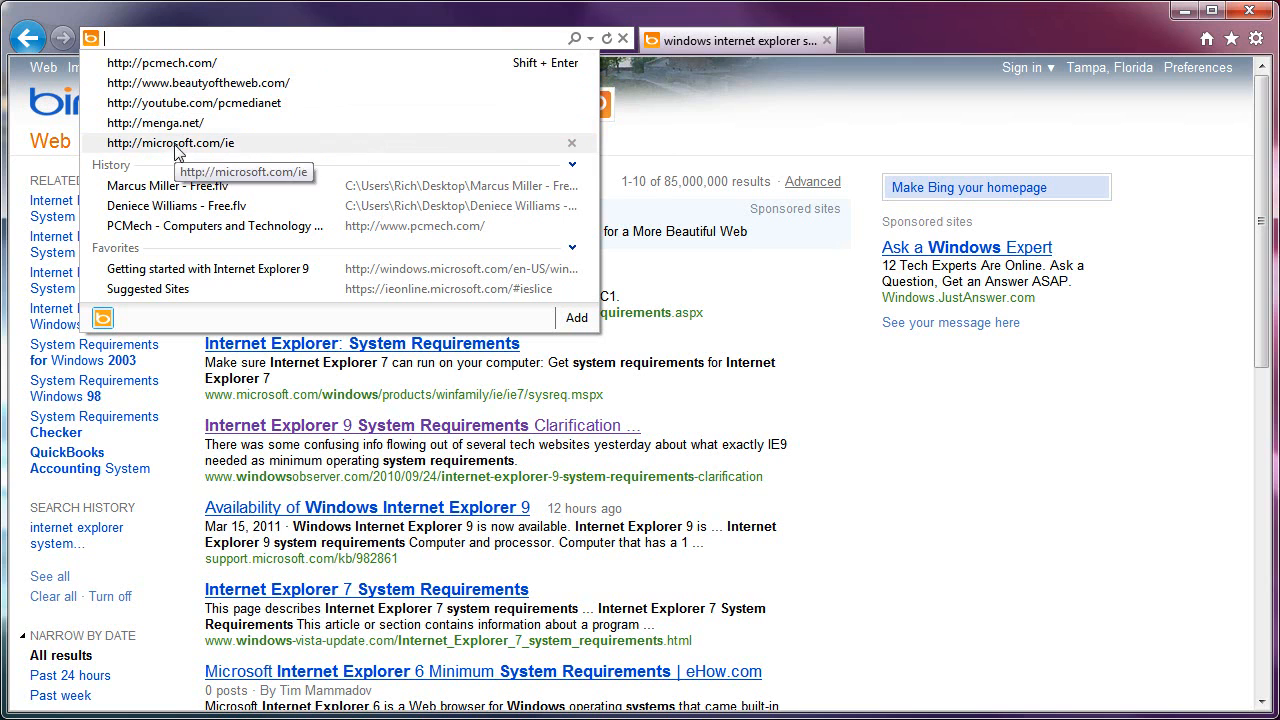
{"action": "mouse_move", "coordinate": [180, 104]}
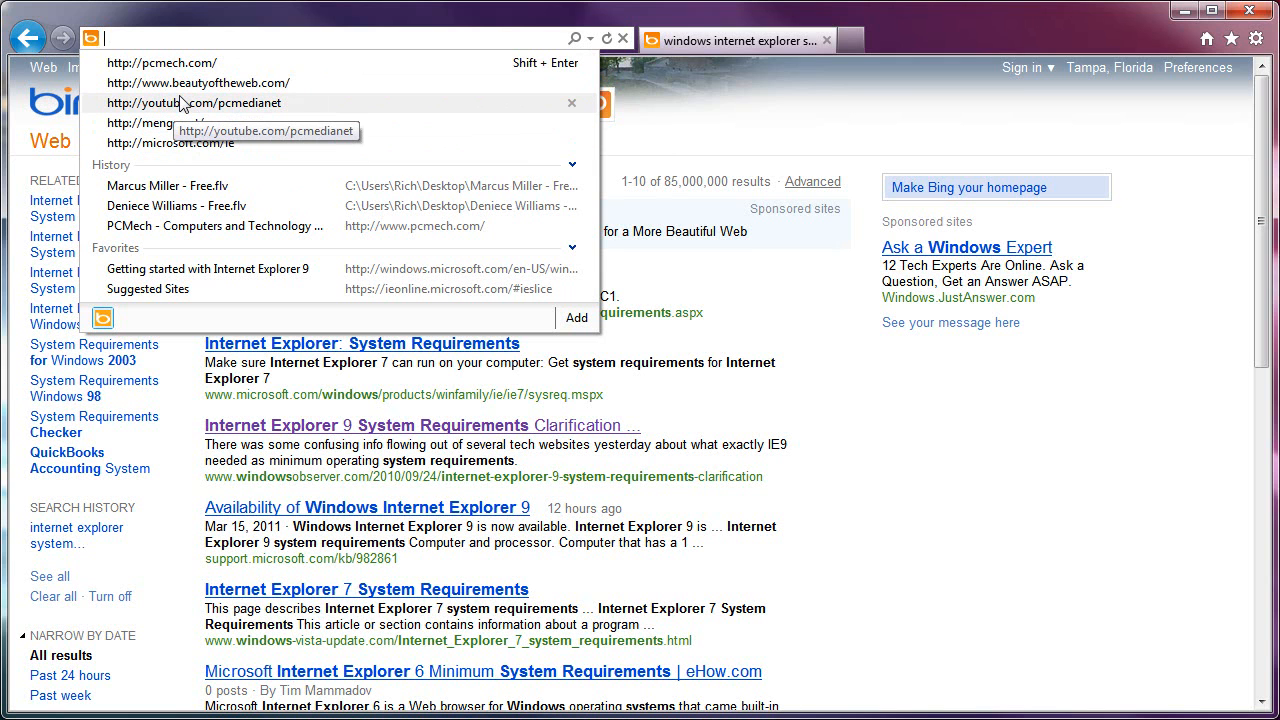
{"action": "mouse_move", "coordinate": [180, 132]}
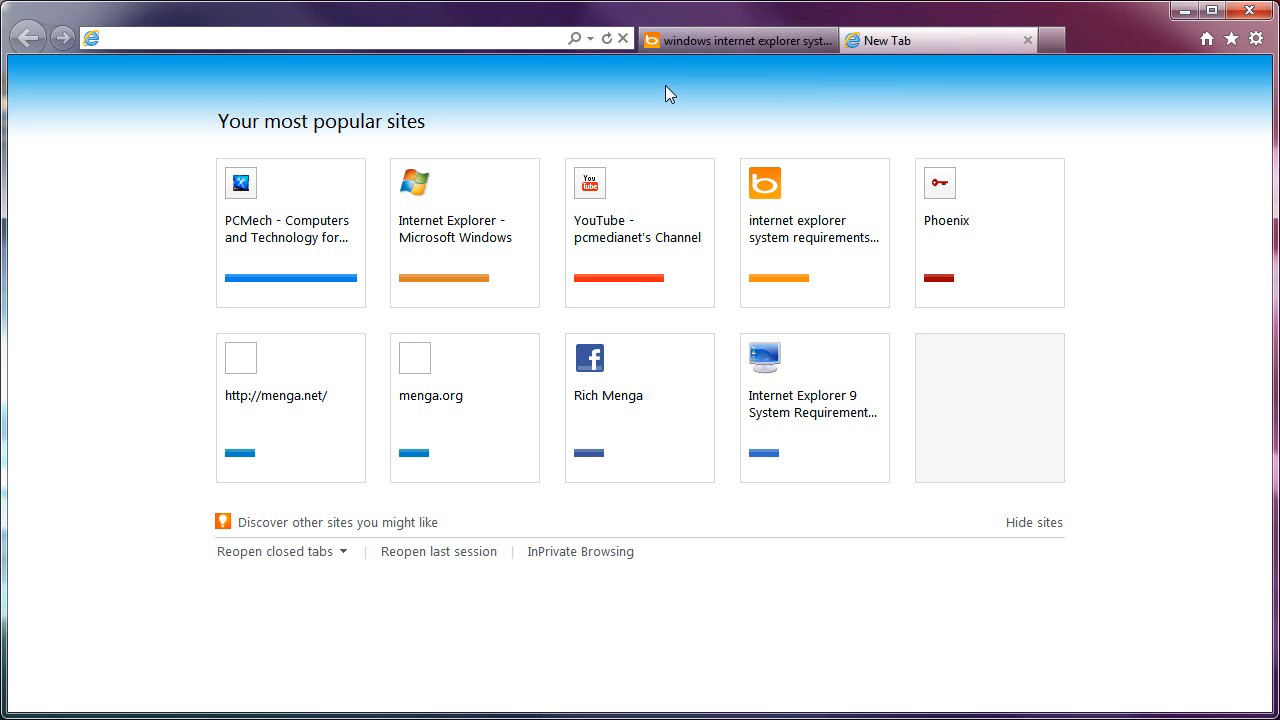
{"action": "mouse_move", "coordinate": [1116, 56]}
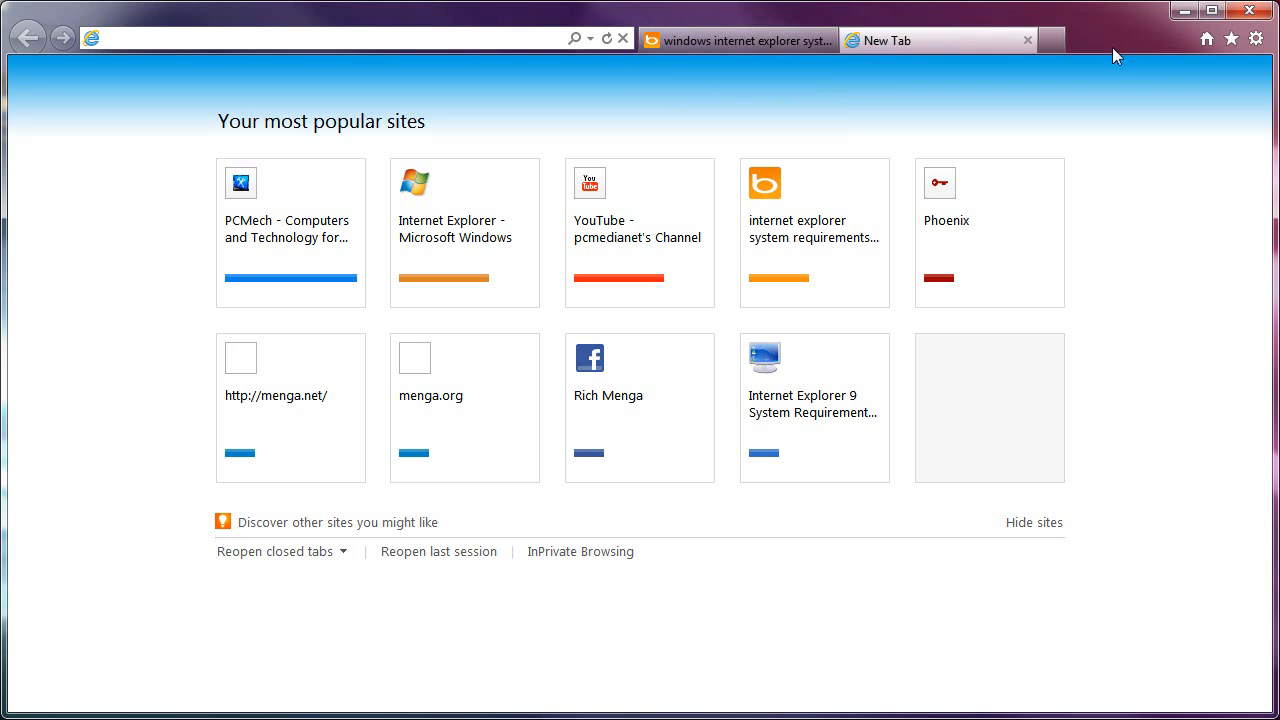
Move the tabs onto their own row via 'Show tabs on a separate row'
{"action": "right_click", "coordinate": [1112, 48]}
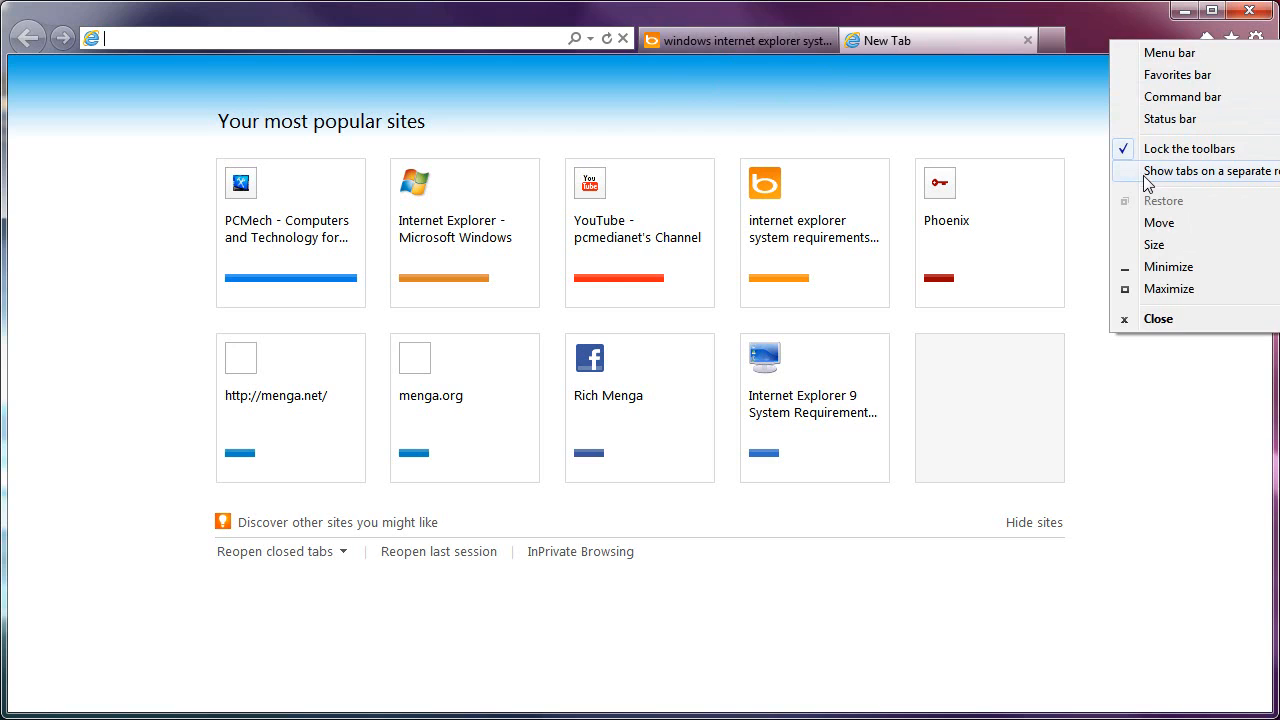
{"action": "left_click", "coordinate": [1204, 170]}
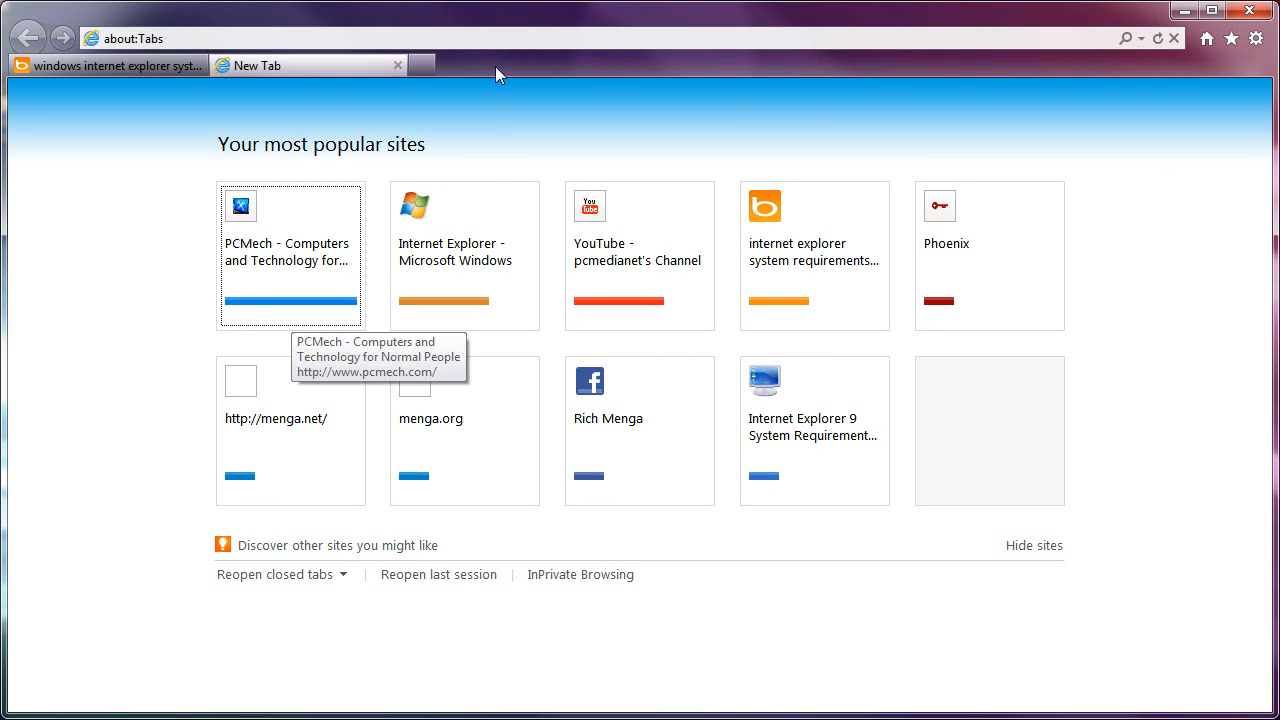
Put tabs back on the address bar row and close the New Tab, keeping the Bing results
{"action": "right_click", "coordinate": [500, 76]}
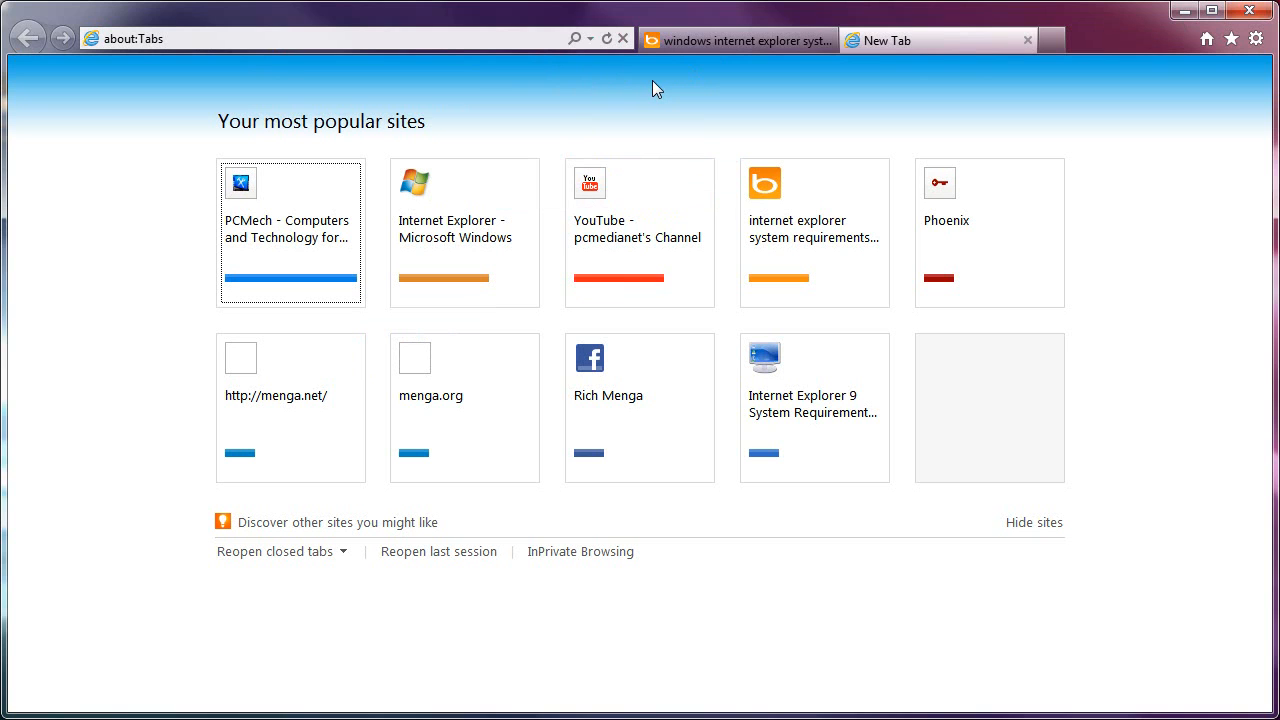
{"action": "mouse_move", "coordinate": [276, 90]}
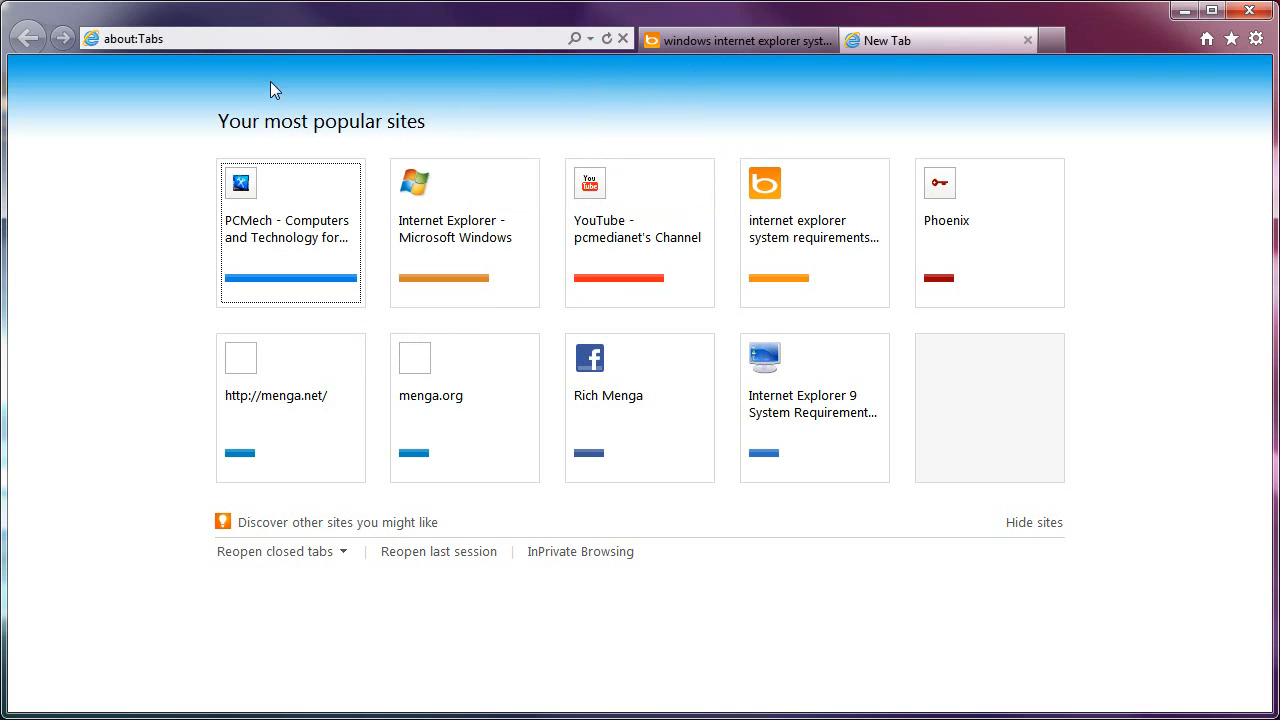
{"action": "mouse_move", "coordinate": [984, 62]}
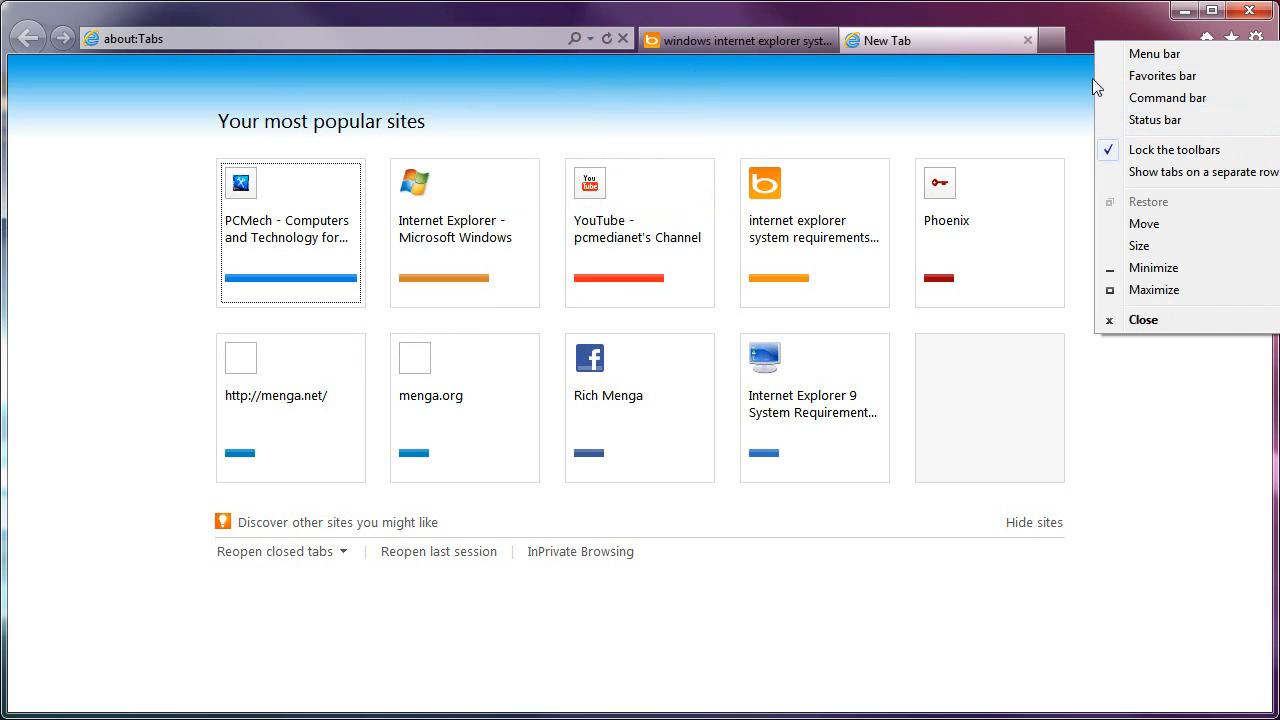
{"action": "left_click", "coordinate": [140, 60]}
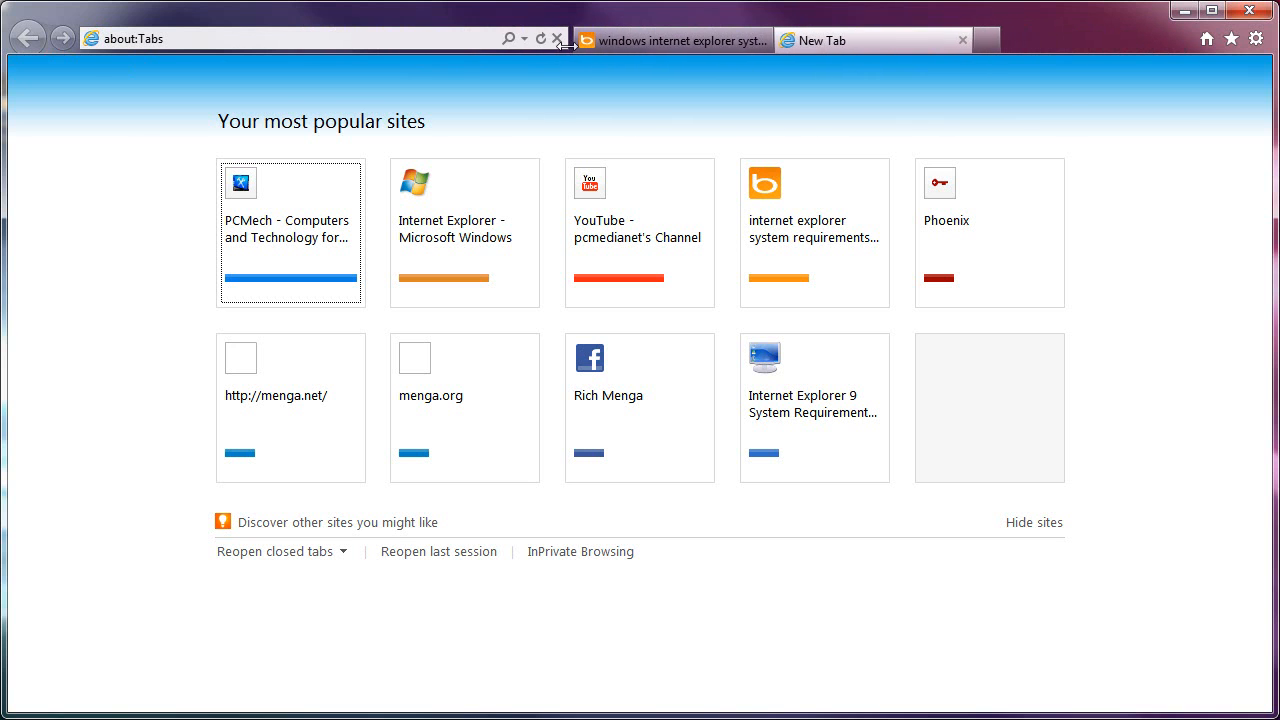
{"action": "left_click", "coordinate": [664, 40]}
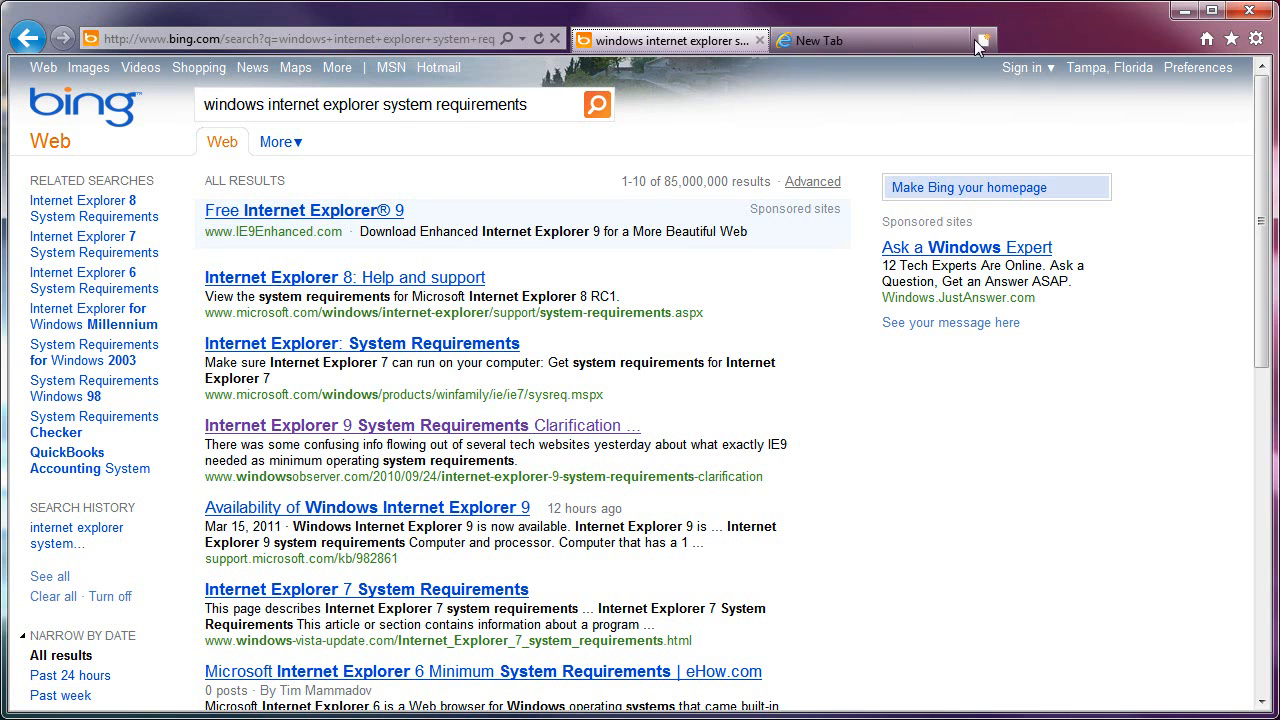
{"action": "left_click", "coordinate": [984, 40]}
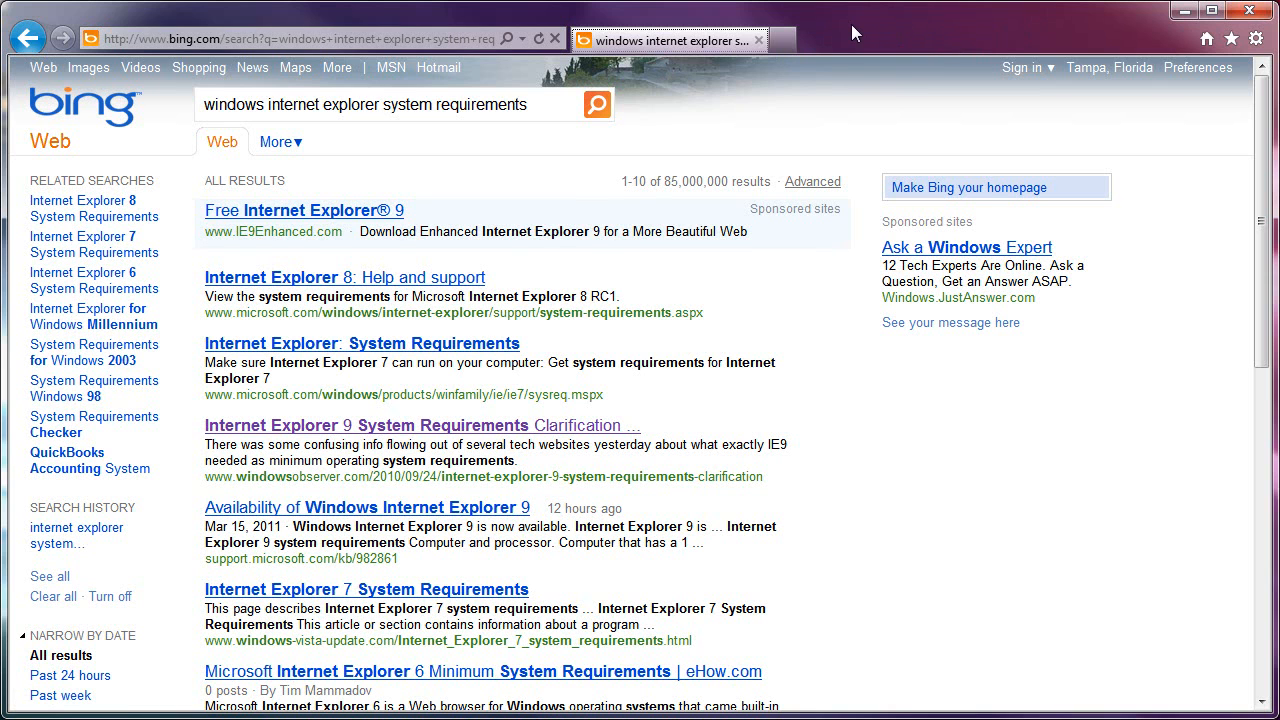
Add a New Tab beside the Bing results and bring the results tab back to the front
{"action": "left_click", "coordinate": [984, 40]}
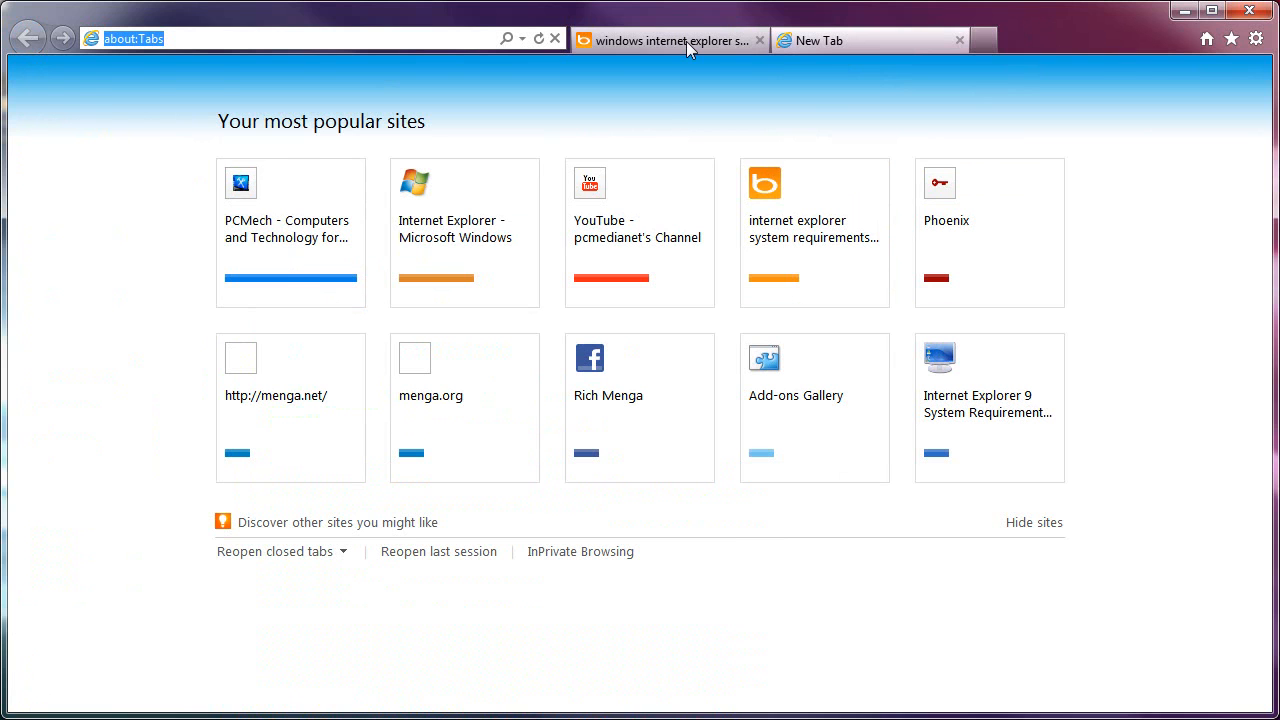
{"action": "left_click", "coordinate": [664, 40]}
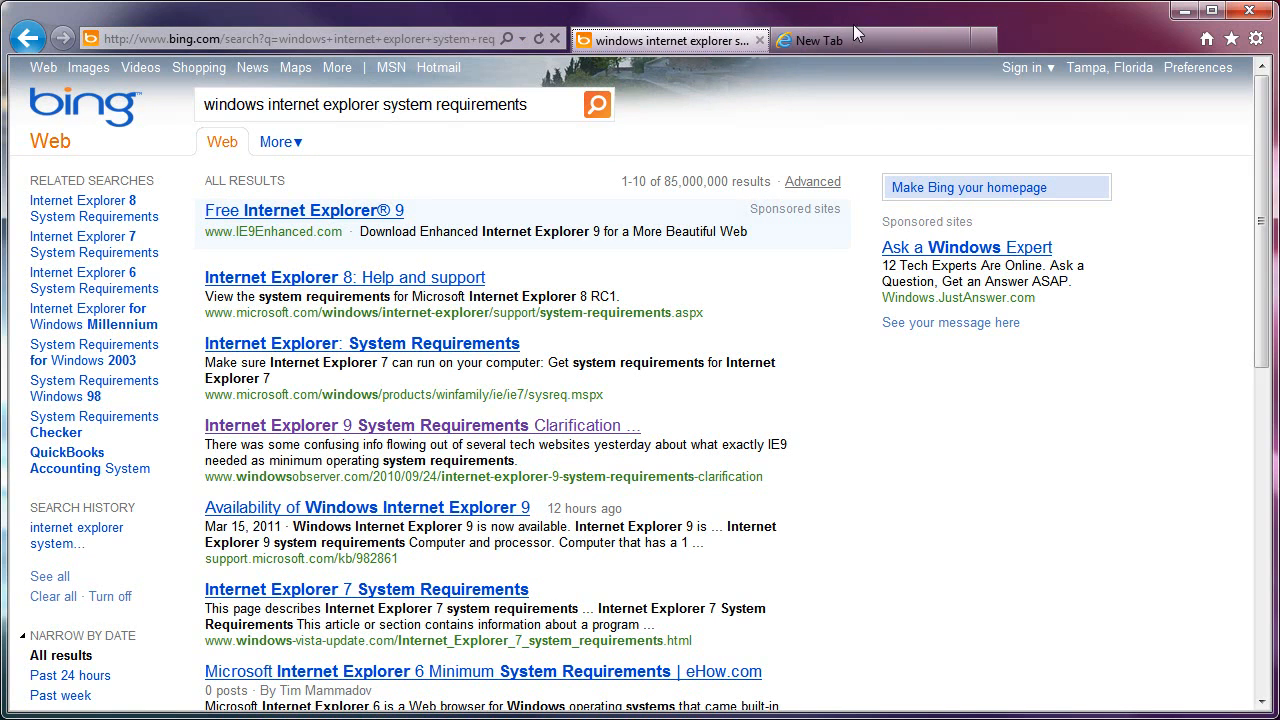
{"action": "left_click", "coordinate": [820, 40]}
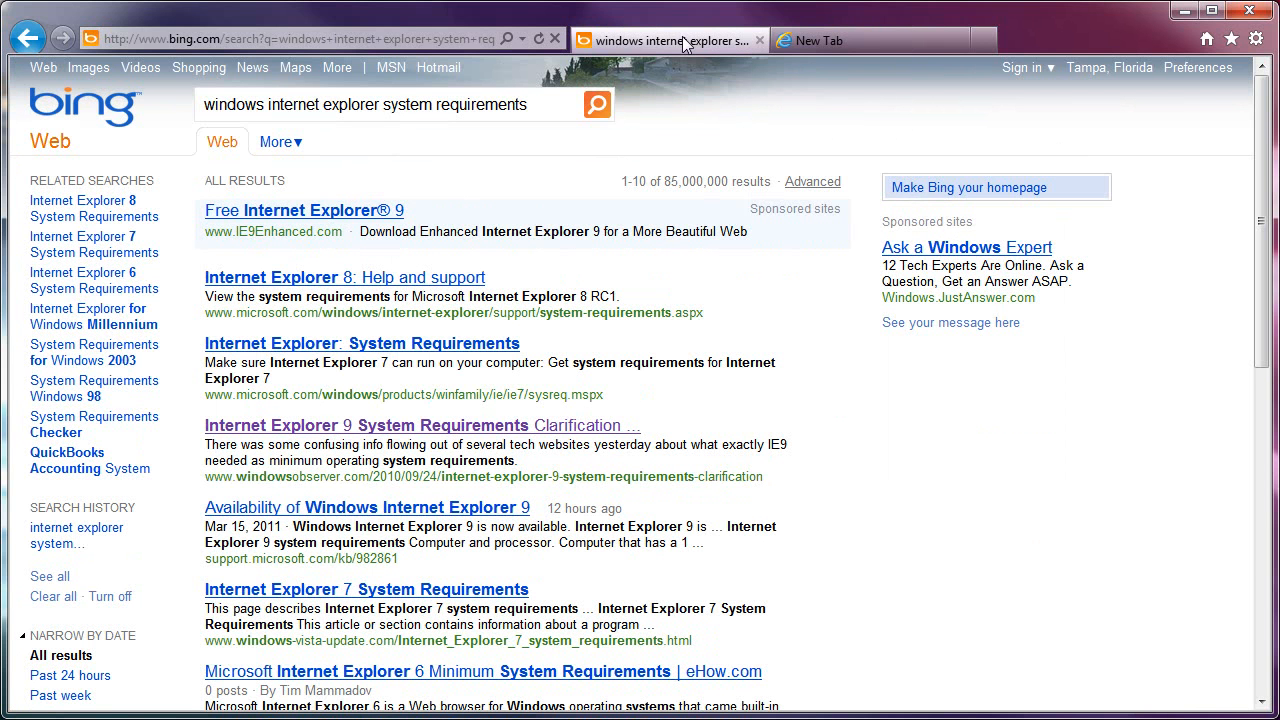
{"action": "mouse_move", "coordinate": [738, 108]}
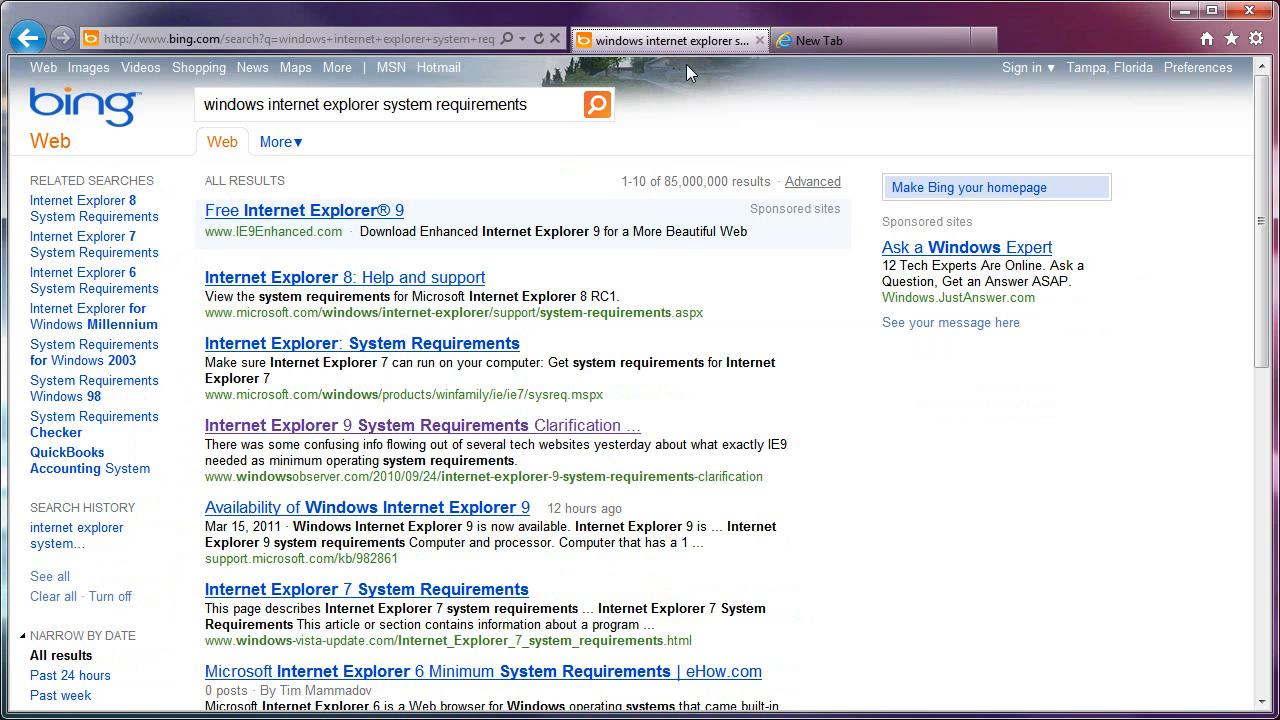
{"action": "mouse_move", "coordinate": [680, 114]}
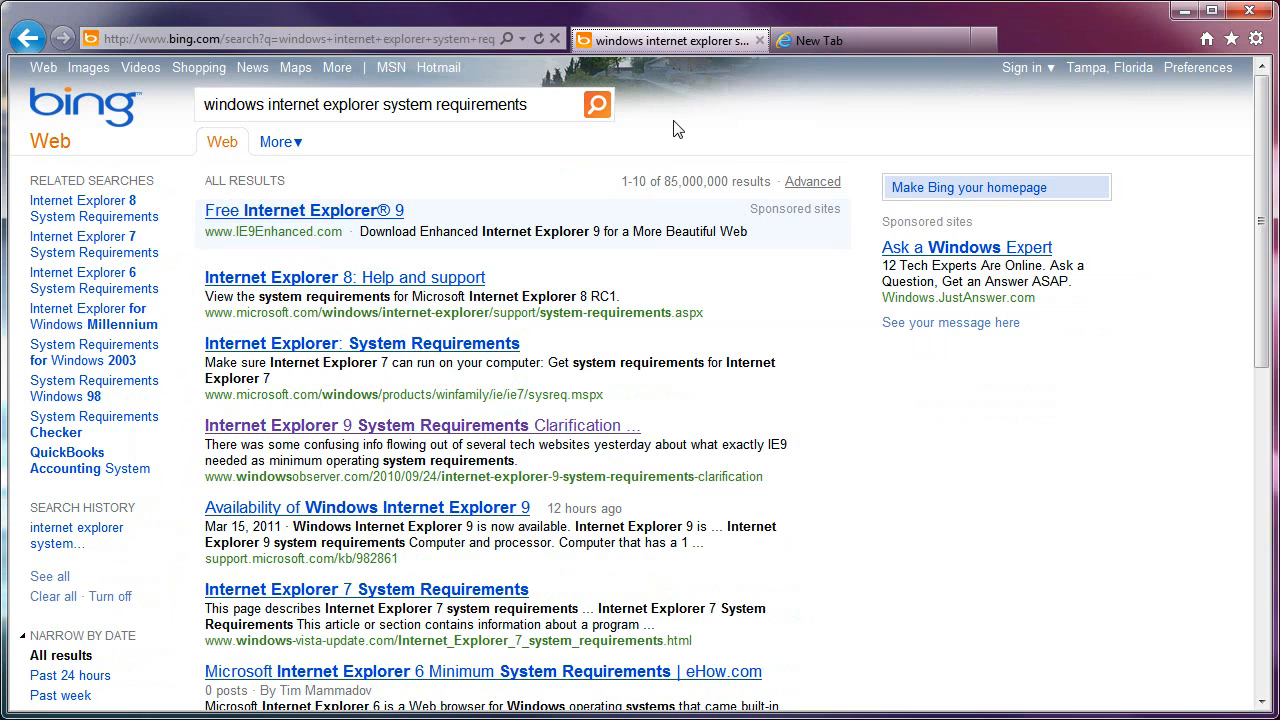
{"action": "mouse_move", "coordinate": [660, 110]}
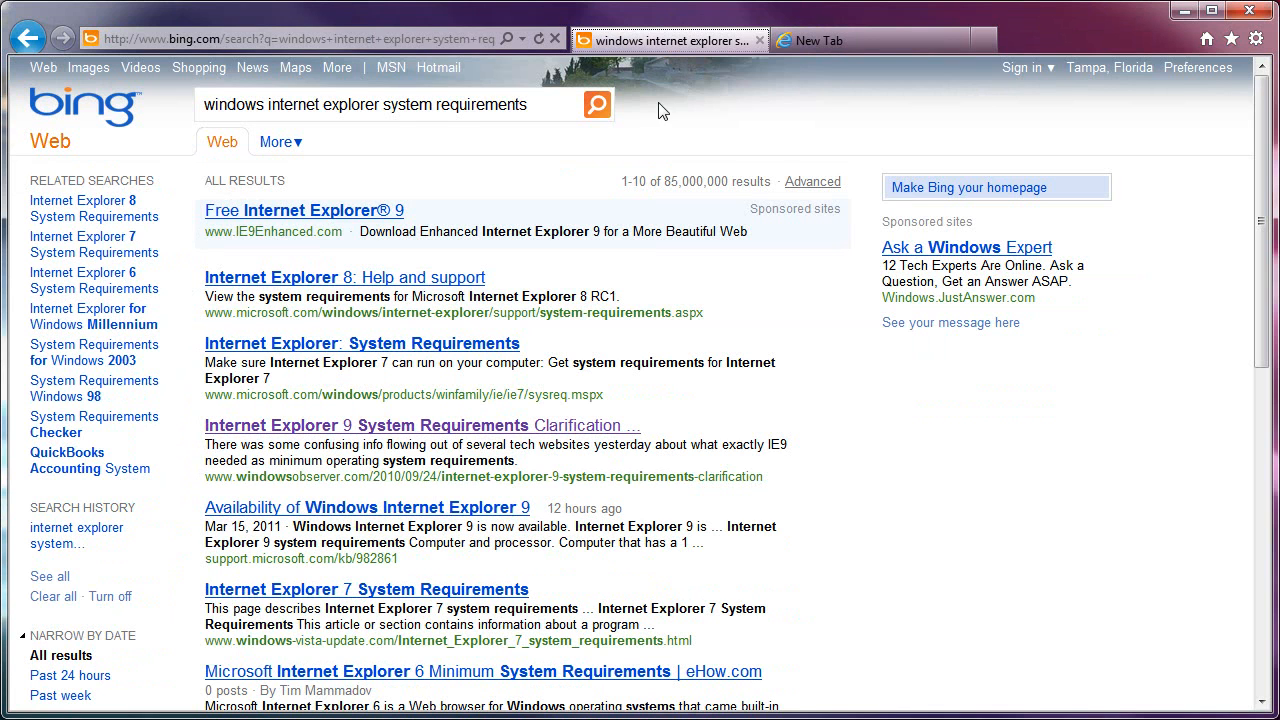
{"action": "mouse_move", "coordinate": [680, 108]}
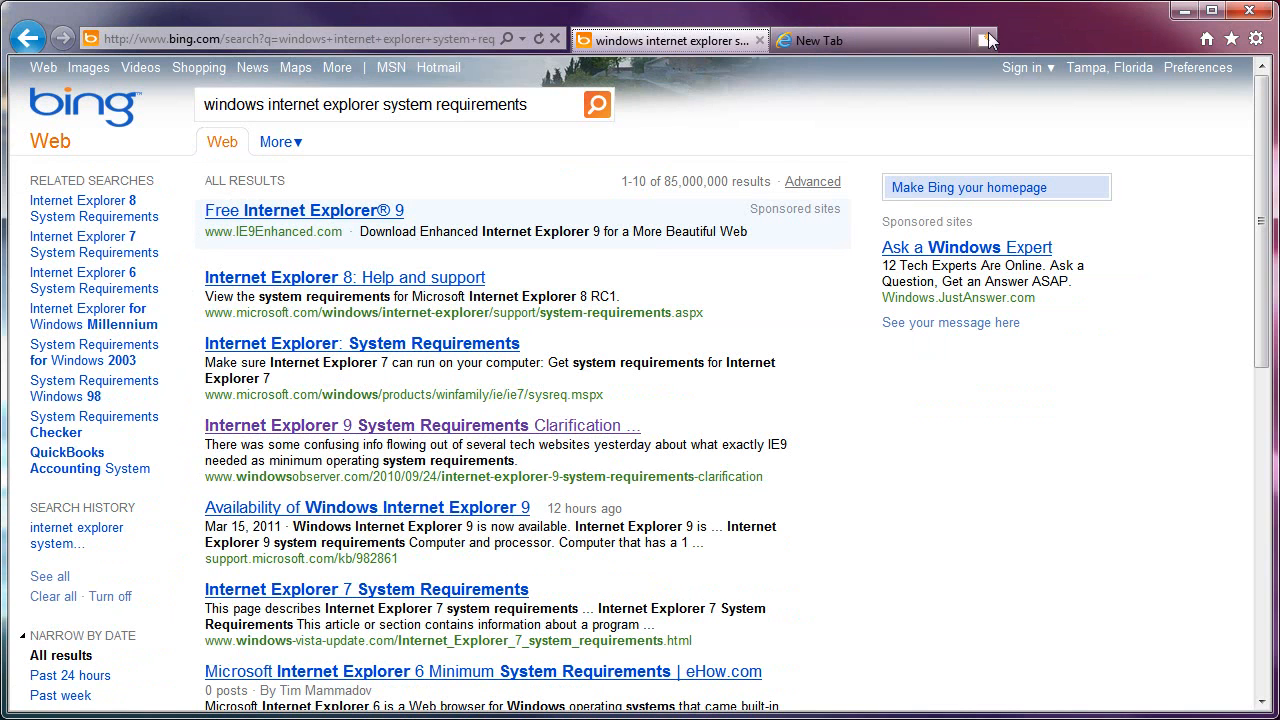
{"action": "mouse_move", "coordinate": [984, 40]}
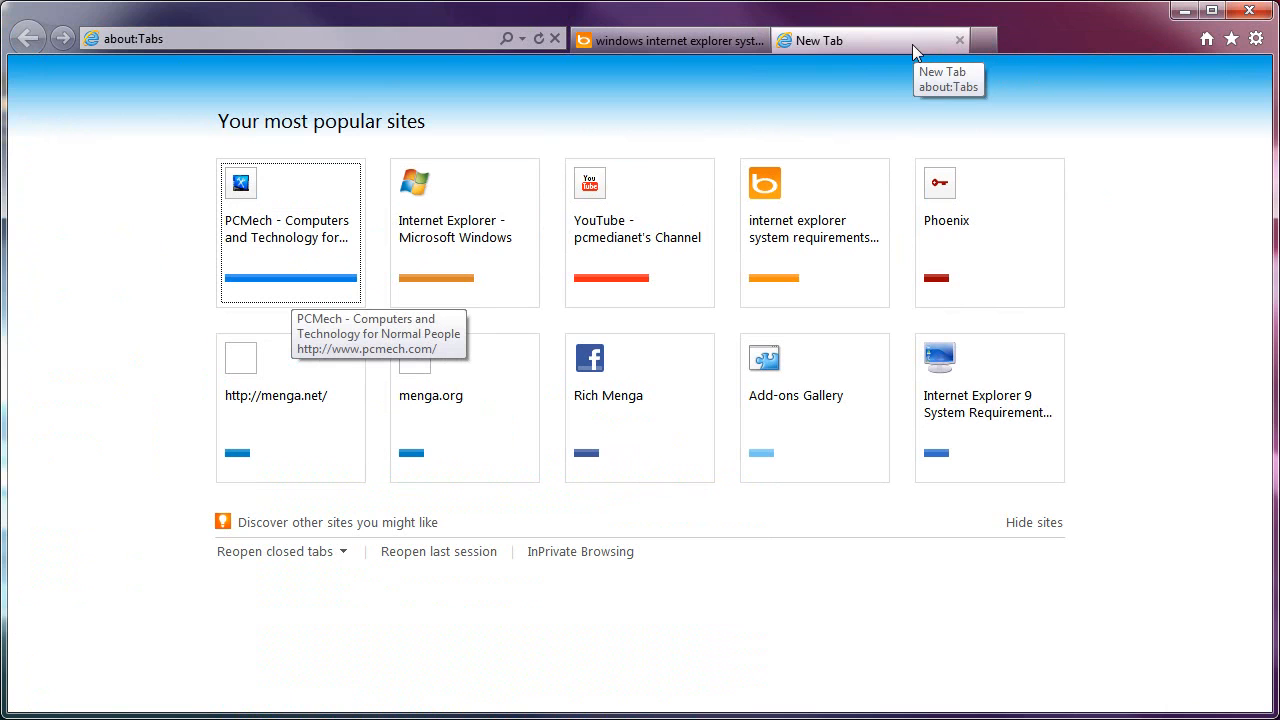
{"action": "mouse_move", "coordinate": [984, 40]}
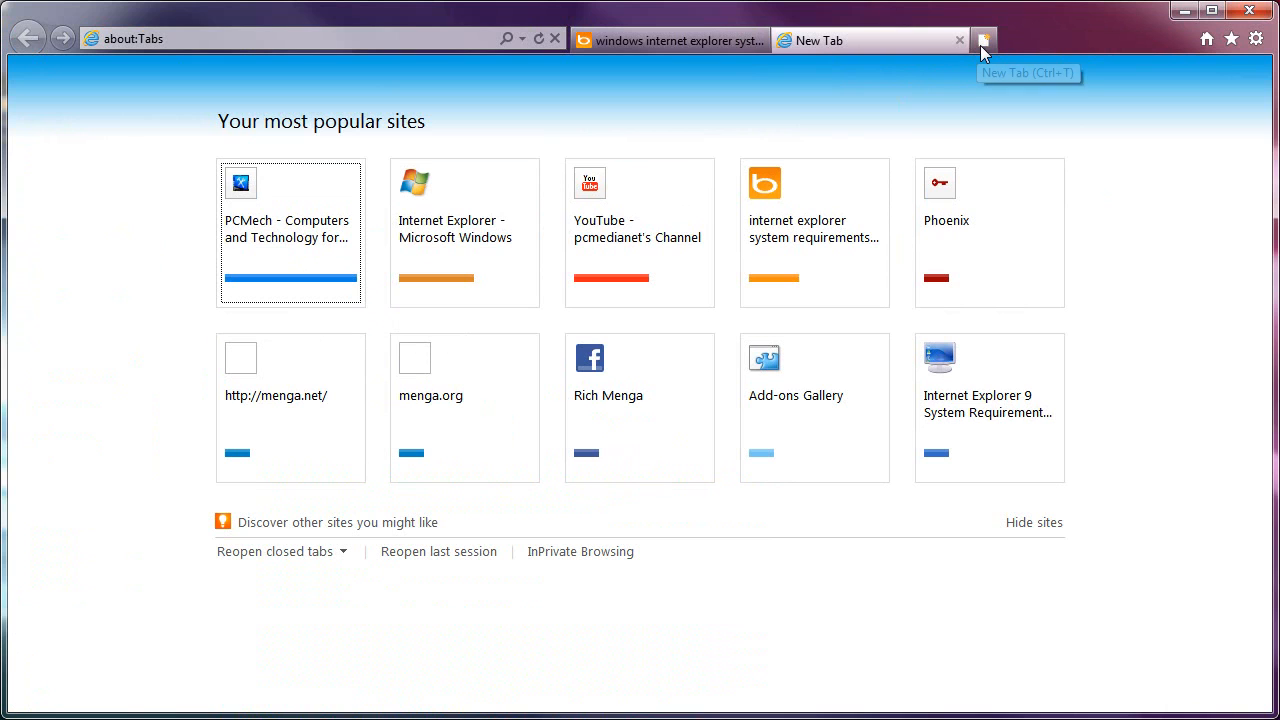
{"action": "mouse_move", "coordinate": [882, 108]}
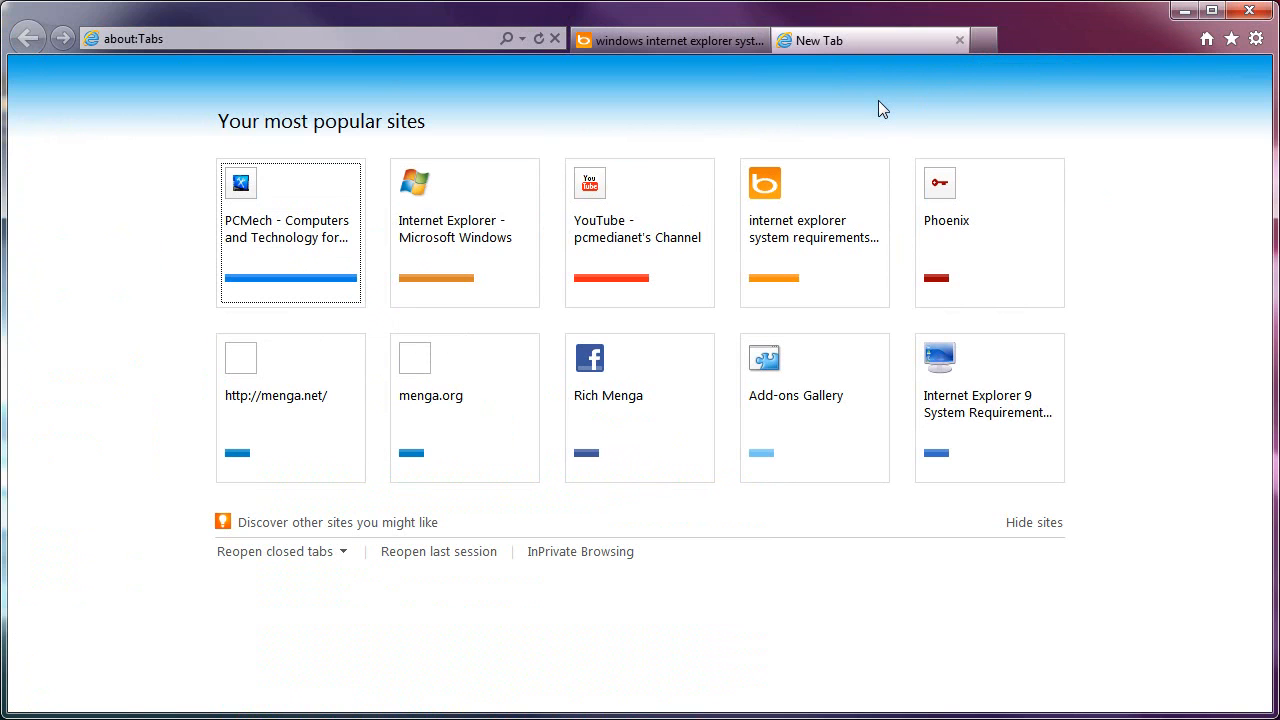
{"action": "mouse_move", "coordinate": [984, 40]}
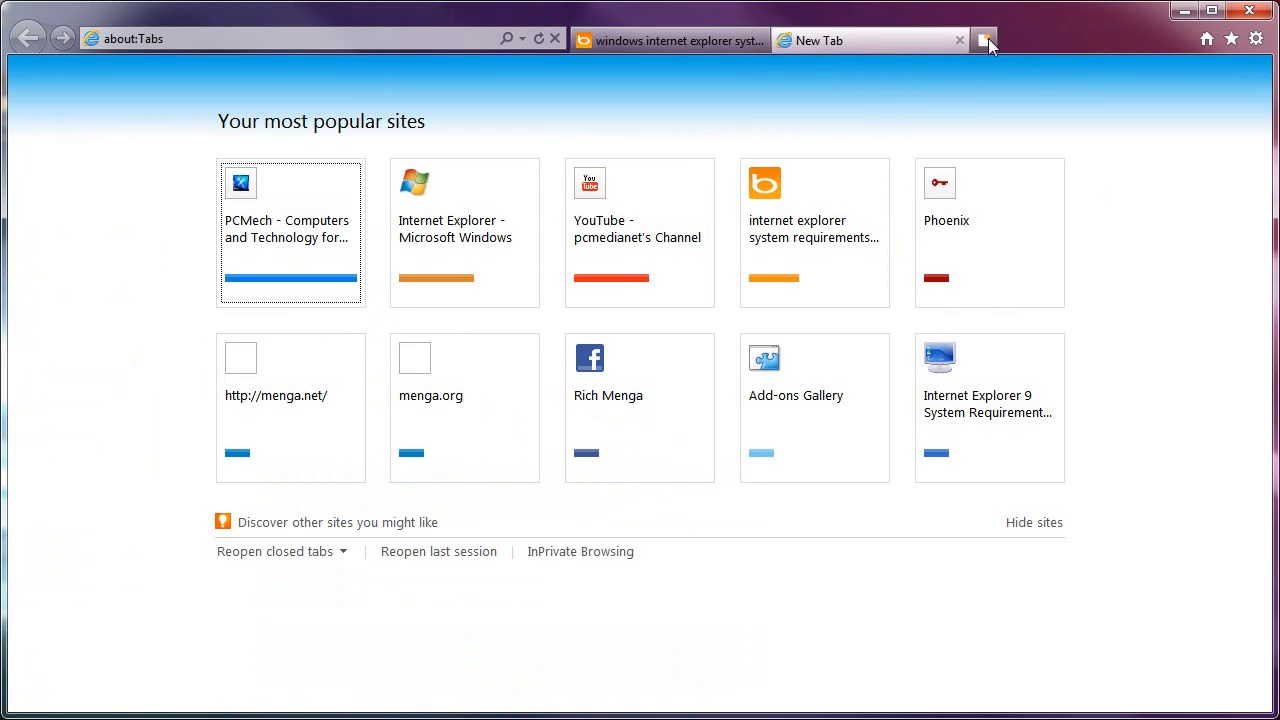
{"action": "mouse_move", "coordinate": [984, 40]}
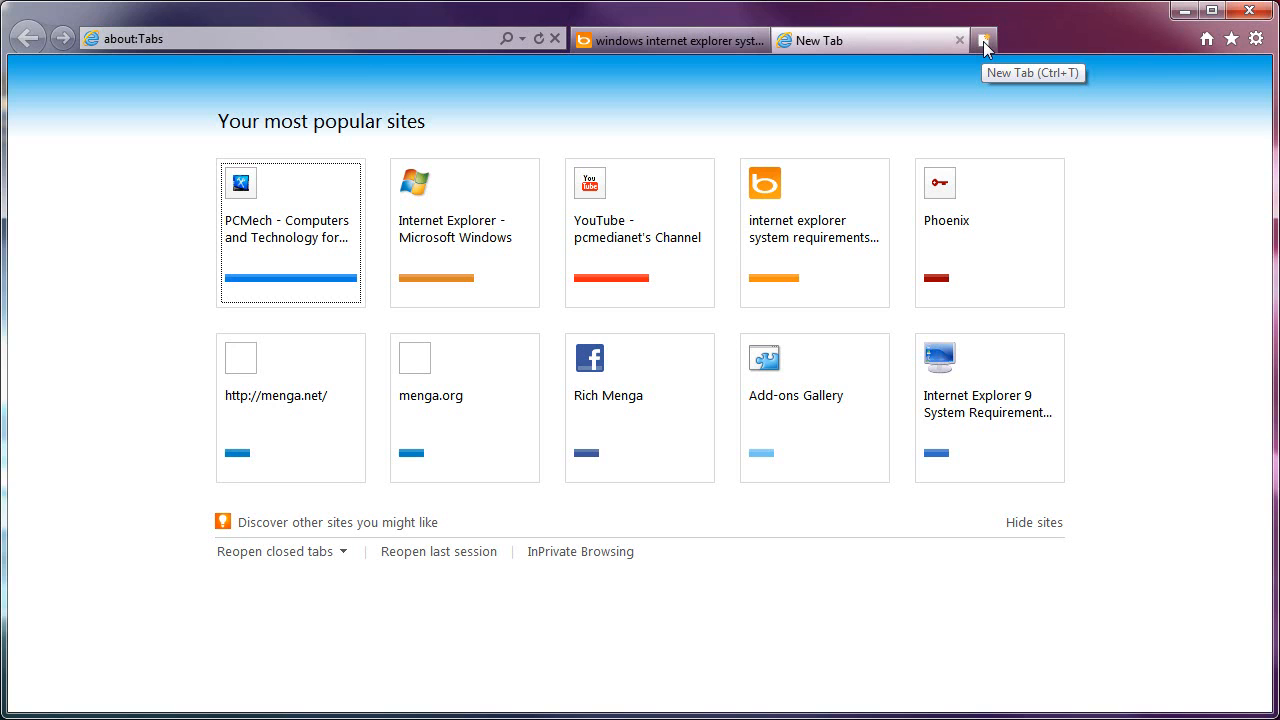
{"action": "mouse_move", "coordinate": [900, 88]}
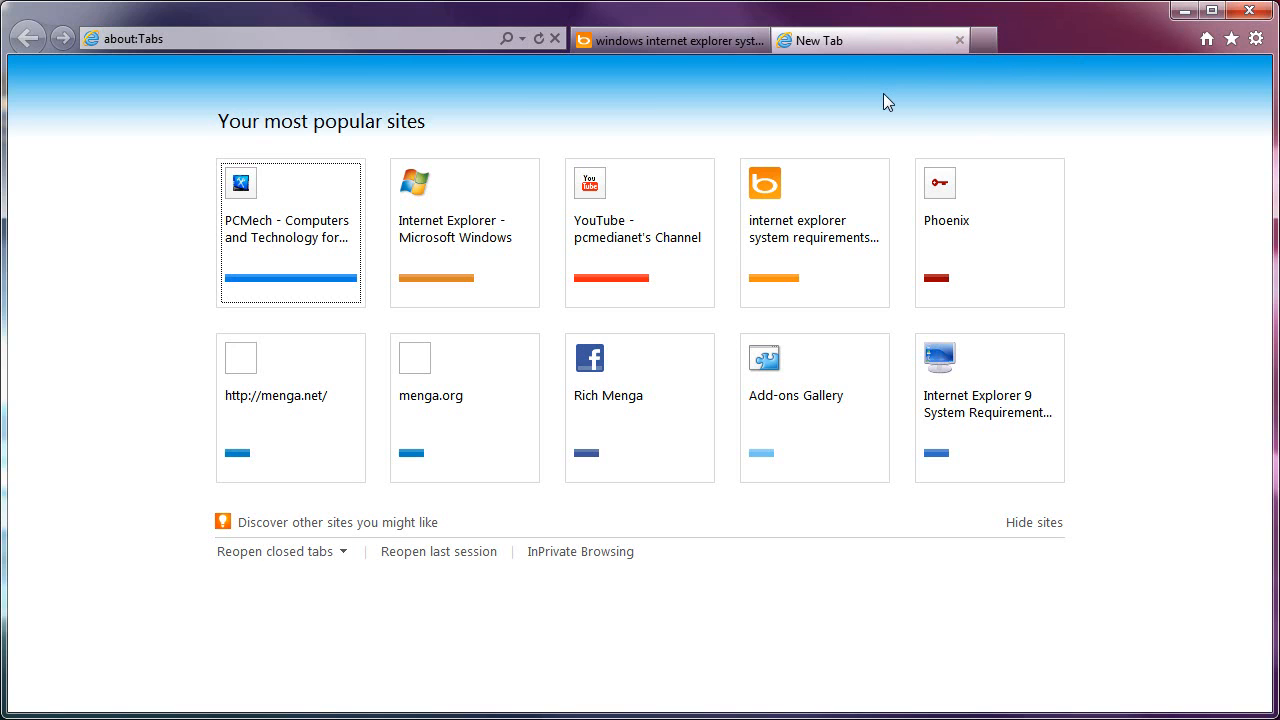
{"action": "mouse_move", "coordinate": [920, 76]}
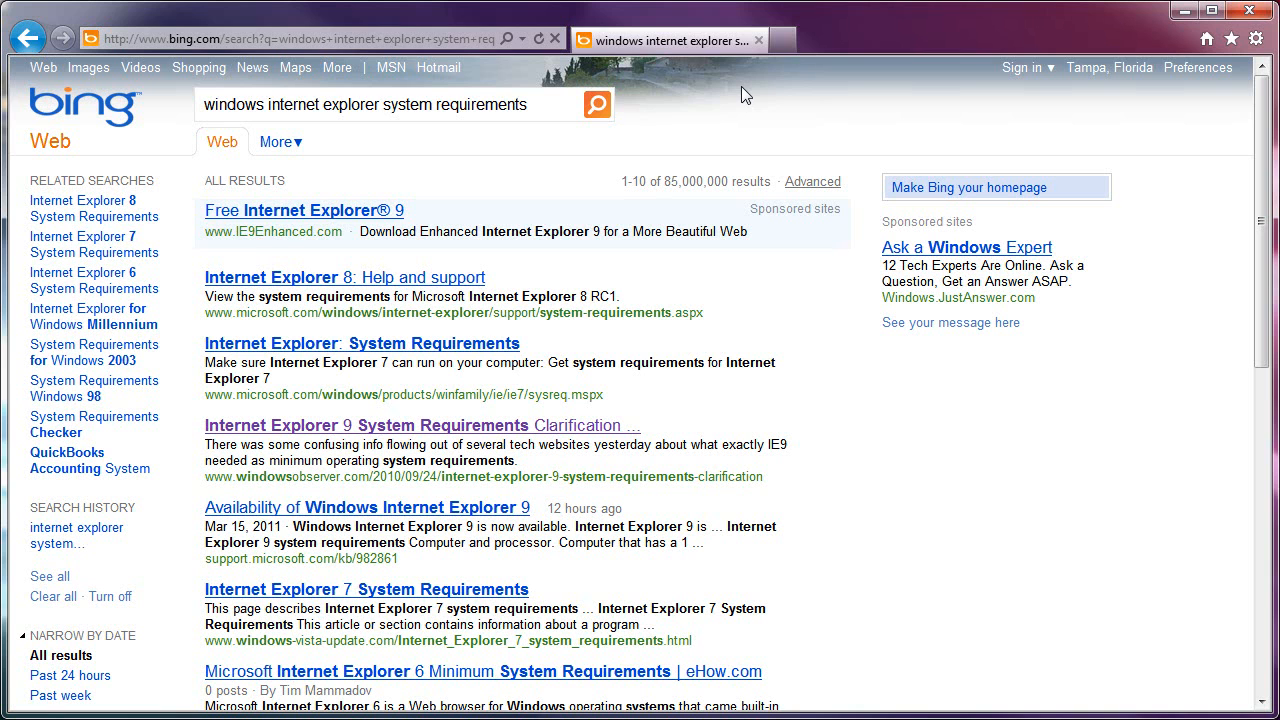
Close the New Tab and show the Tools Safety submenu with InPrivate Browsing and Tracking Protection
{"action": "left_click", "coordinate": [1000, 40]}
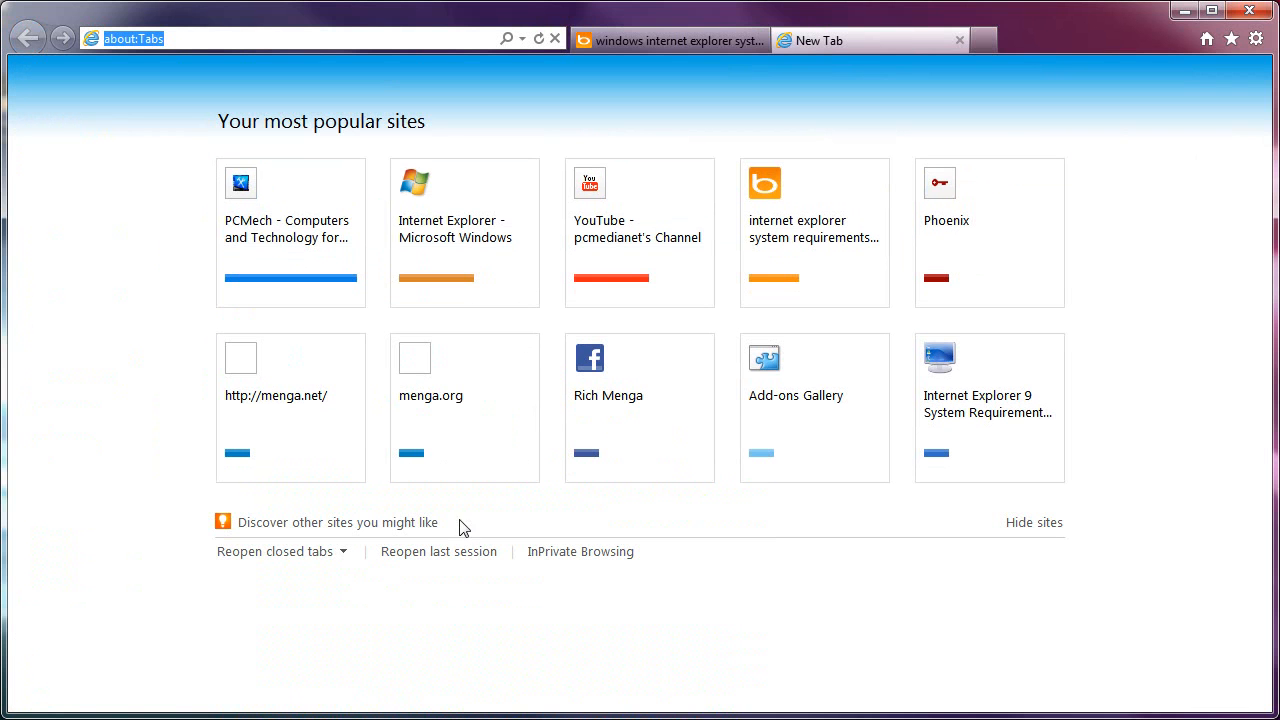
{"action": "mouse_move", "coordinate": [580, 552]}
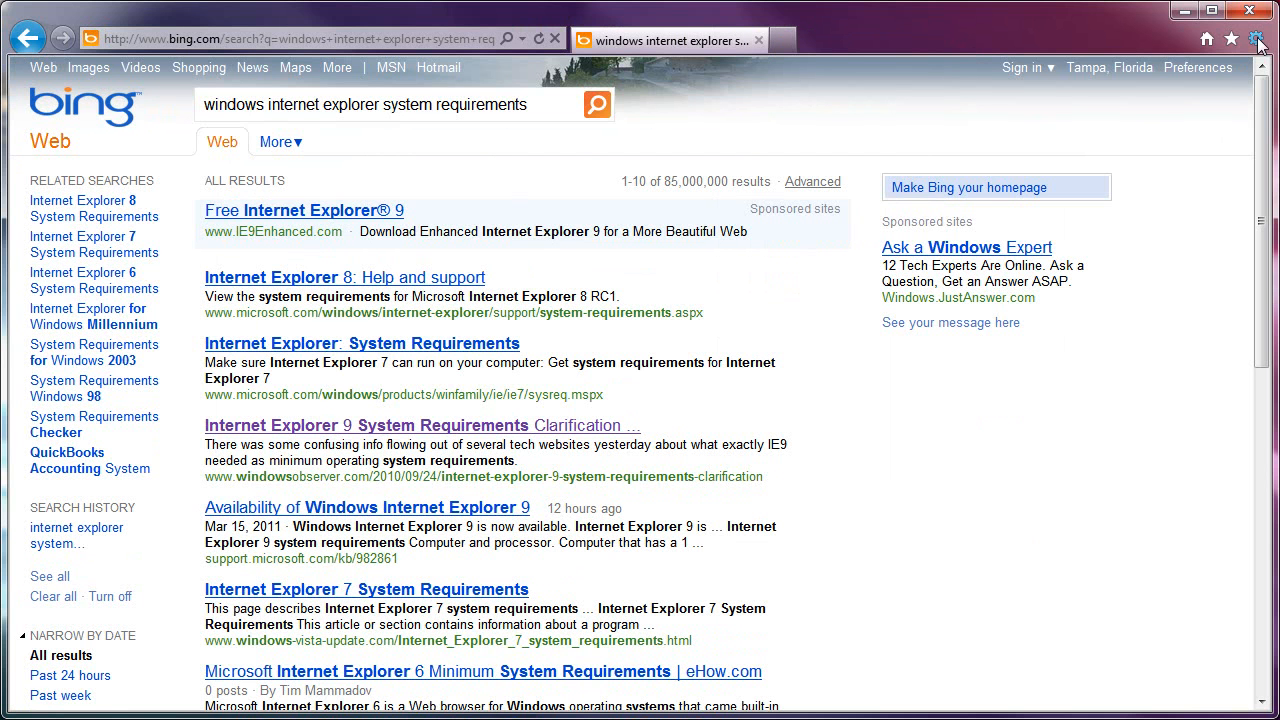
{"action": "left_click", "coordinate": [1260, 40]}
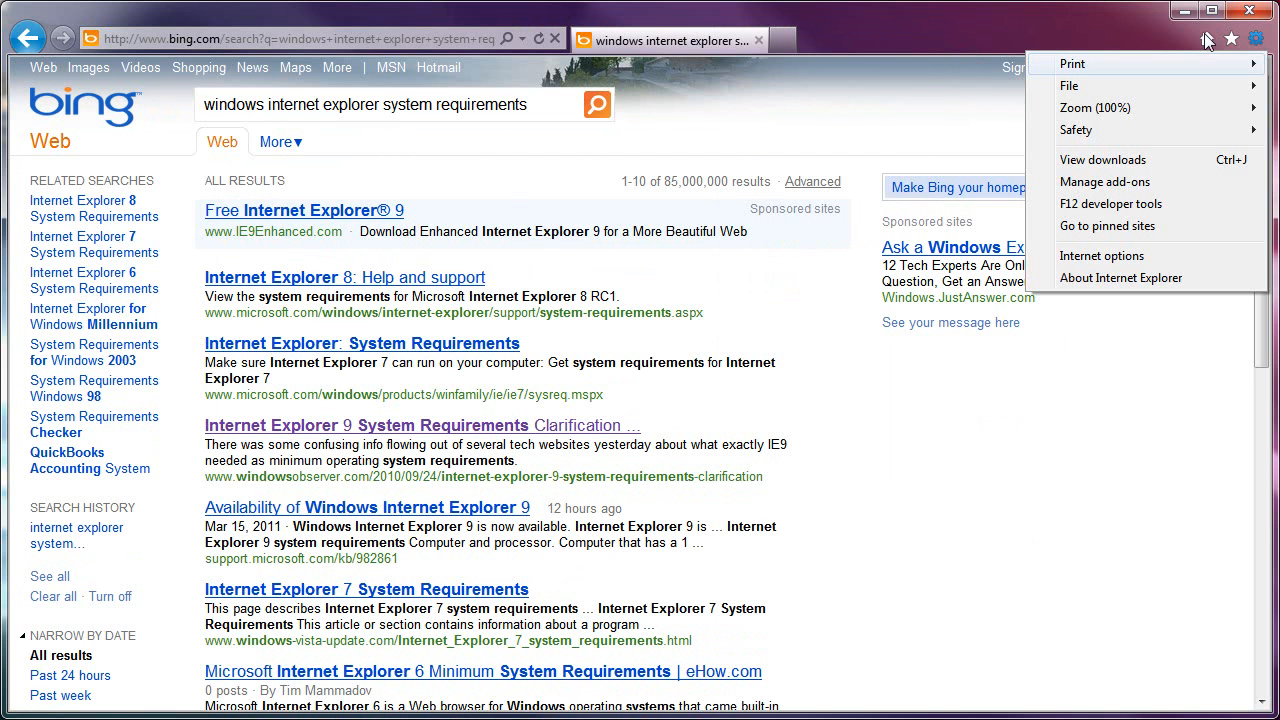
{"action": "mouse_move", "coordinate": [1258, 46]}
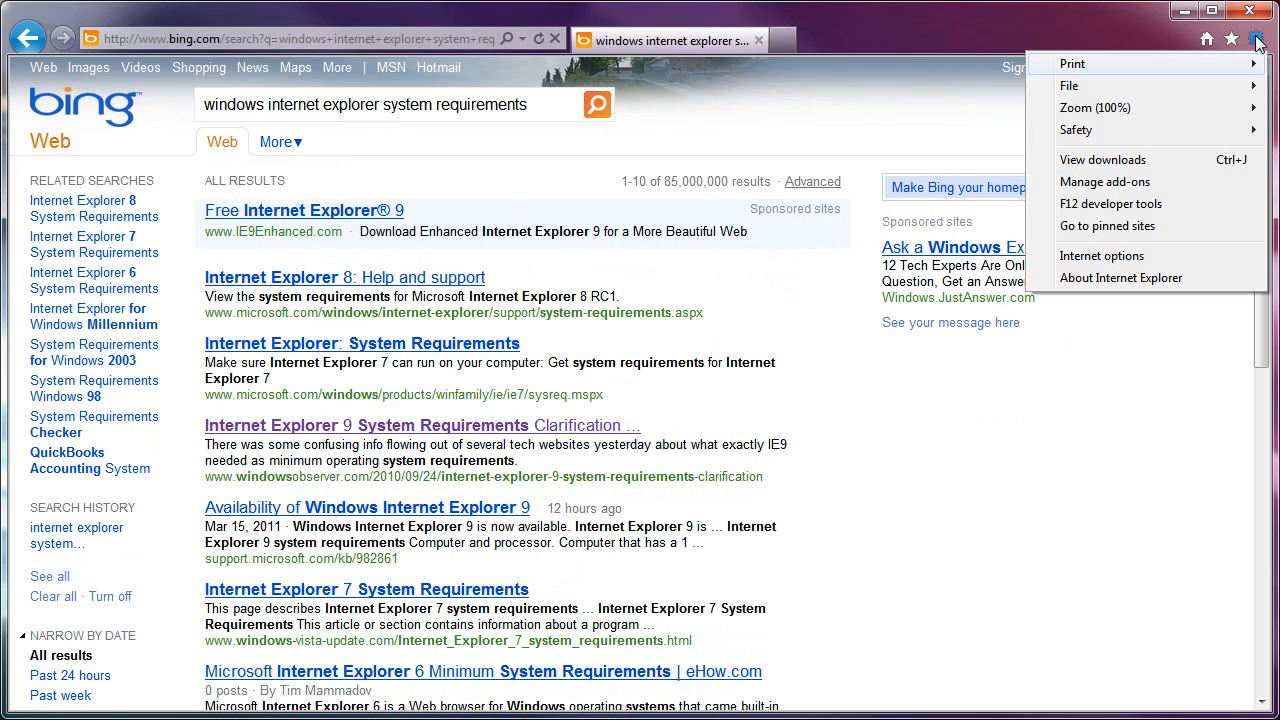
{"action": "mouse_move", "coordinate": [1120, 84]}
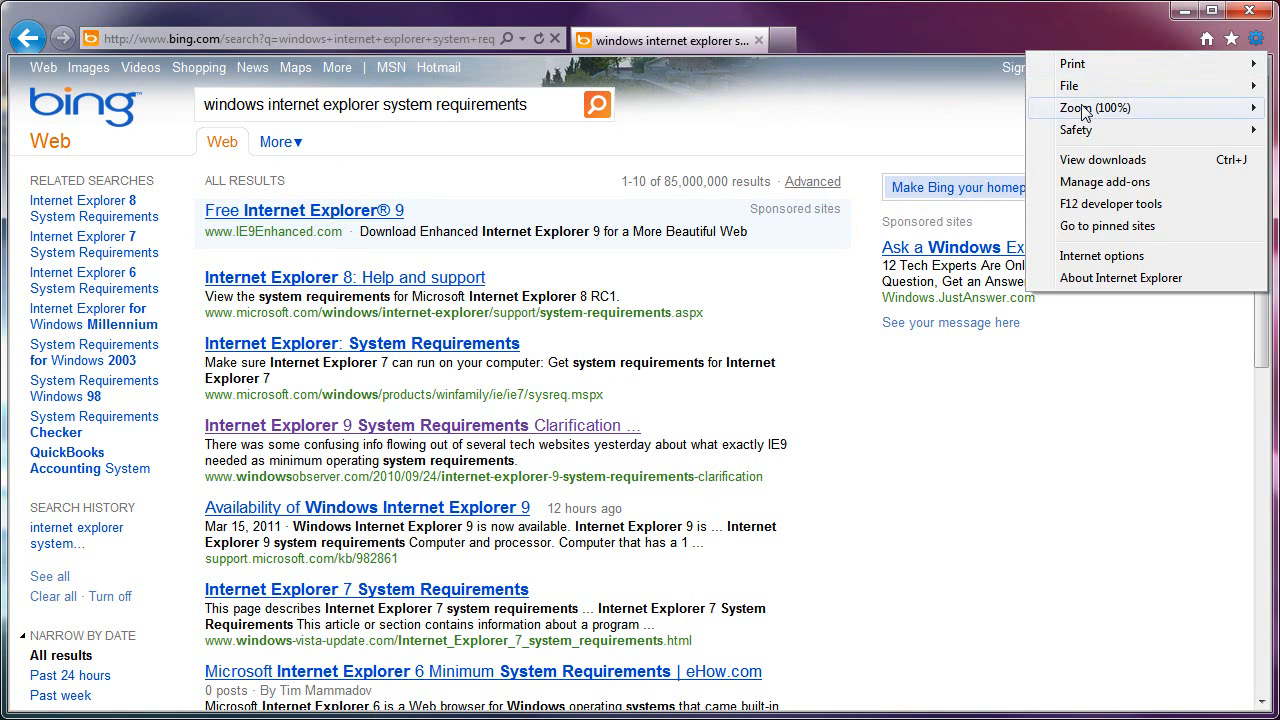
{"action": "left_click", "coordinate": [1076, 130]}
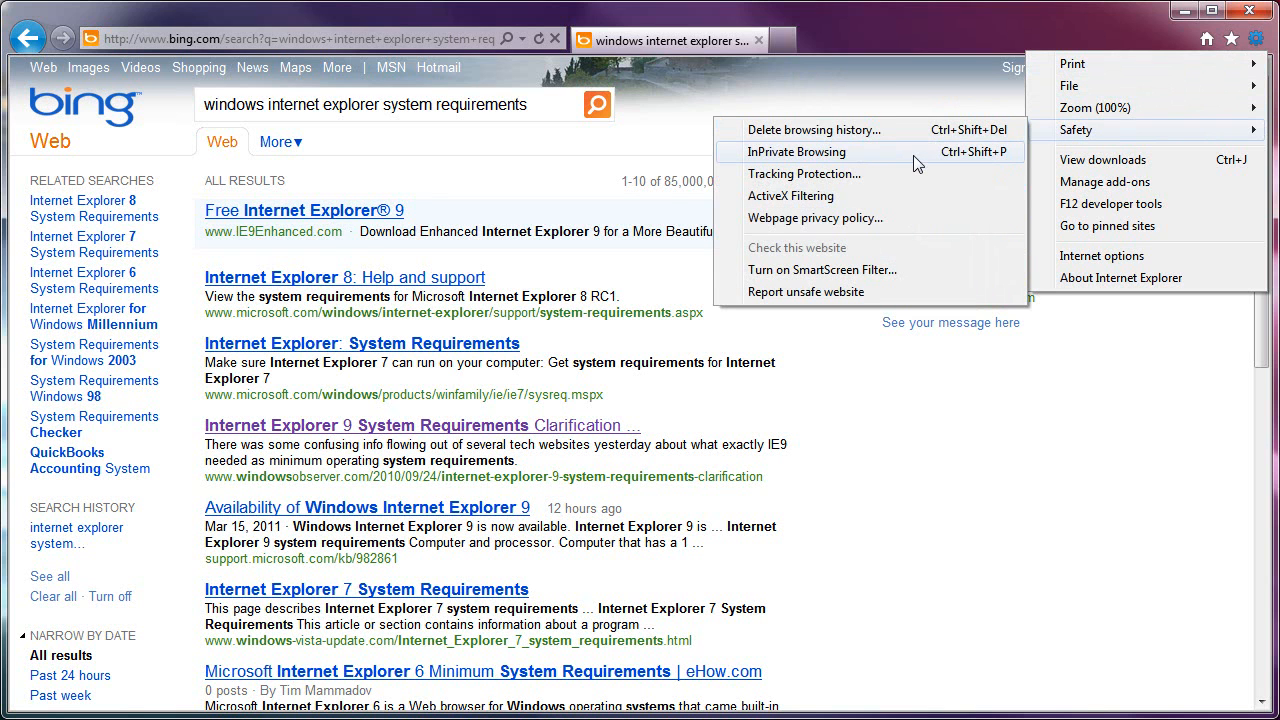
{"action": "left_click", "coordinate": [796, 152]}
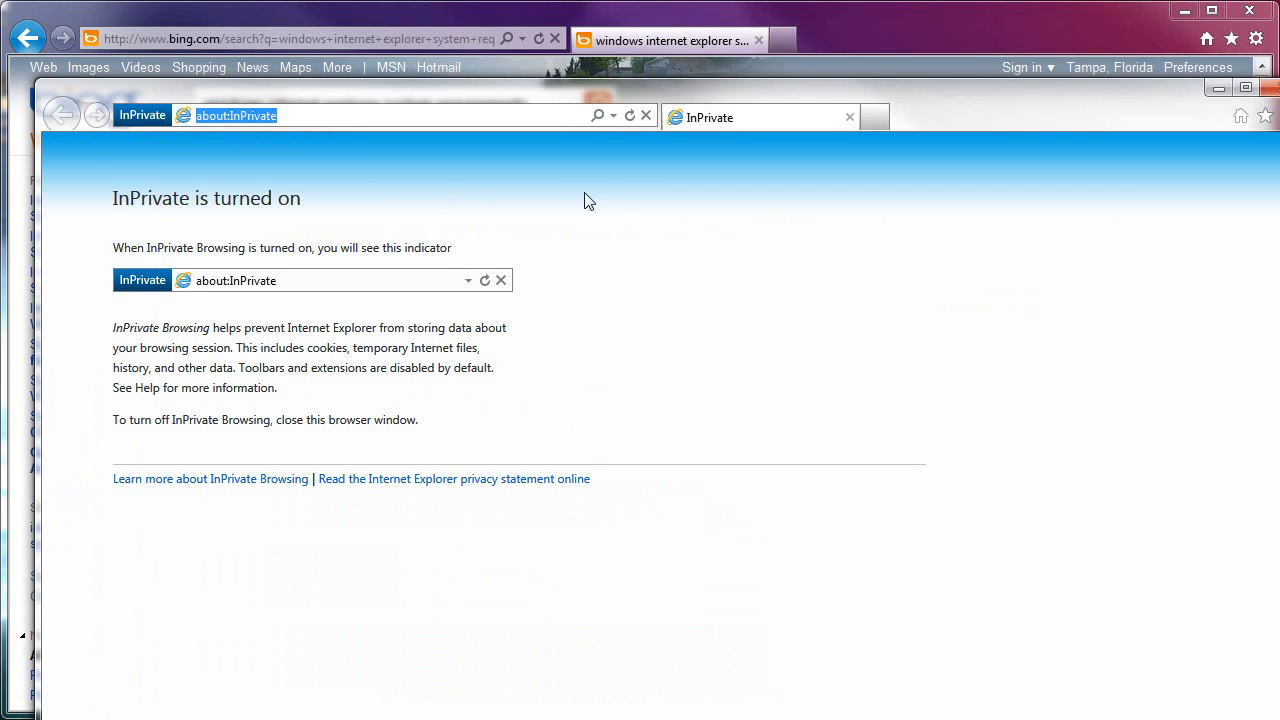
{"action": "mouse_move", "coordinate": [596, 192]}
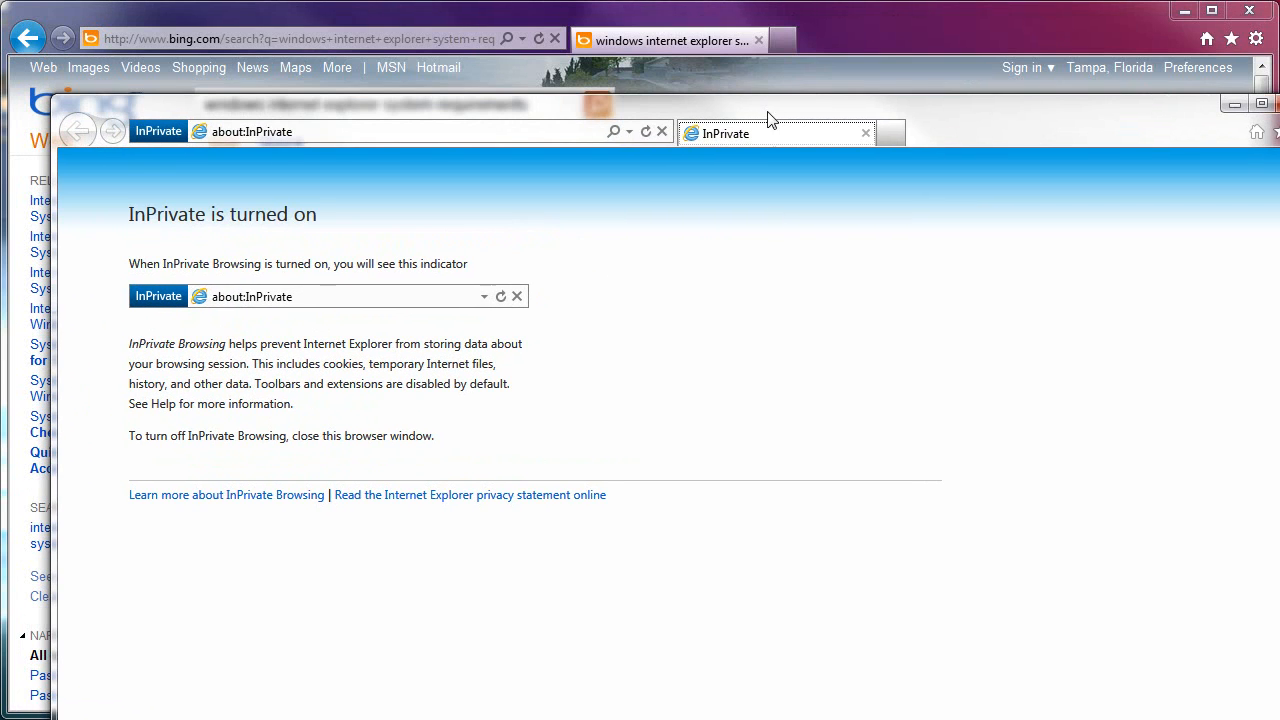
{"action": "mouse_move", "coordinate": [744, 268]}
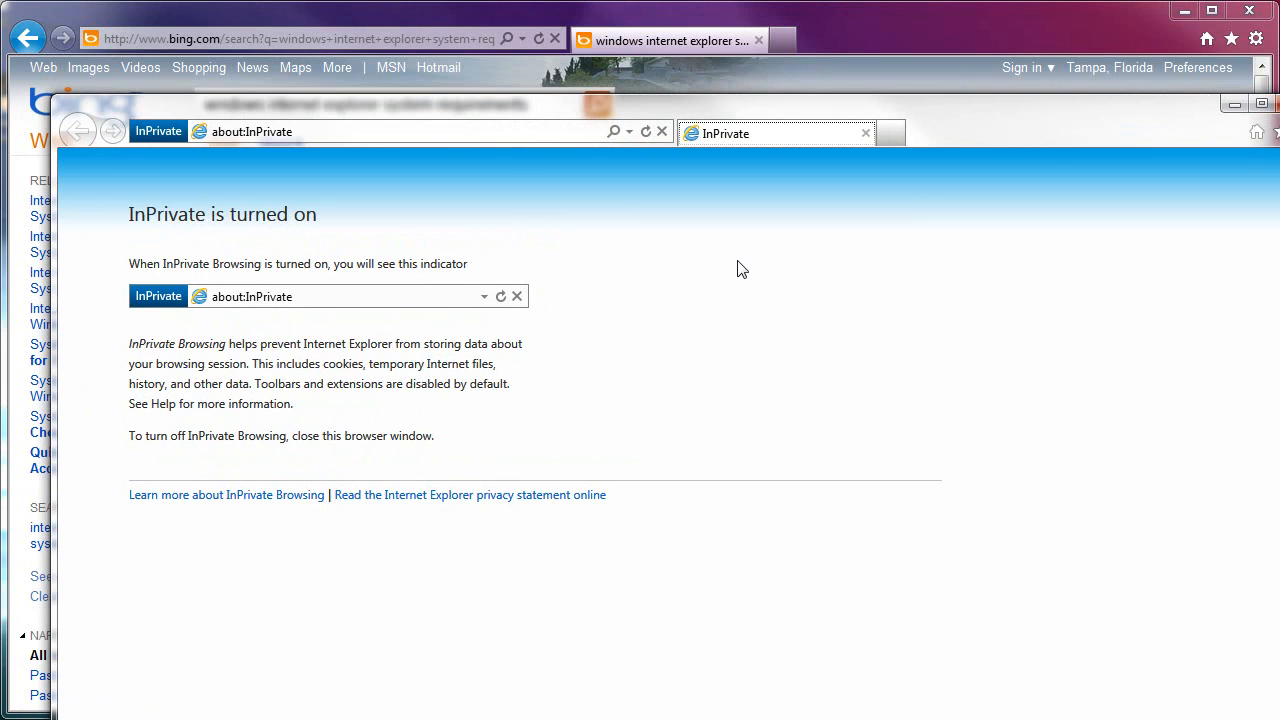
{"action": "mouse_move", "coordinate": [714, 264]}
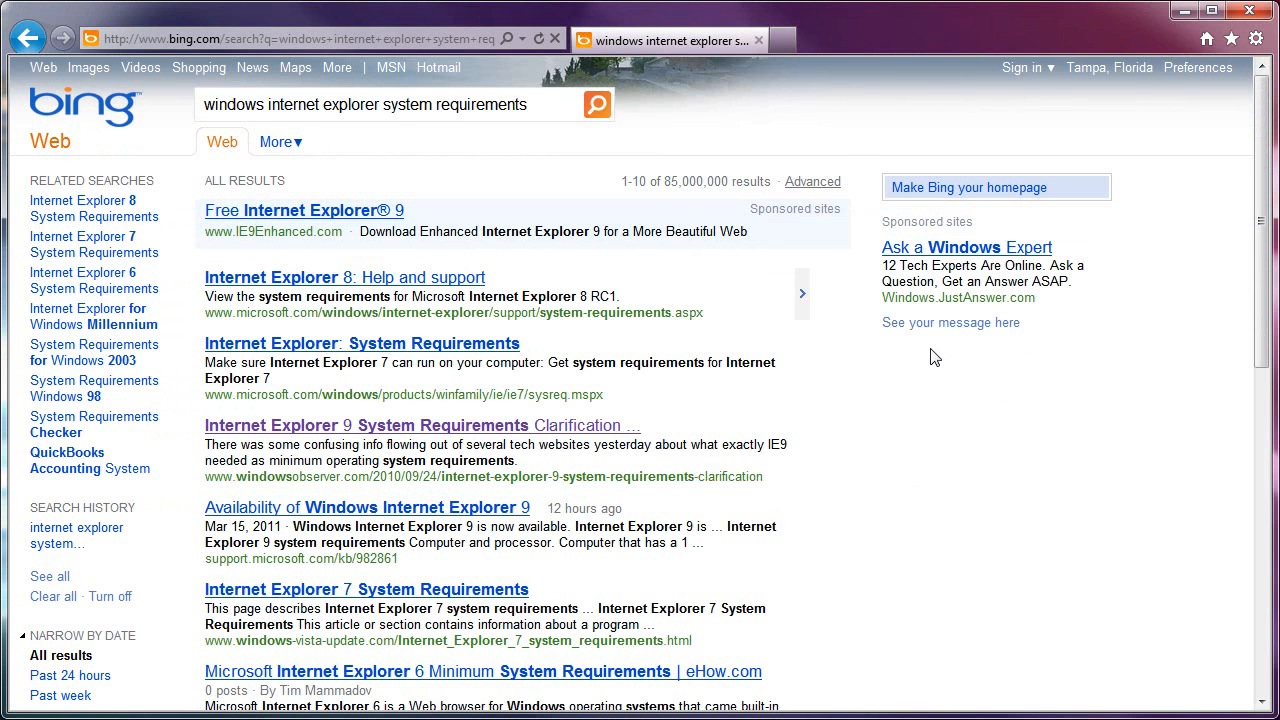
{"action": "mouse_move", "coordinate": [784, 122]}
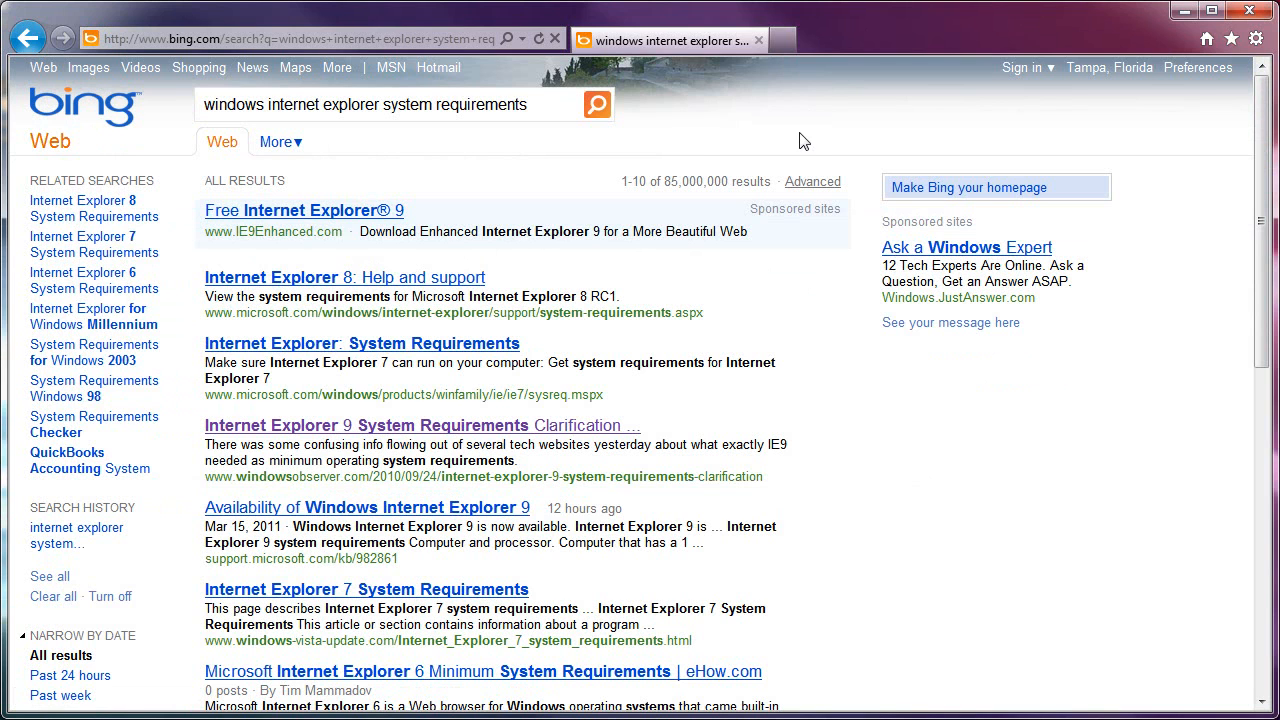
{"action": "mouse_move", "coordinate": [704, 122]}
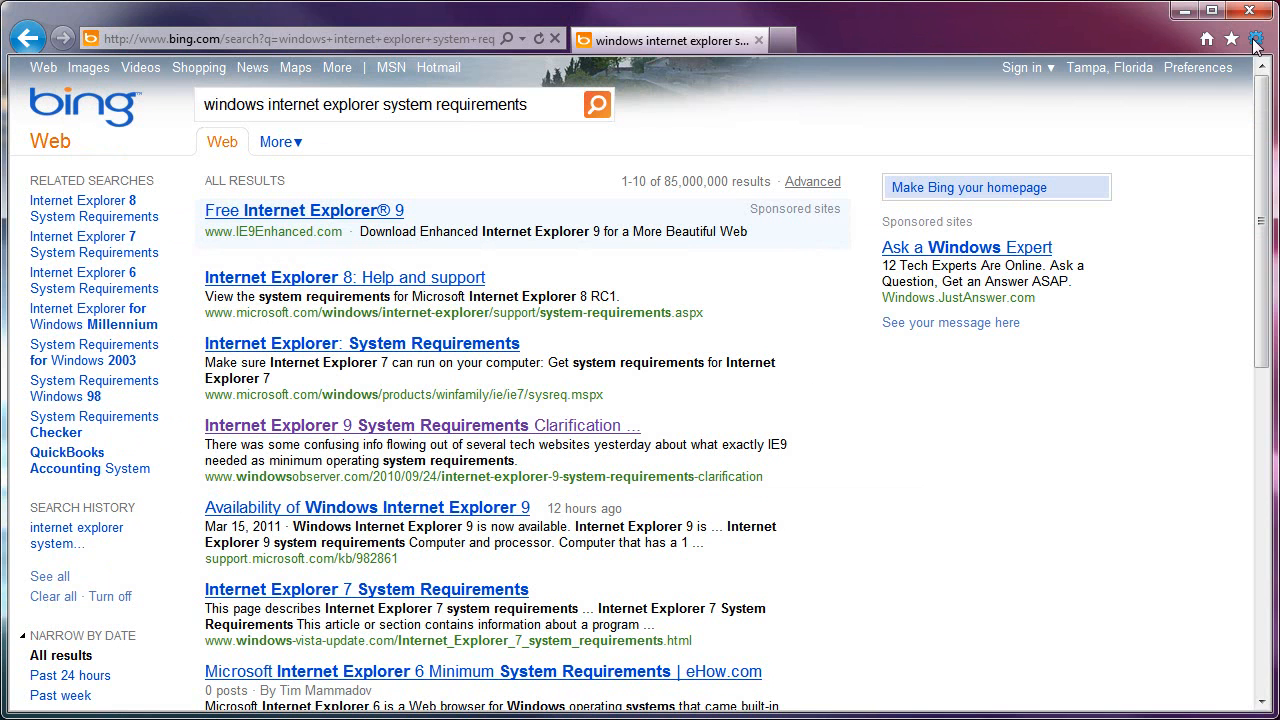
{"action": "left_click", "coordinate": [1260, 38]}
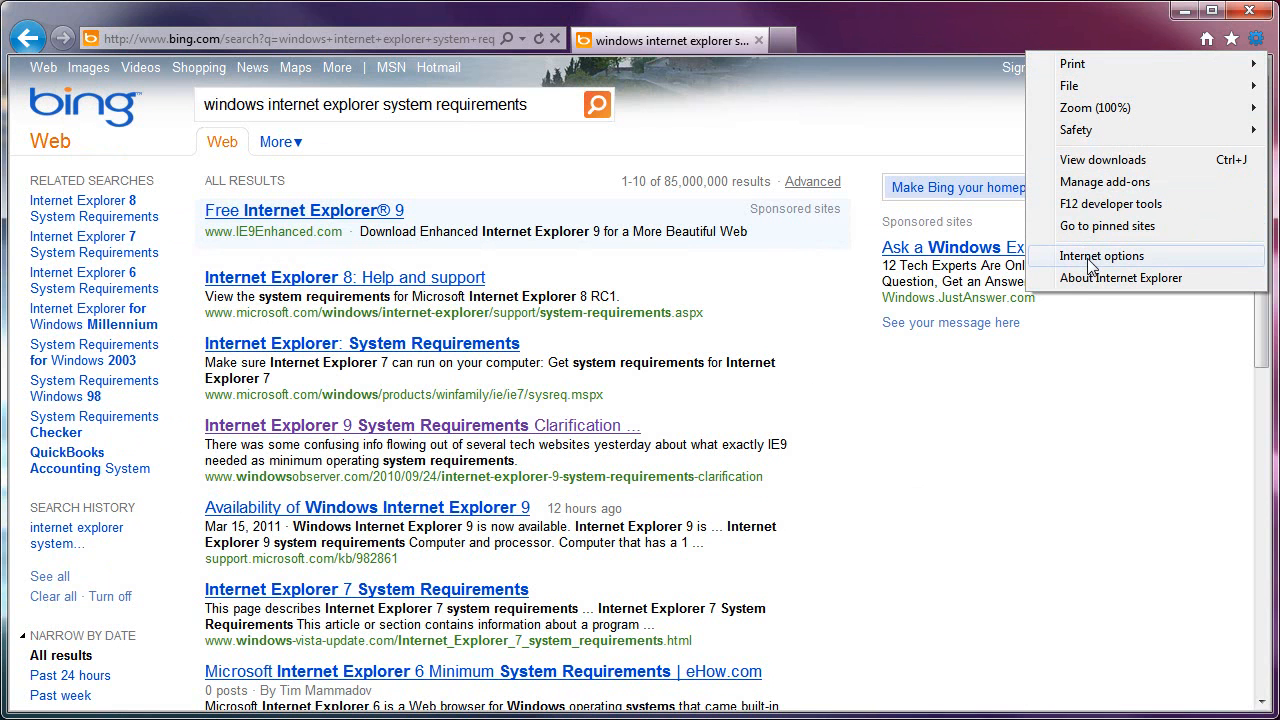
{"action": "left_click", "coordinate": [1102, 256]}
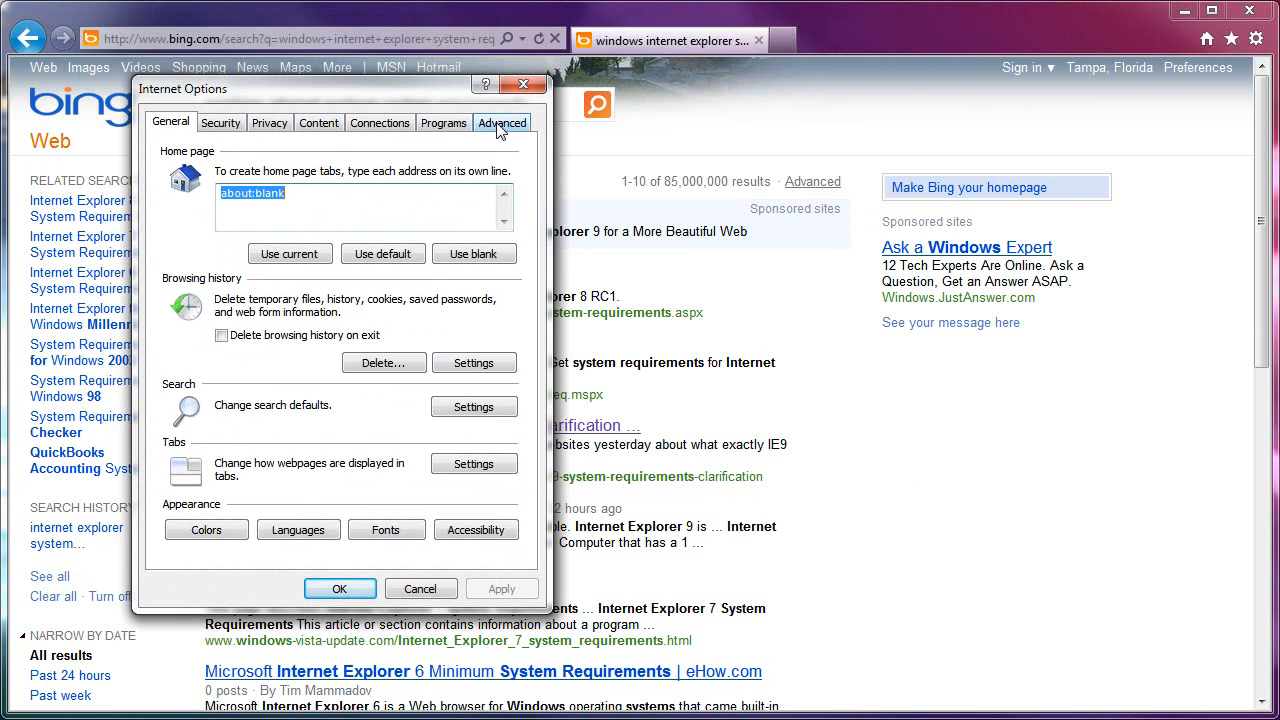
{"action": "left_click", "coordinate": [502, 122]}
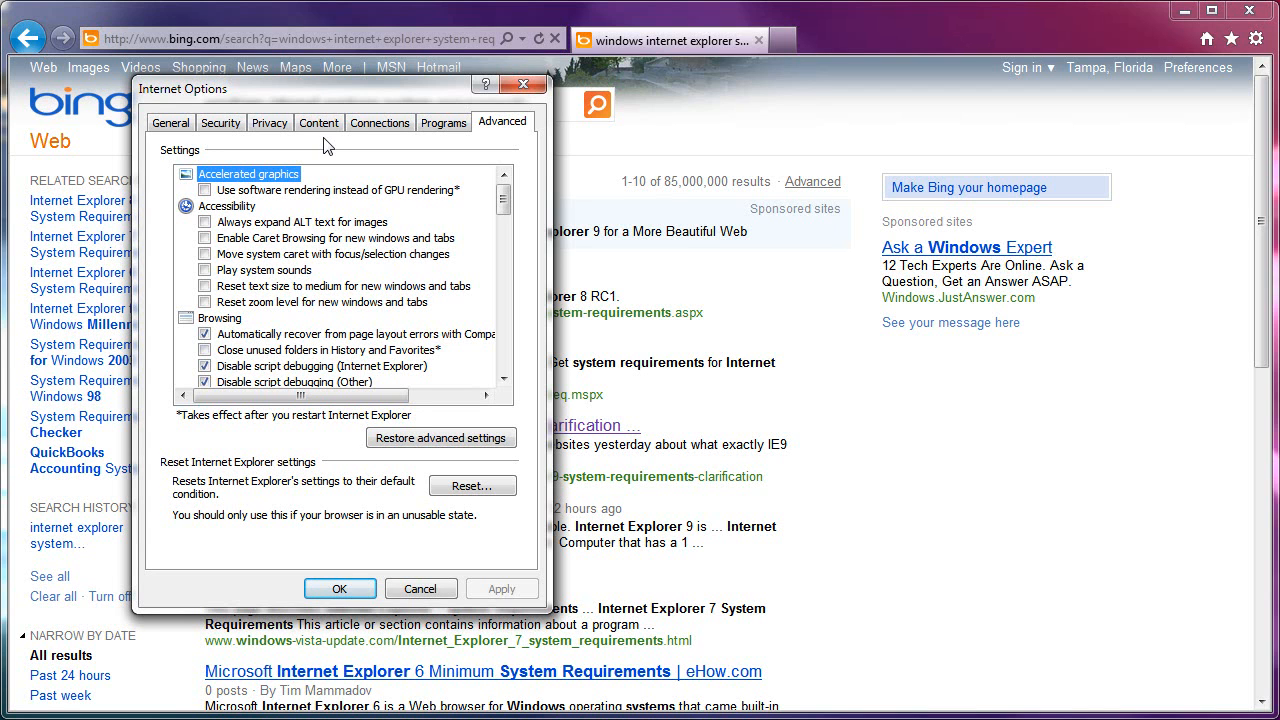
{"action": "mouse_move", "coordinate": [332, 156]}
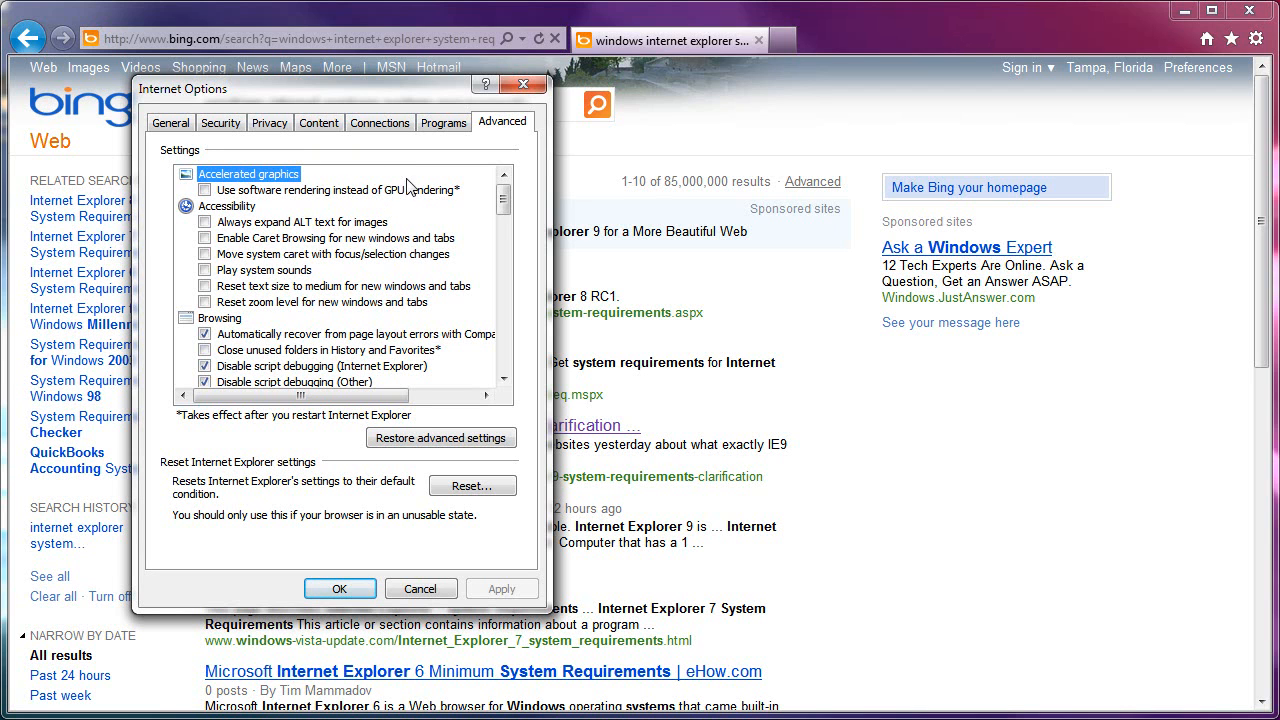
{"action": "mouse_move", "coordinate": [410, 188]}
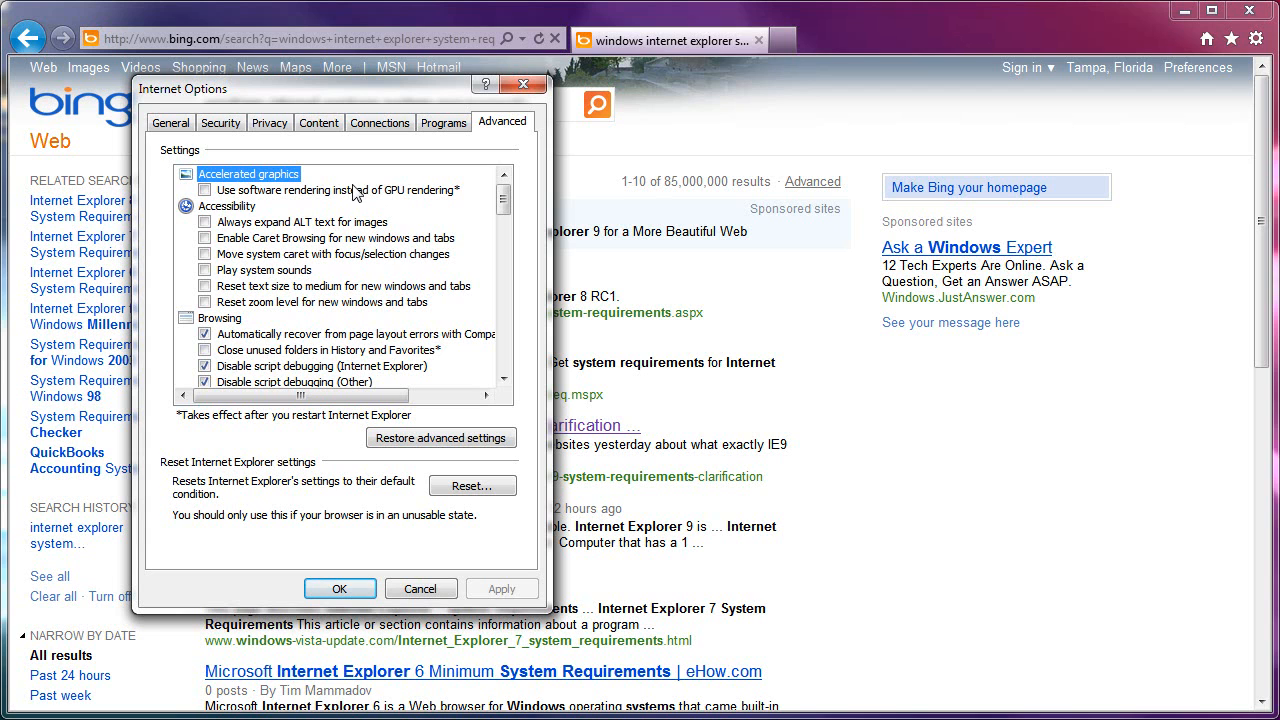
{"action": "mouse_move", "coordinate": [352, 176]}
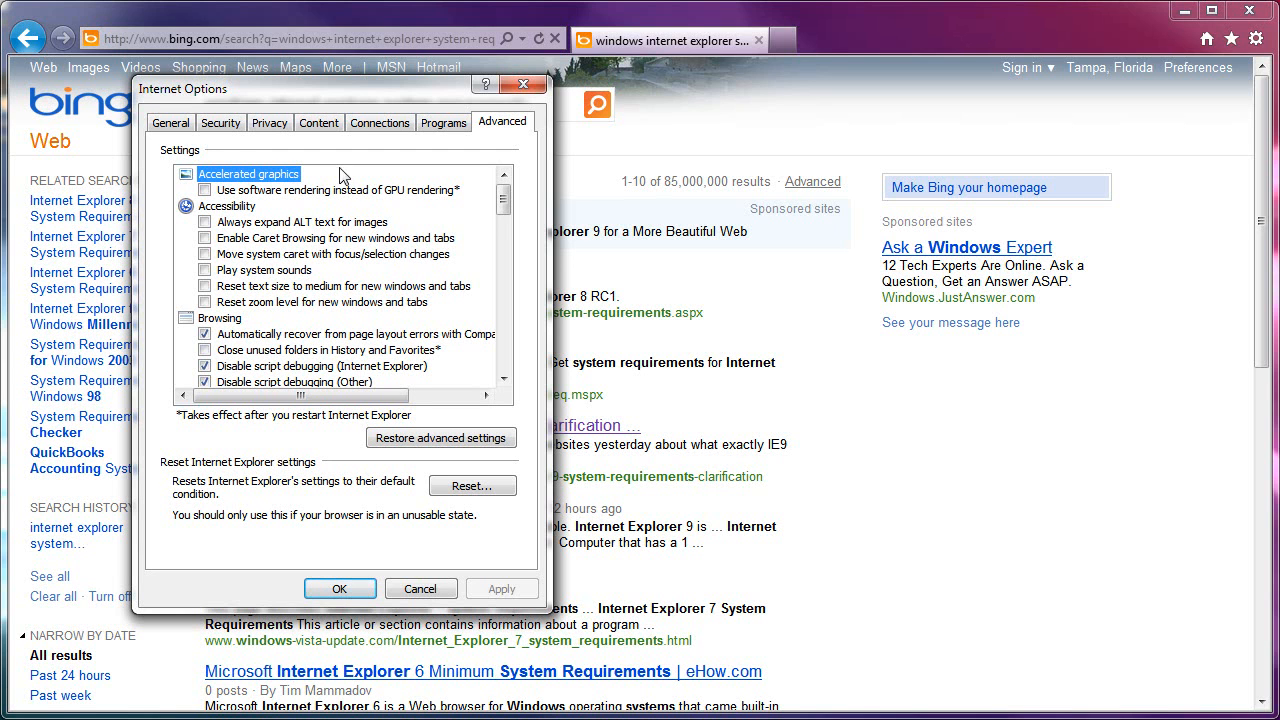
{"action": "mouse_move", "coordinate": [360, 178]}
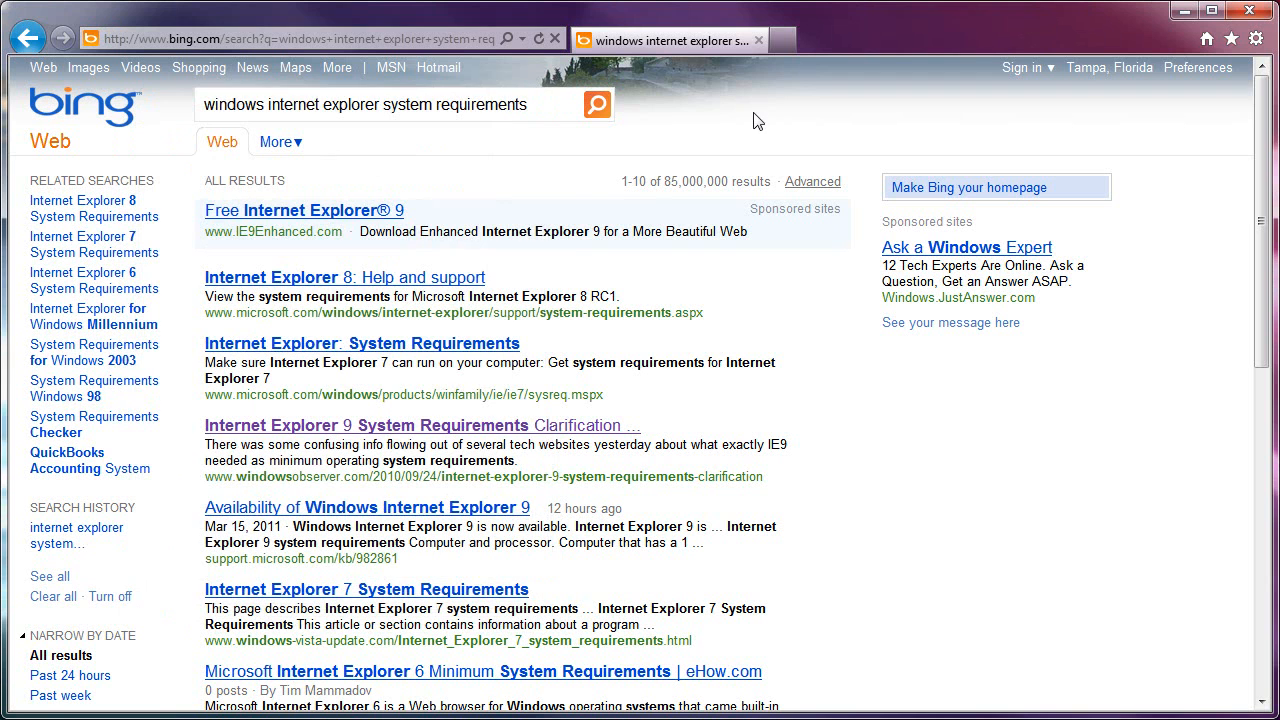
Bring up Manage Add-ons and browse Tracking Protection and Toolbars and Extensions
{"action": "left_click", "coordinate": [1256, 38]}
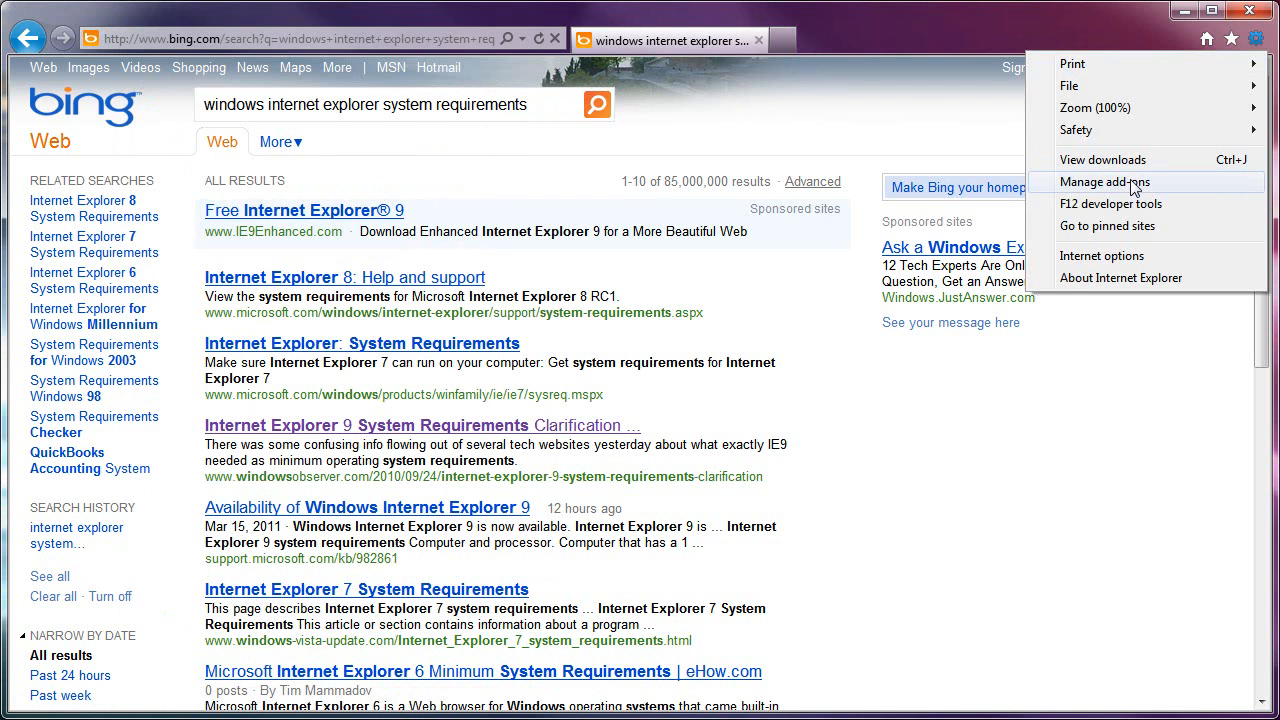
{"action": "left_click", "coordinate": [1104, 182]}
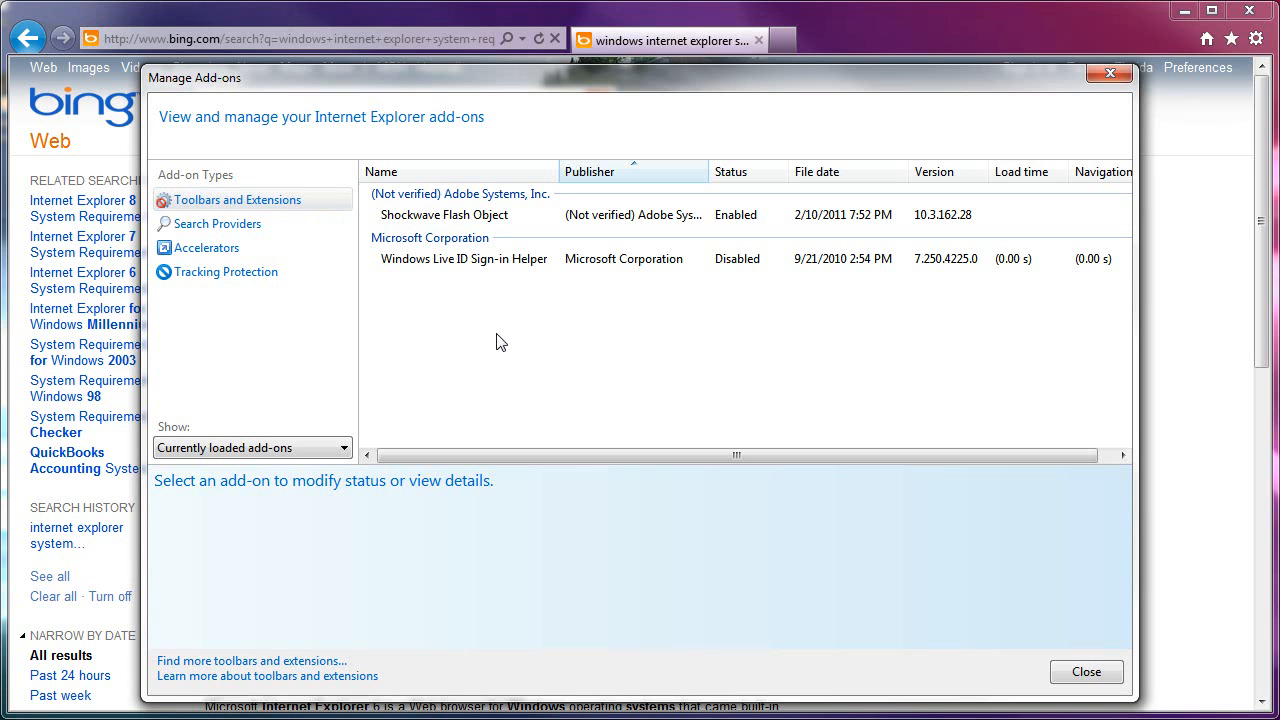
{"action": "mouse_move", "coordinate": [476, 360]}
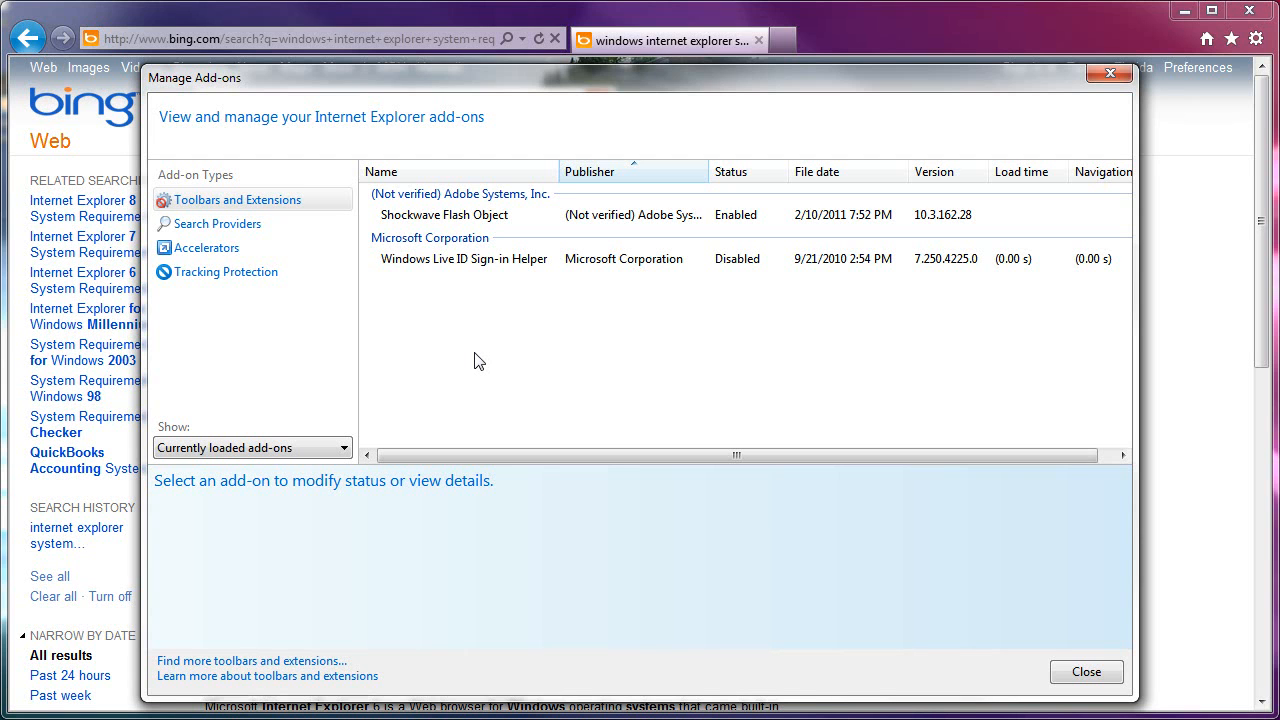
{"action": "mouse_move", "coordinate": [468, 288]}
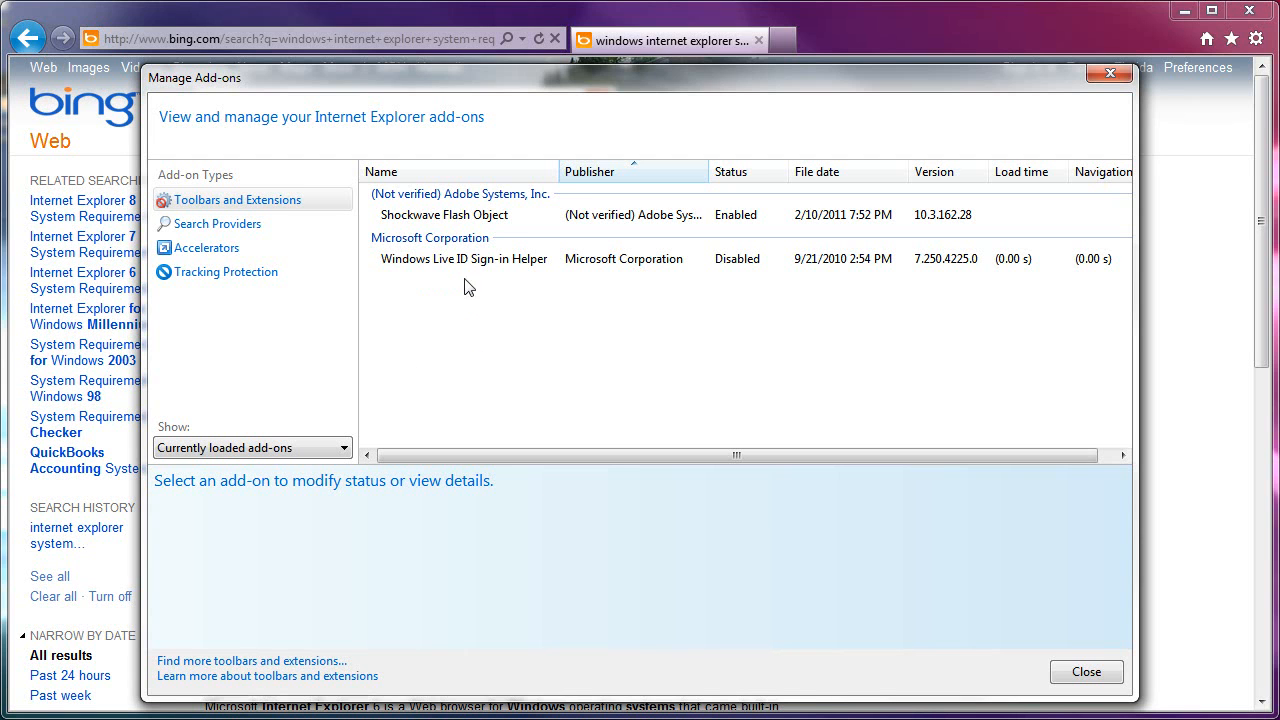
{"action": "mouse_move", "coordinate": [456, 316]}
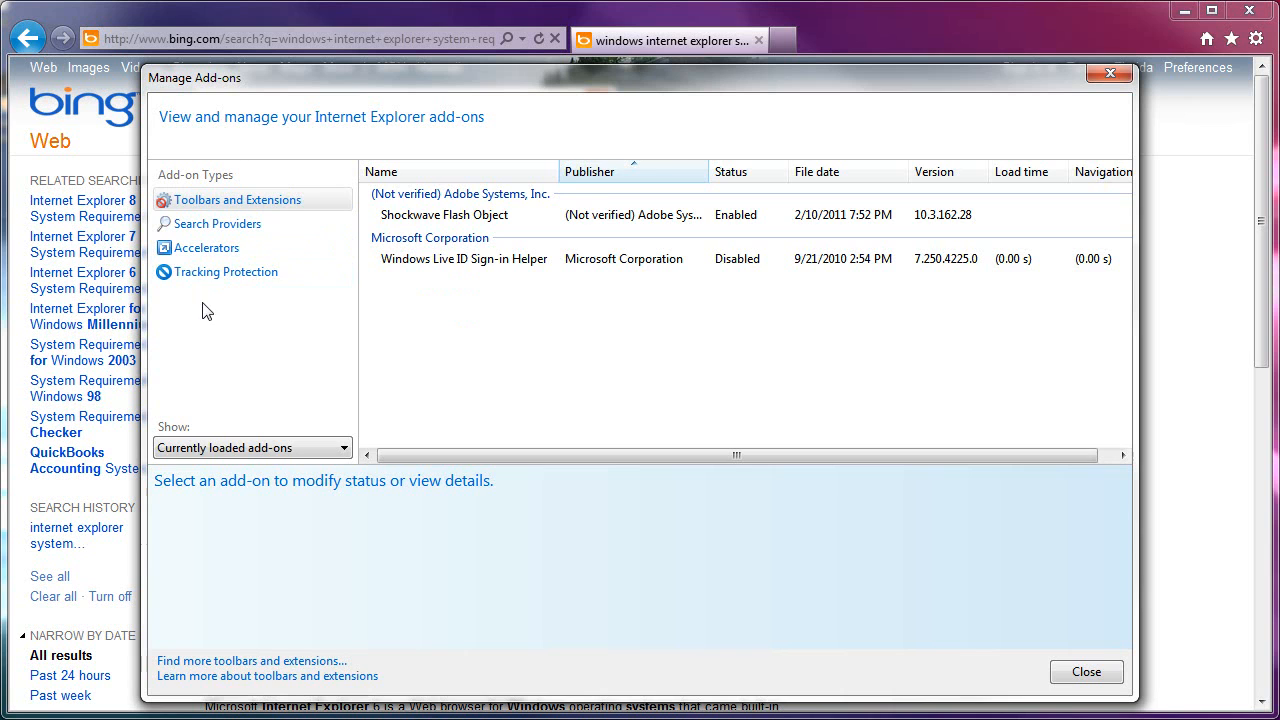
{"action": "left_click", "coordinate": [224, 272]}
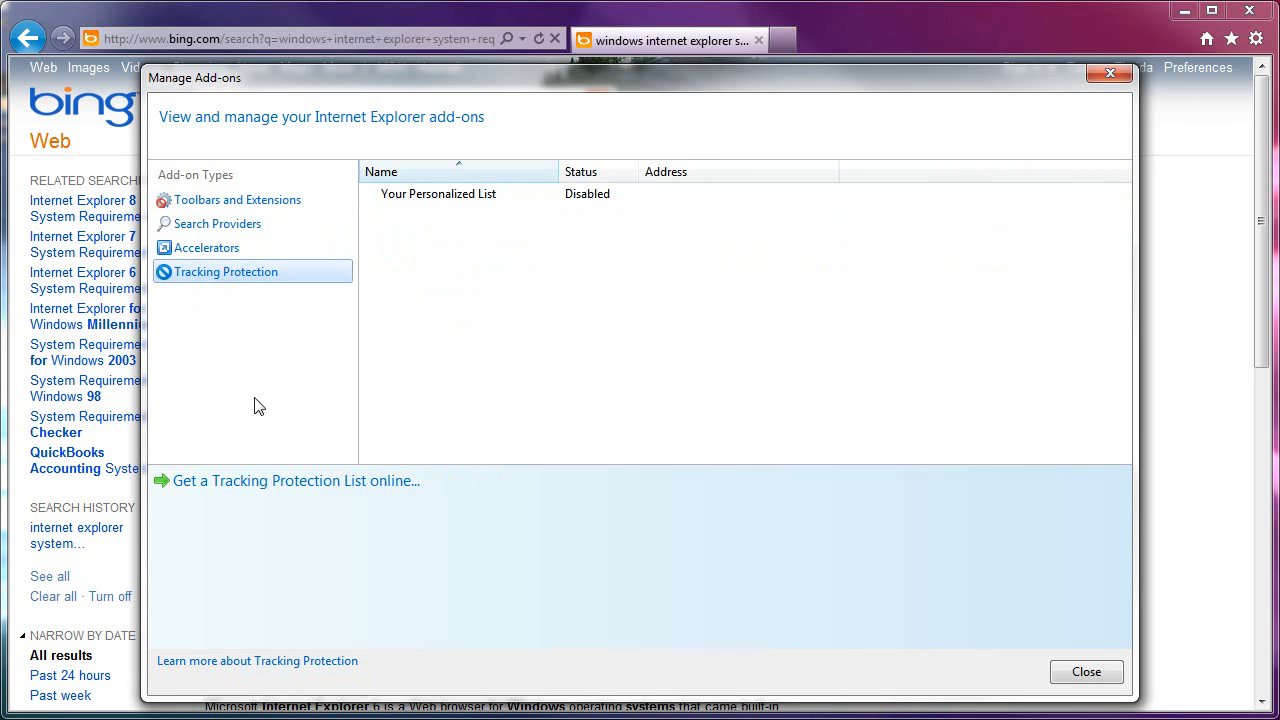
{"action": "mouse_move", "coordinate": [502, 344]}
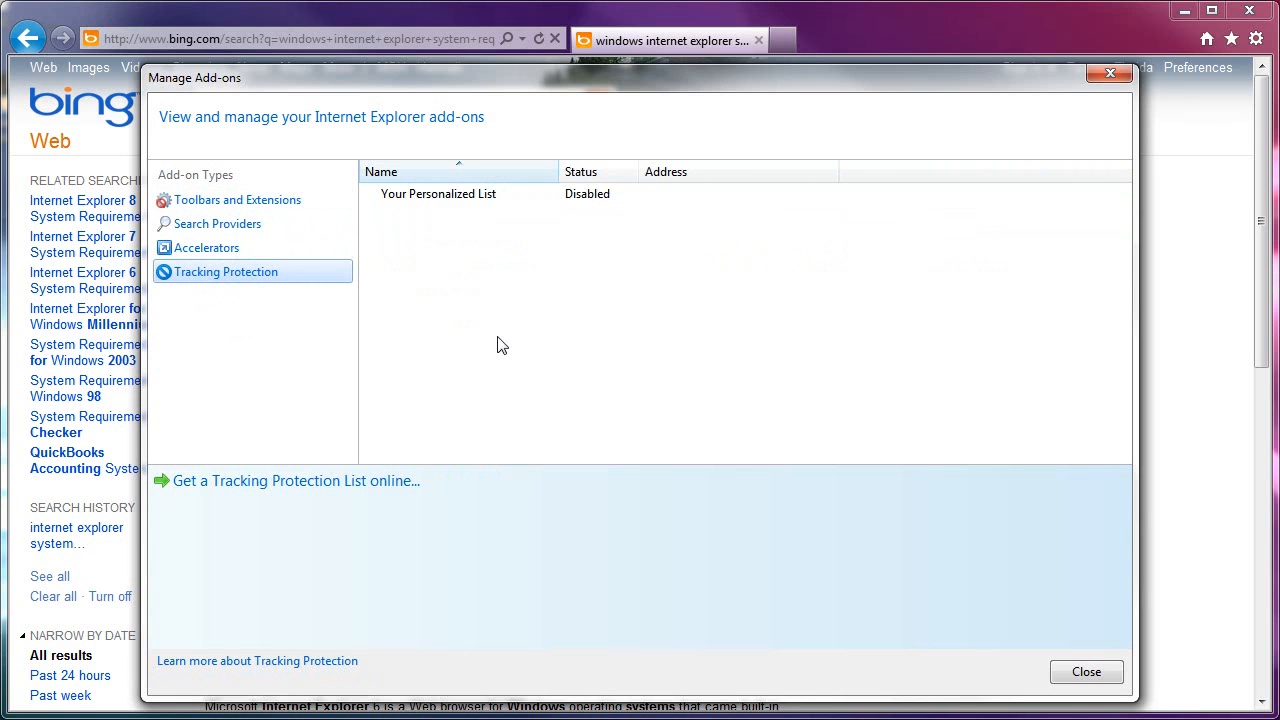
{"action": "left_click", "coordinate": [236, 200]}
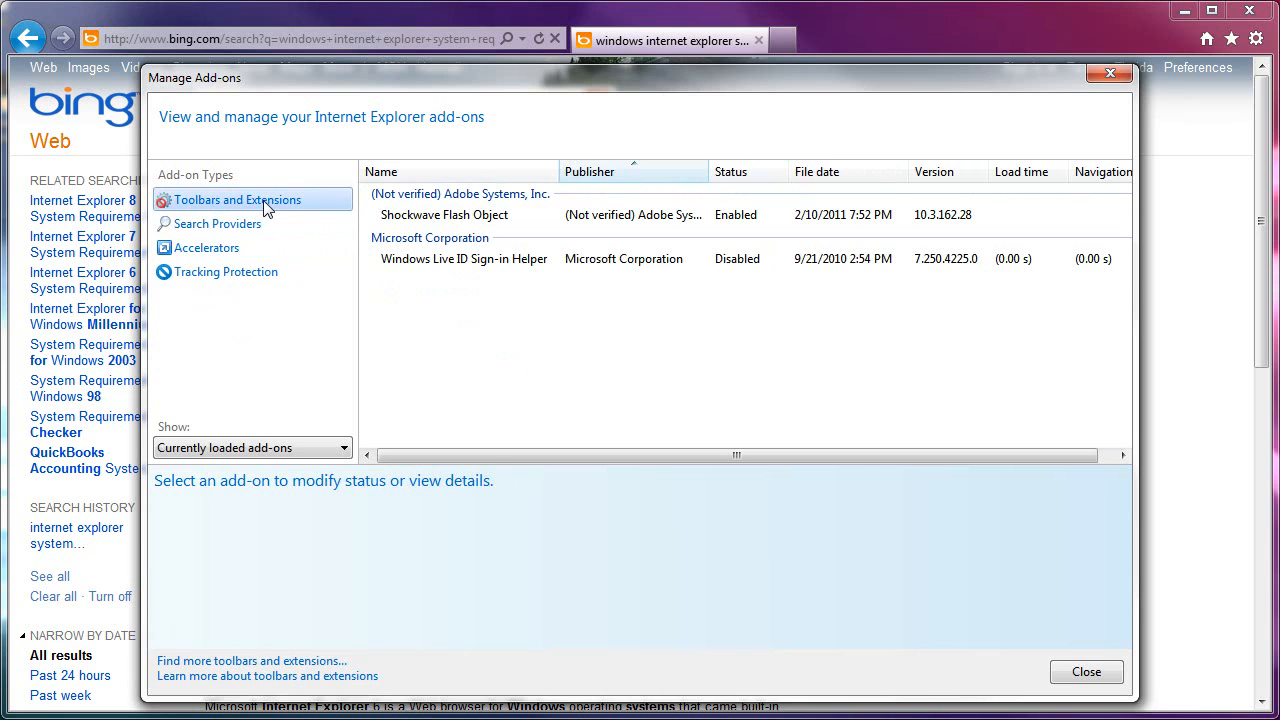
{"action": "mouse_move", "coordinate": [532, 386]}
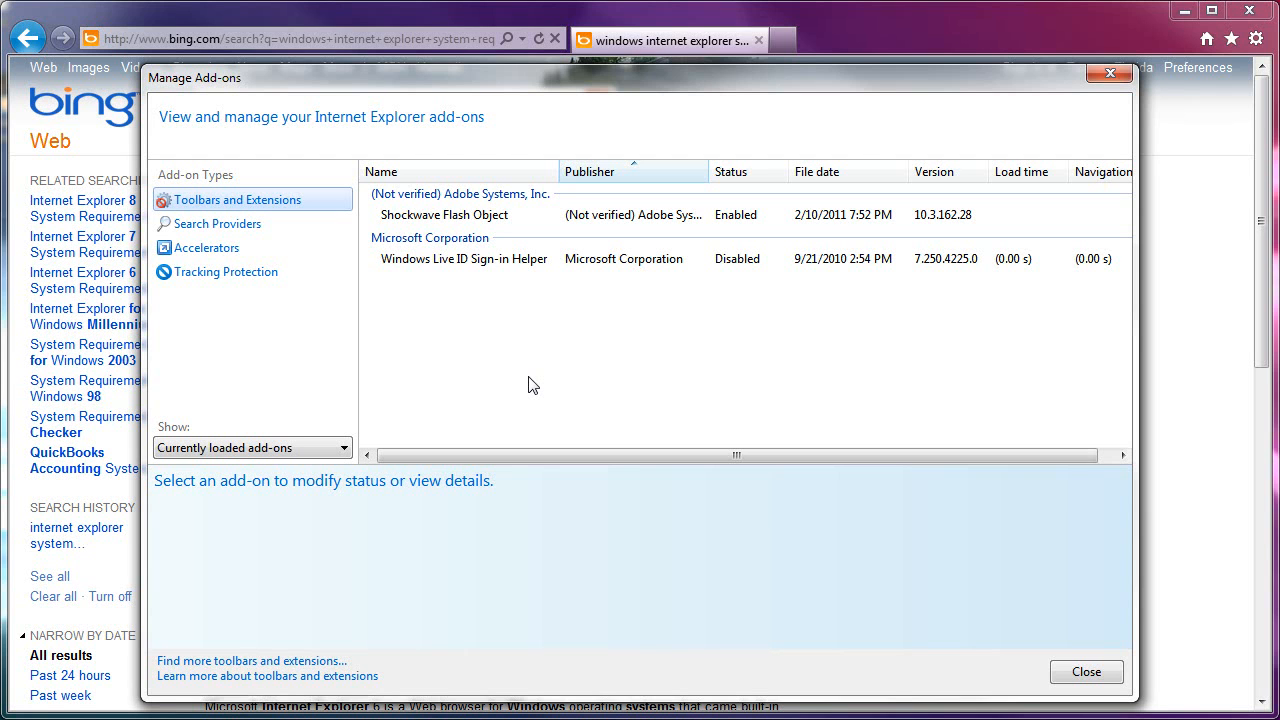
{"action": "mouse_move", "coordinate": [444, 414]}
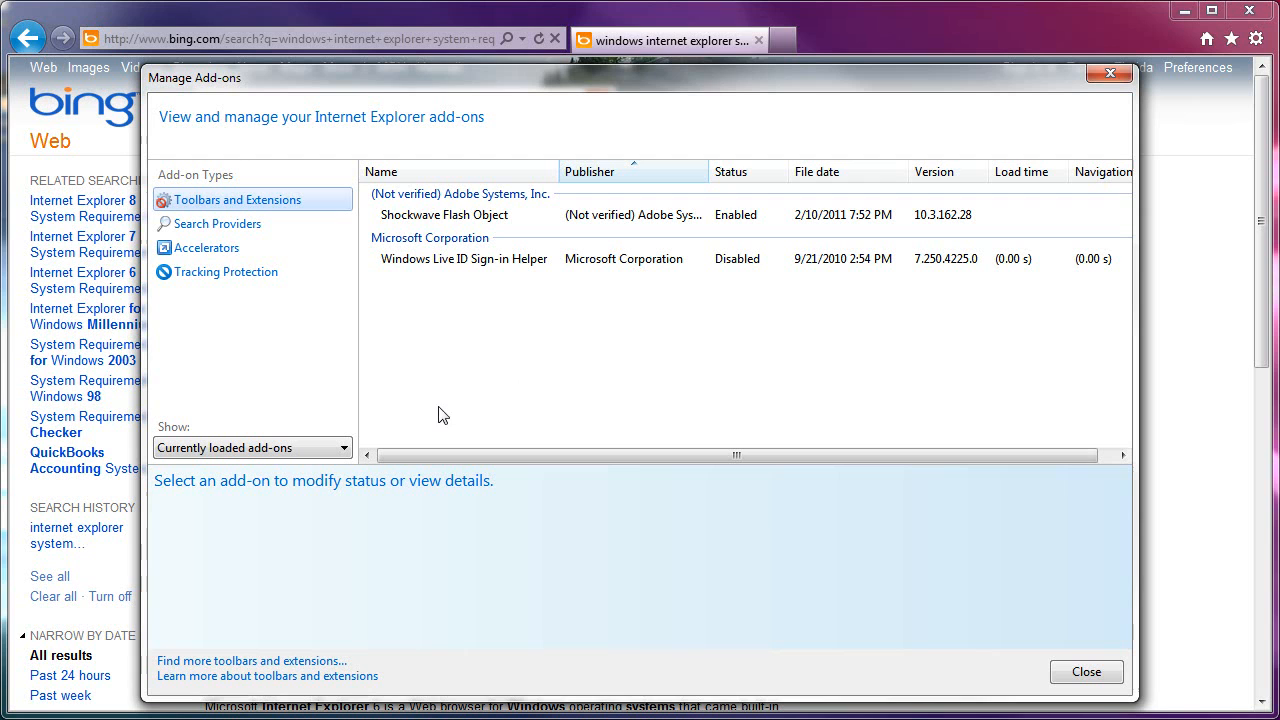
{"action": "mouse_move", "coordinate": [528, 360]}
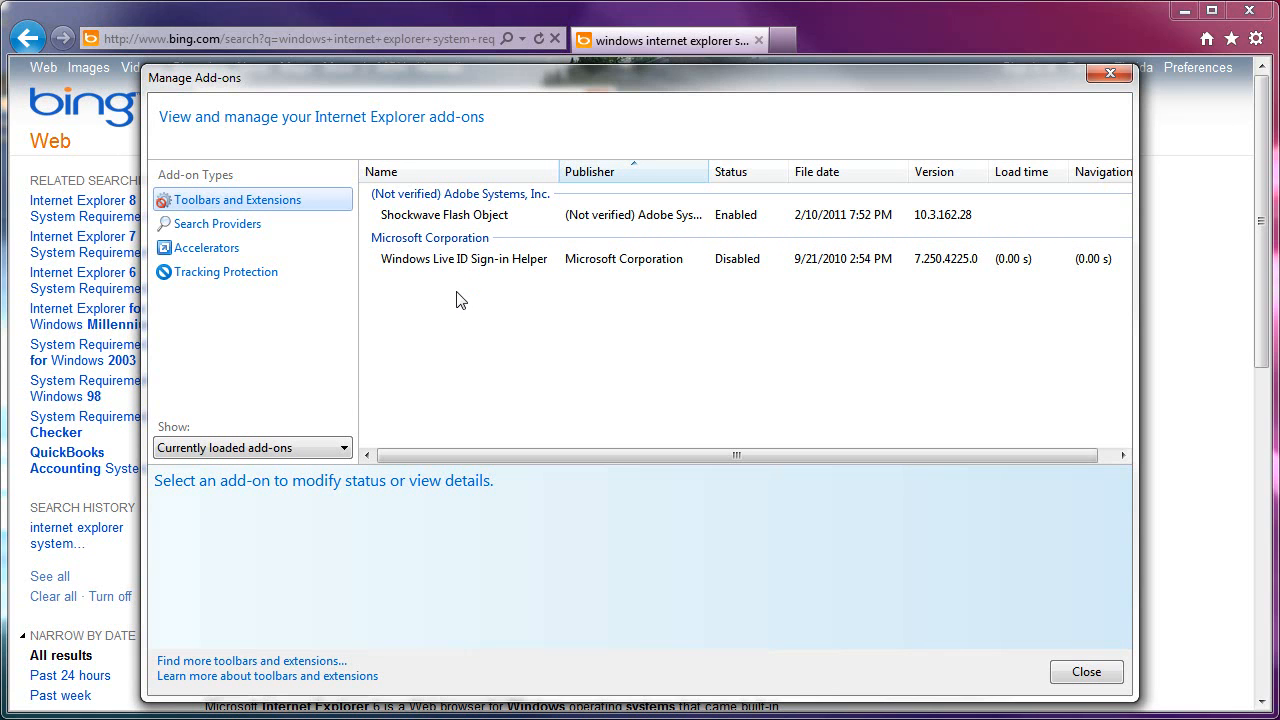
{"action": "mouse_move", "coordinate": [520, 396]}
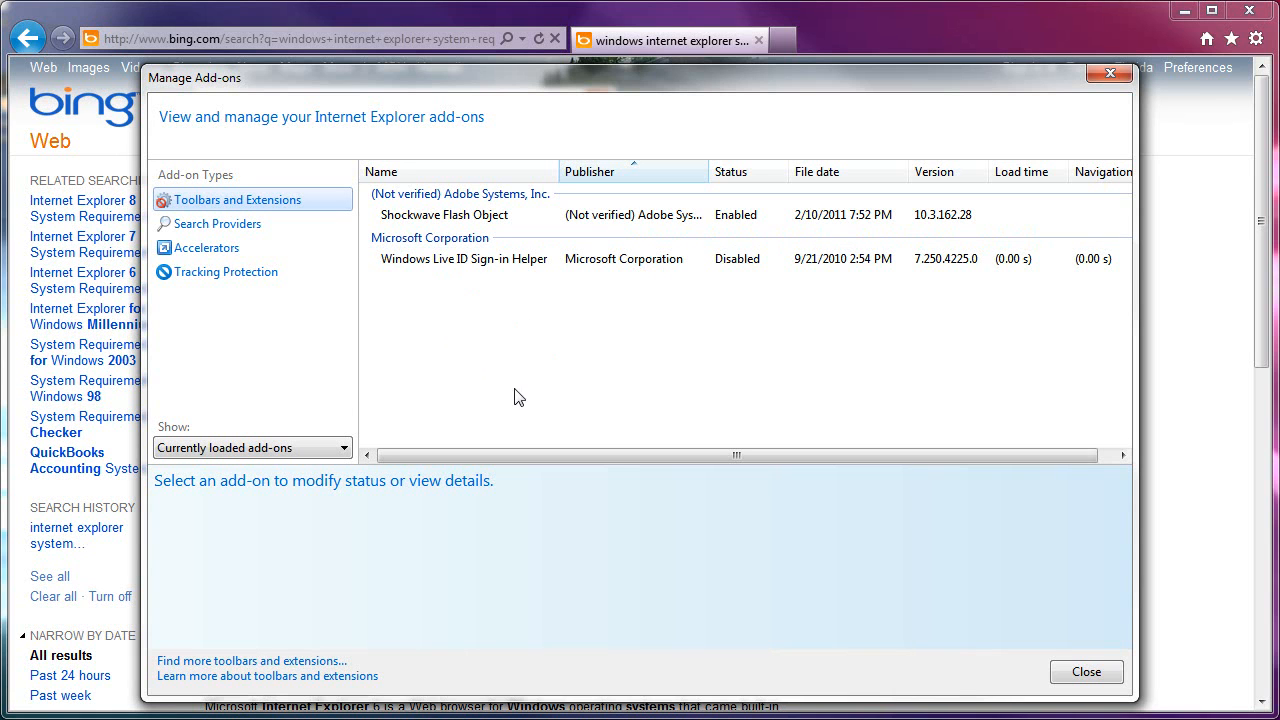
Inspect the Windows Live ID Sign-in Helper, then show the disabled Your Personalized List
{"action": "left_click", "coordinate": [464, 260]}
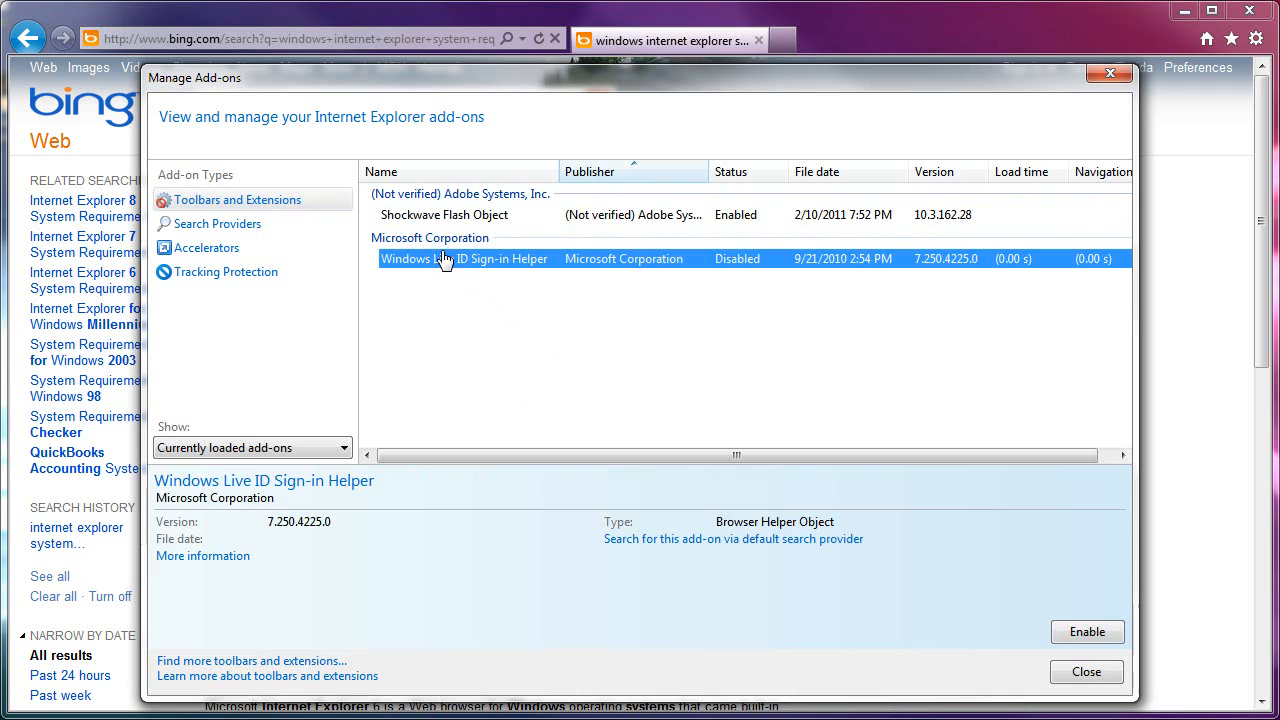
{"action": "left_click", "coordinate": [420, 328]}
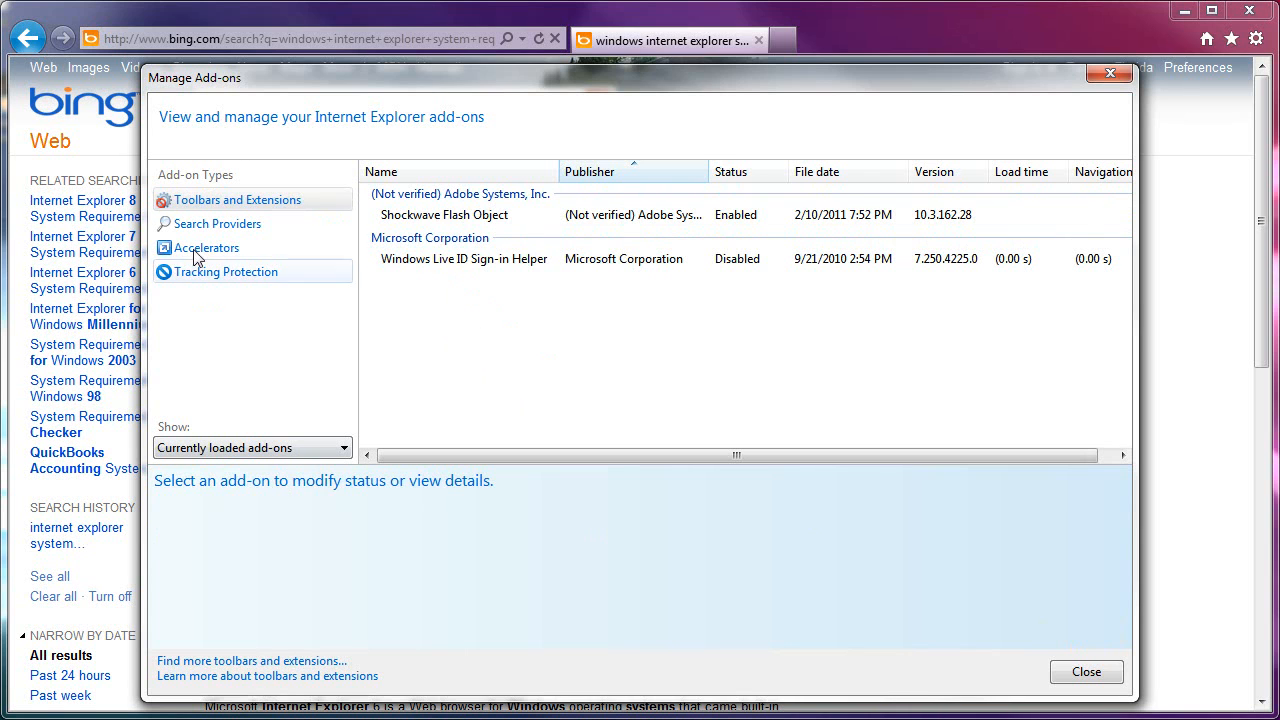
{"action": "left_click", "coordinate": [224, 272]}
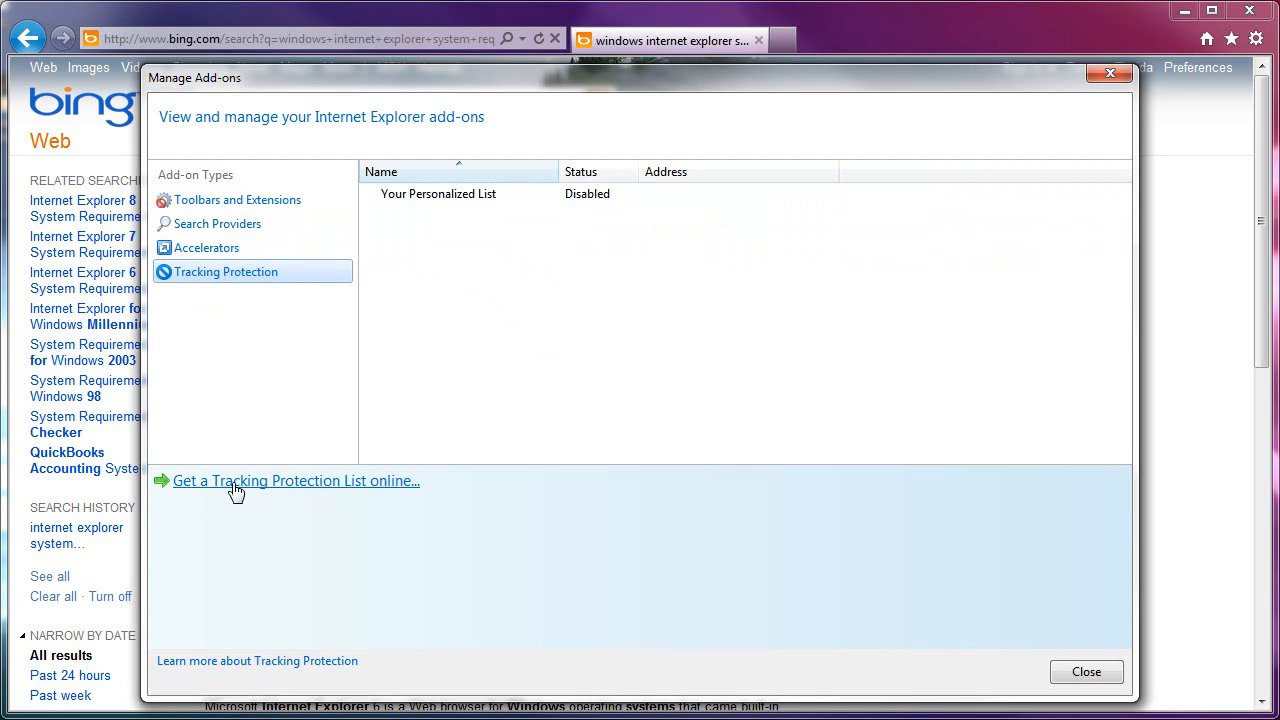
{"action": "mouse_move", "coordinate": [314, 492]}
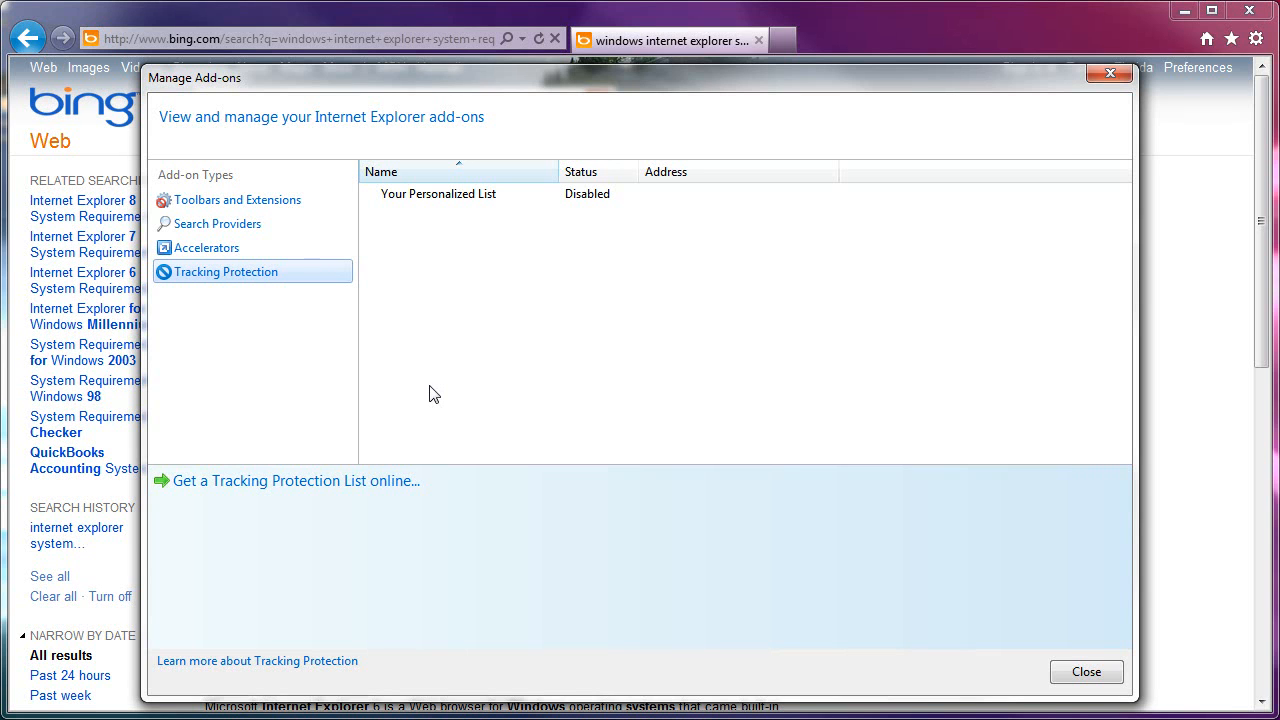
{"action": "mouse_move", "coordinate": [400, 380]}
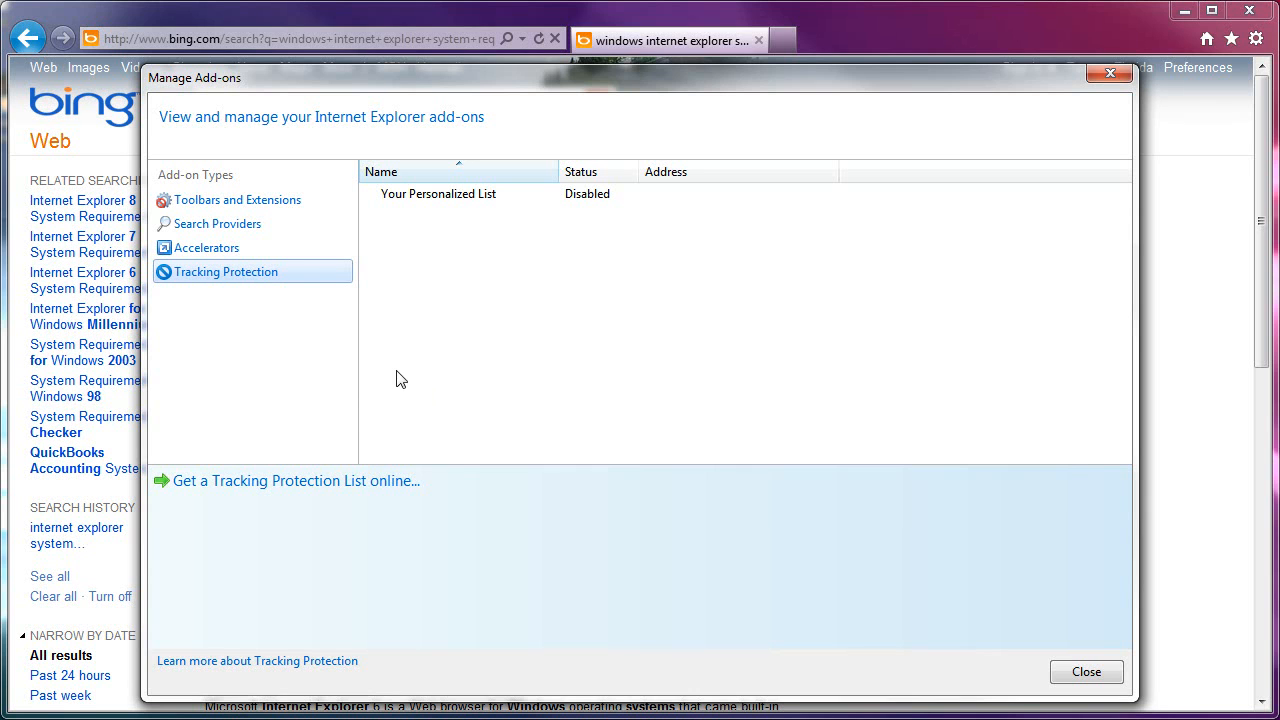
{"action": "mouse_move", "coordinate": [476, 334]}
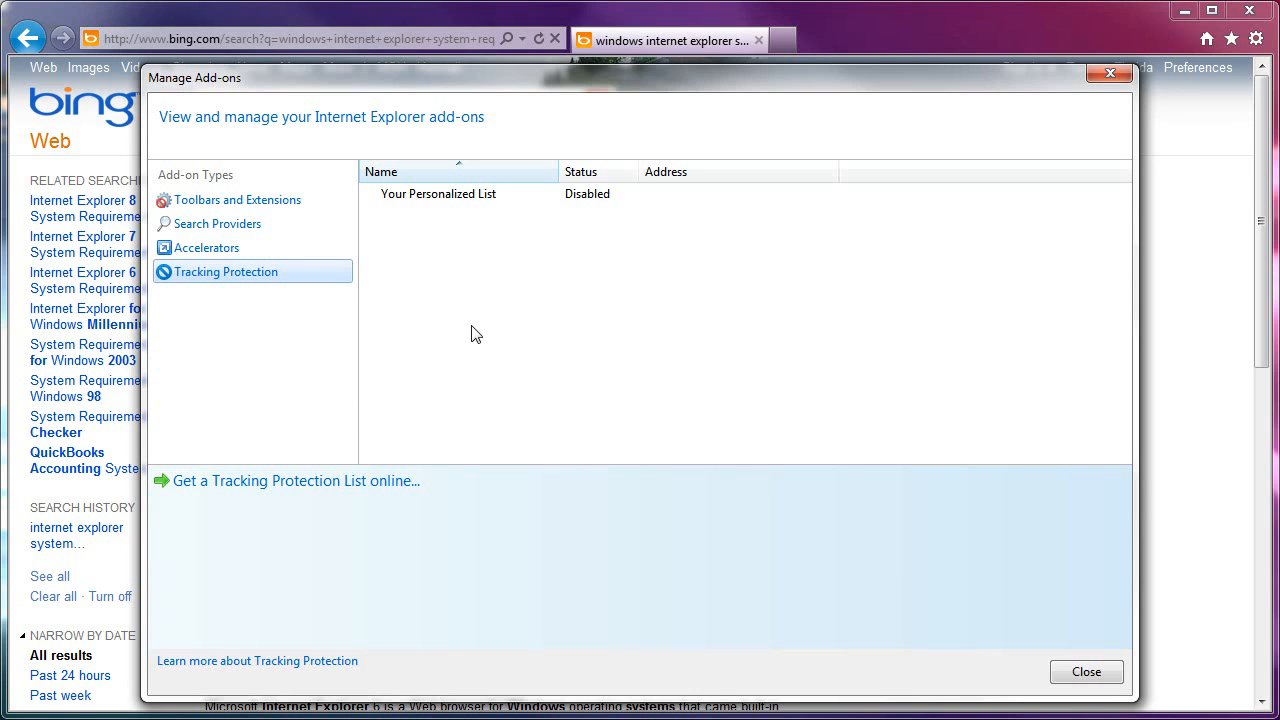
{"action": "mouse_move", "coordinate": [276, 388]}
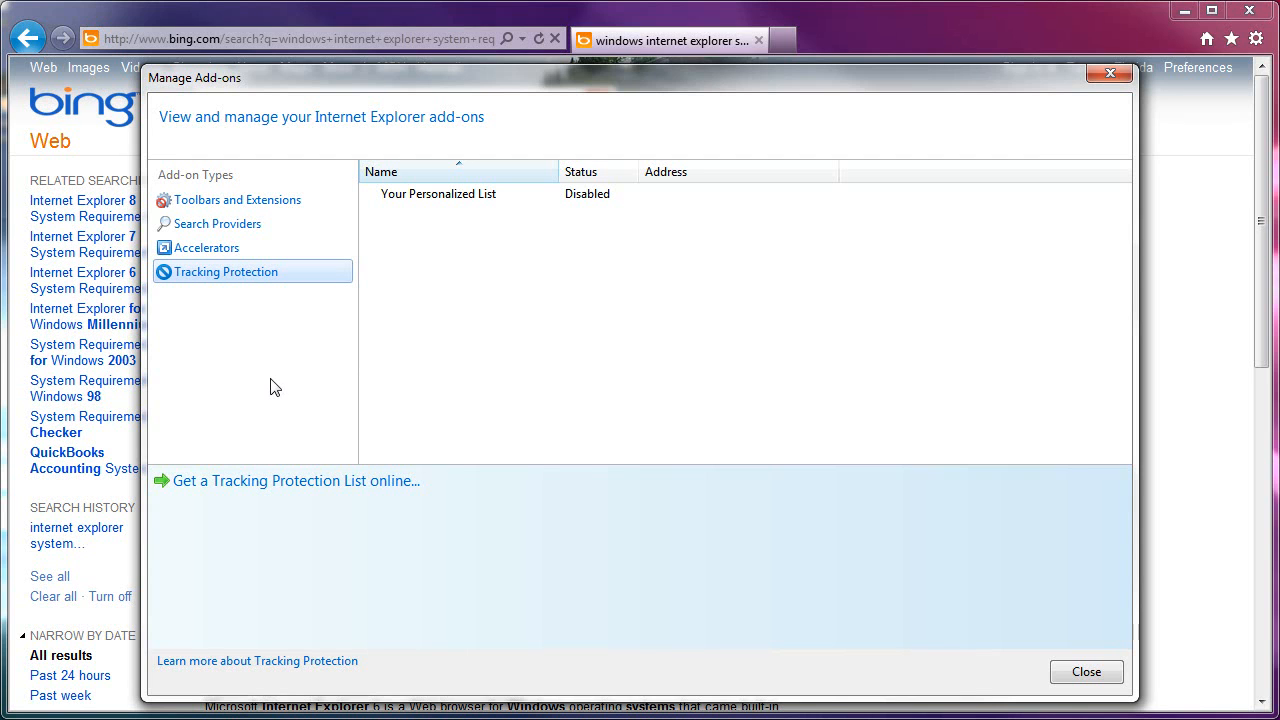
{"action": "mouse_move", "coordinate": [324, 388]}
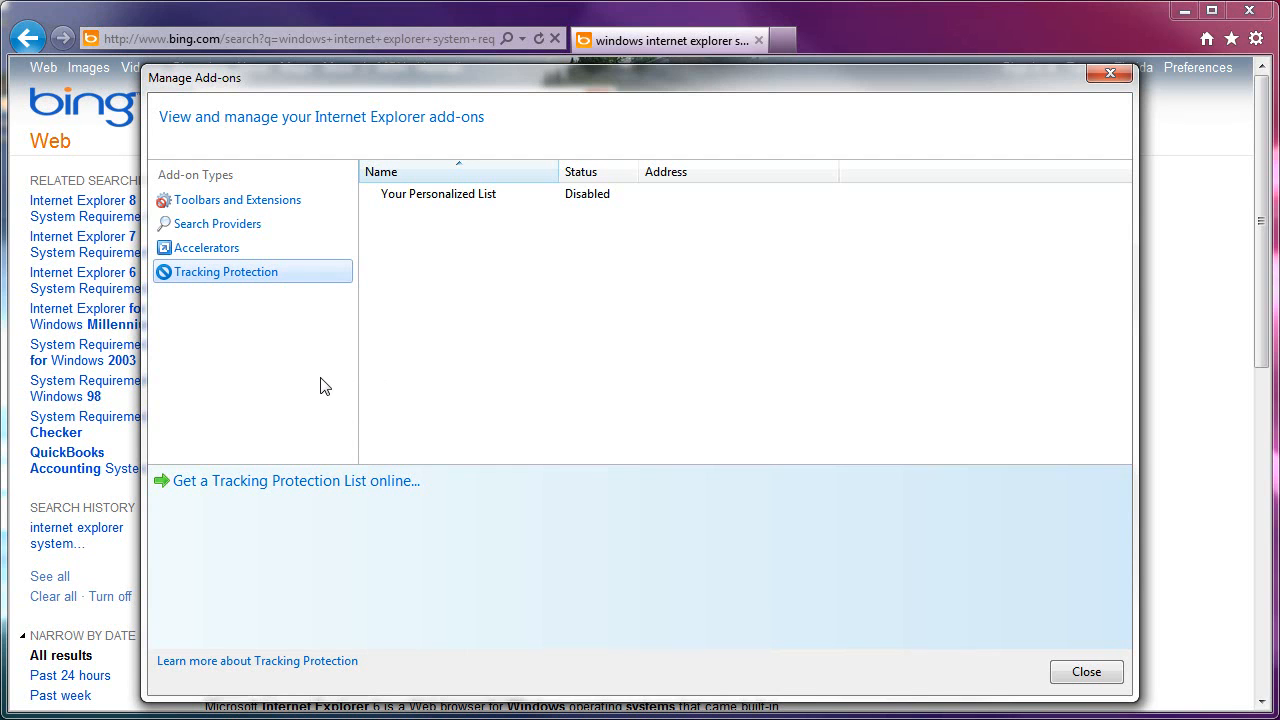
{"action": "mouse_move", "coordinate": [370, 350]}
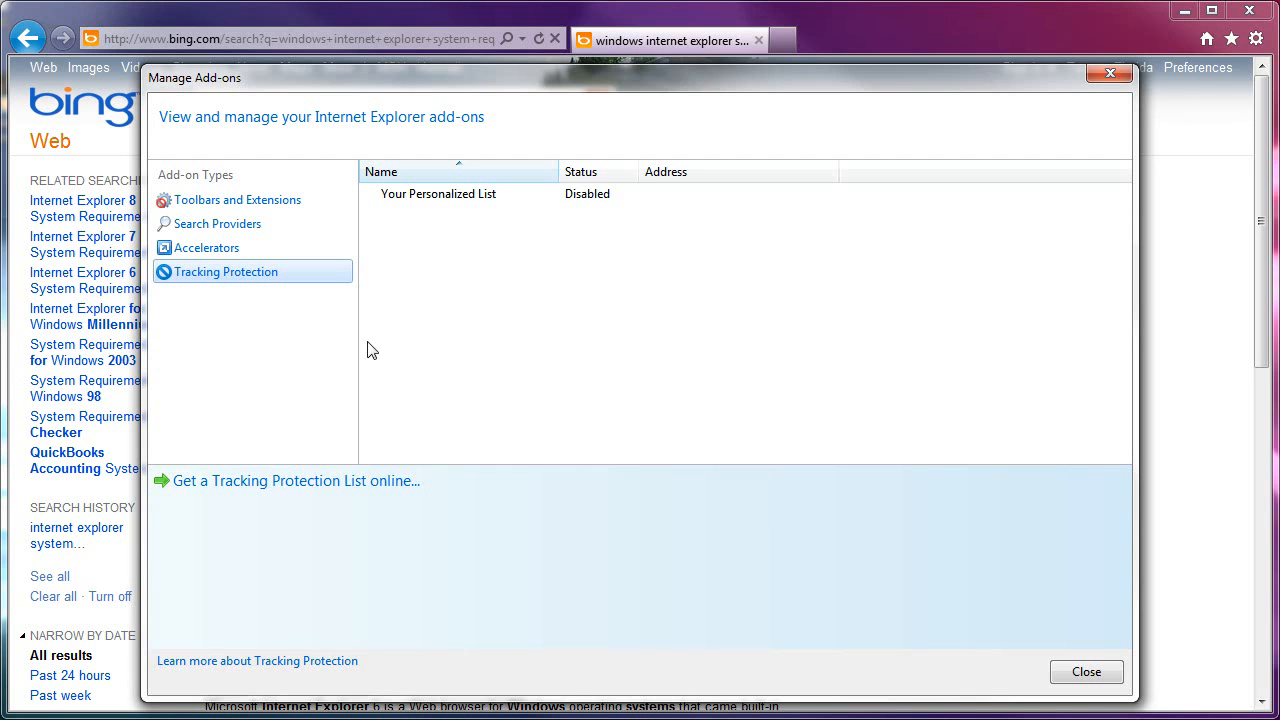
{"action": "mouse_move", "coordinate": [280, 384]}
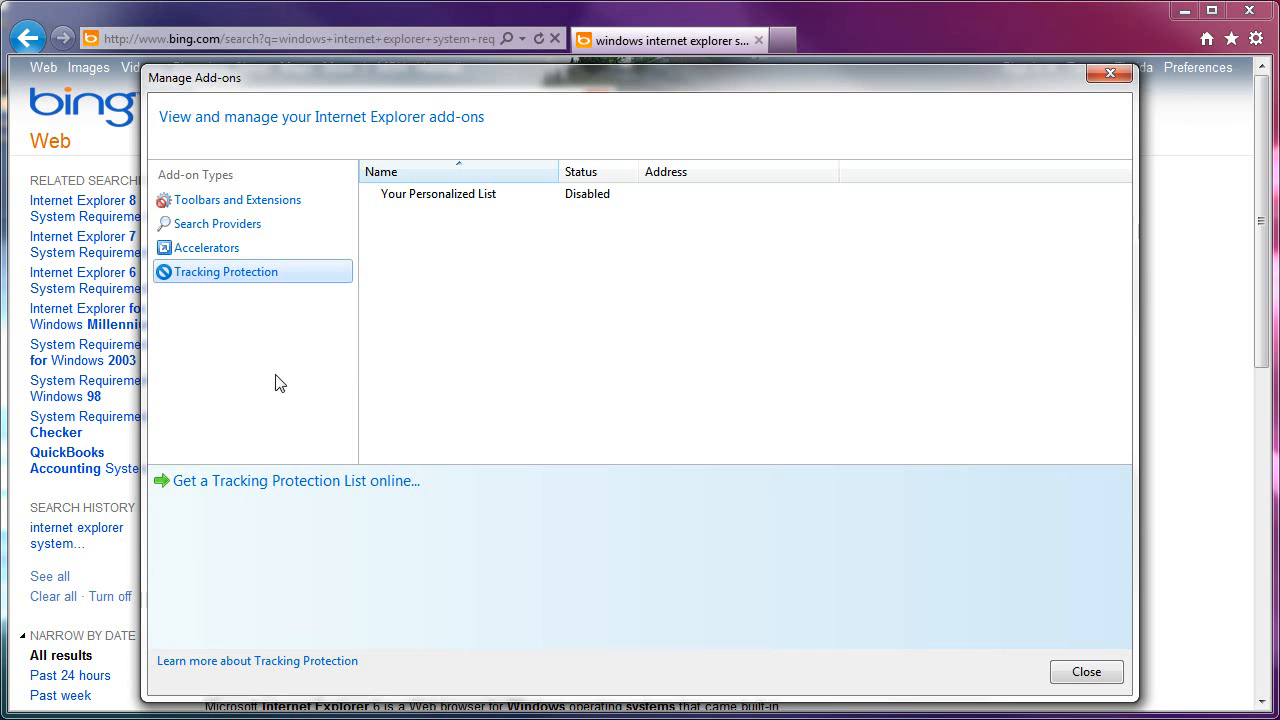
{"action": "mouse_move", "coordinate": [464, 354]}
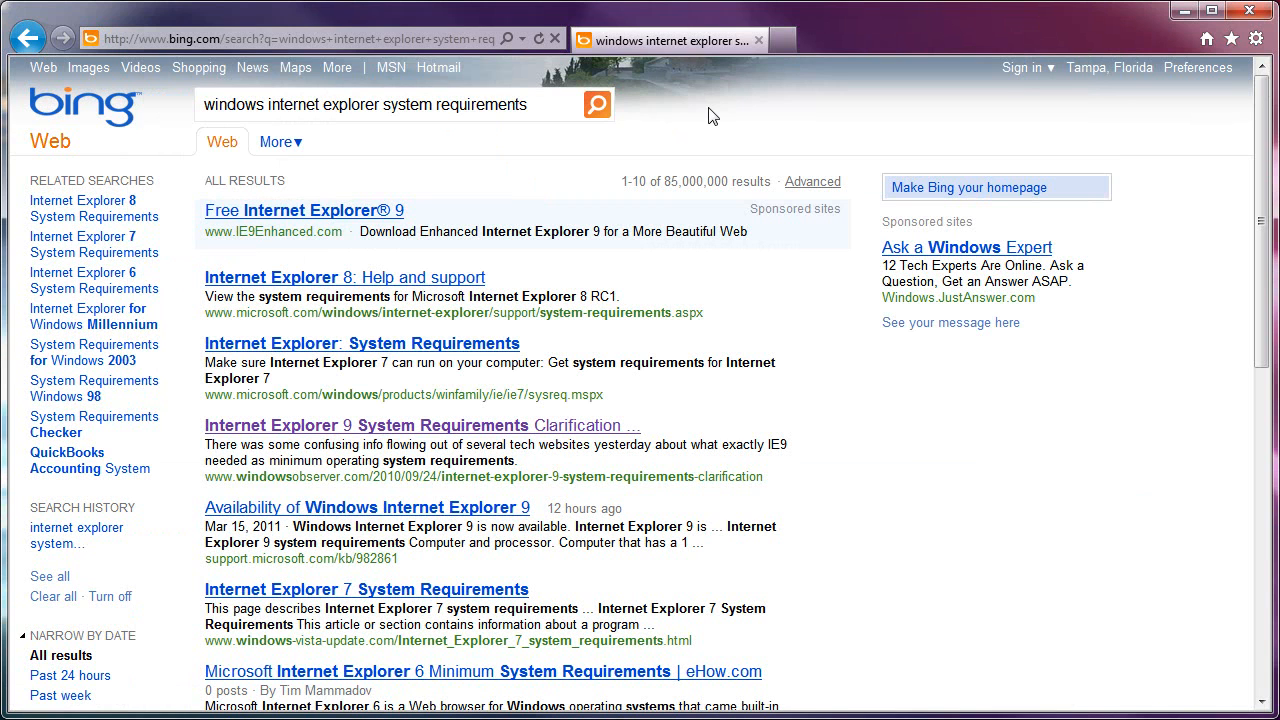
Show the Favorites Center beside the Bing results and browse its folders, like Microsoft Websites and Windows Live
{"action": "left_click", "coordinate": [1232, 38]}
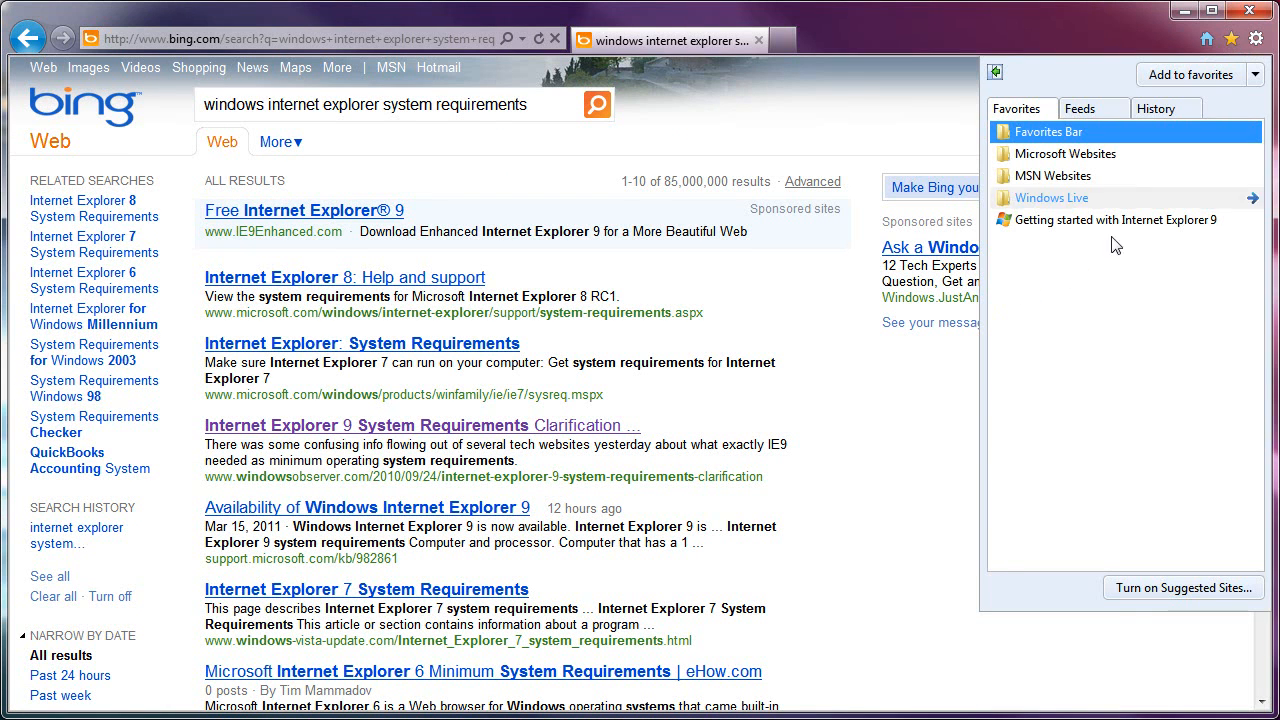
{"action": "mouse_move", "coordinate": [1084, 314]}
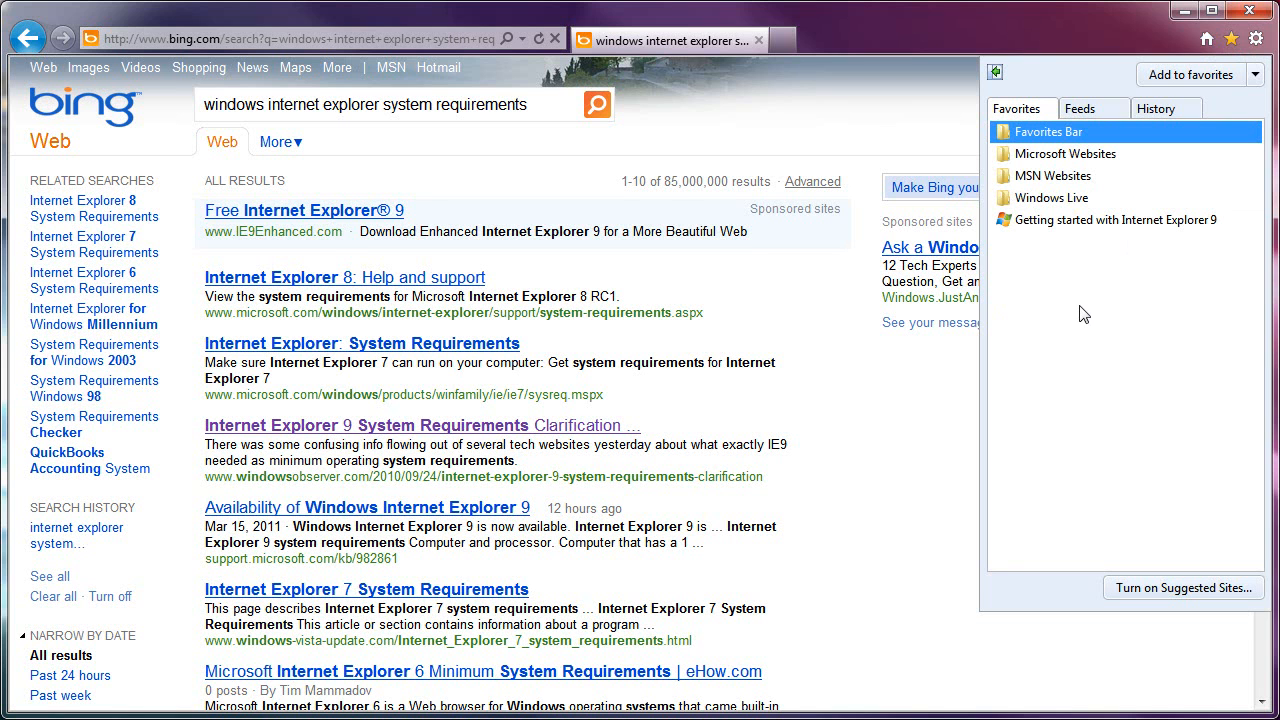
{"action": "mouse_move", "coordinate": [1064, 176]}
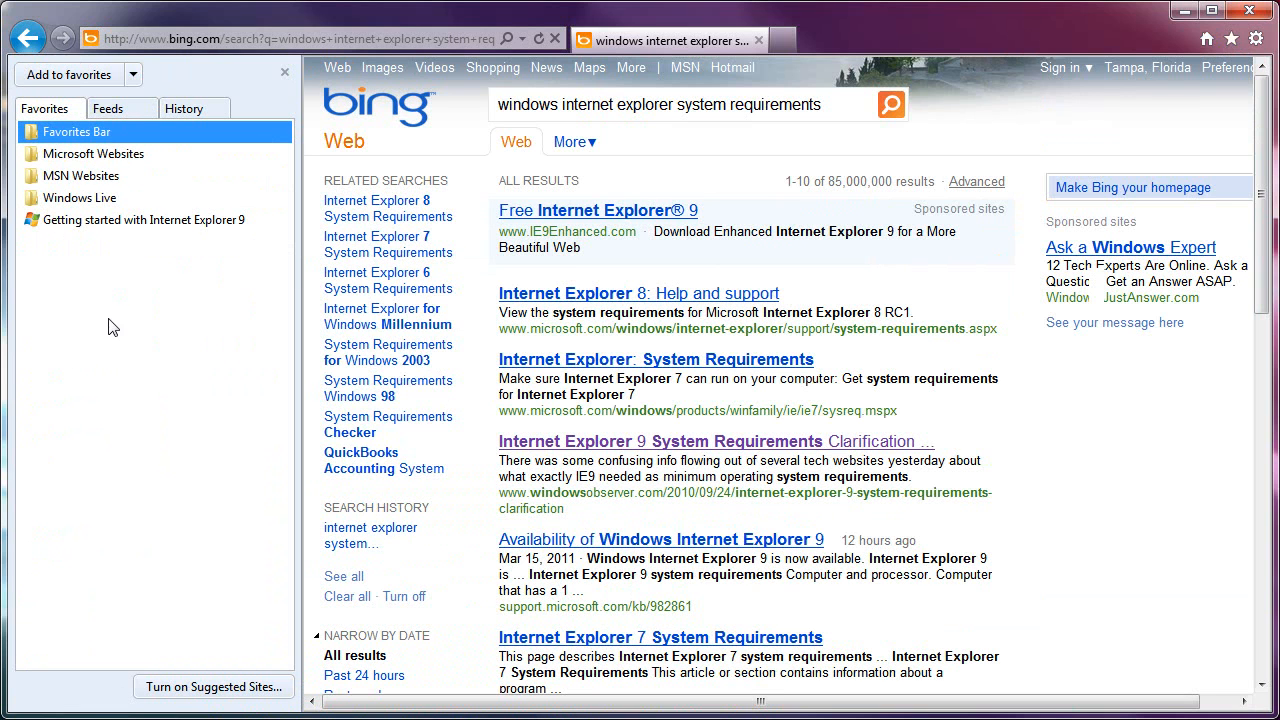
{"action": "mouse_move", "coordinate": [164, 314]}
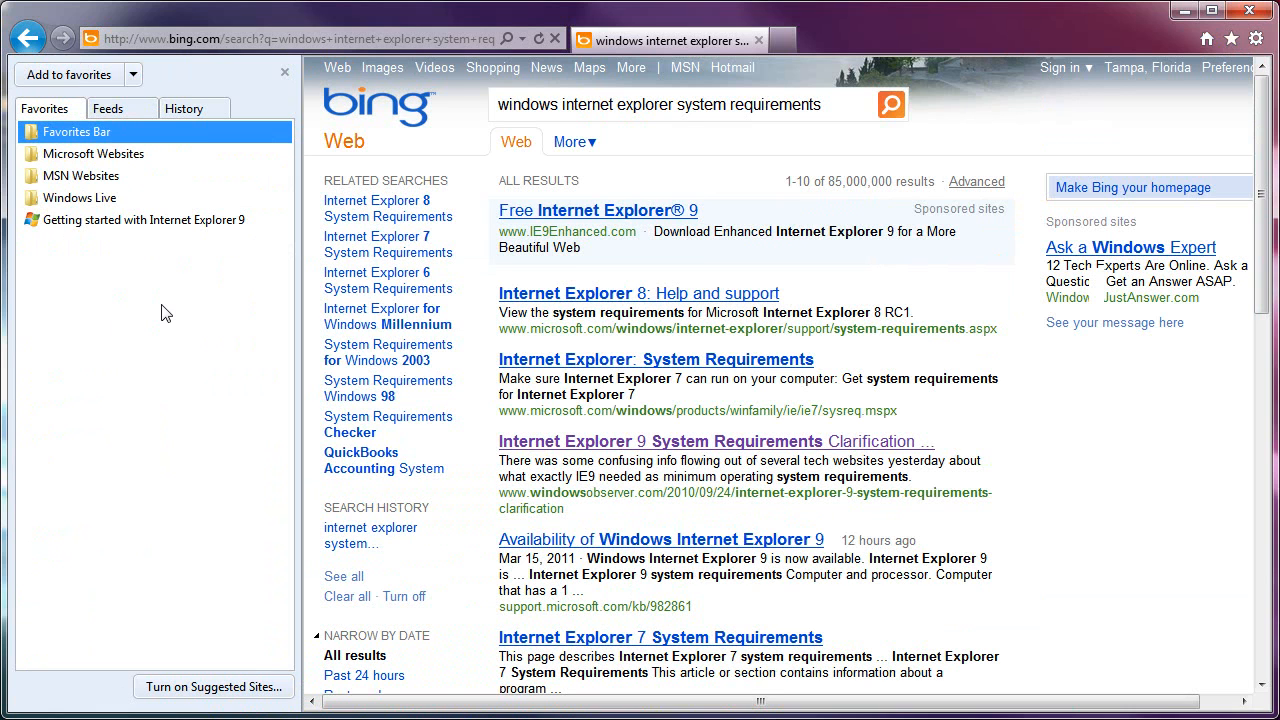
{"action": "mouse_move", "coordinate": [286, 348]}
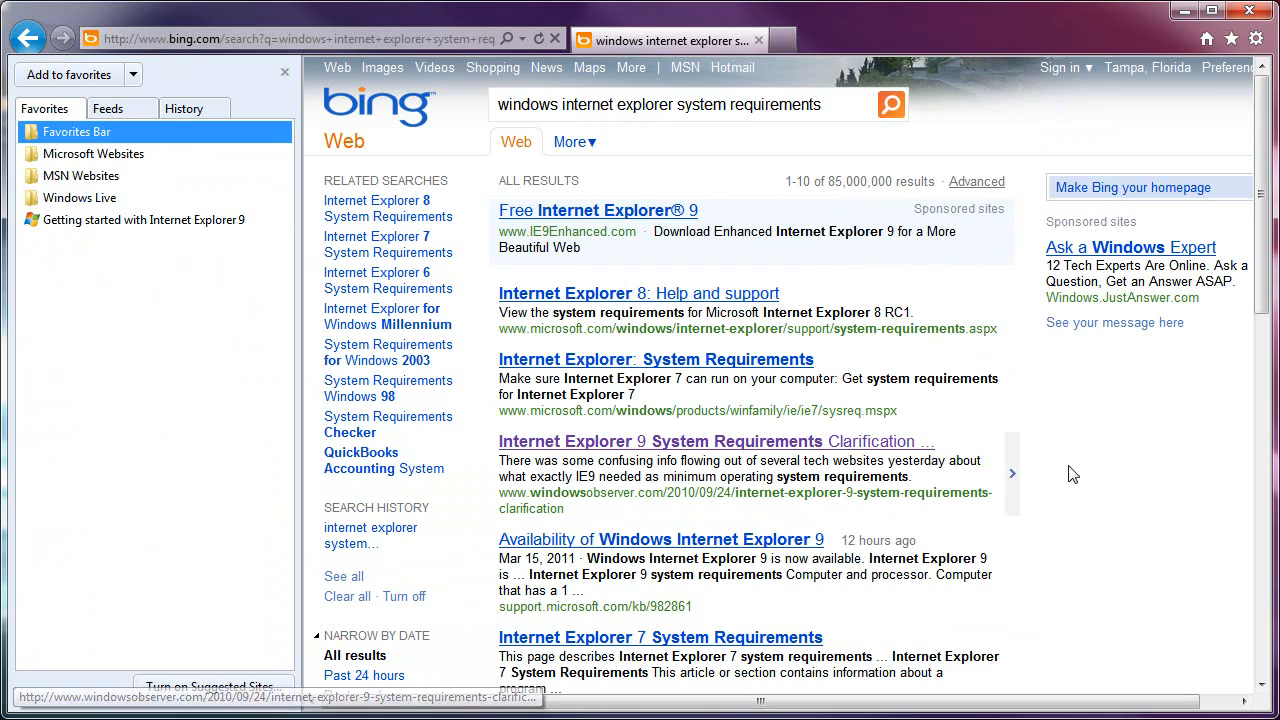
{"action": "scroll", "scroll_direction": "down", "scroll_amount": 3}
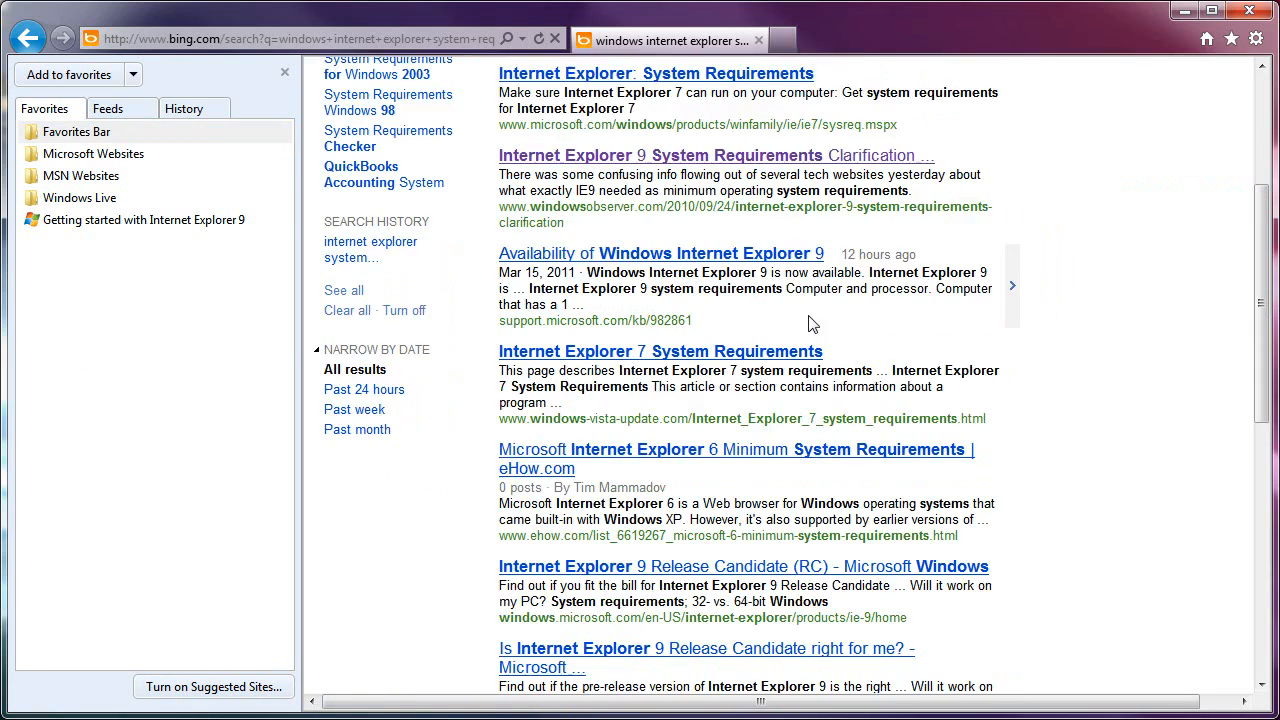
{"action": "scroll", "scroll_direction": "up", "scroll_amount": 3}
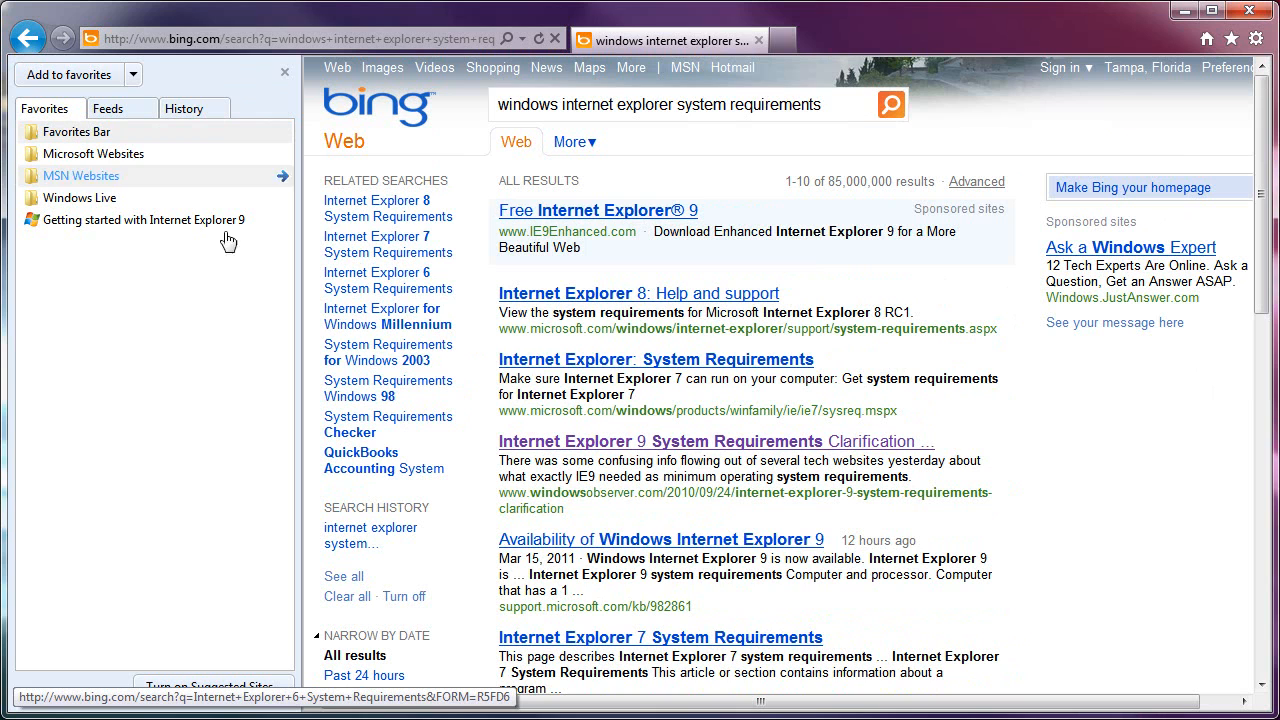
{"action": "mouse_move", "coordinate": [218, 296]}
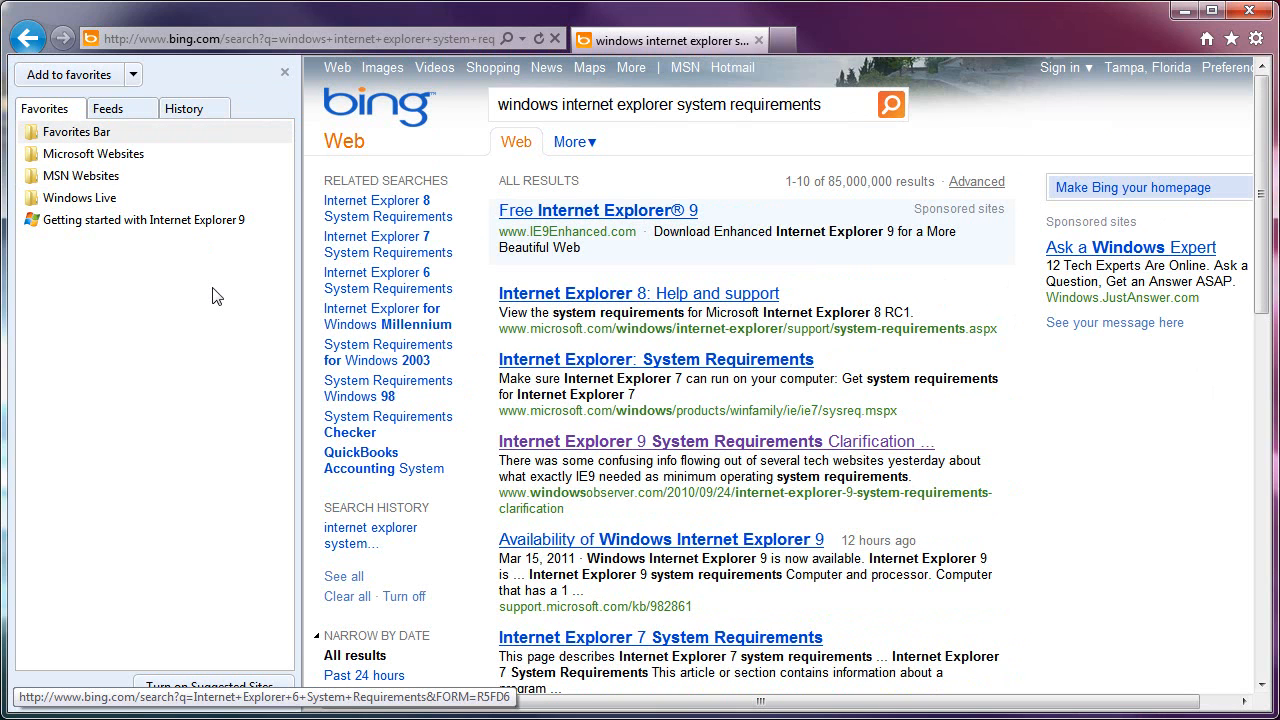
{"action": "mouse_move", "coordinate": [210, 308]}
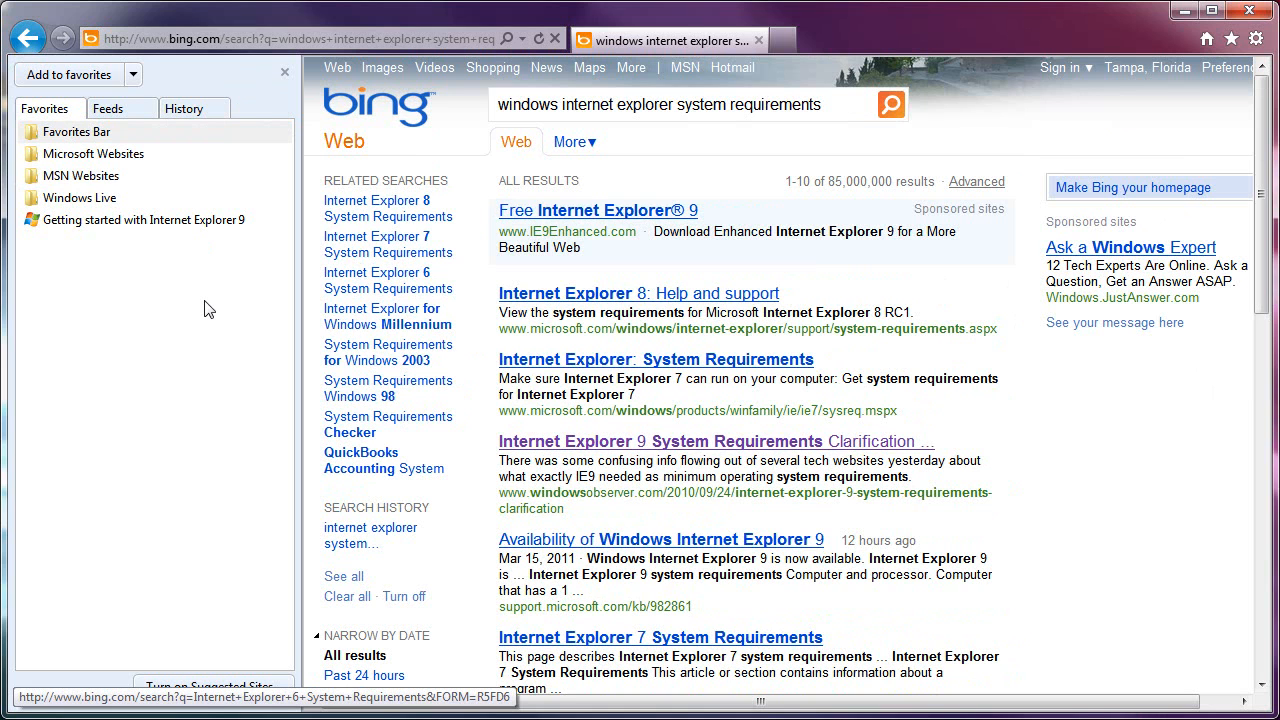
{"action": "mouse_move", "coordinate": [80, 176]}
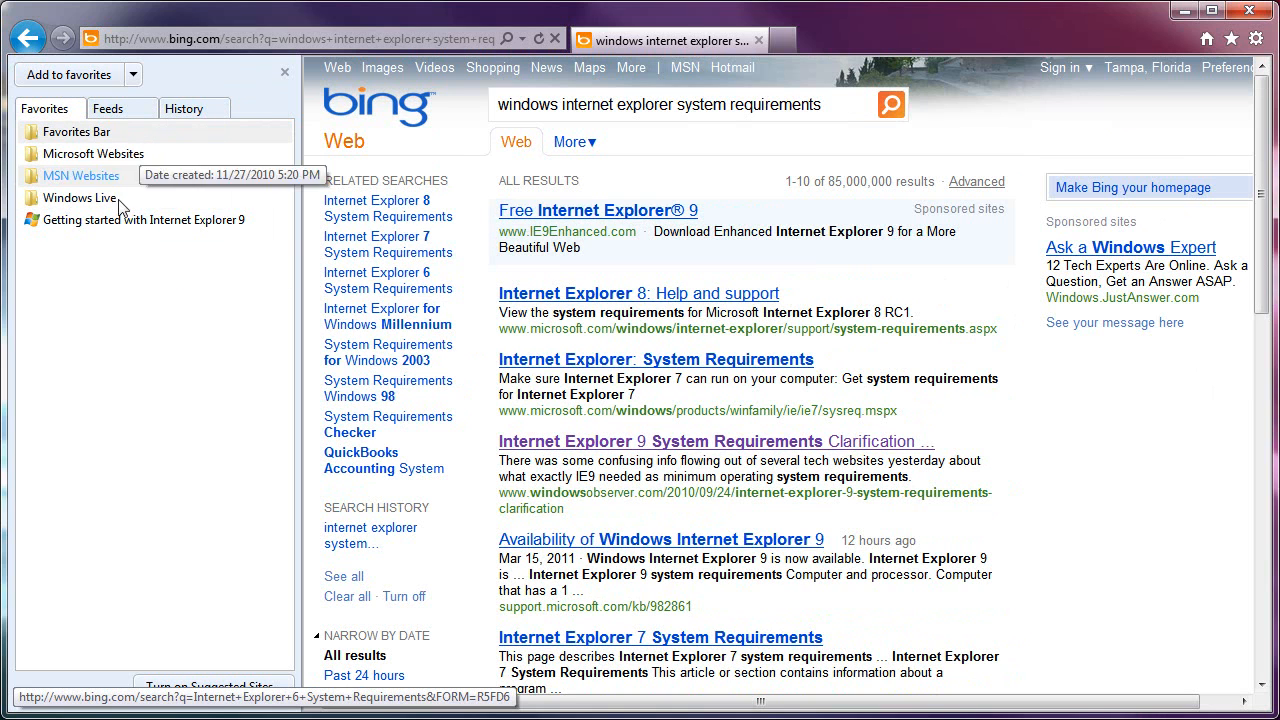
{"action": "mouse_move", "coordinate": [104, 308]}
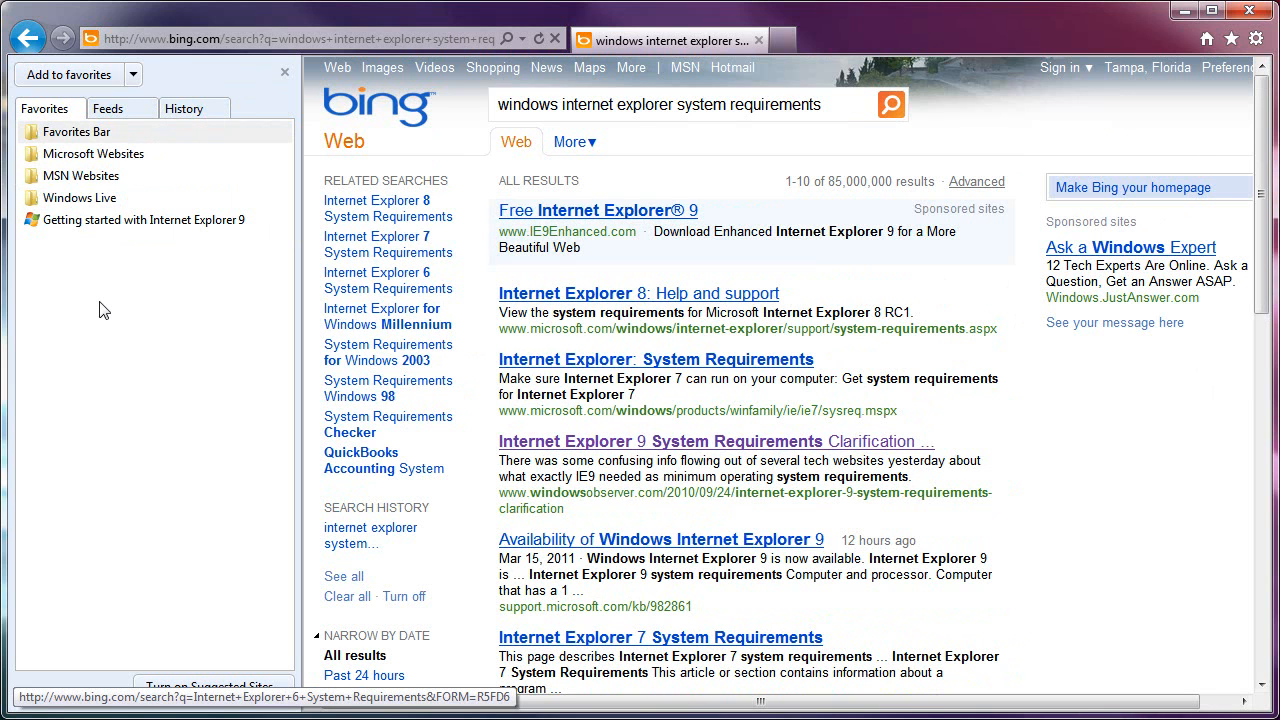
{"action": "mouse_move", "coordinate": [176, 284]}
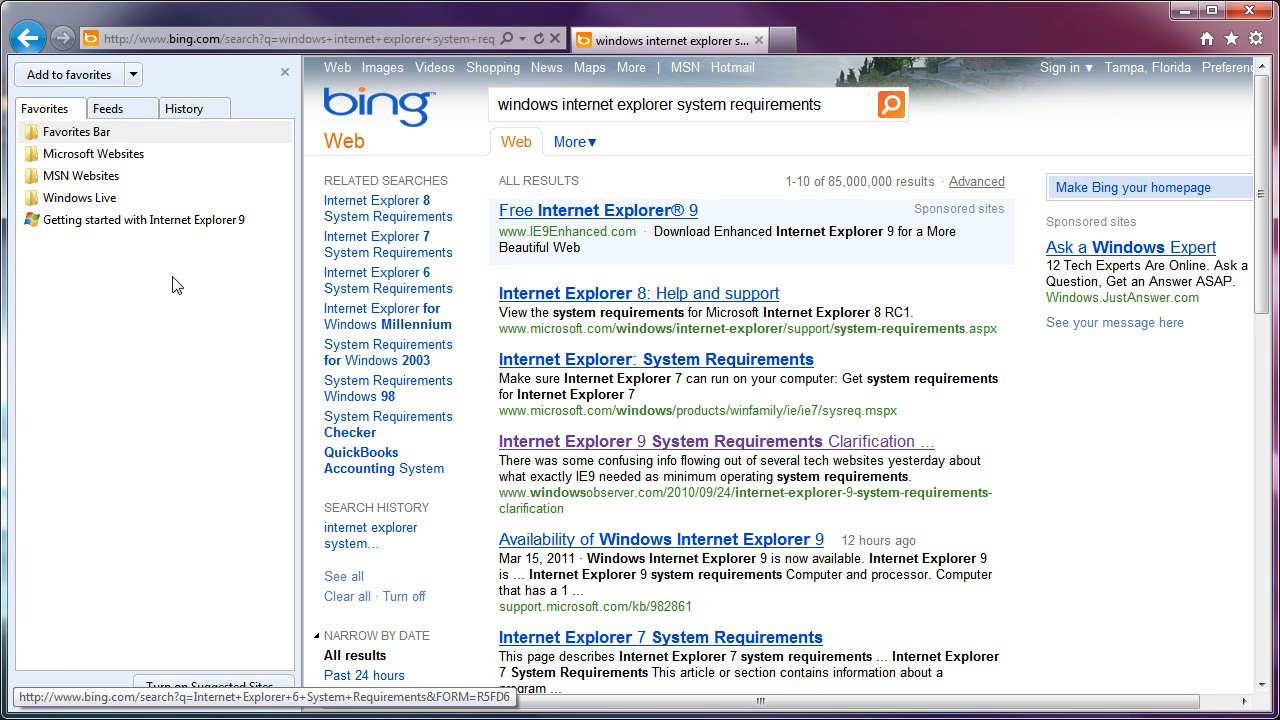
{"action": "mouse_move", "coordinate": [220, 94]}
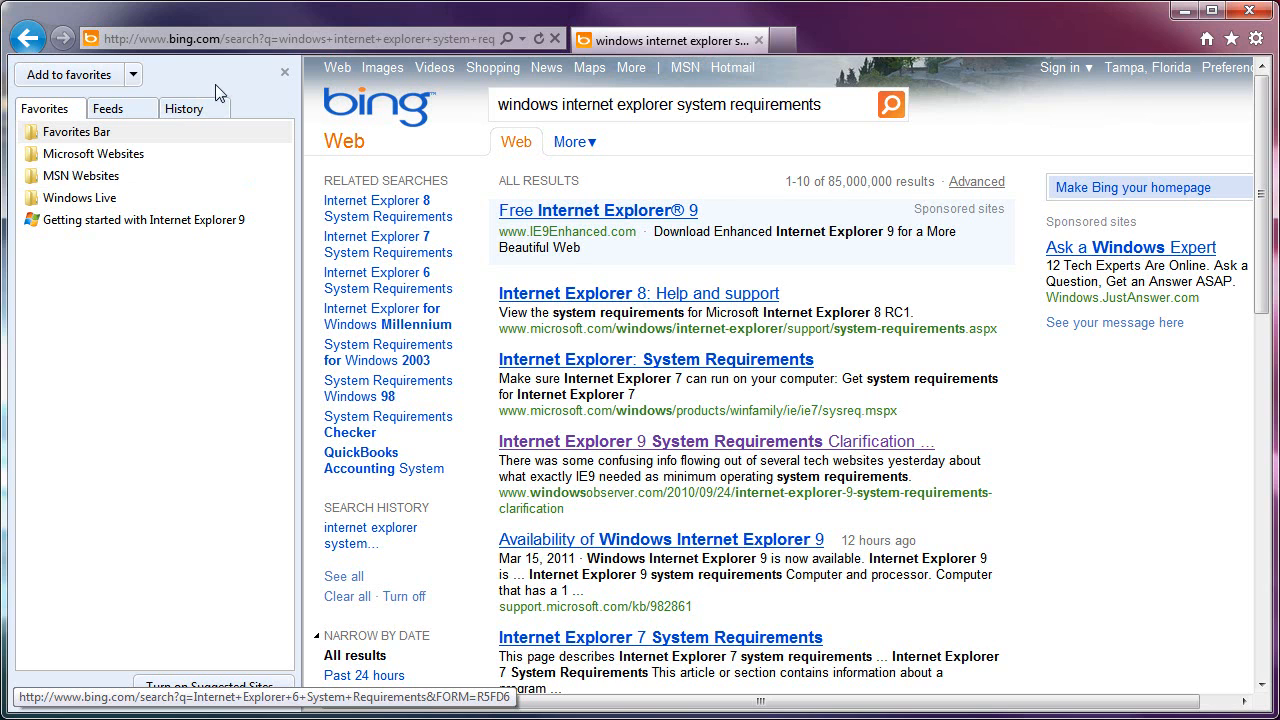
Close the Favorites Center and add a new blank tab beside the Bing results
{"action": "left_click", "coordinate": [284, 72]}
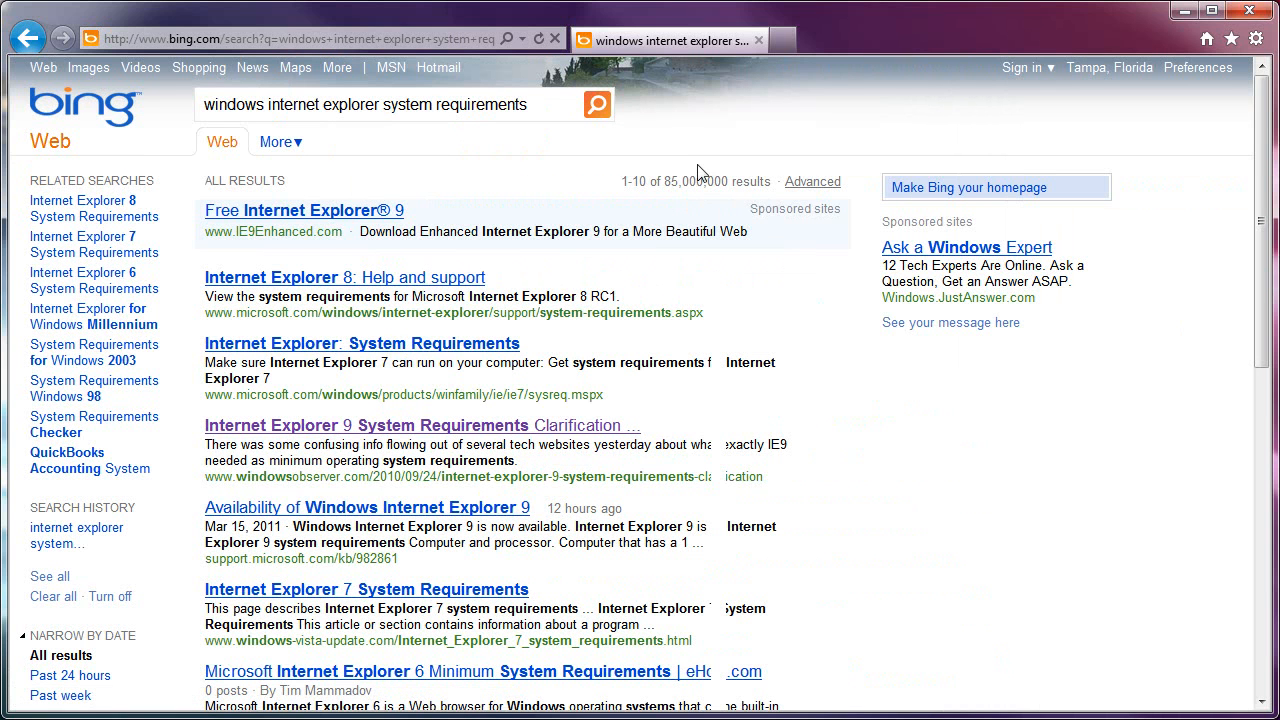
{"action": "mouse_move", "coordinate": [904, 114]}
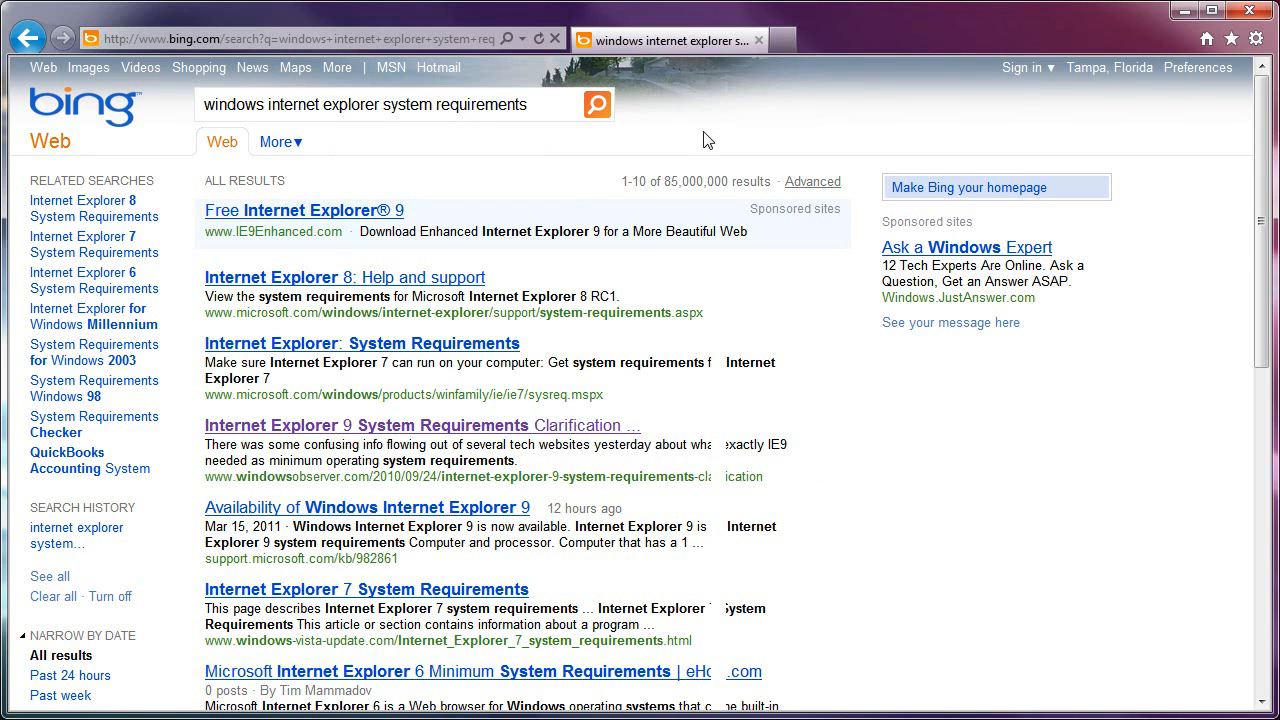
{"action": "mouse_move", "coordinate": [684, 126]}
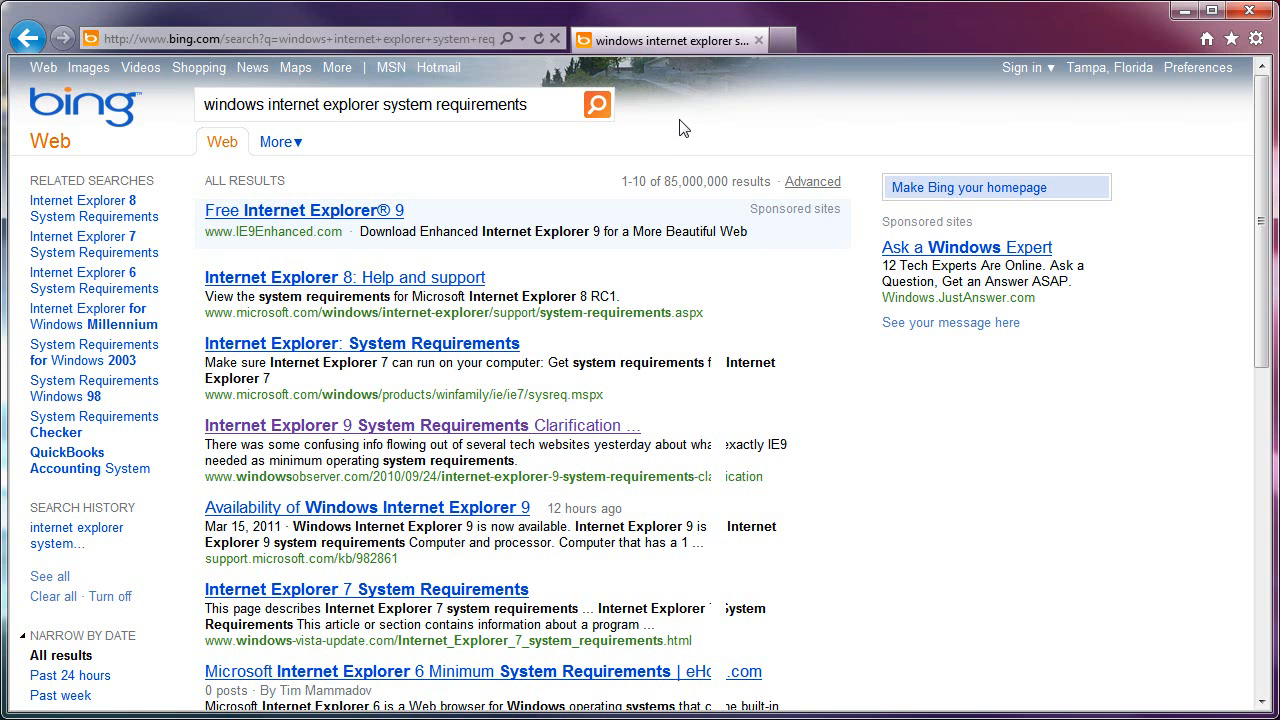
{"action": "left_click", "coordinate": [776, 40]}
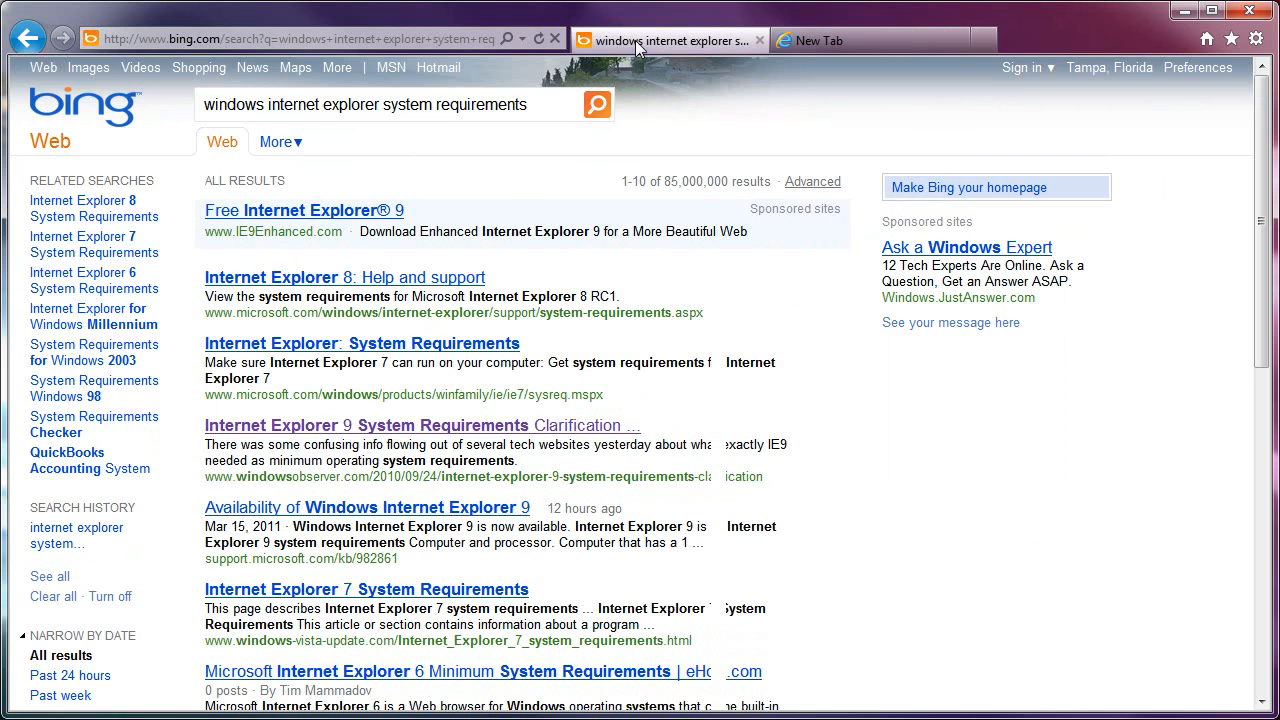
{"action": "mouse_move", "coordinate": [628, 48]}
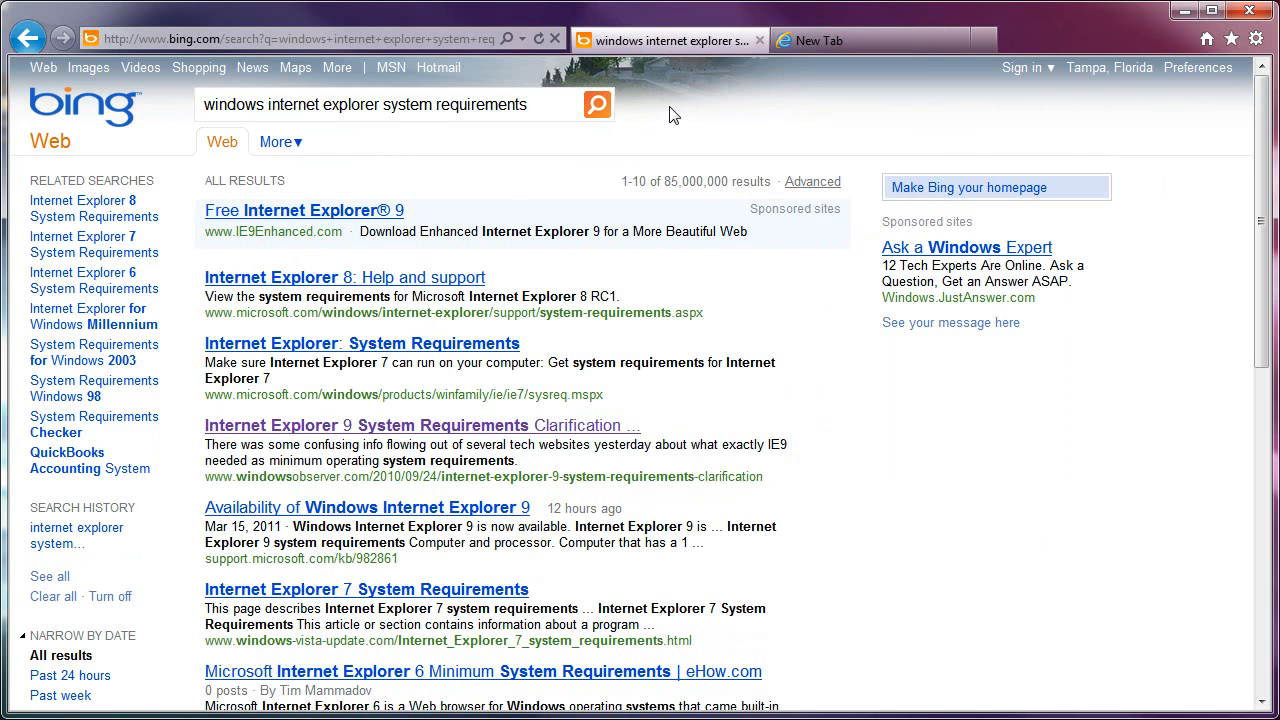
{"action": "mouse_move", "coordinate": [660, 96]}
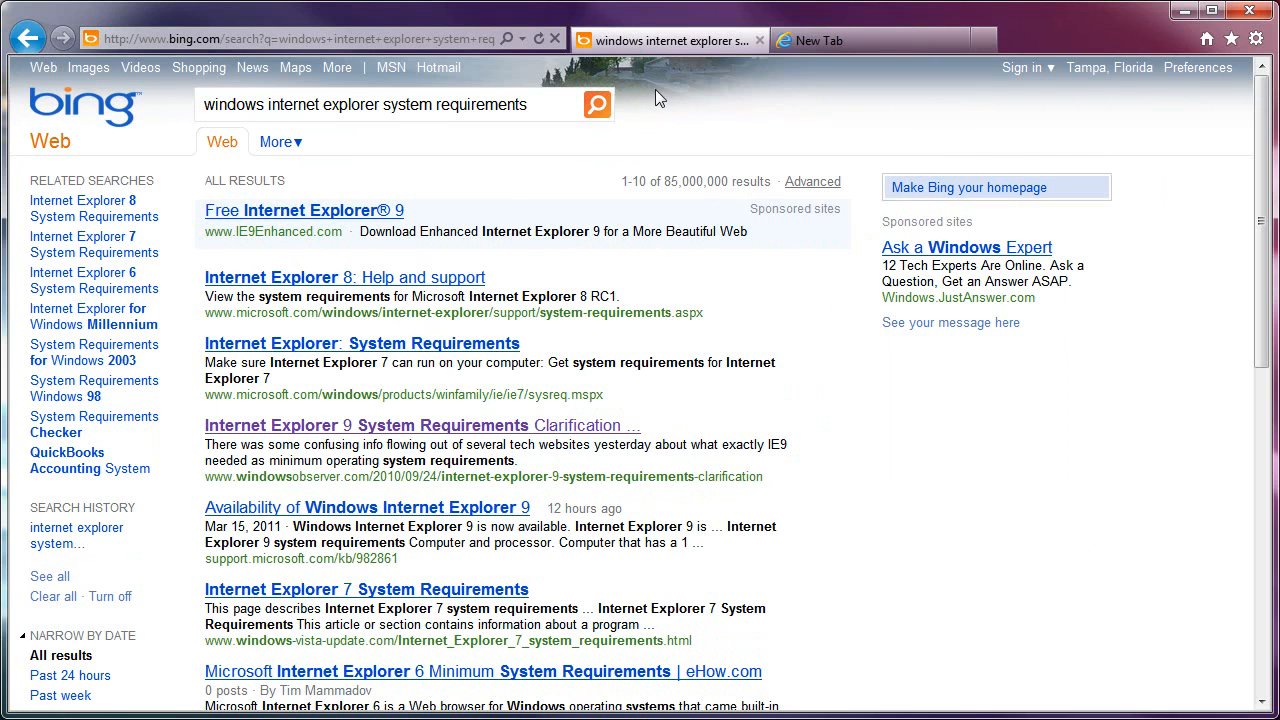
{"action": "mouse_move", "coordinate": [628, 48]}
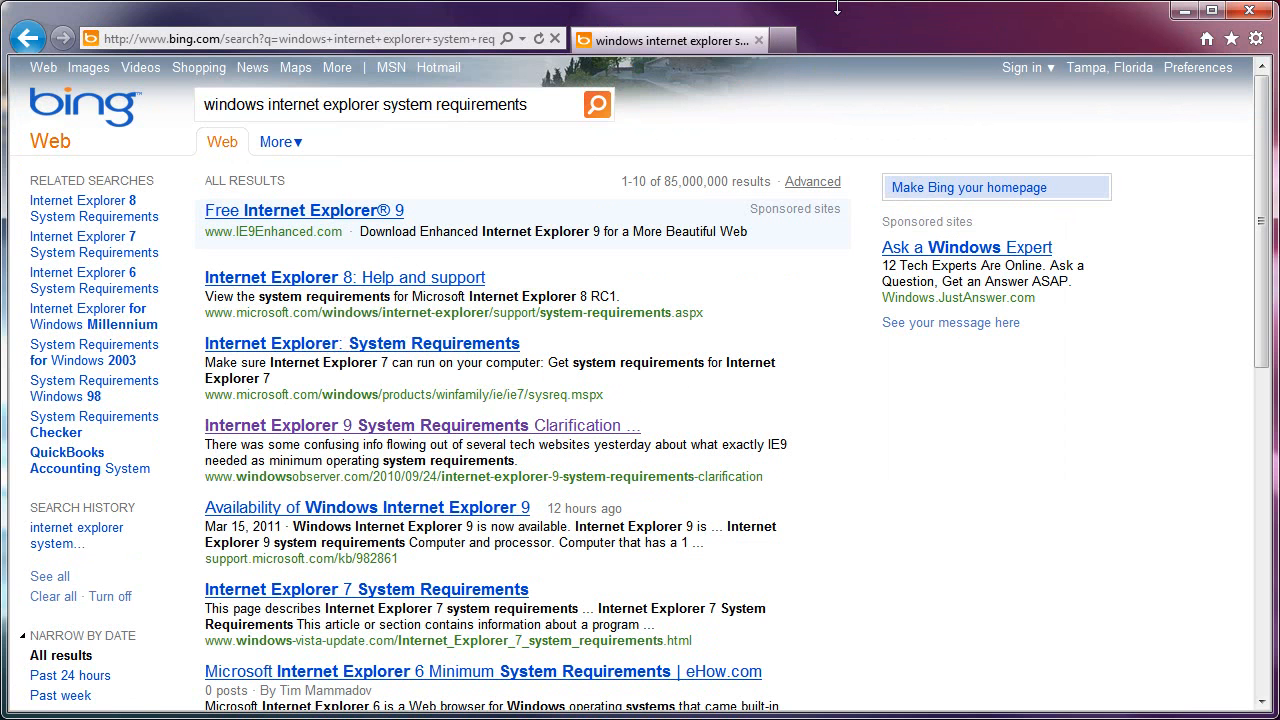
{"action": "mouse_move", "coordinate": [846, 40]}
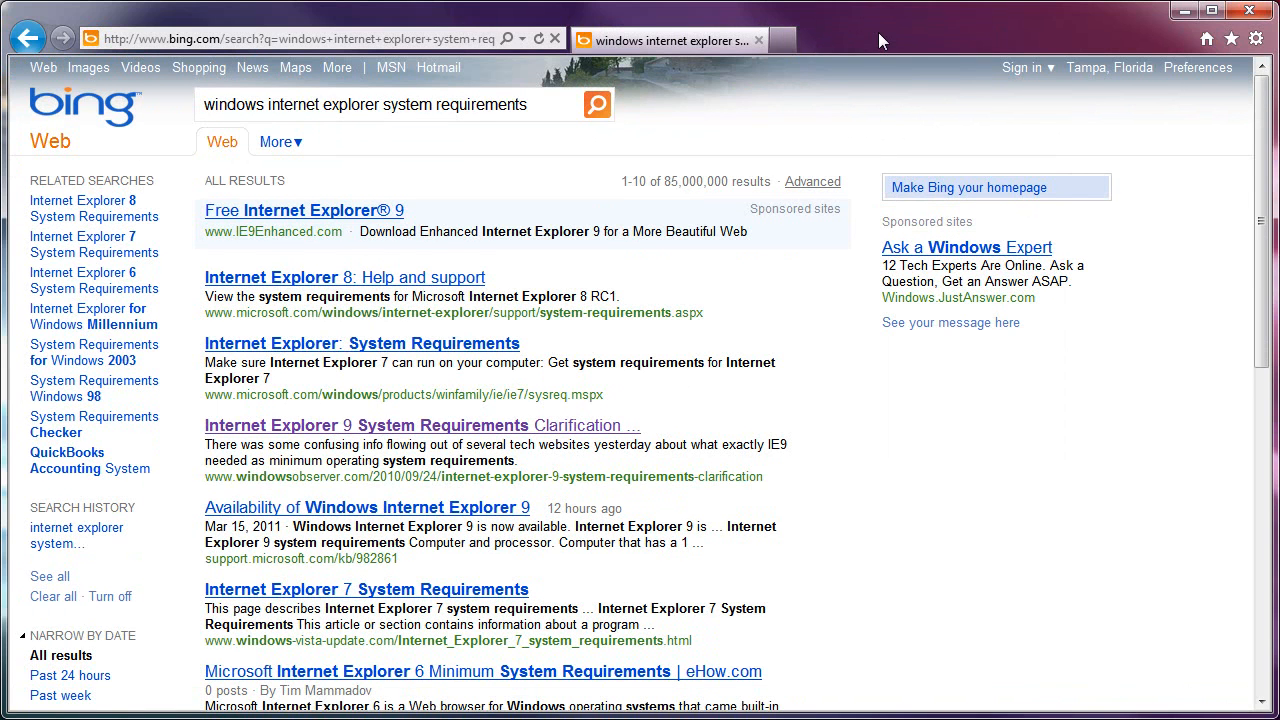
{"action": "mouse_move", "coordinate": [860, 48]}
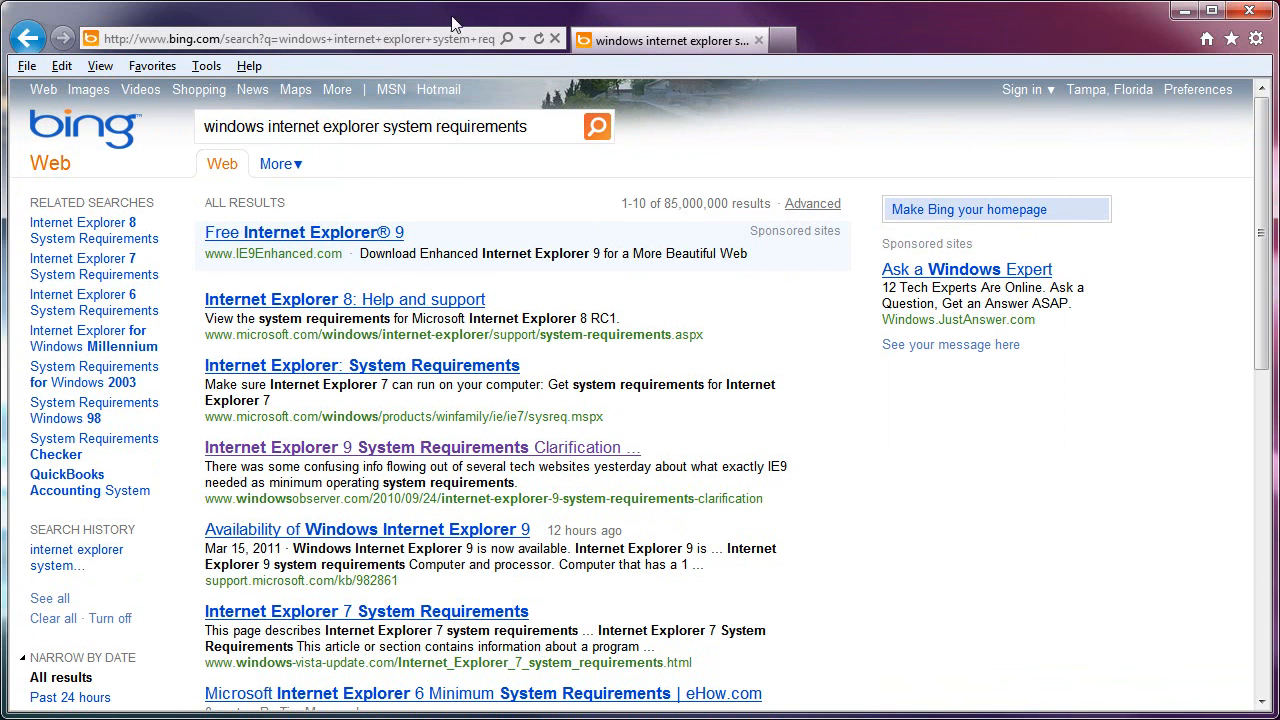
Enable the Favorites bar and the status bar from View > Toolbars
{"action": "left_click", "coordinate": [100, 64]}
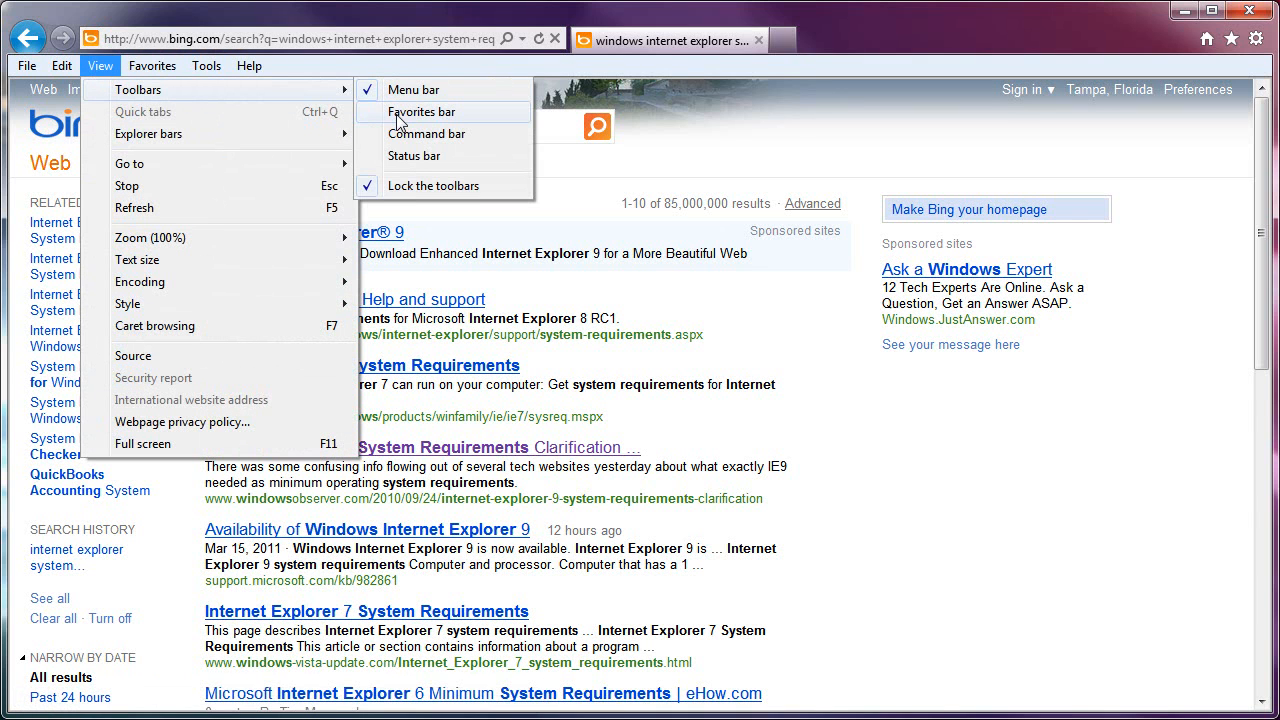
{"action": "left_click", "coordinate": [420, 112]}
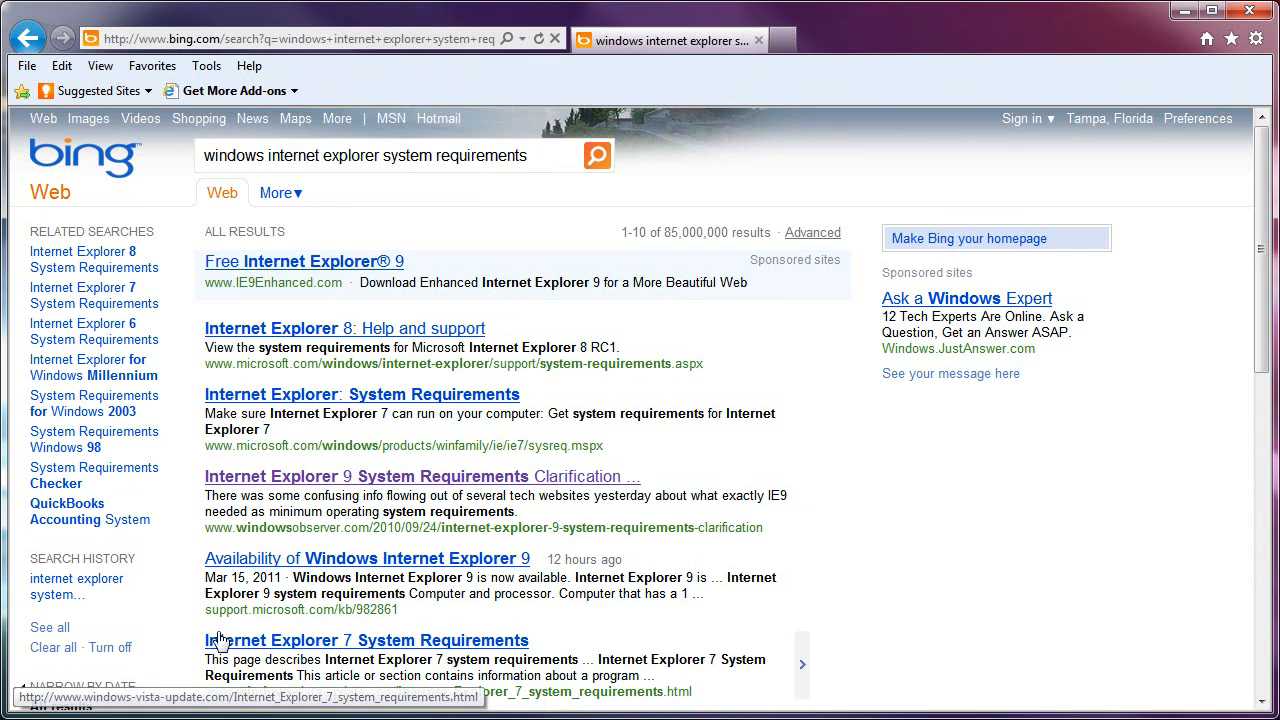
{"action": "left_click", "coordinate": [100, 64]}
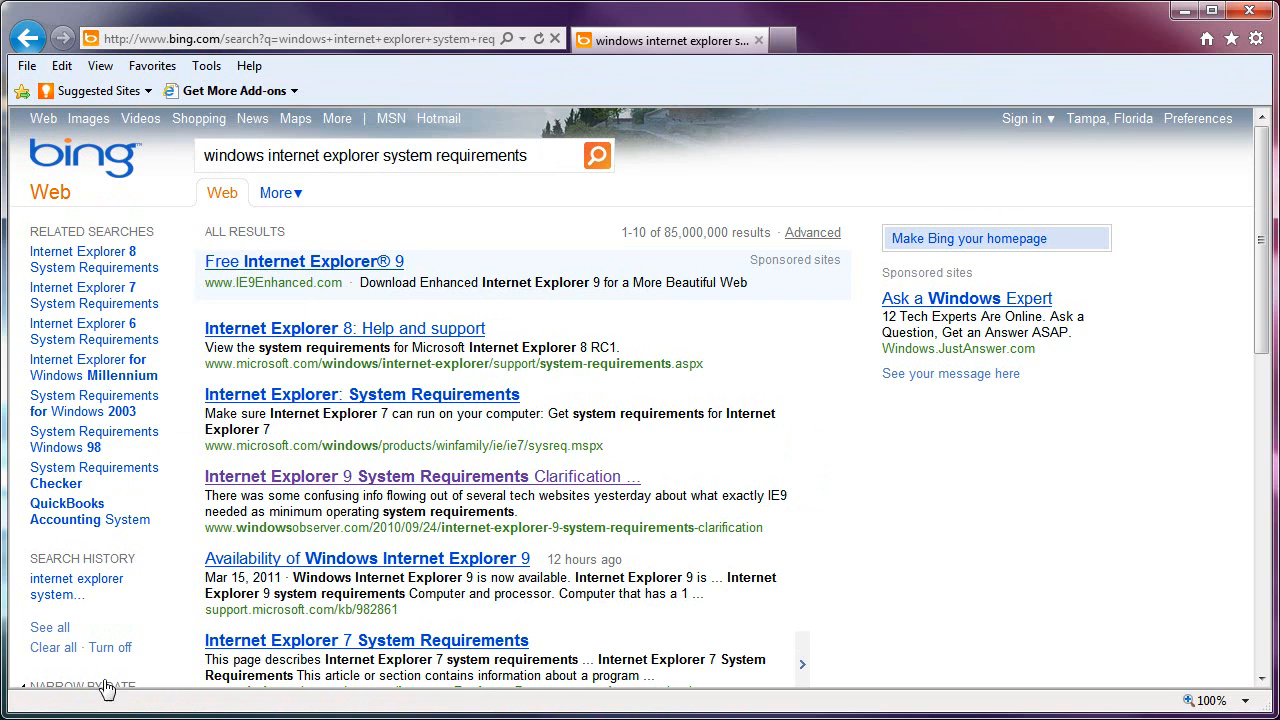
{"action": "mouse_move", "coordinate": [268, 528]}
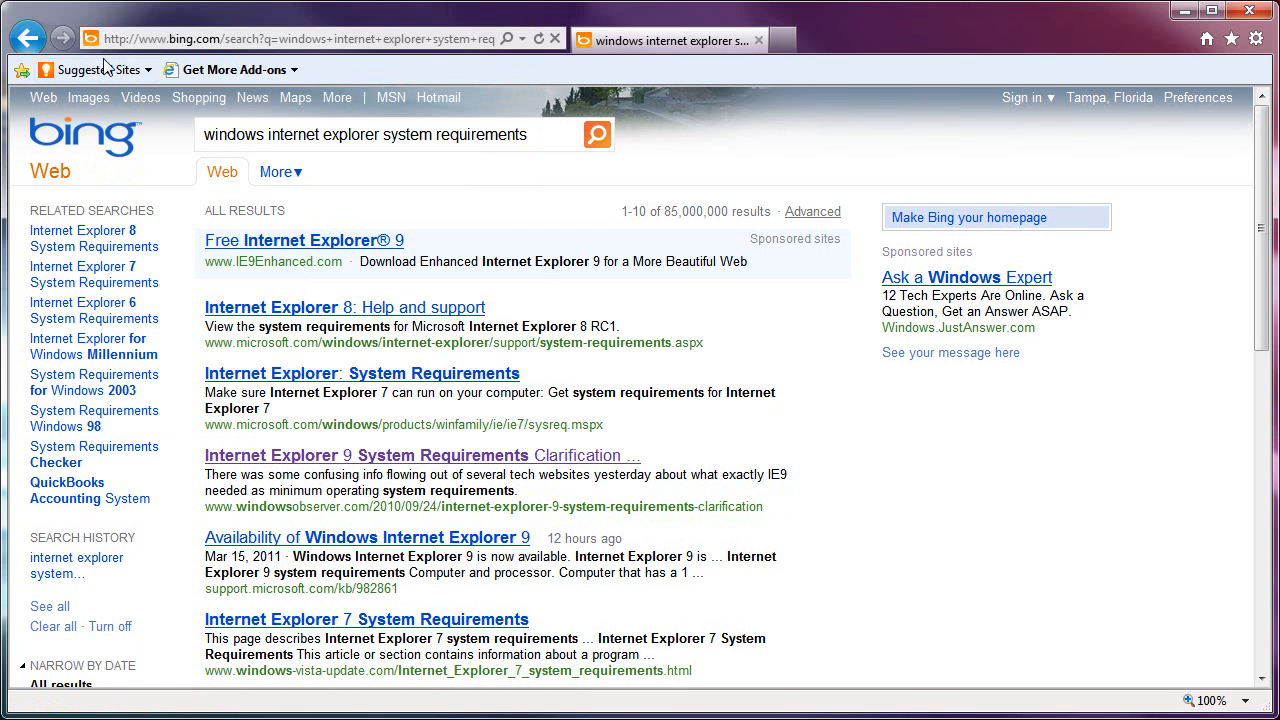
Hide the Favorites bar again and show the status bar's list of zoom levels
{"action": "left_click", "coordinate": [100, 64]}
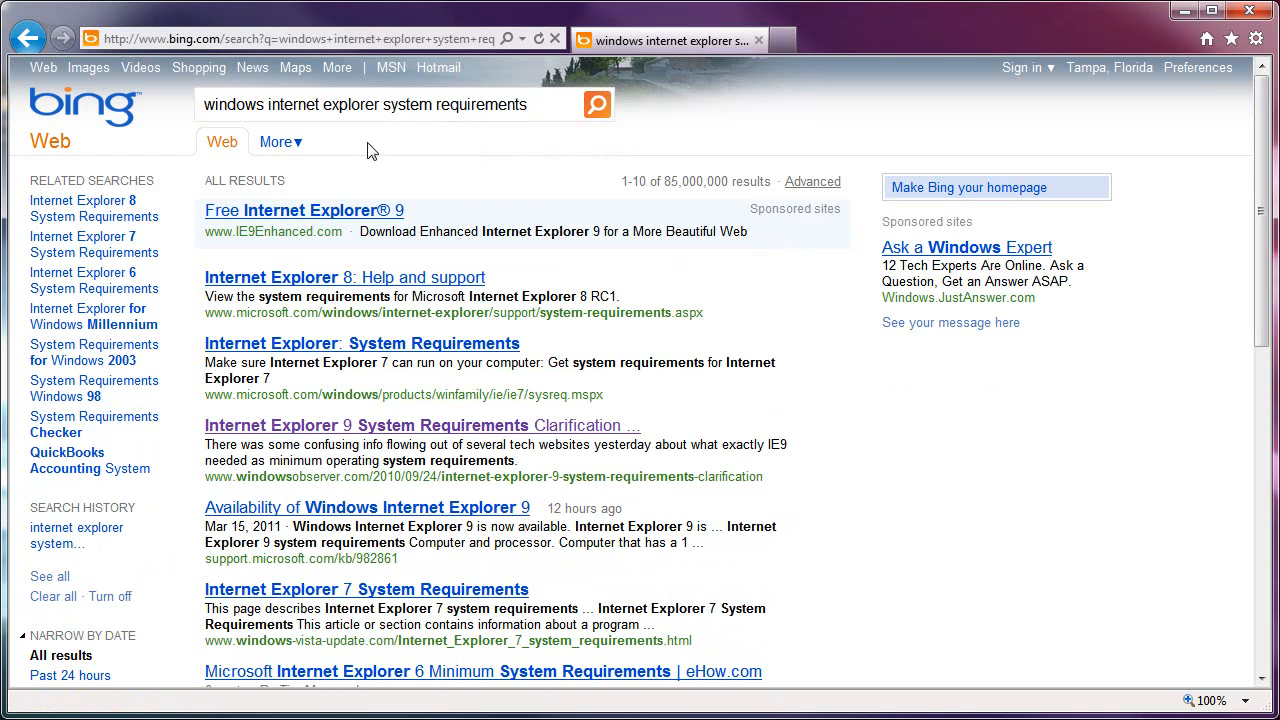
{"action": "mouse_move", "coordinate": [1052, 572]}
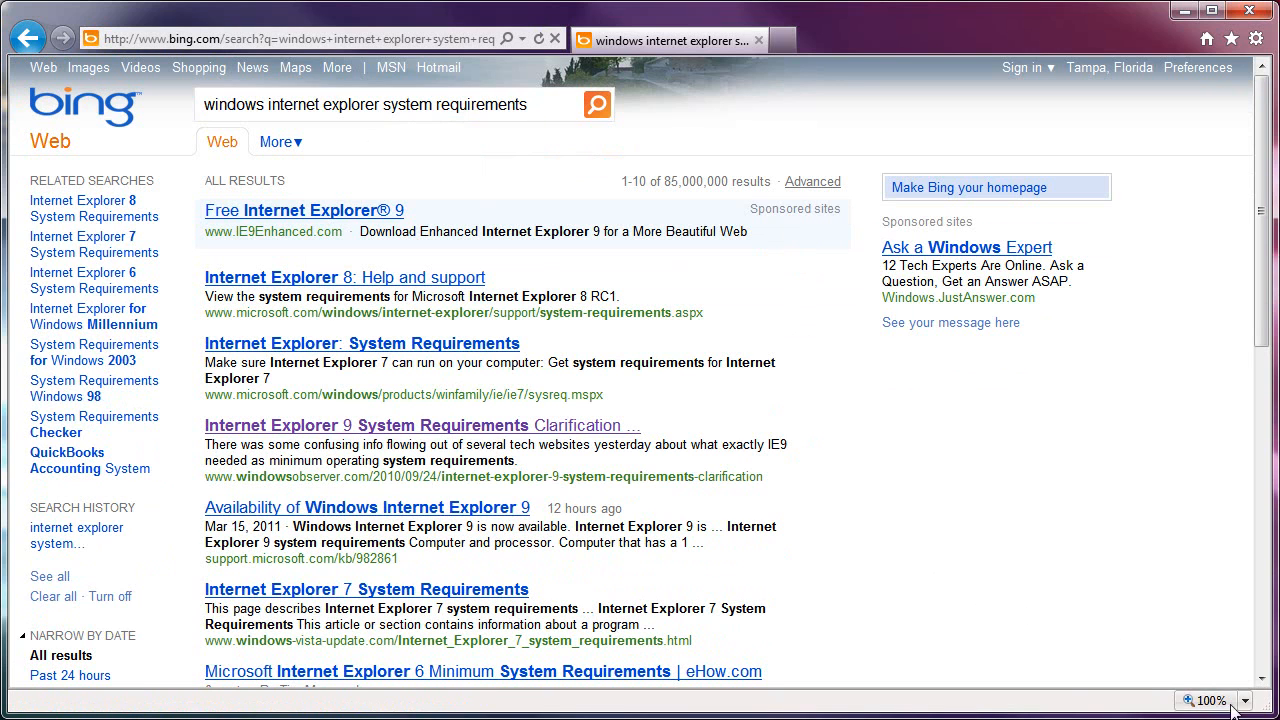
{"action": "left_click", "coordinate": [1238, 700]}
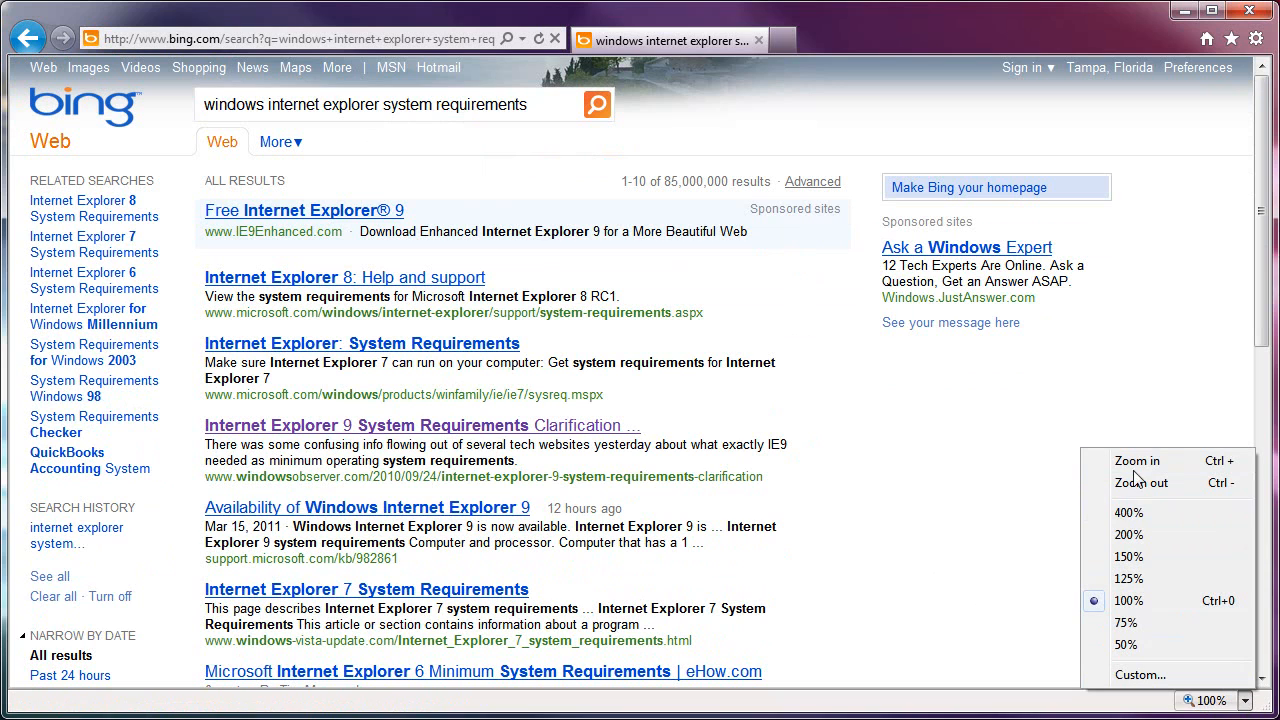
{"action": "mouse_move", "coordinate": [1210, 710]}
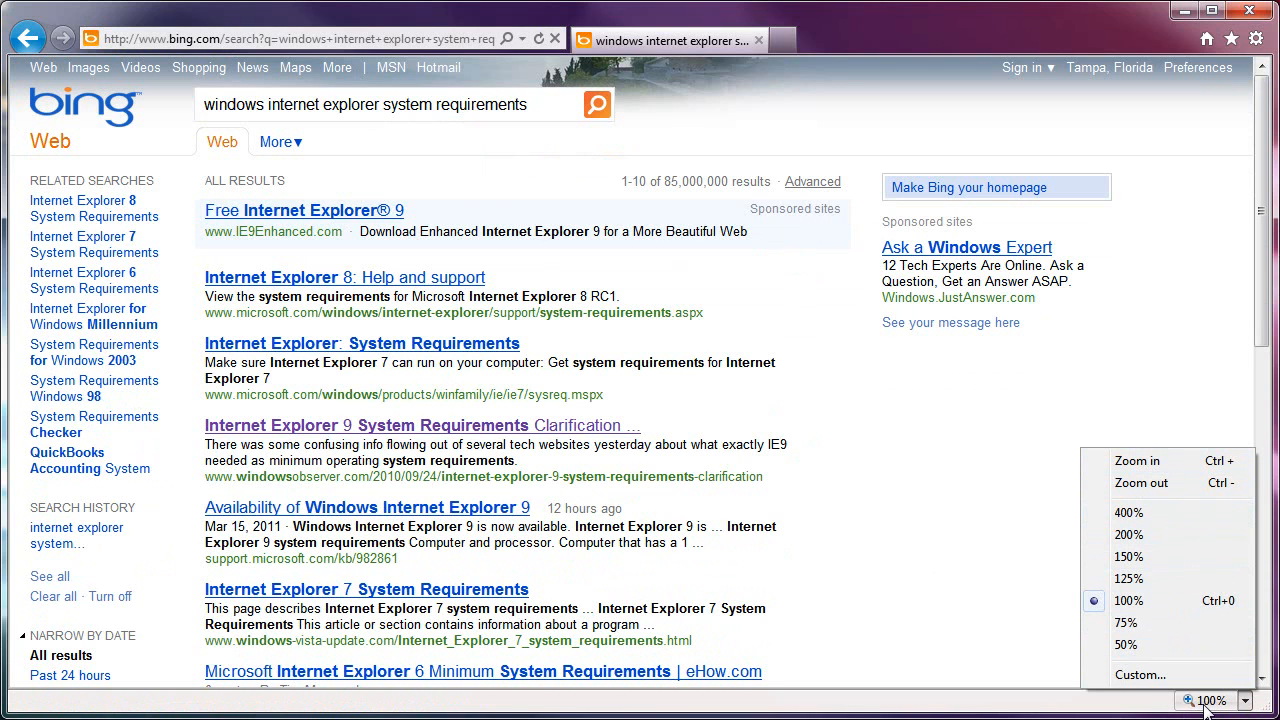
{"action": "mouse_move", "coordinate": [1128, 534]}
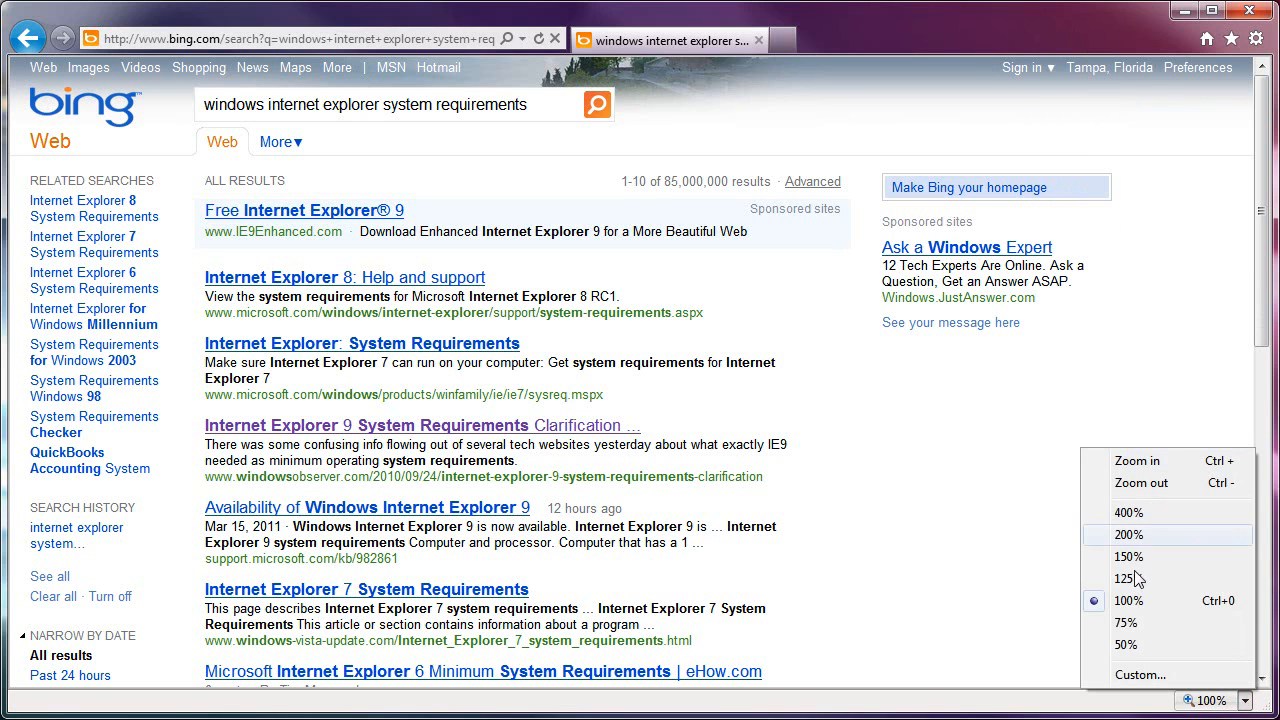
{"action": "mouse_move", "coordinate": [1004, 588]}
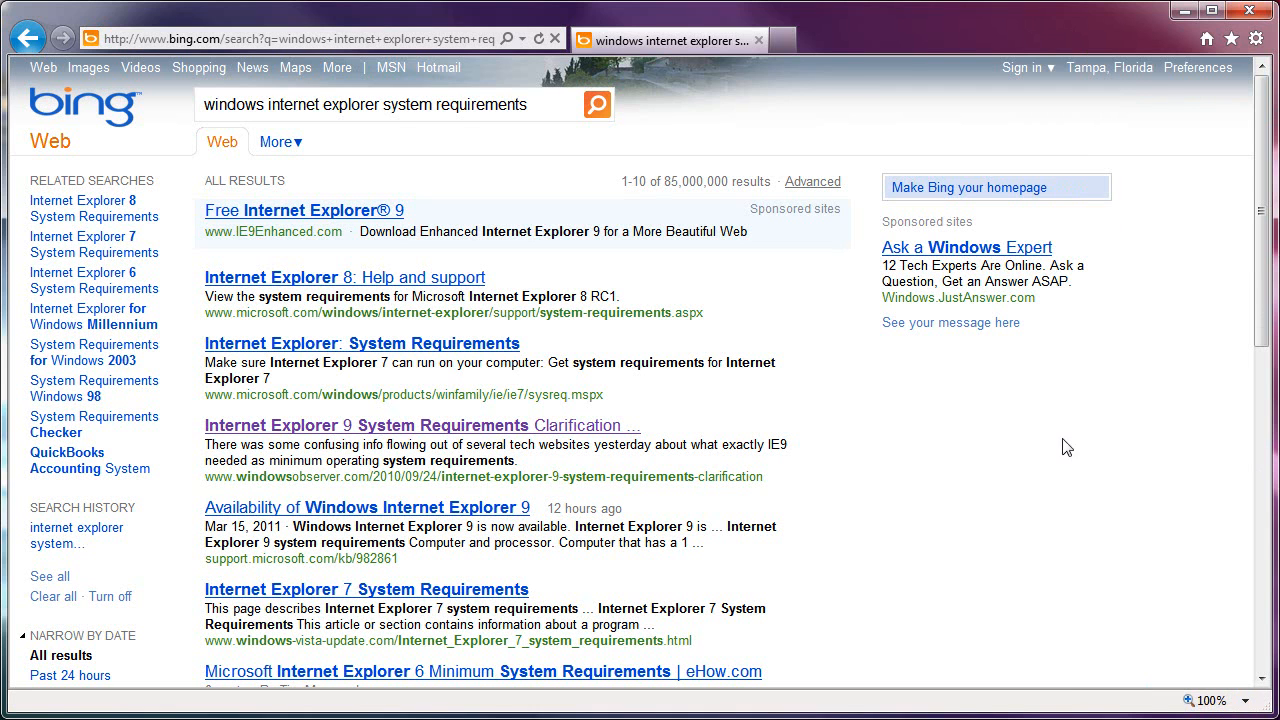
Dismiss the Tools menu, zoom the Bing results to 150% and back to 100%, returning to the top
{"action": "left_click", "coordinate": [1258, 38]}
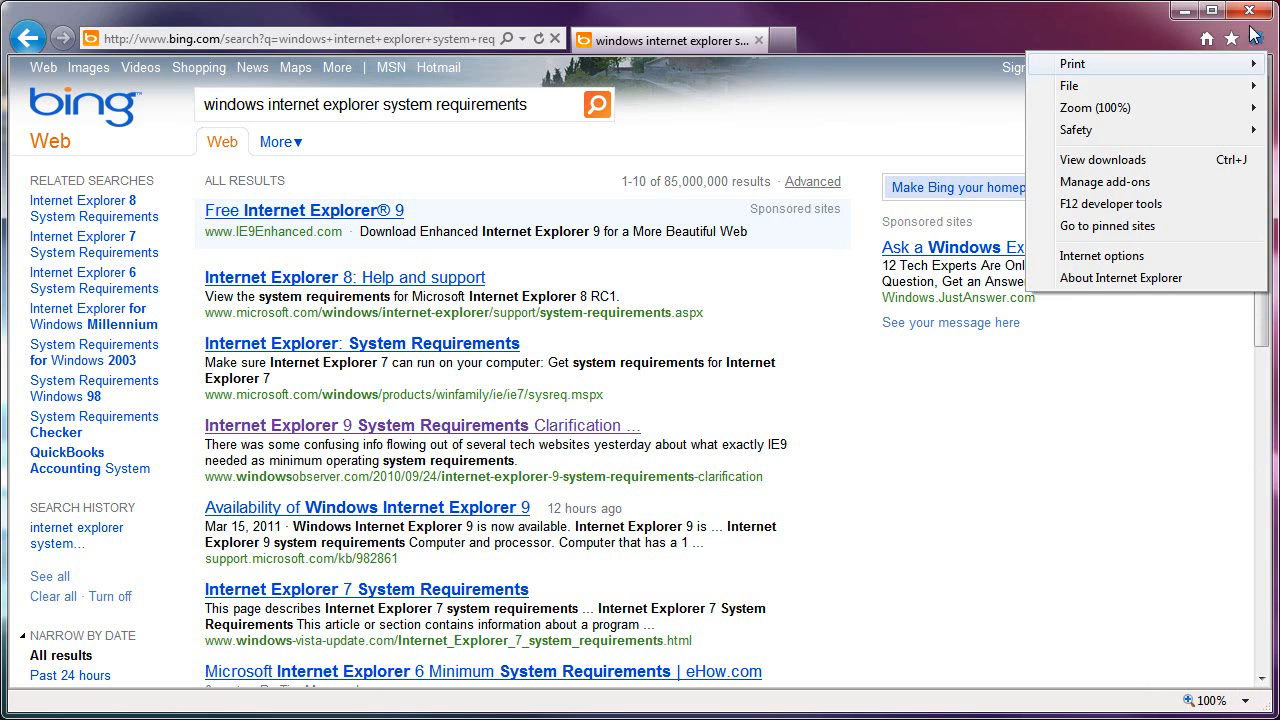
{"action": "mouse_move", "coordinate": [1140, 40]}
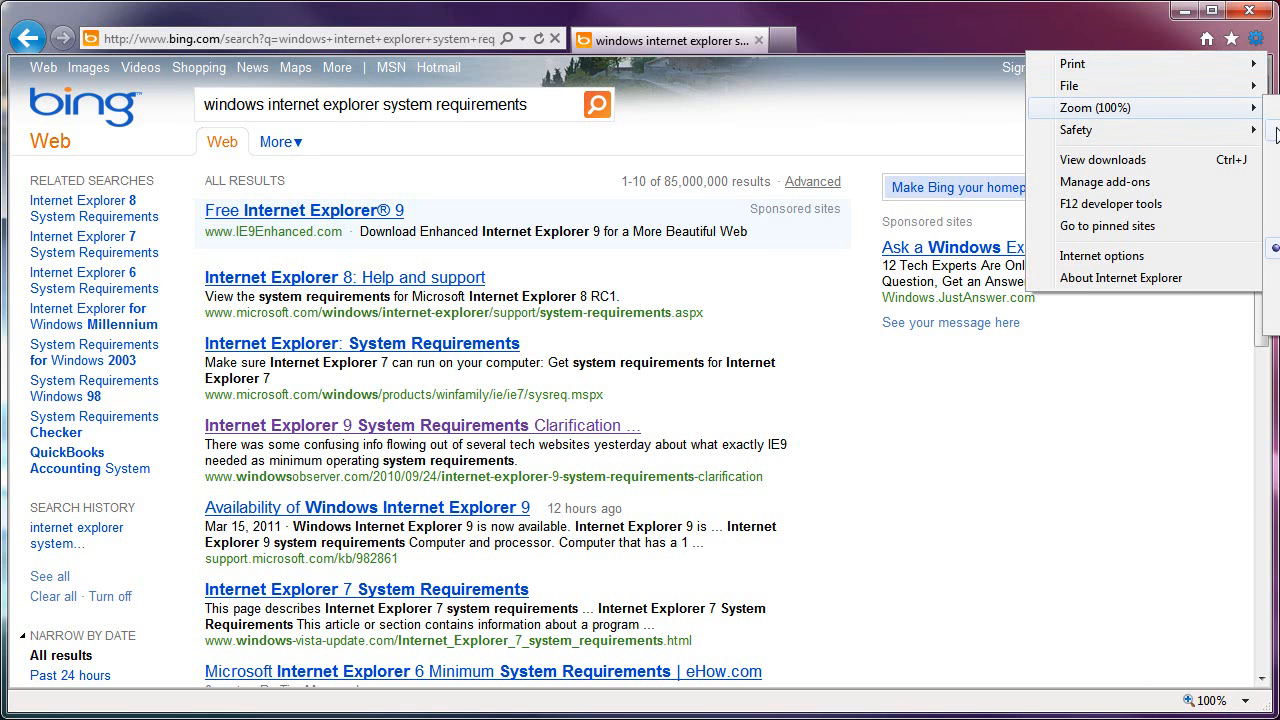
{"action": "left_click", "coordinate": [1256, 38]}
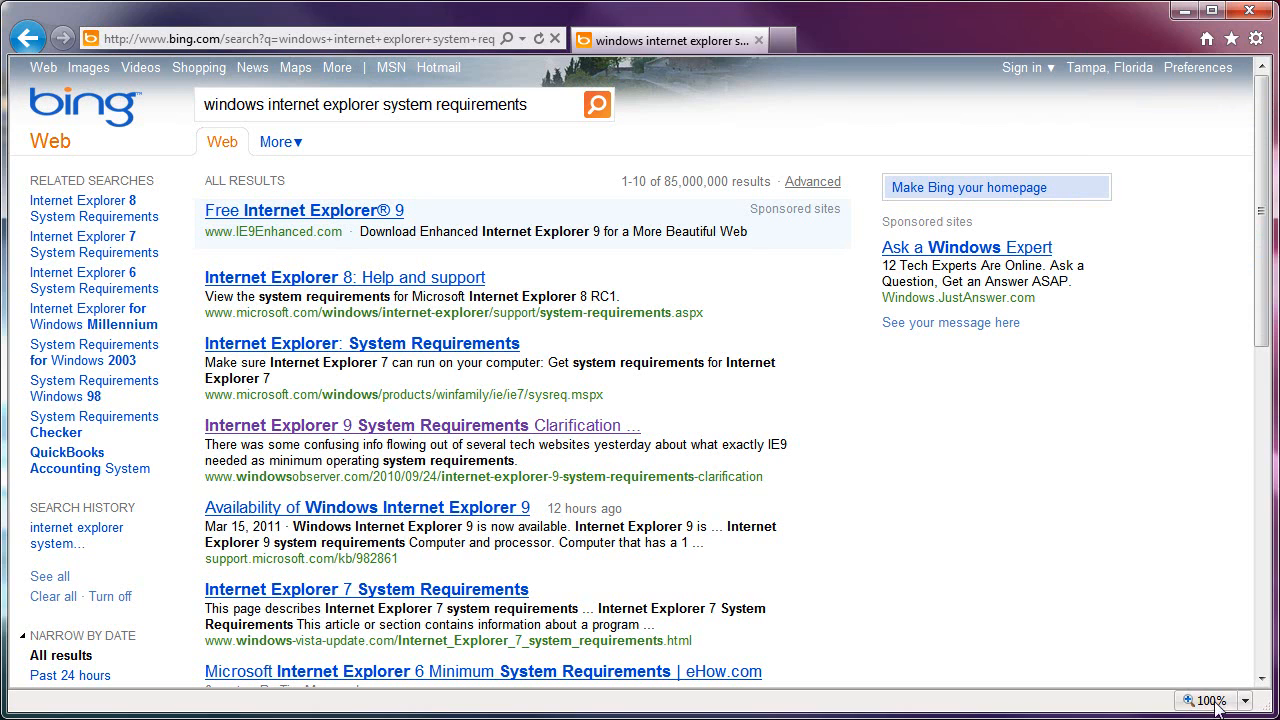
{"action": "left_click", "coordinate": [1240, 700]}
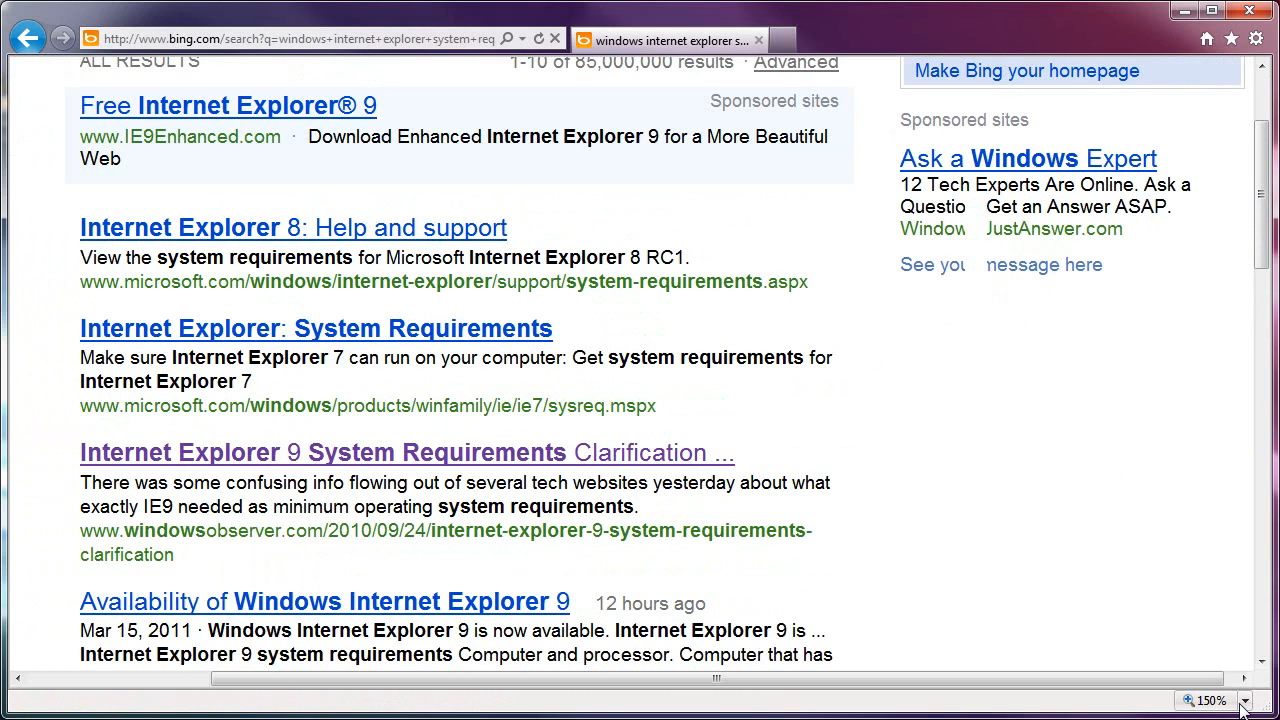
{"action": "left_click", "coordinate": [1188, 700]}
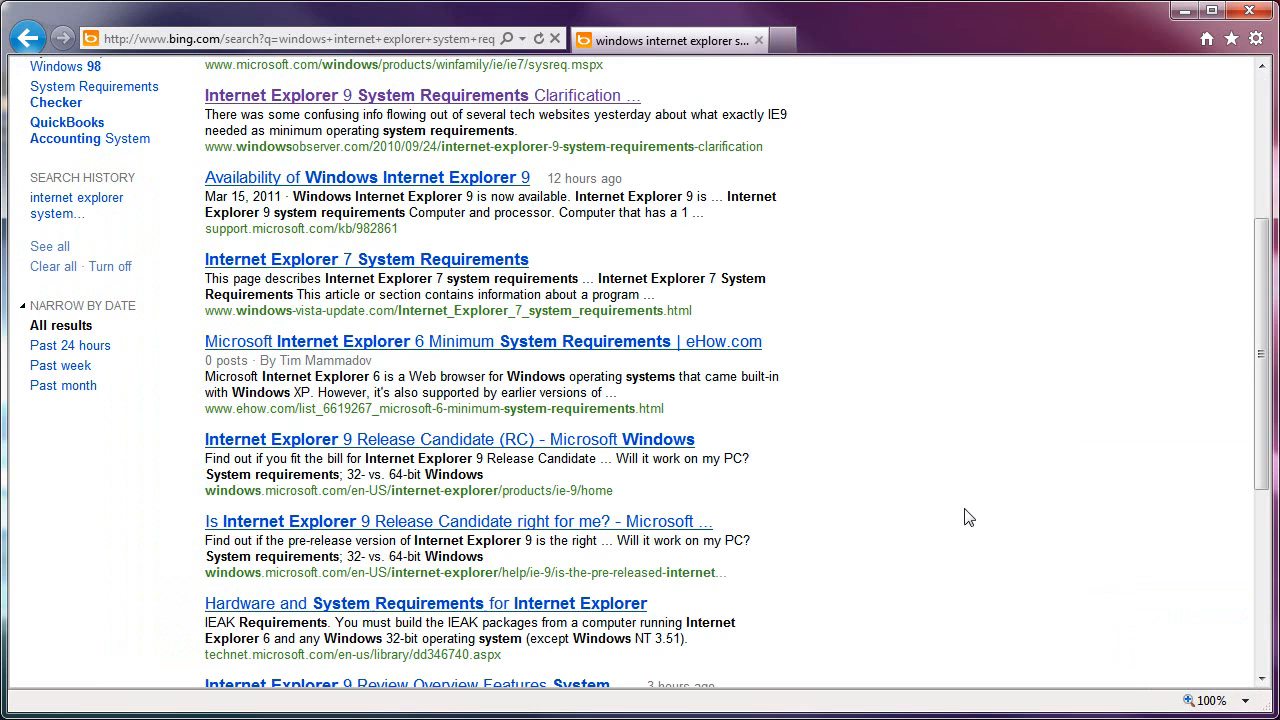
{"action": "scroll", "scroll_direction": "up", "scroll_amount": 3}
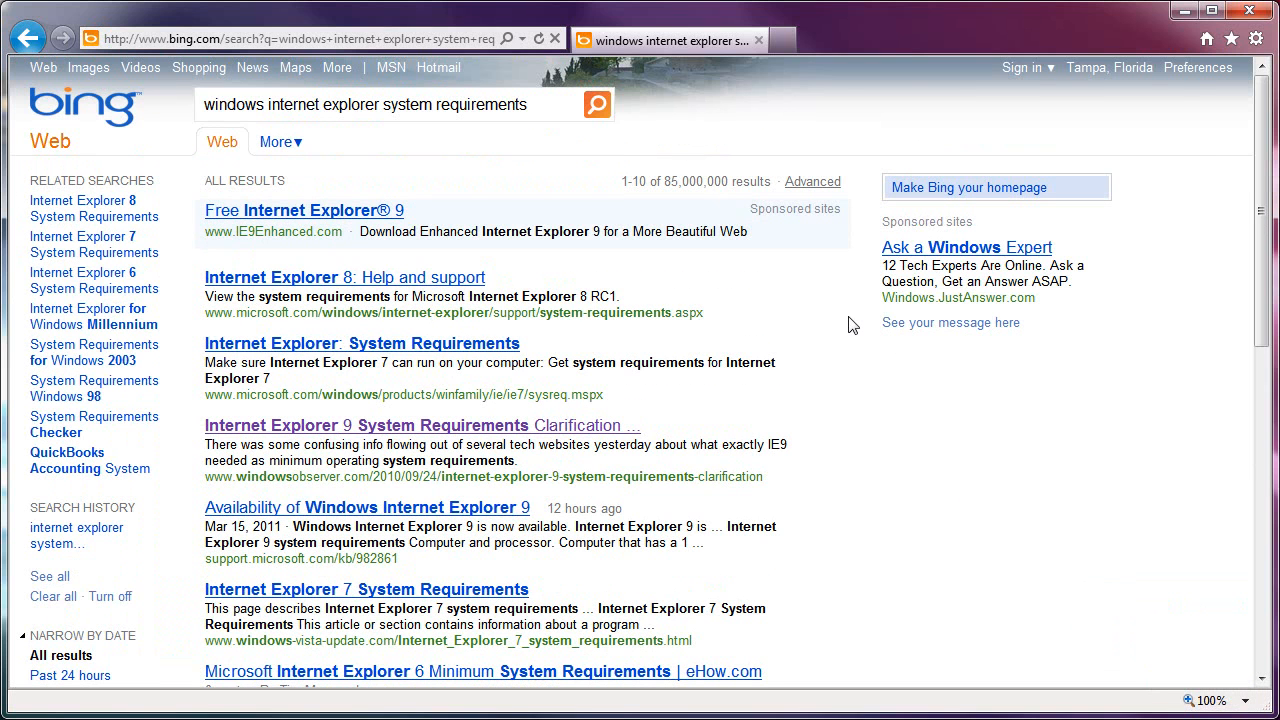
{"action": "mouse_move", "coordinate": [772, 150]}
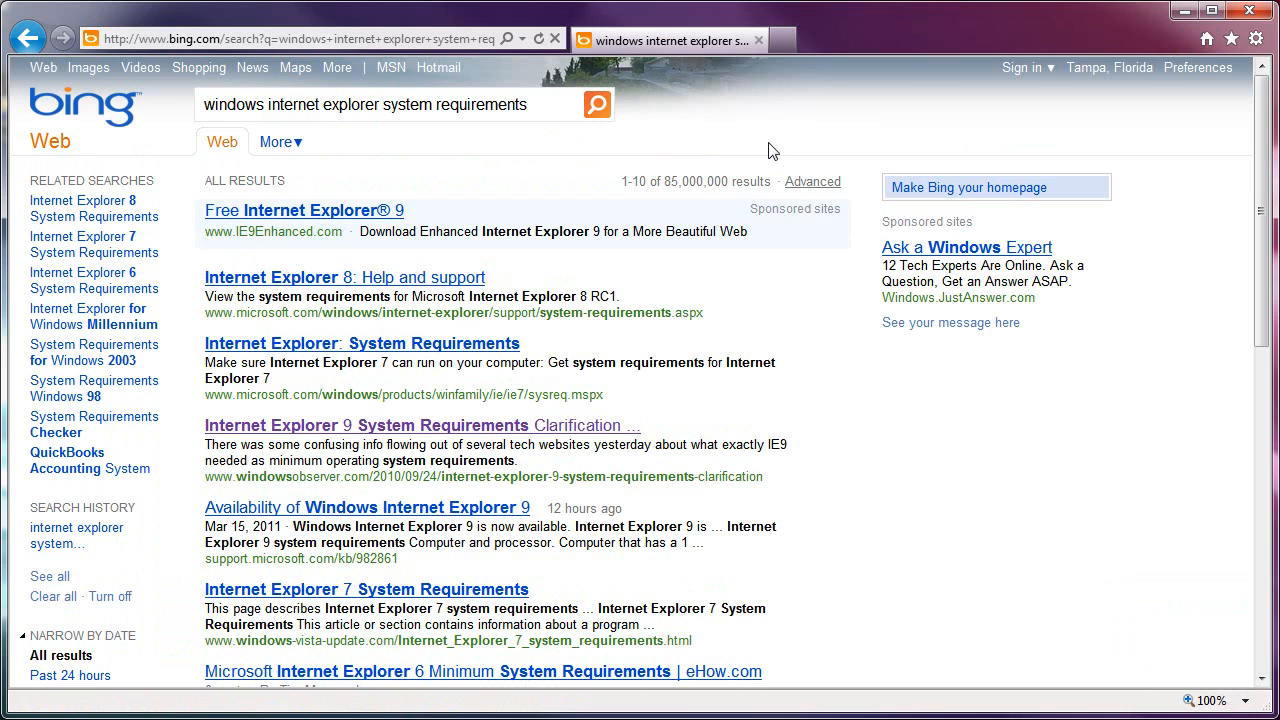
{"action": "mouse_move", "coordinate": [884, 52]}
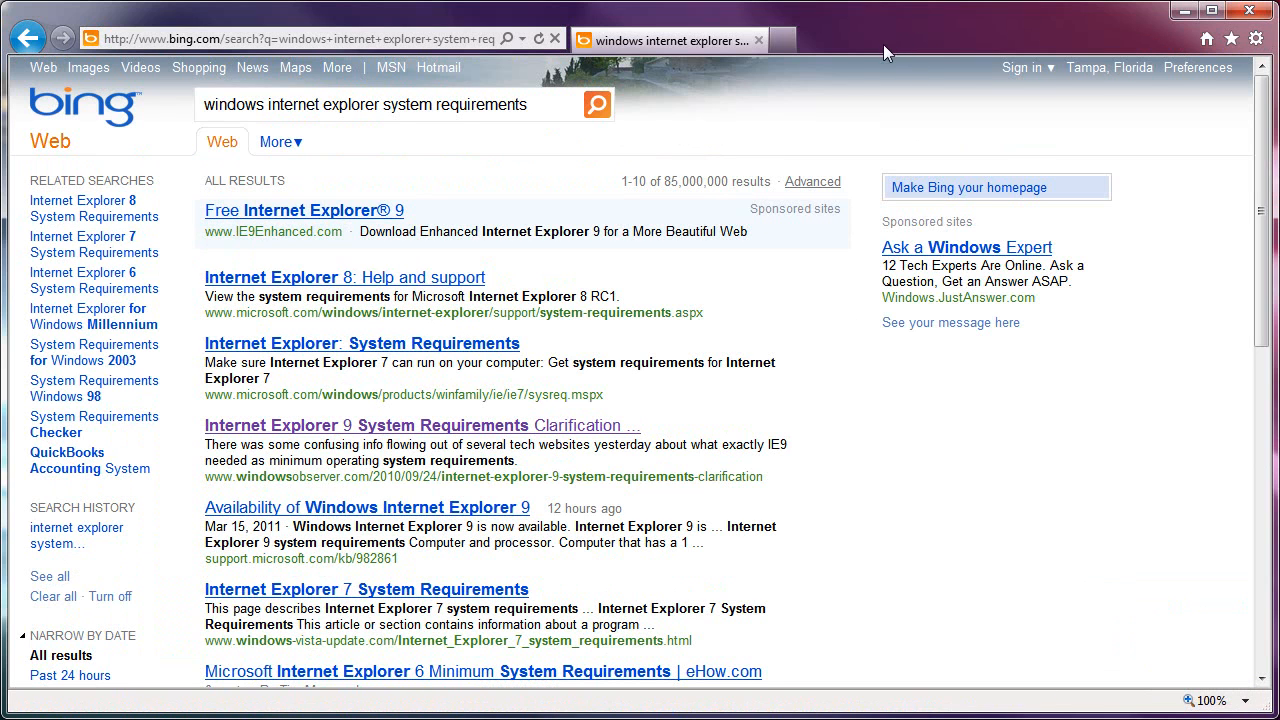
{"action": "mouse_move", "coordinate": [784, 128]}
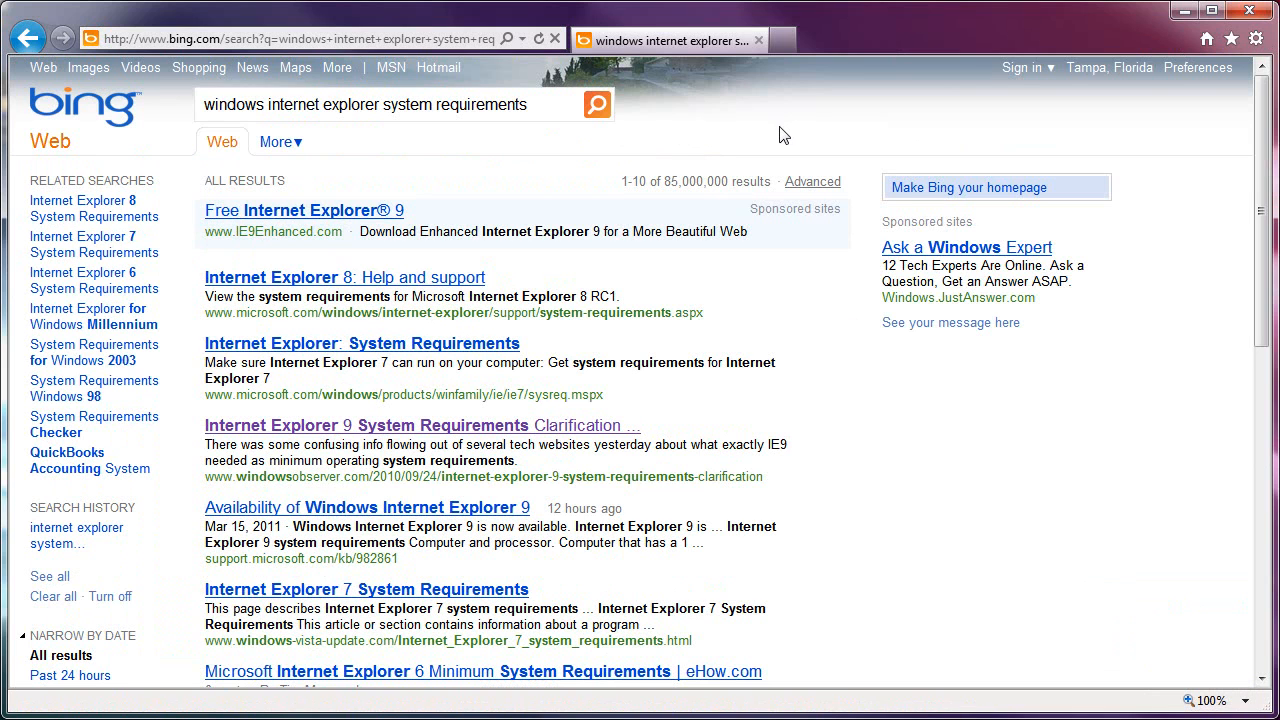
{"action": "mouse_move", "coordinate": [716, 148]}
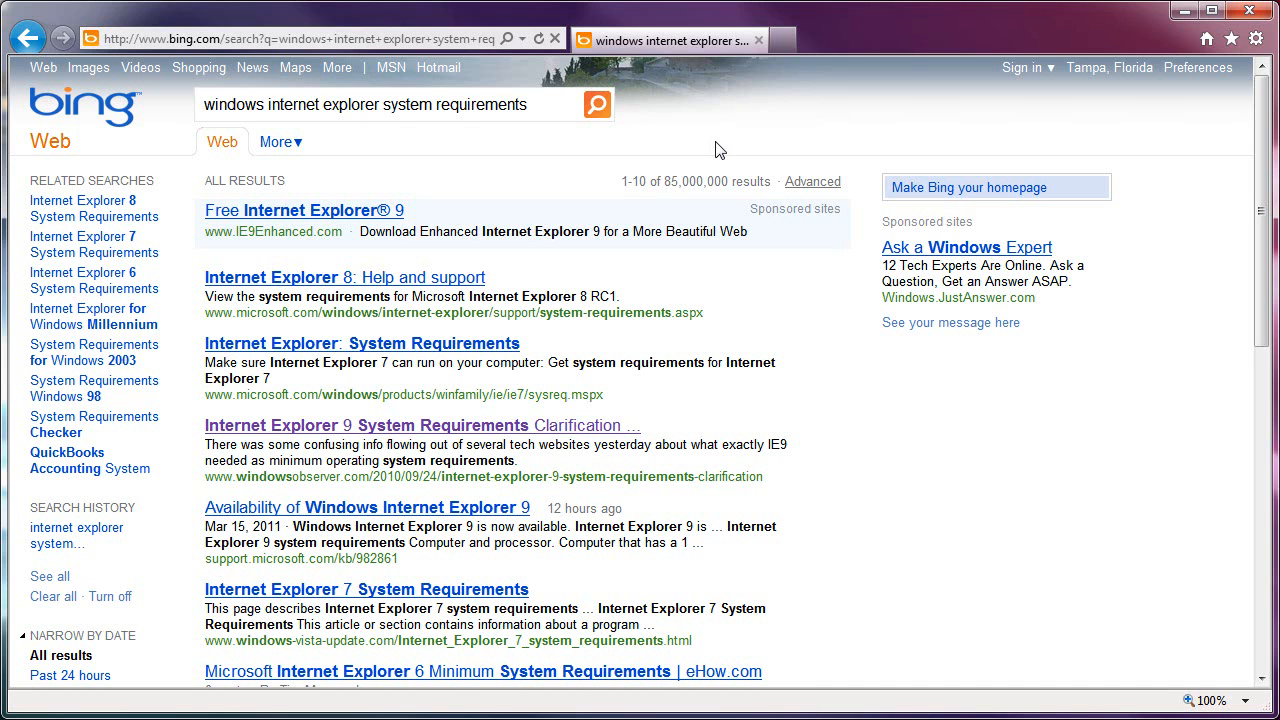
{"action": "mouse_move", "coordinate": [700, 160]}
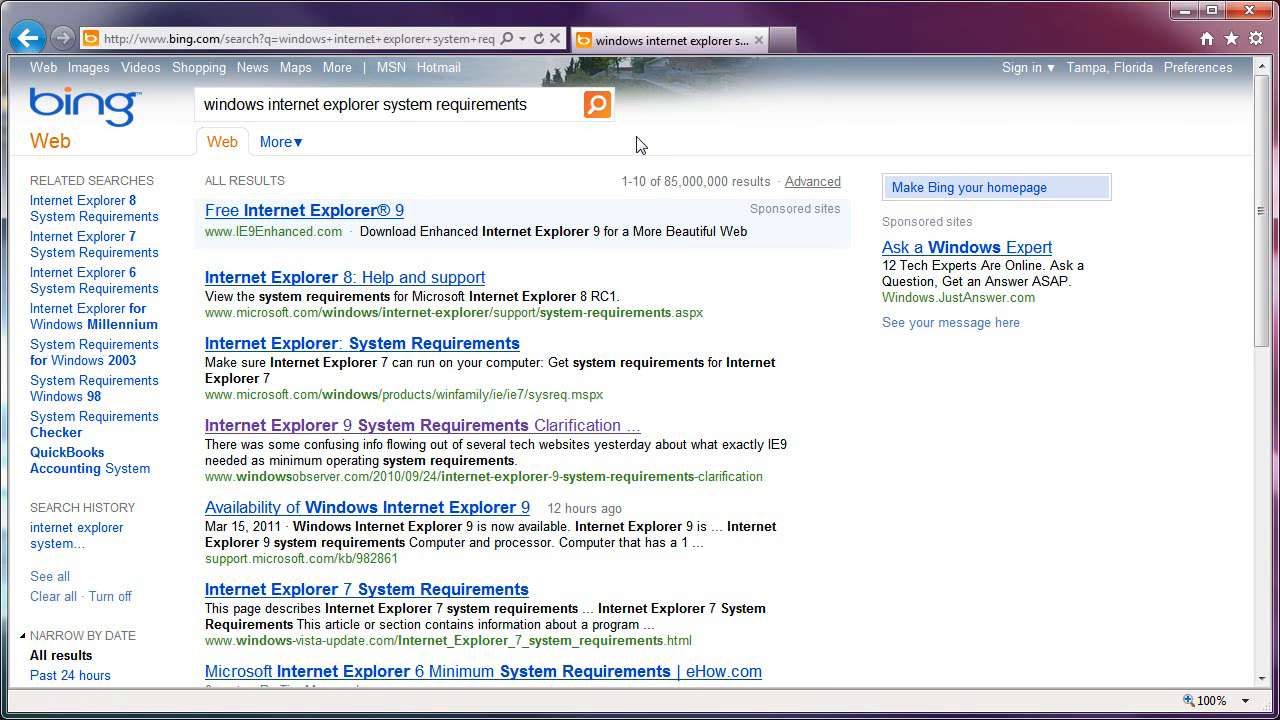
{"action": "mouse_move", "coordinate": [678, 136]}
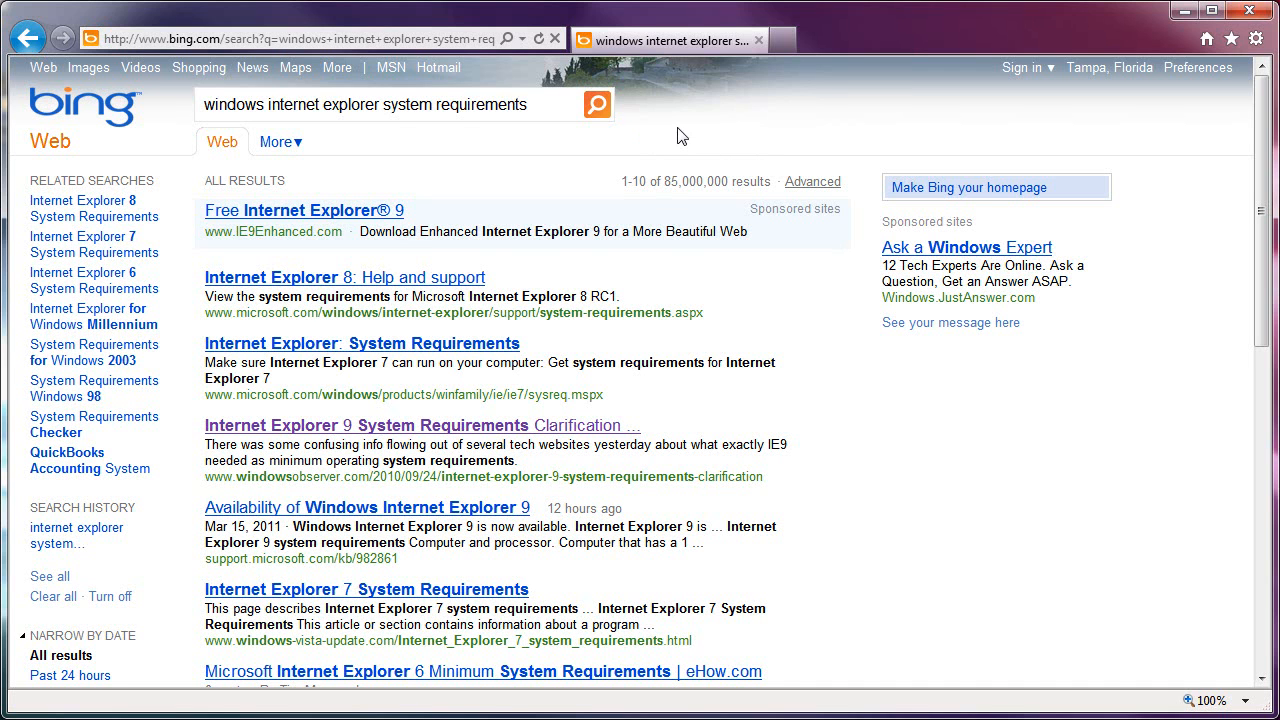
{"action": "mouse_move", "coordinate": [676, 128]}
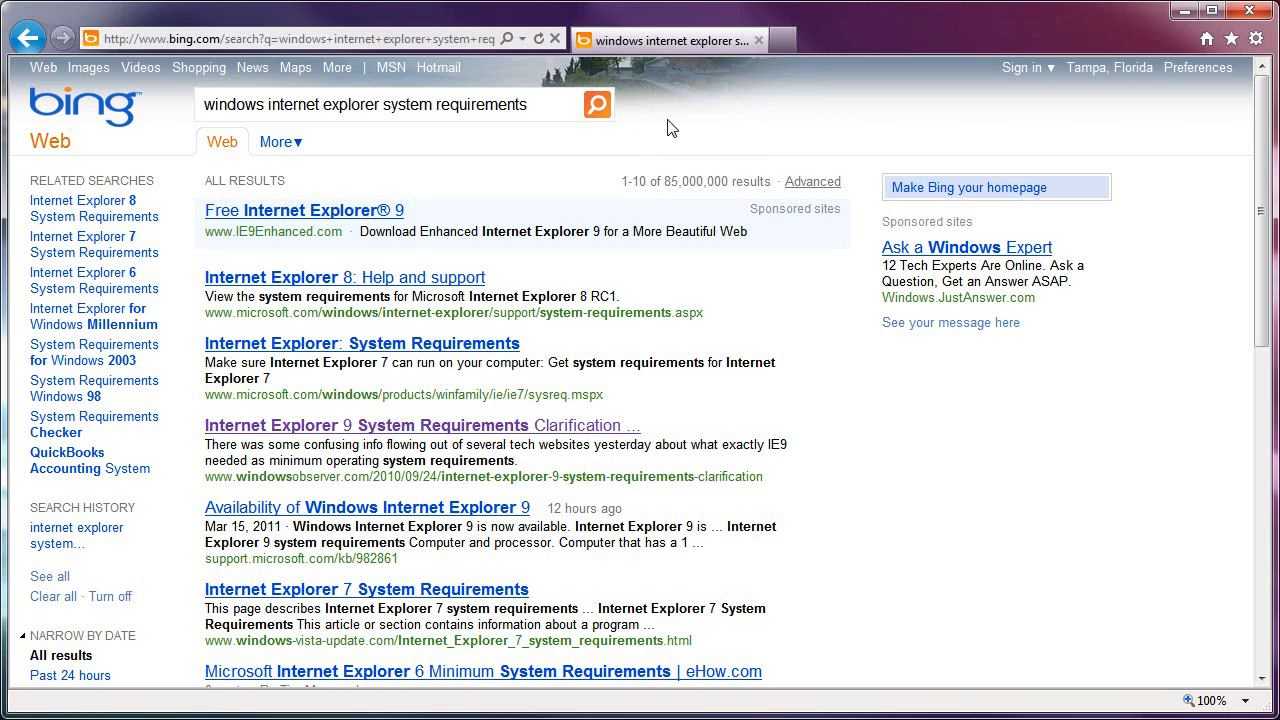
{"action": "mouse_move", "coordinate": [640, 110]}
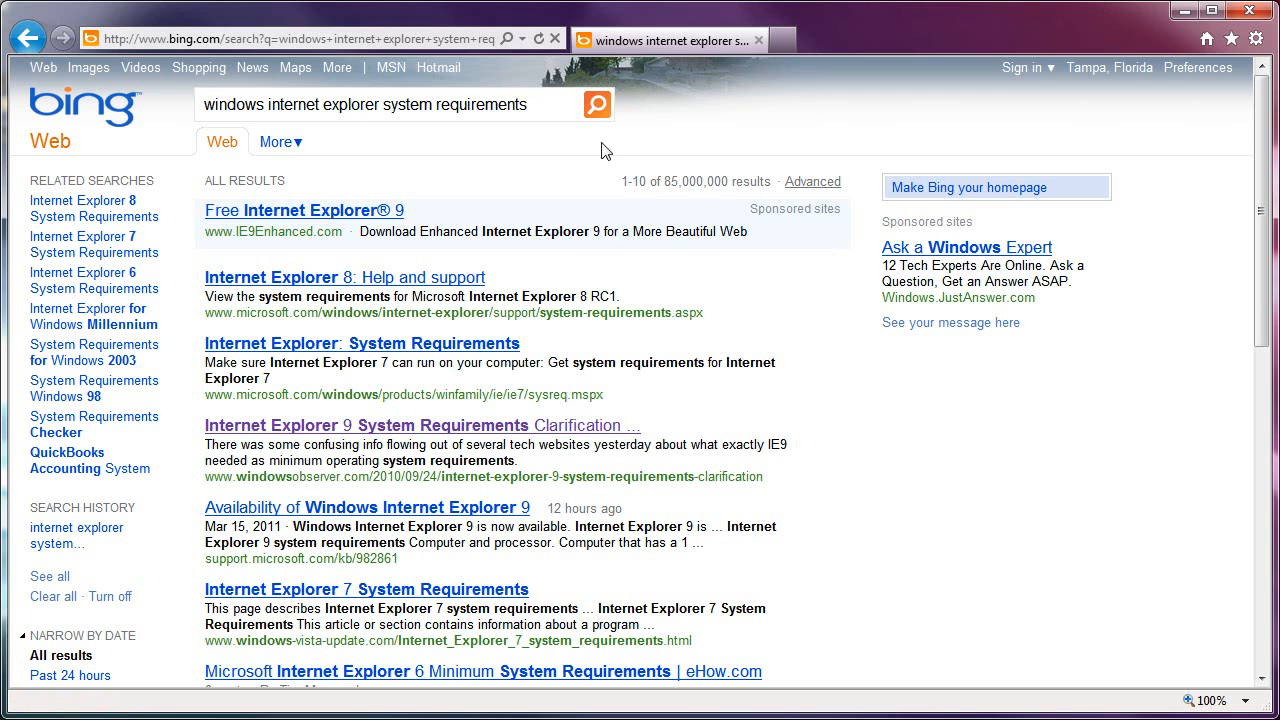
{"action": "mouse_move", "coordinate": [670, 136]}
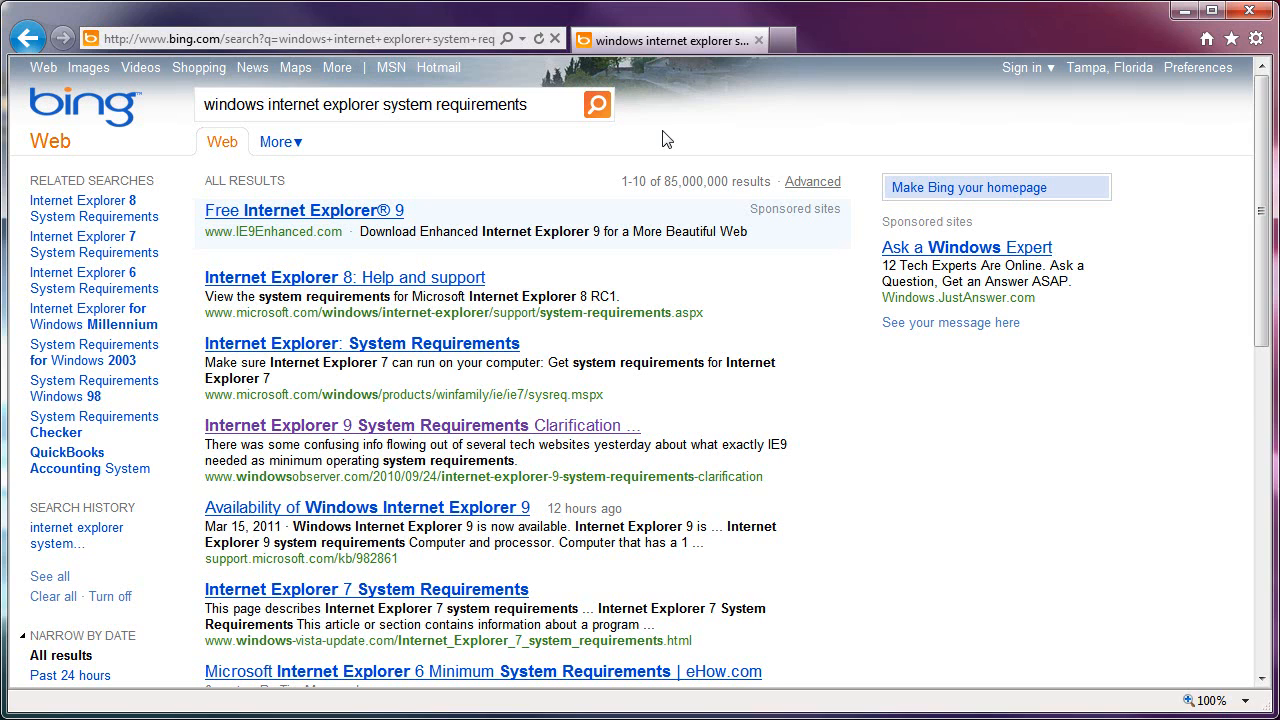
{"action": "mouse_move", "coordinate": [708, 160]}
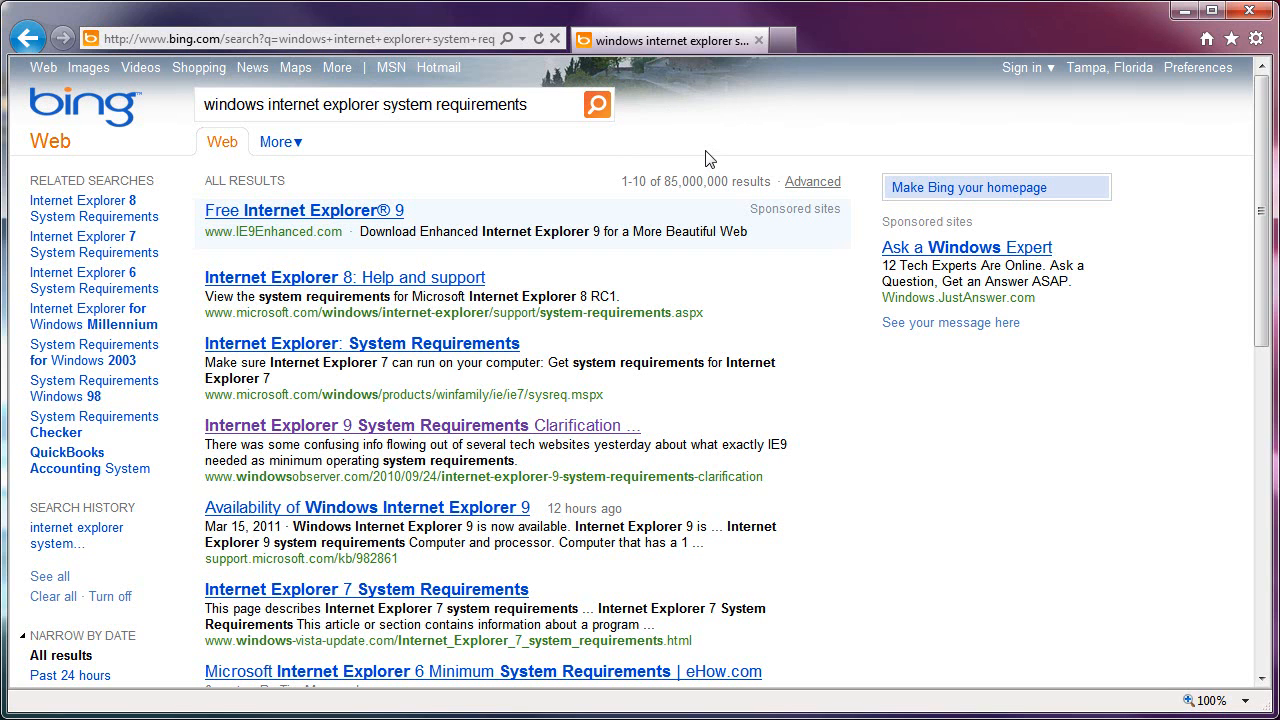
{"action": "mouse_move", "coordinate": [660, 164]}
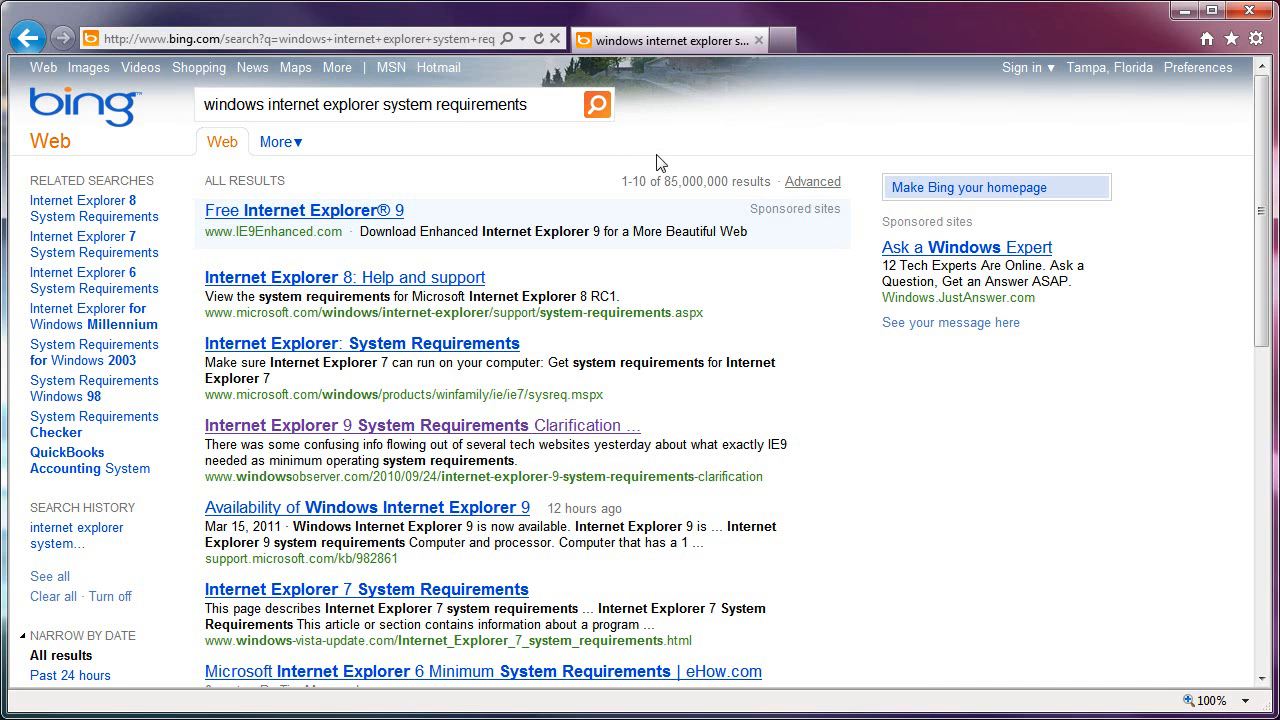
{"action": "mouse_move", "coordinate": [644, 162]}
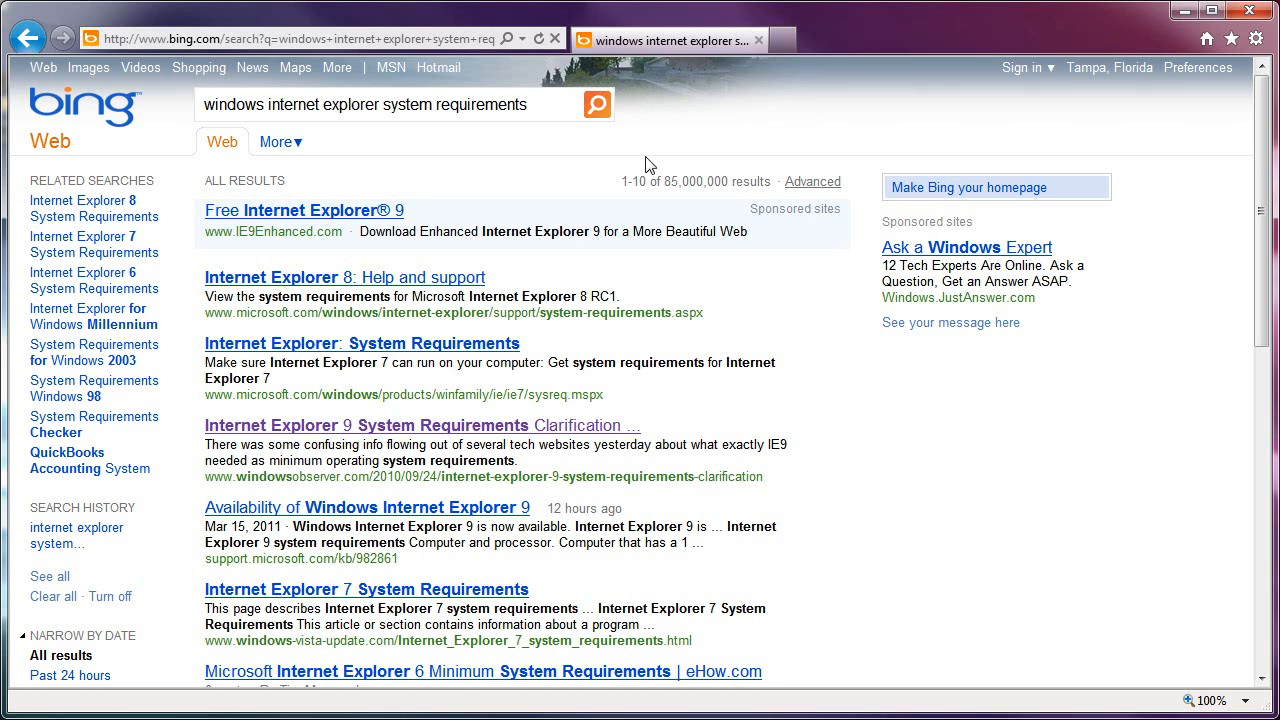
{"action": "mouse_move", "coordinate": [620, 156]}
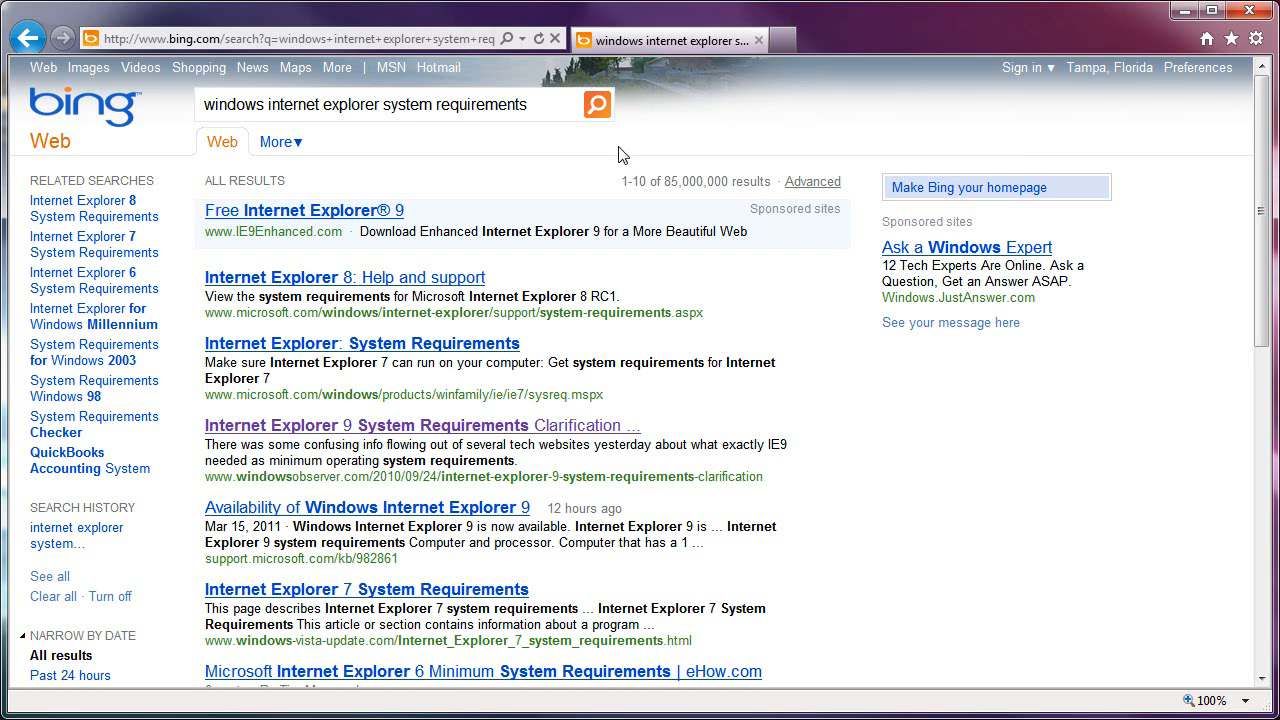
{"action": "mouse_move", "coordinate": [700, 108]}
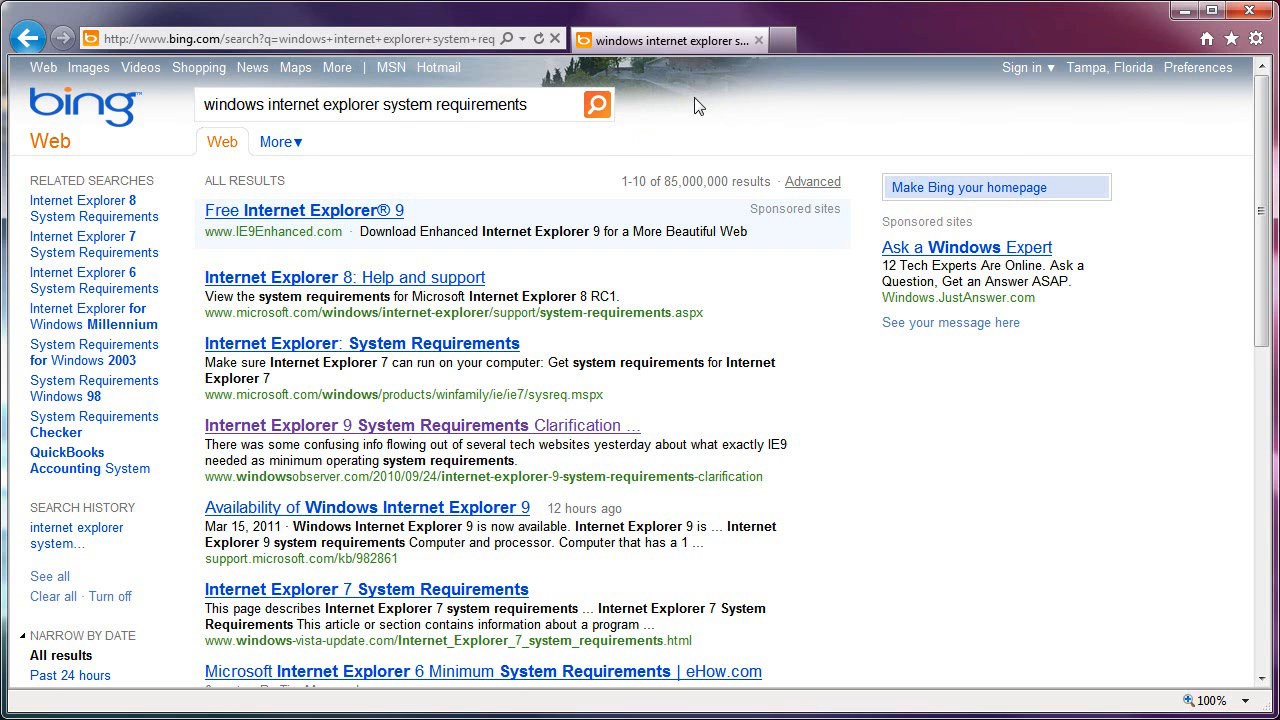
Load the Beauty of the Web showcase page, headed Fast is now beautiful
{"action": "left_click", "coordinate": [300, 38]}
{"action": "type", "text": "http://www.beautyoftheweb.com/"}
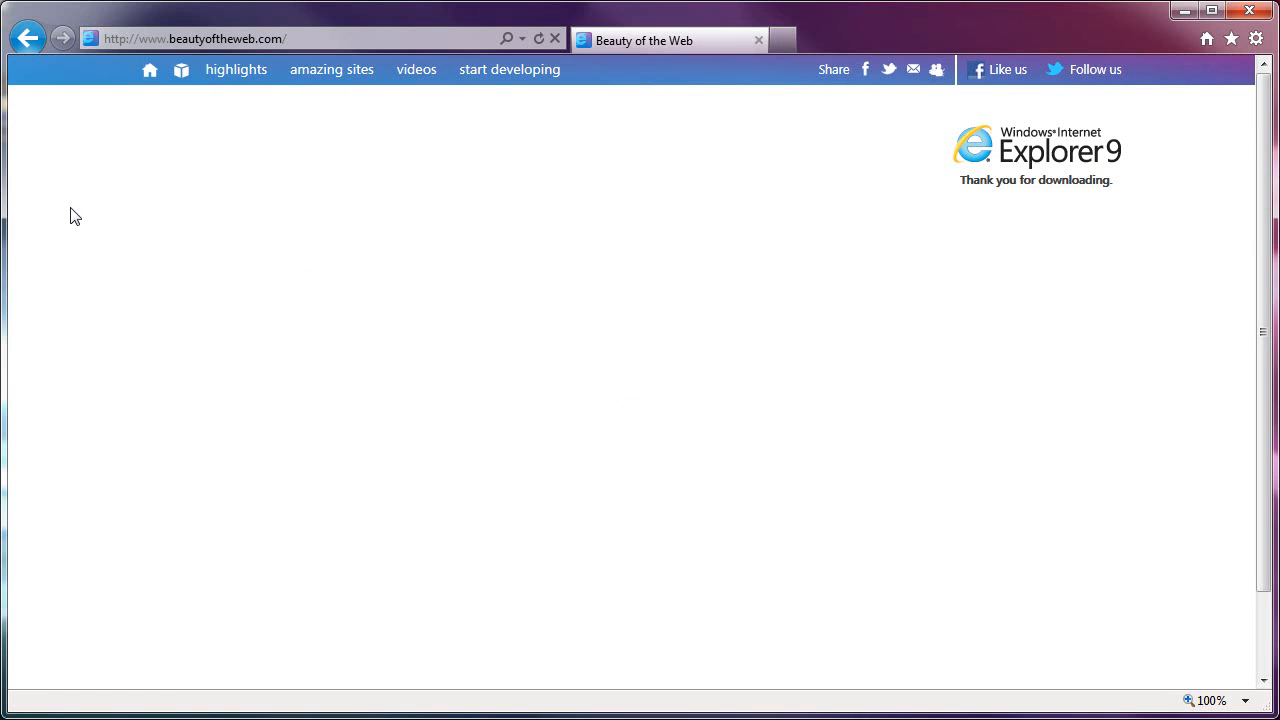
{"action": "mouse_move", "coordinate": [76, 248]}
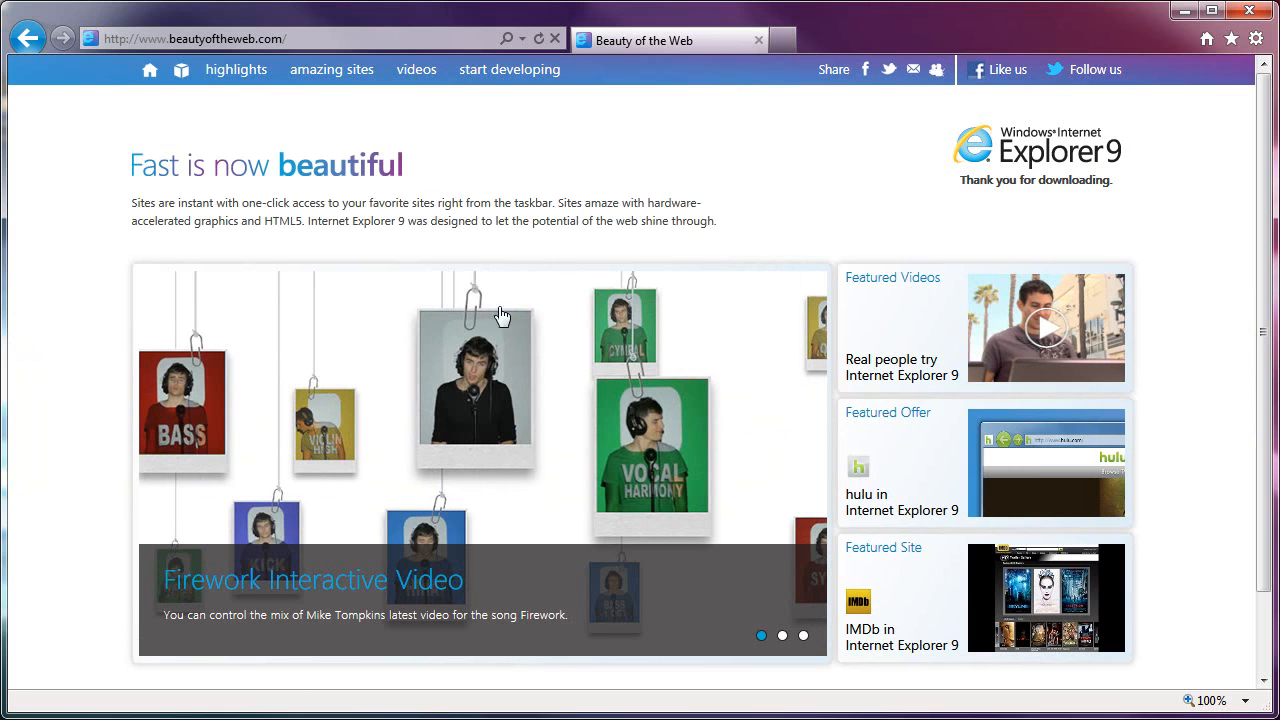
{"action": "mouse_move", "coordinate": [234, 176]}
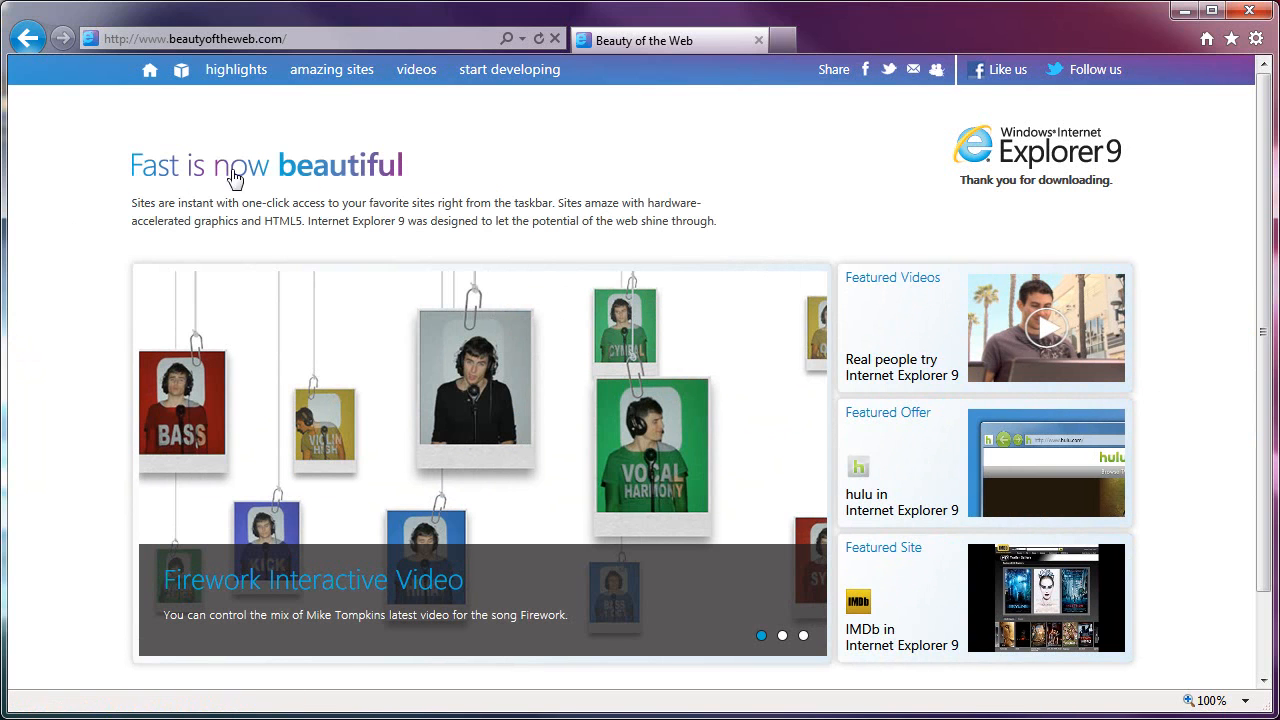
{"action": "mouse_move", "coordinate": [72, 244]}
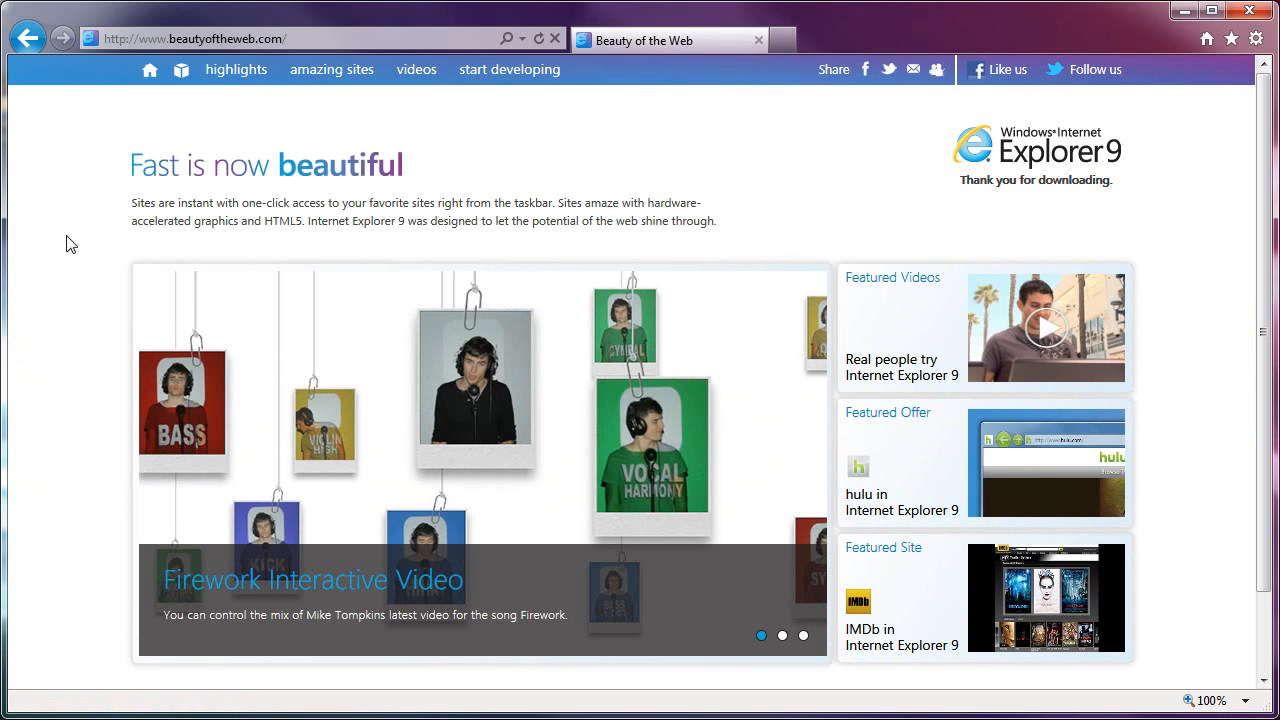
{"action": "mouse_move", "coordinate": [122, 164]}
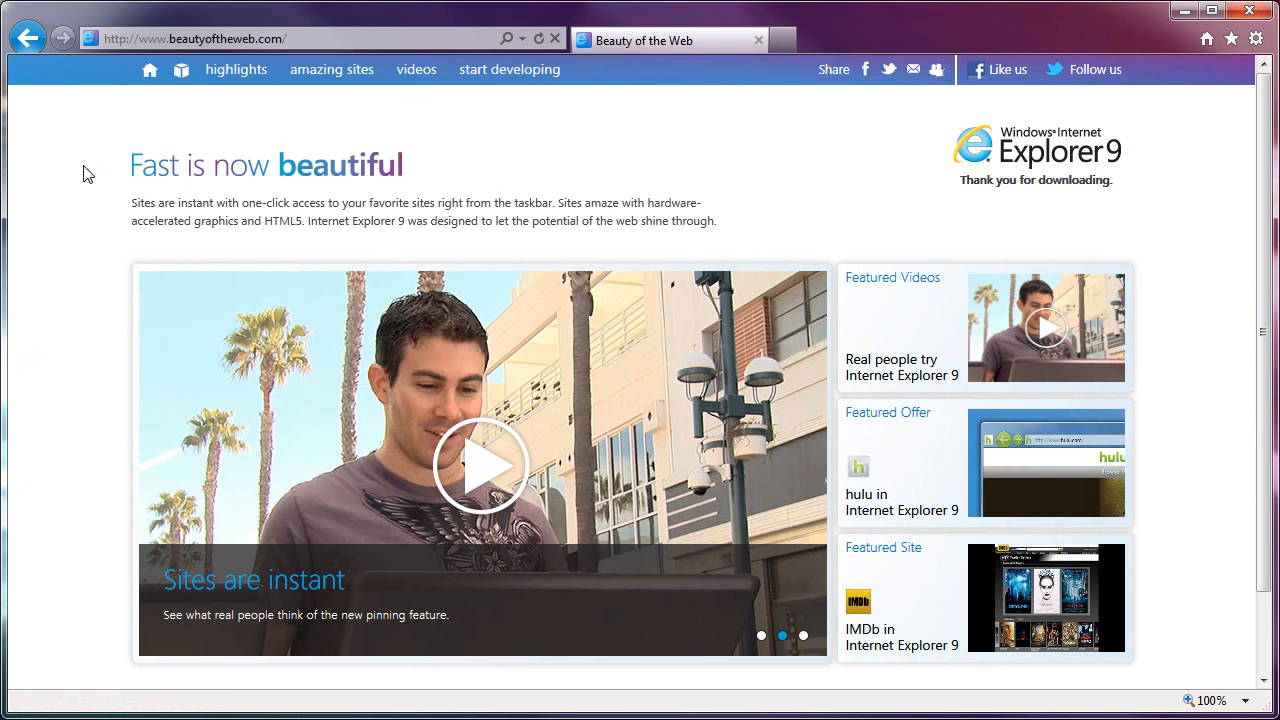
{"action": "mouse_move", "coordinate": [84, 260]}
{"action": "type", "text": "micr"}
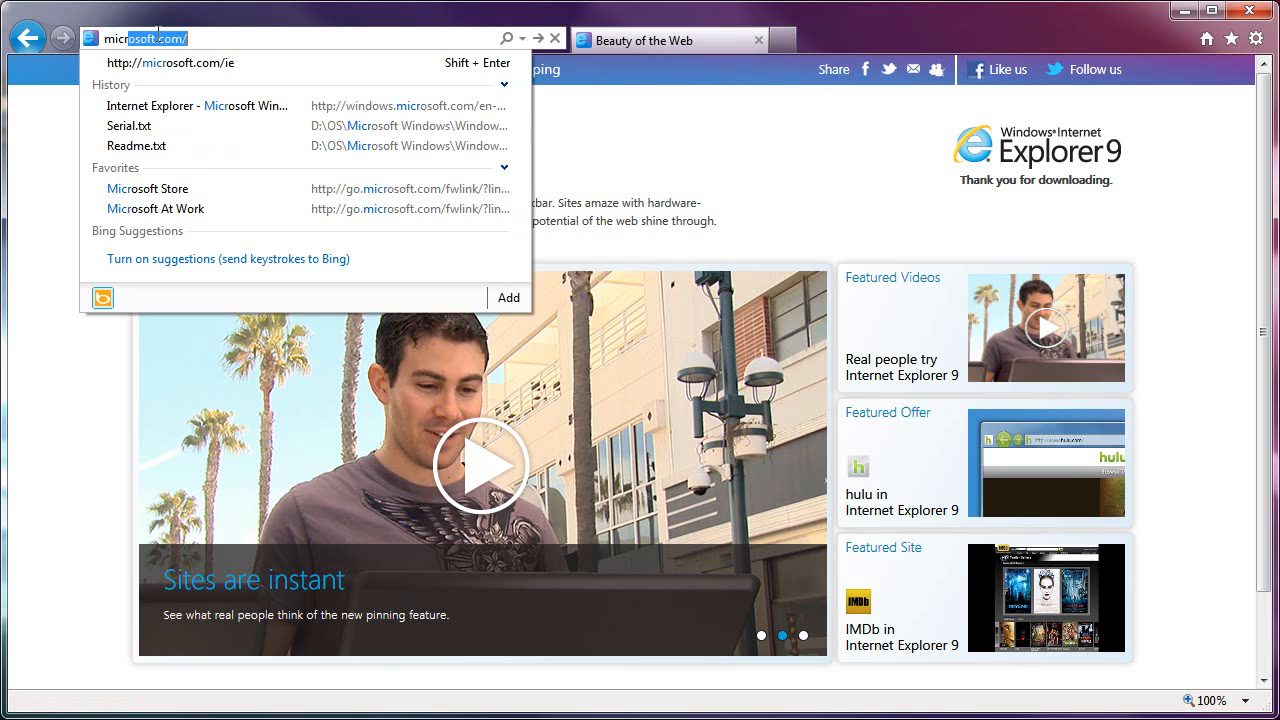
{"action": "left_click", "coordinate": [196, 106]}
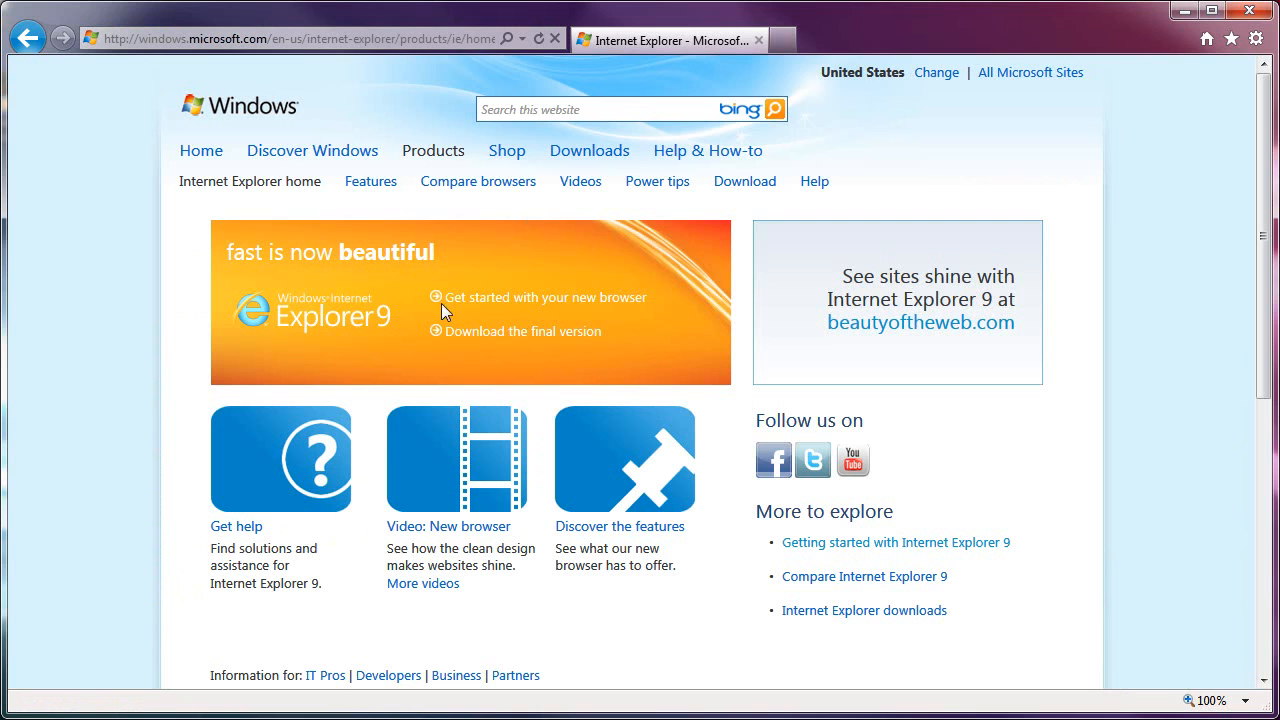
{"action": "mouse_move", "coordinate": [1200, 266]}
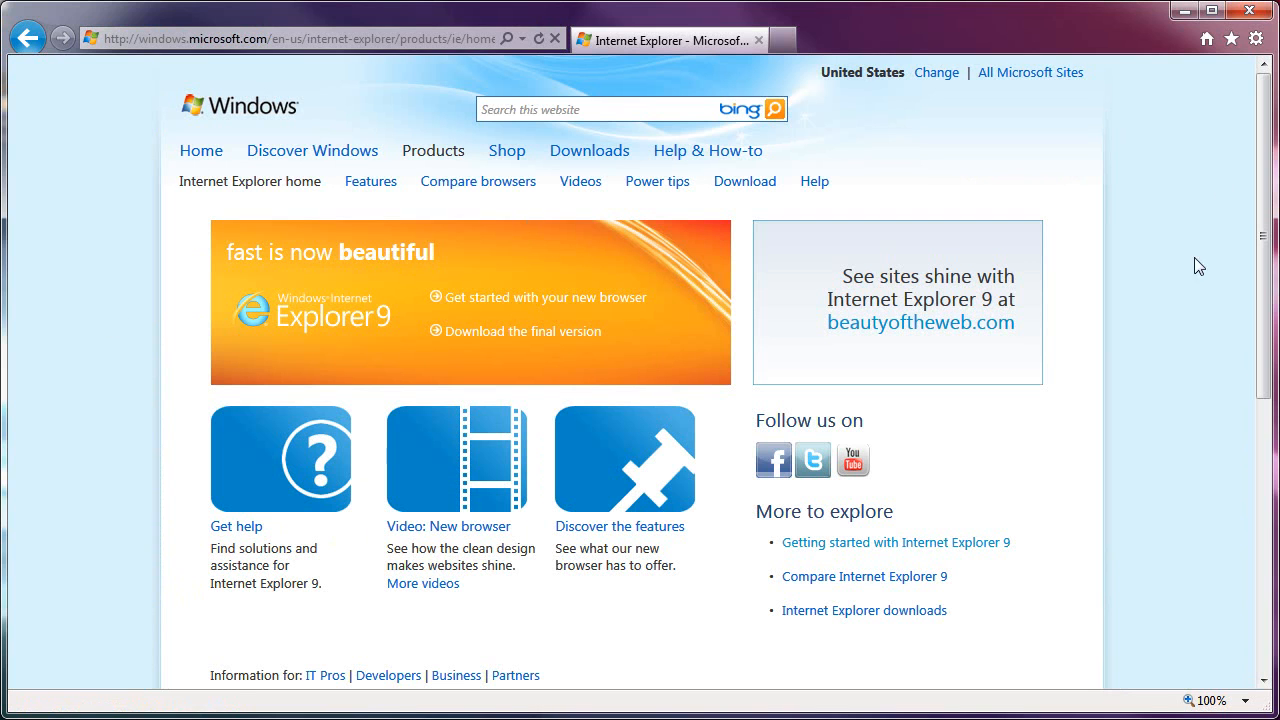
{"action": "mouse_move", "coordinate": [1180, 320]}
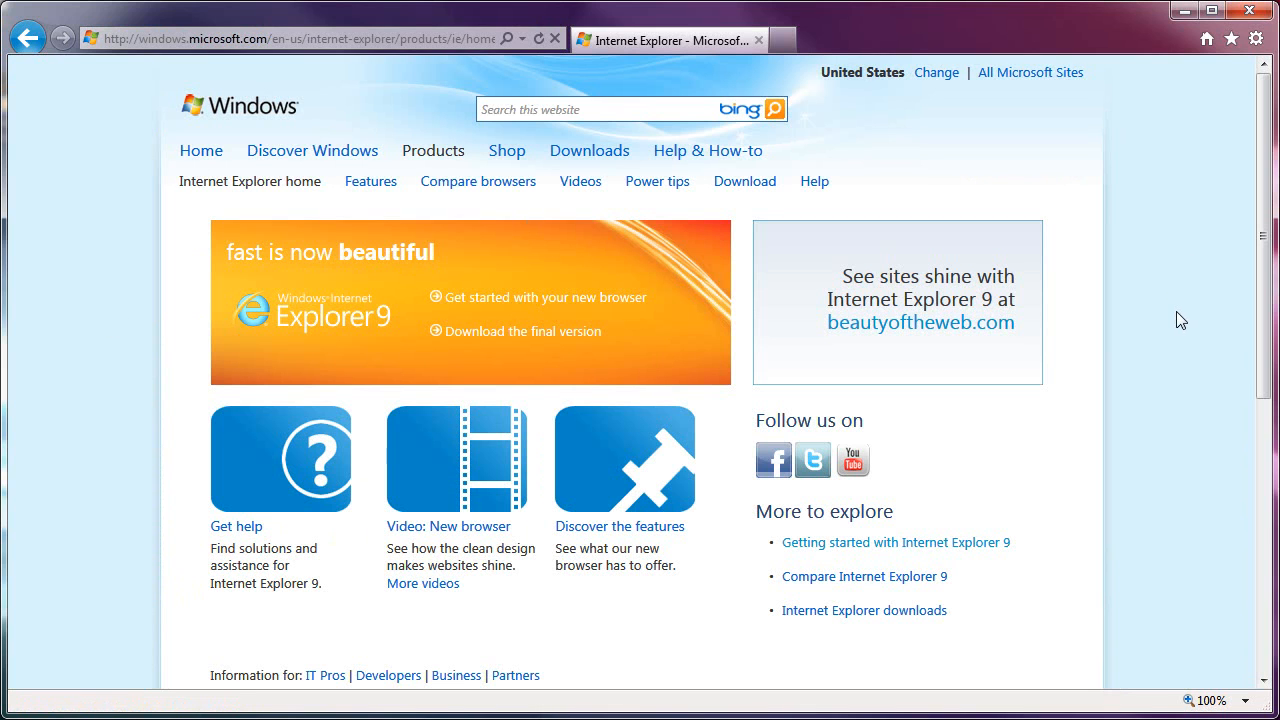